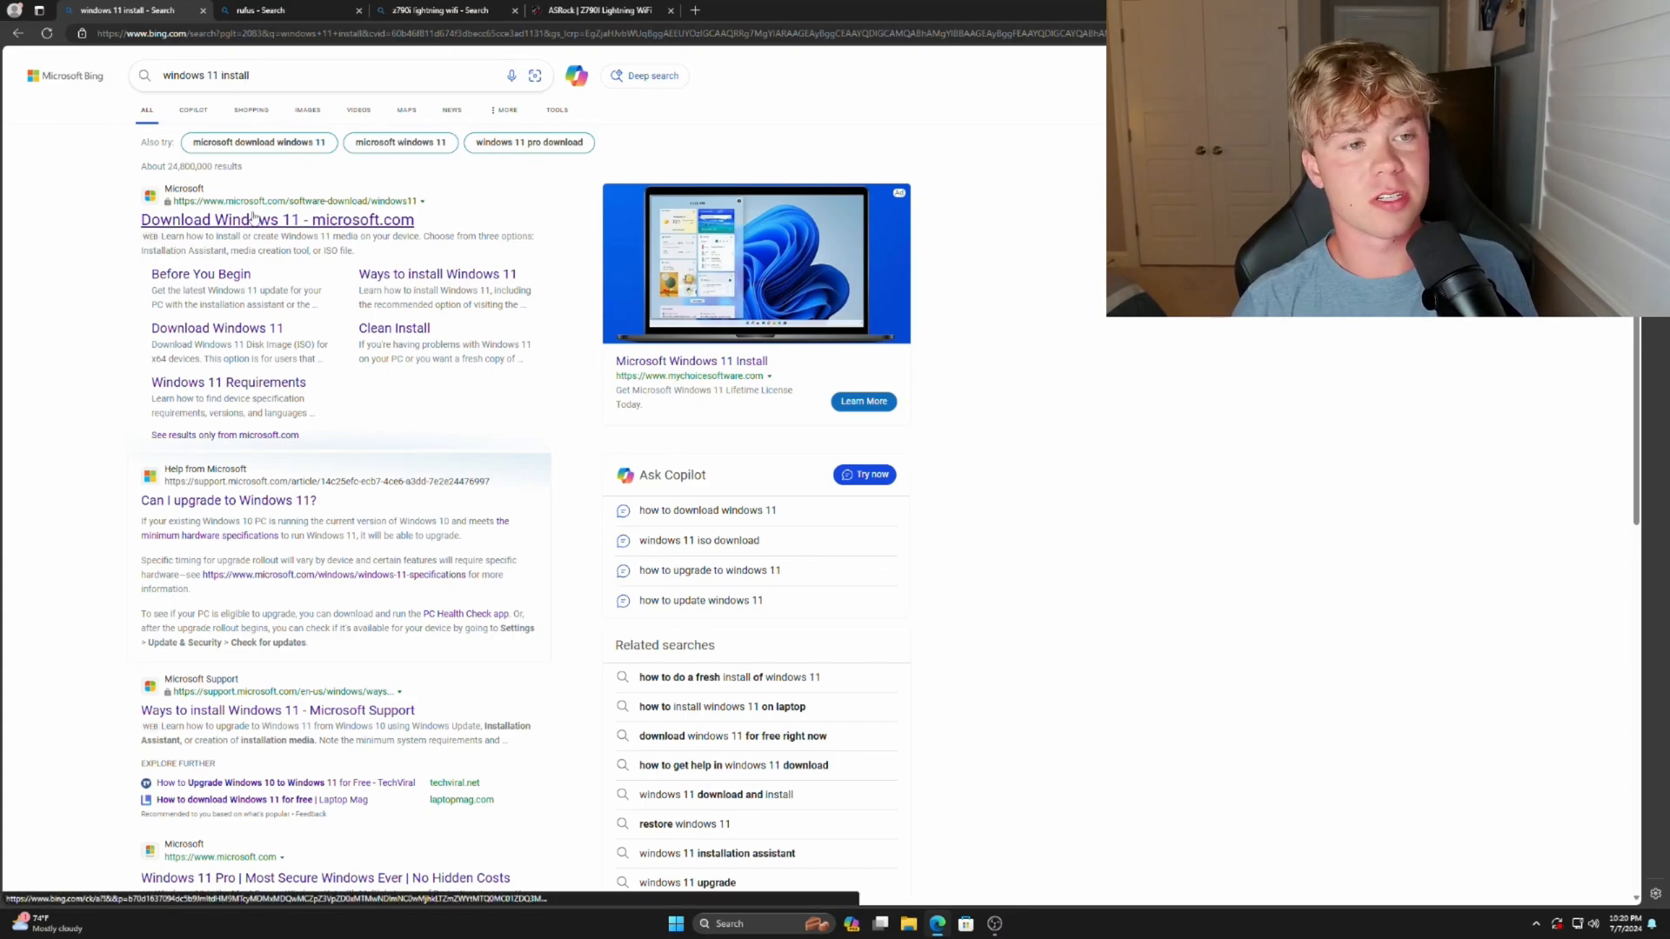
Open Microsoft's Download Windows 11 page and select Windows 11 (multi-edition ISO for x64 devices).
click(268, 220)
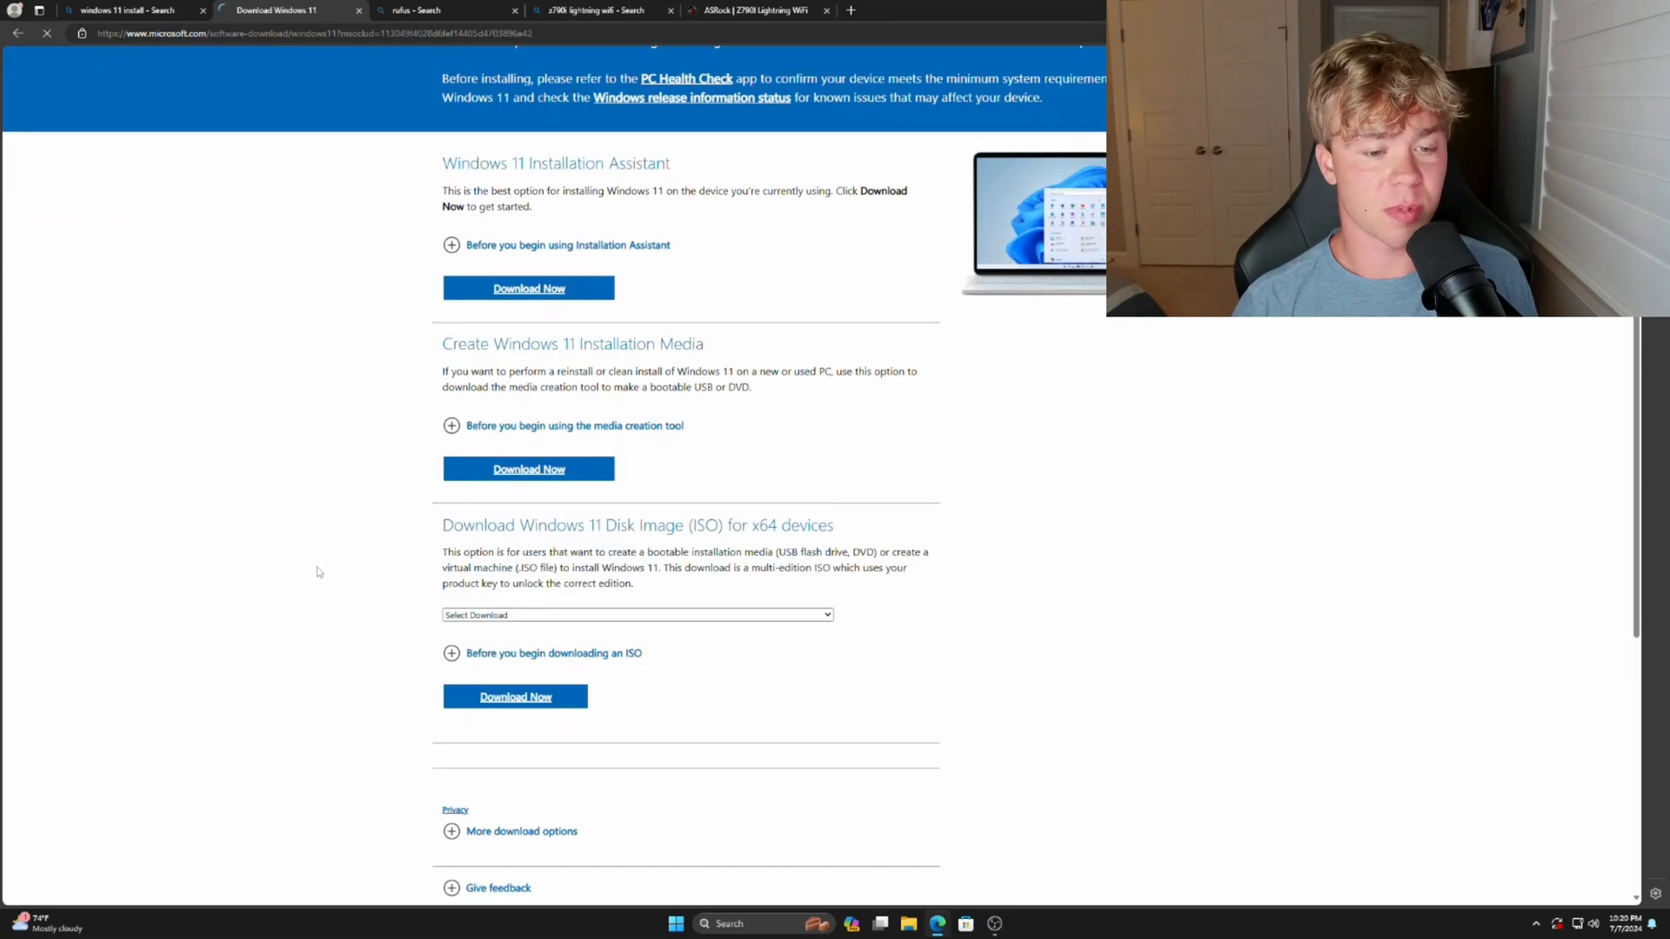
scroll(down, 3)
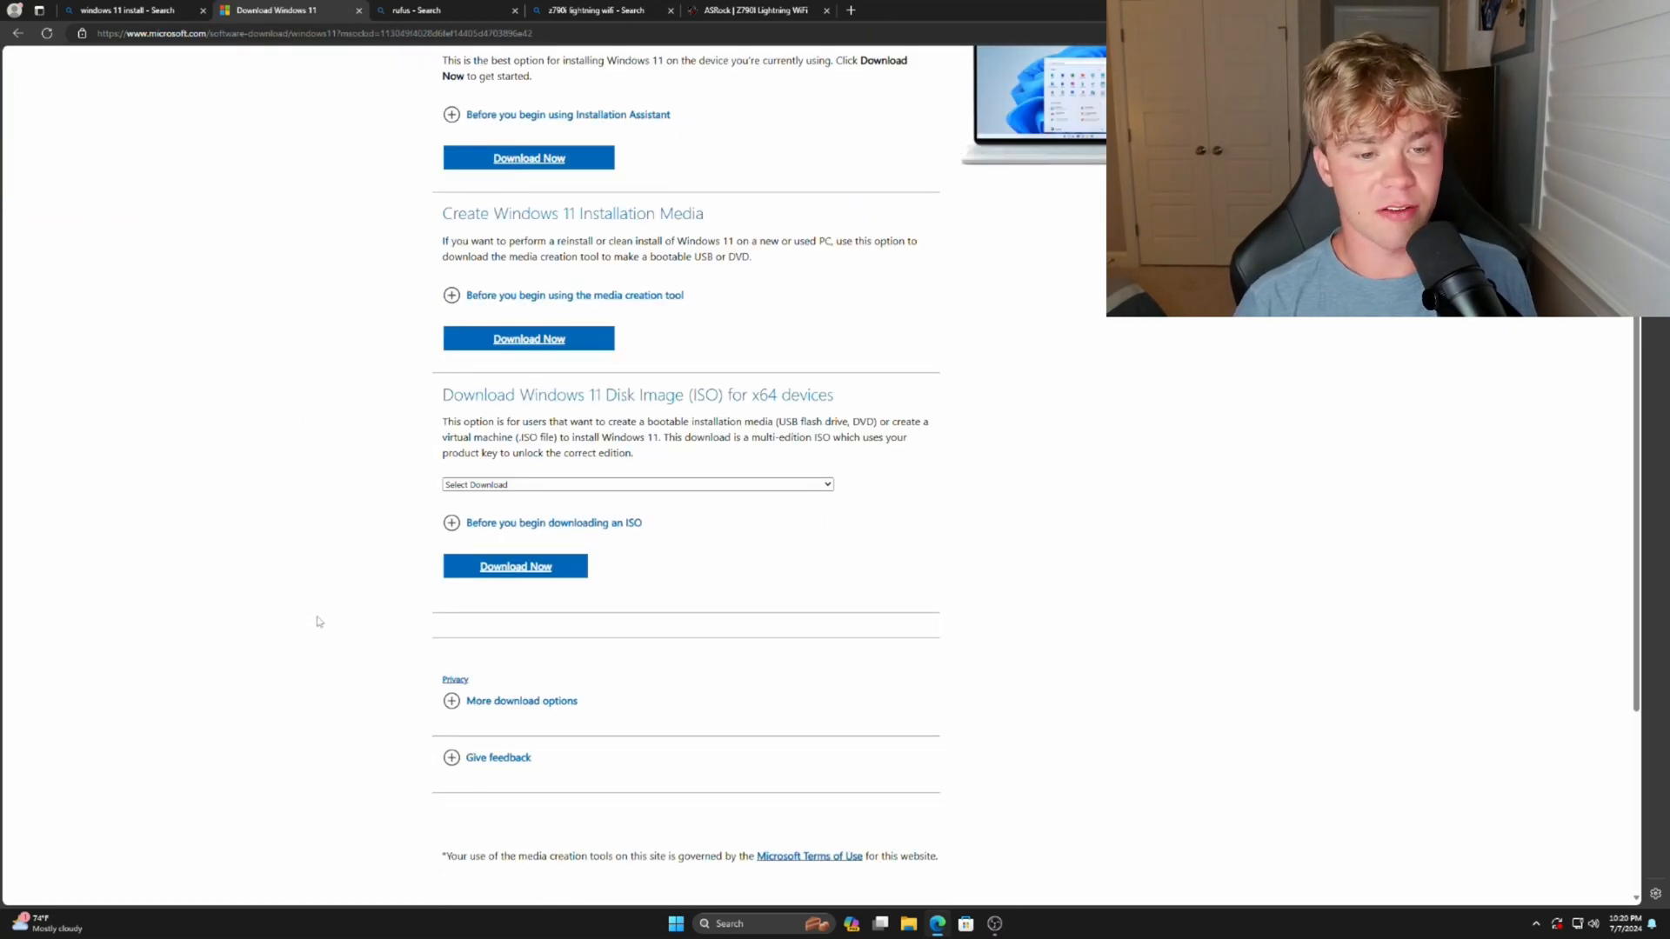
click(636, 485)
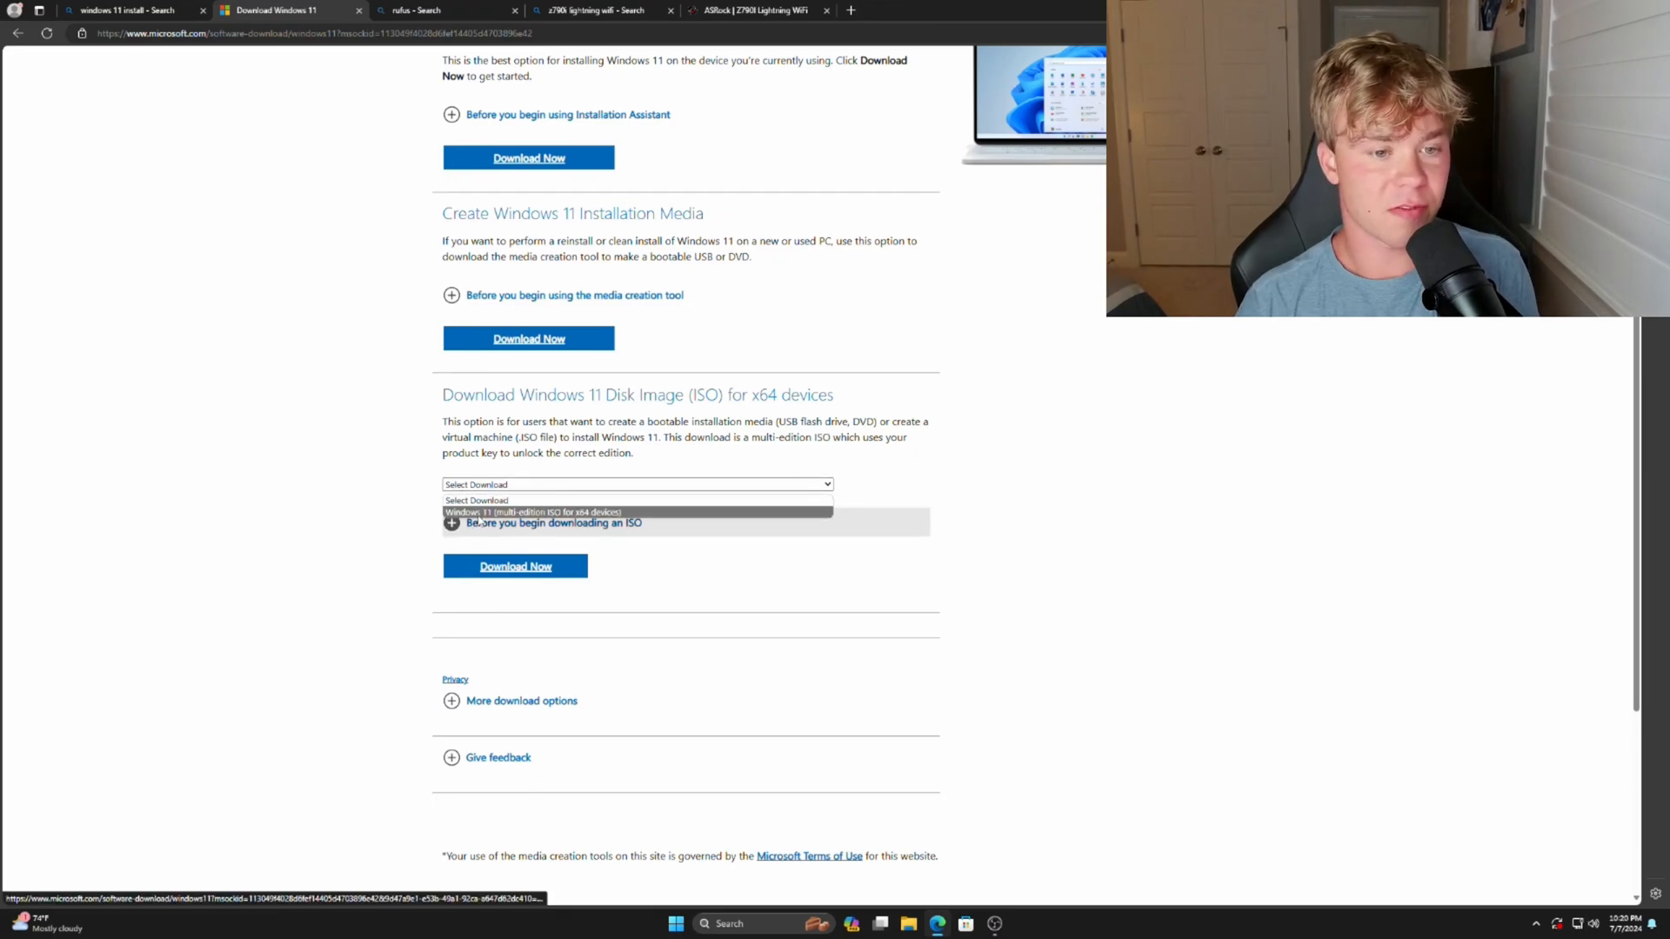
click(560, 511)
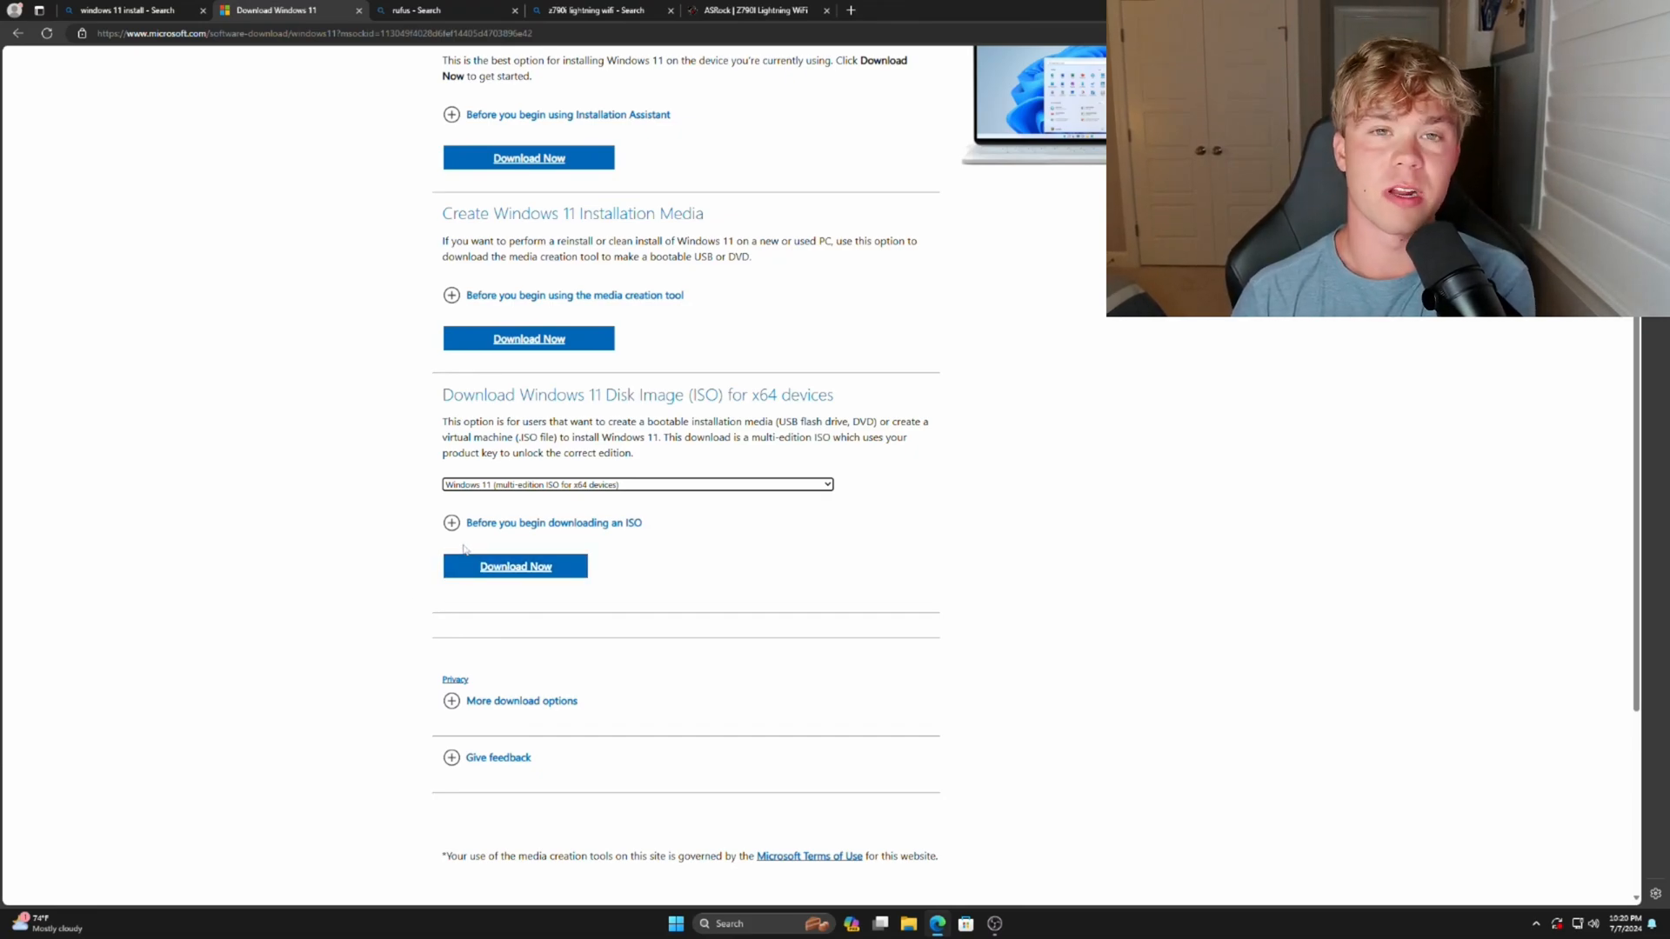
scroll(up, 3)
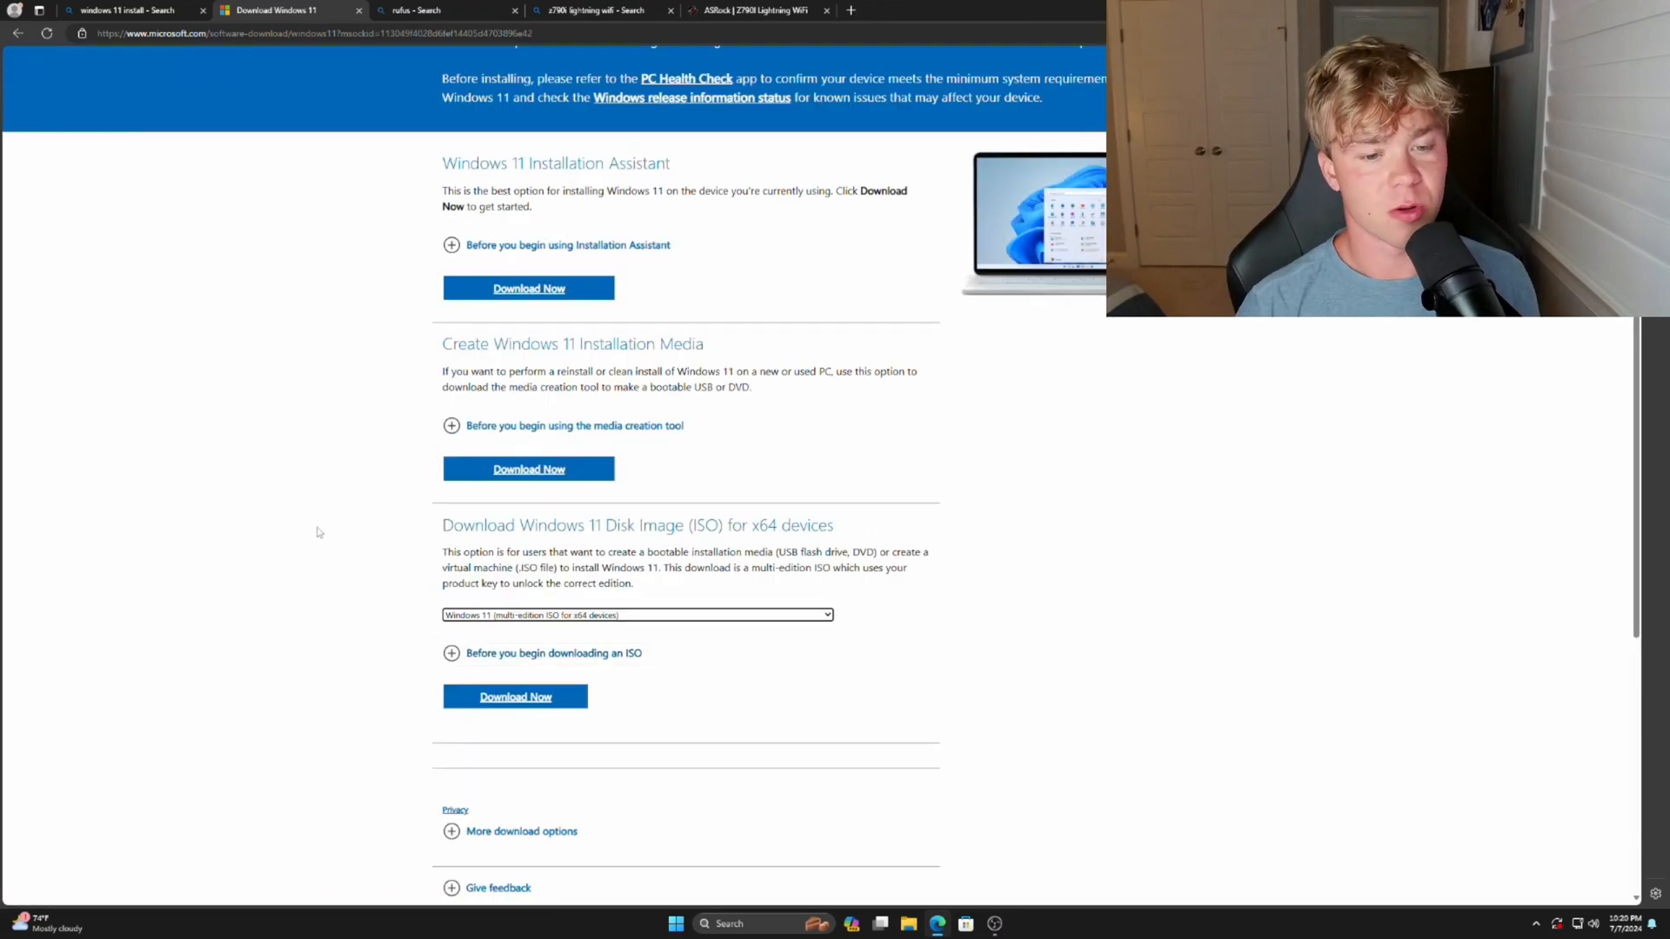
scroll(down, 3)
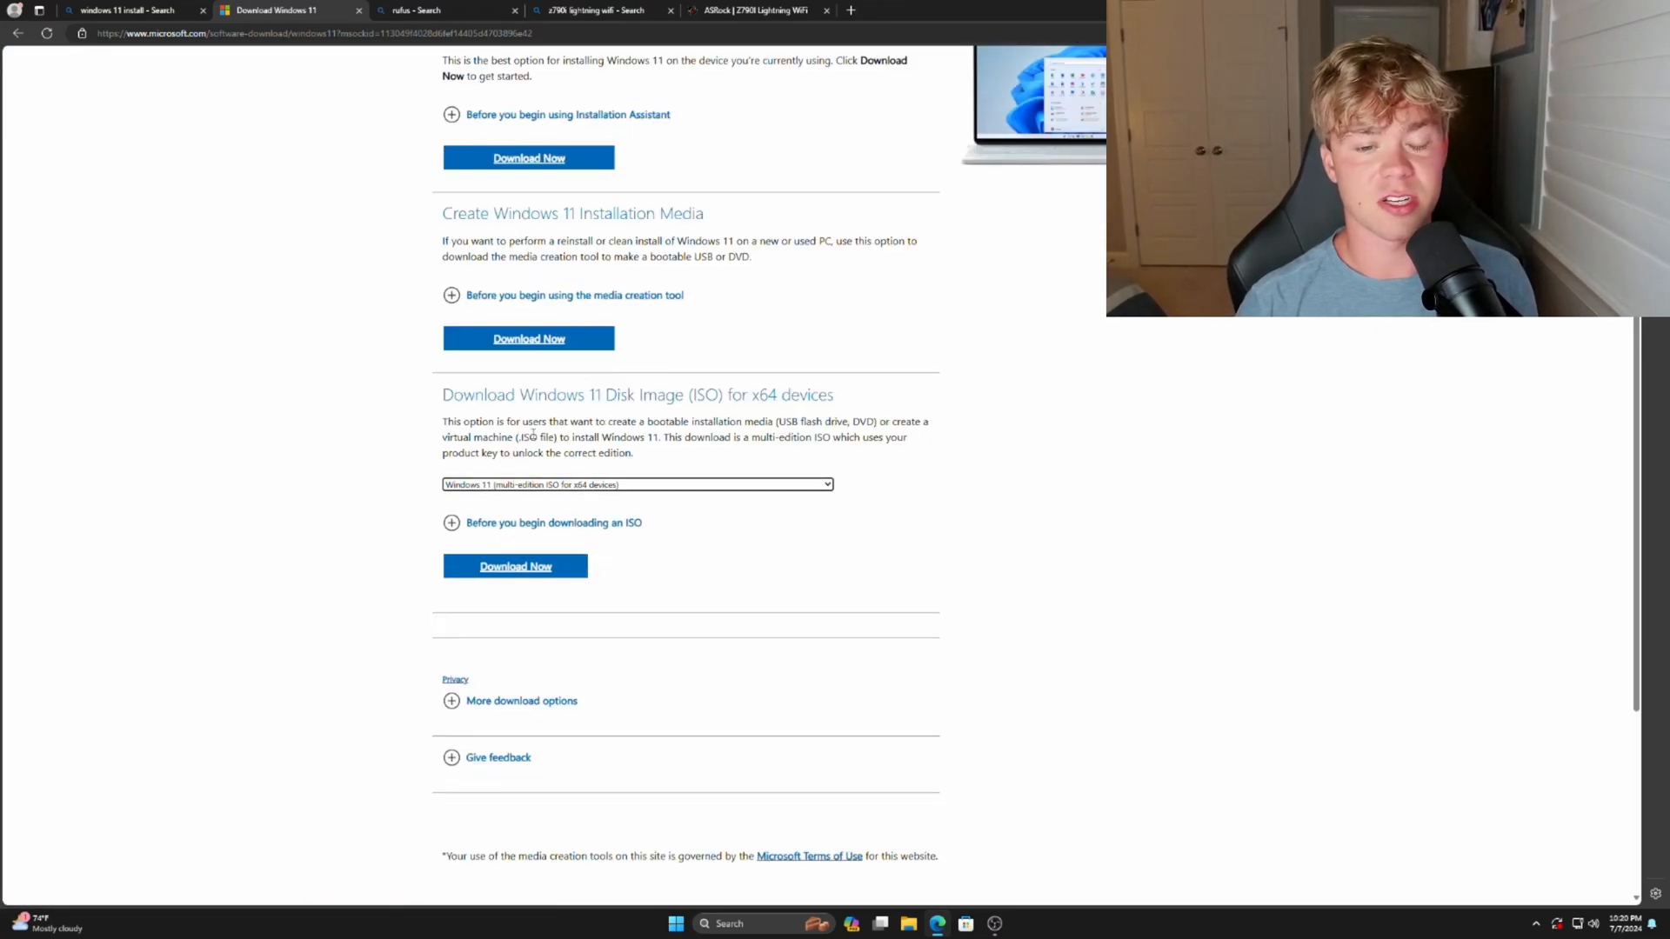
scroll(up, 3)
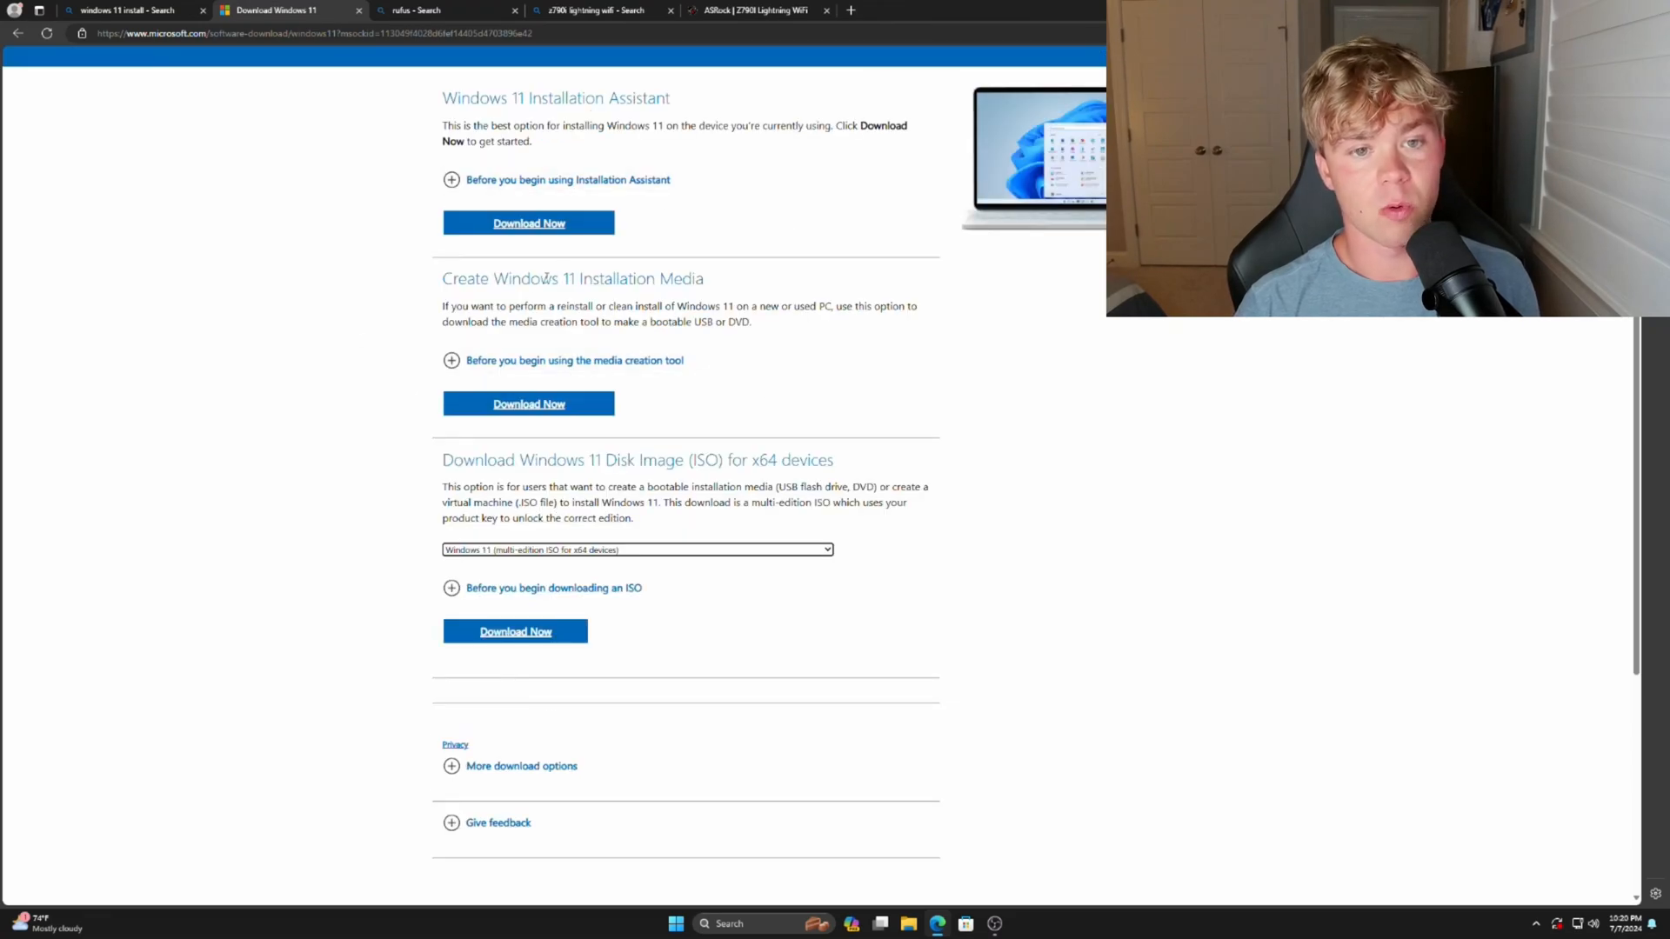
drag(529, 278, 693, 278)
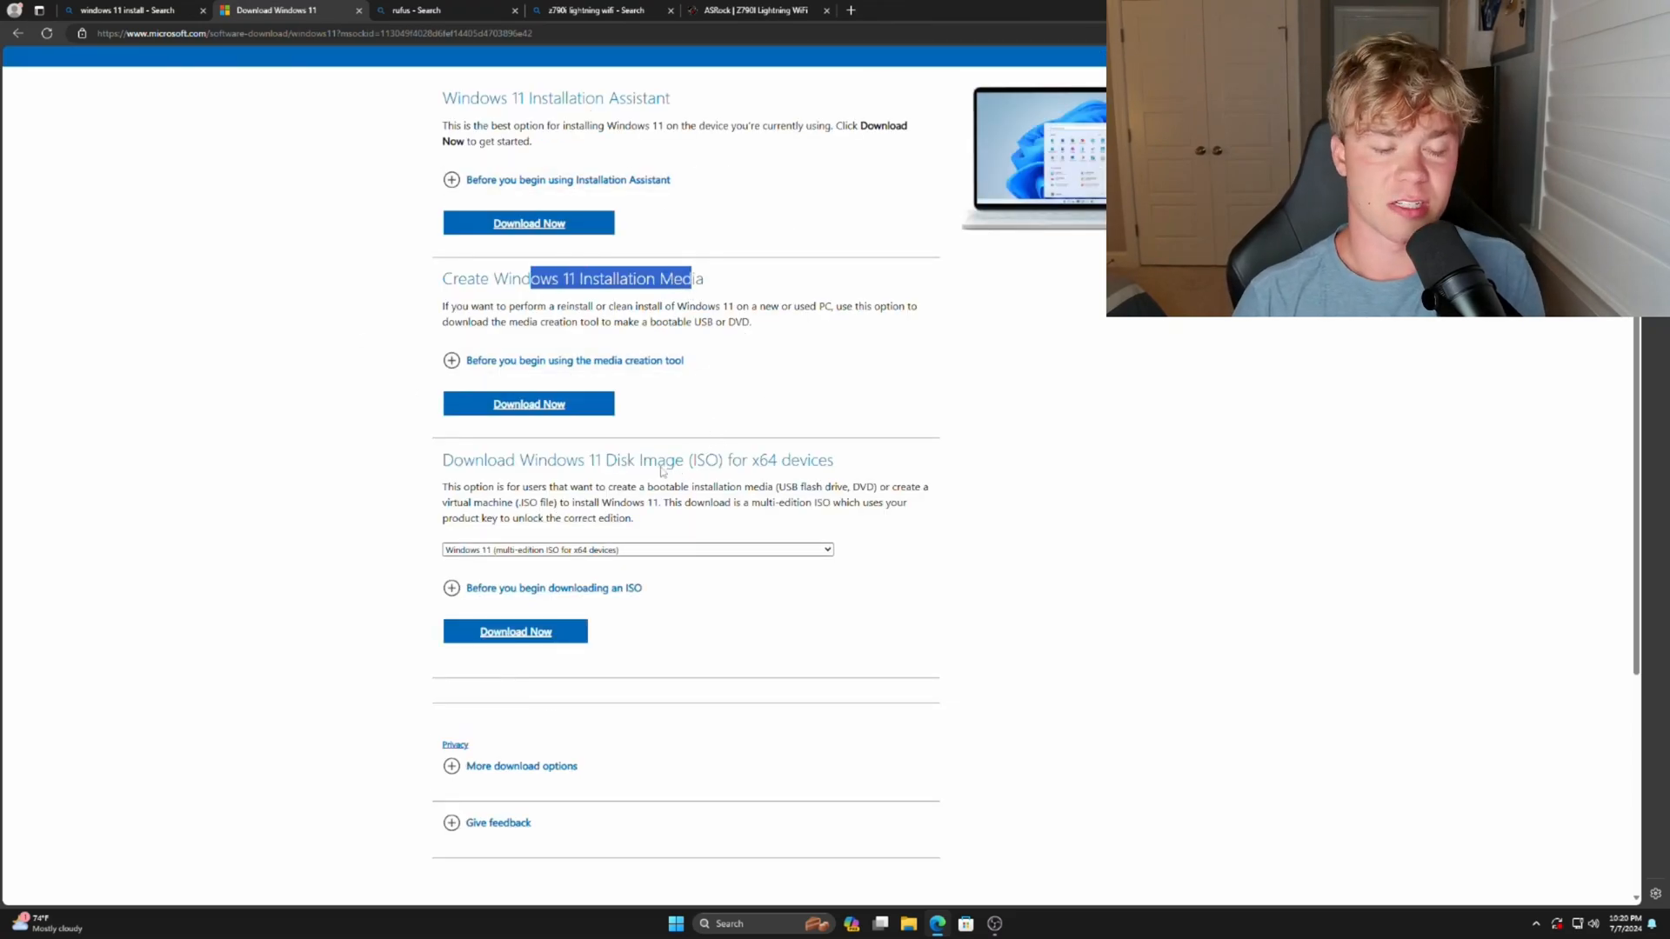
click(637, 548)
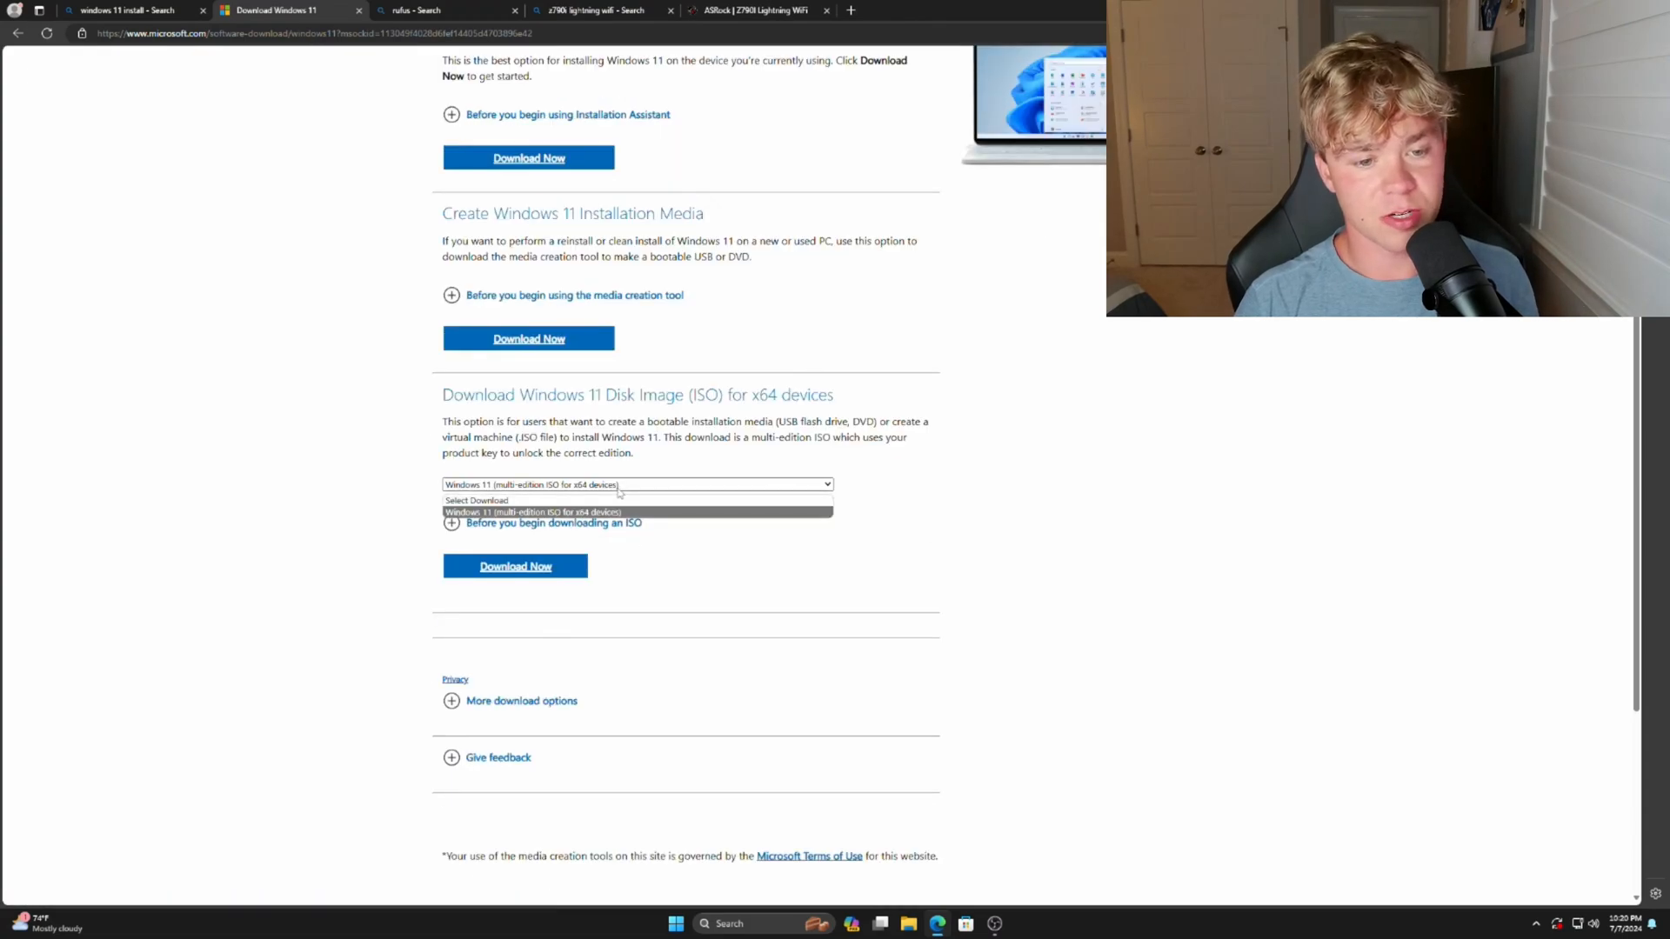
Request the Windows 11 ISO in English (United States) to get the 64-bit download link.
click(514, 566)
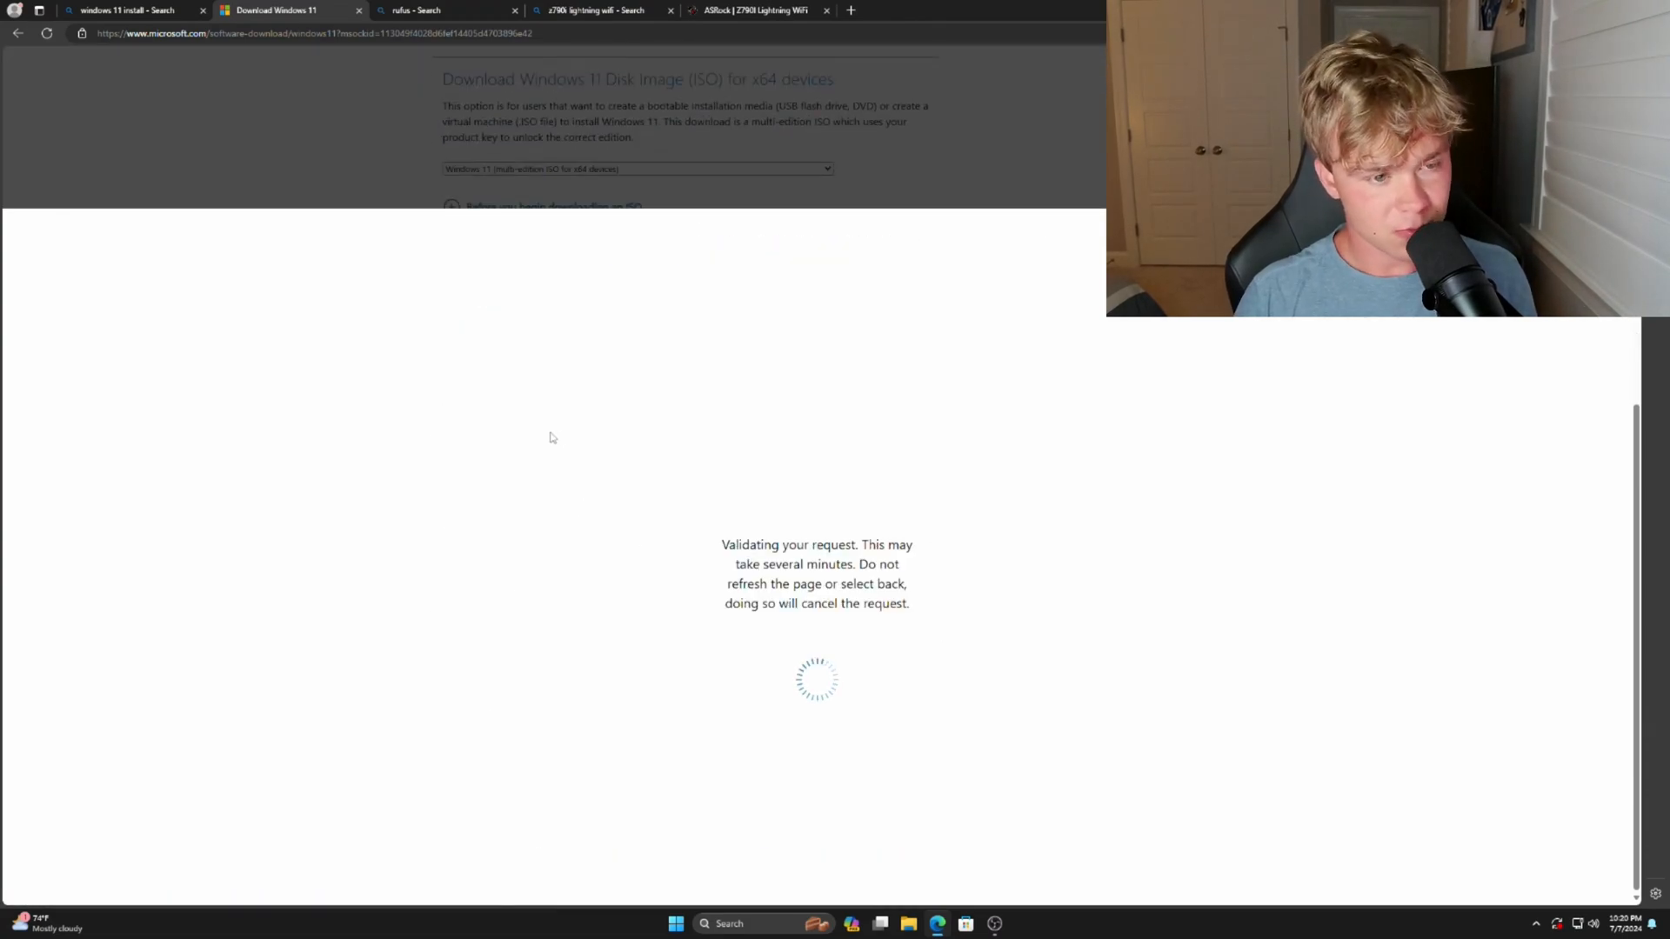
mouse_move(843, 762)
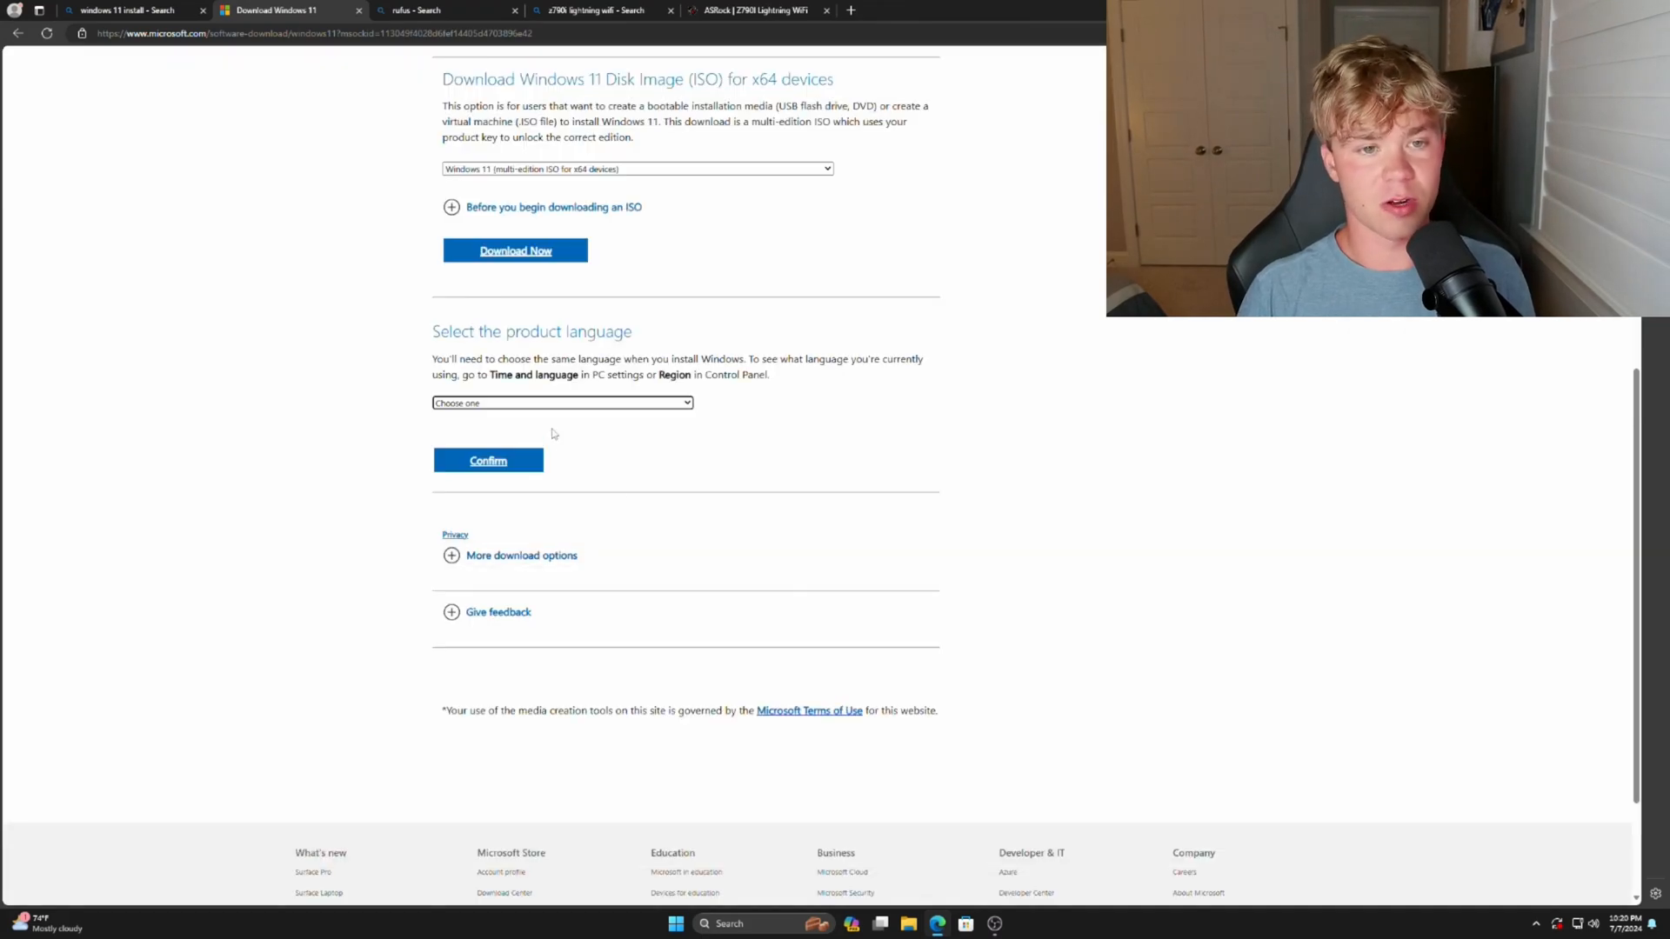
click(561, 403)
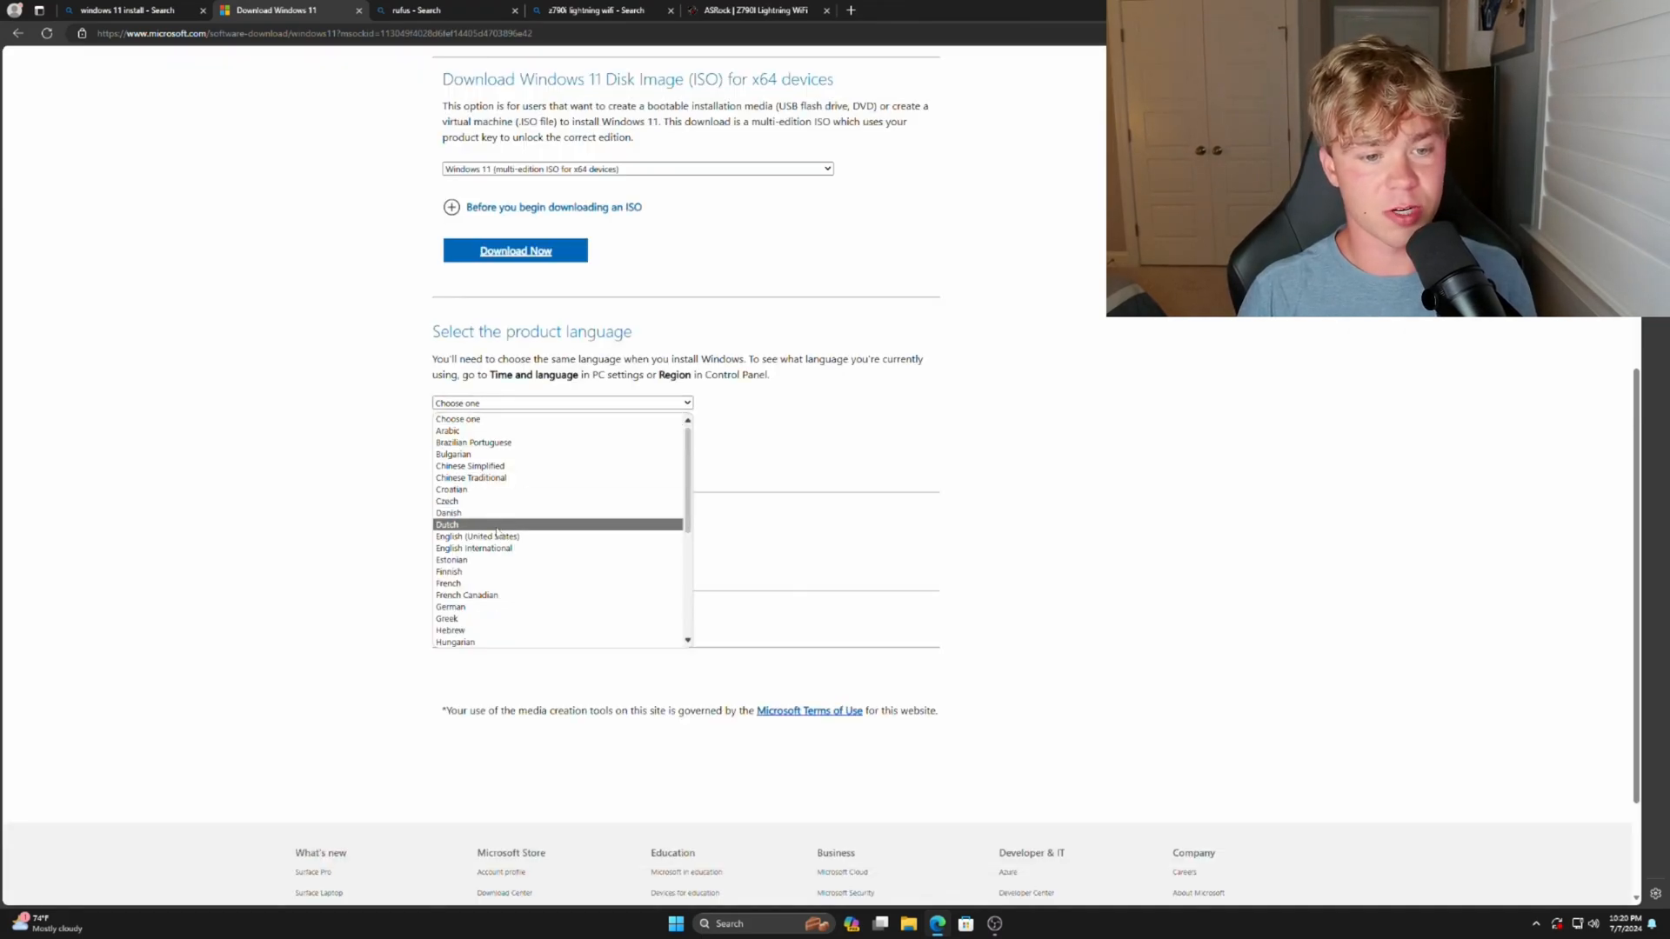
click(476, 537)
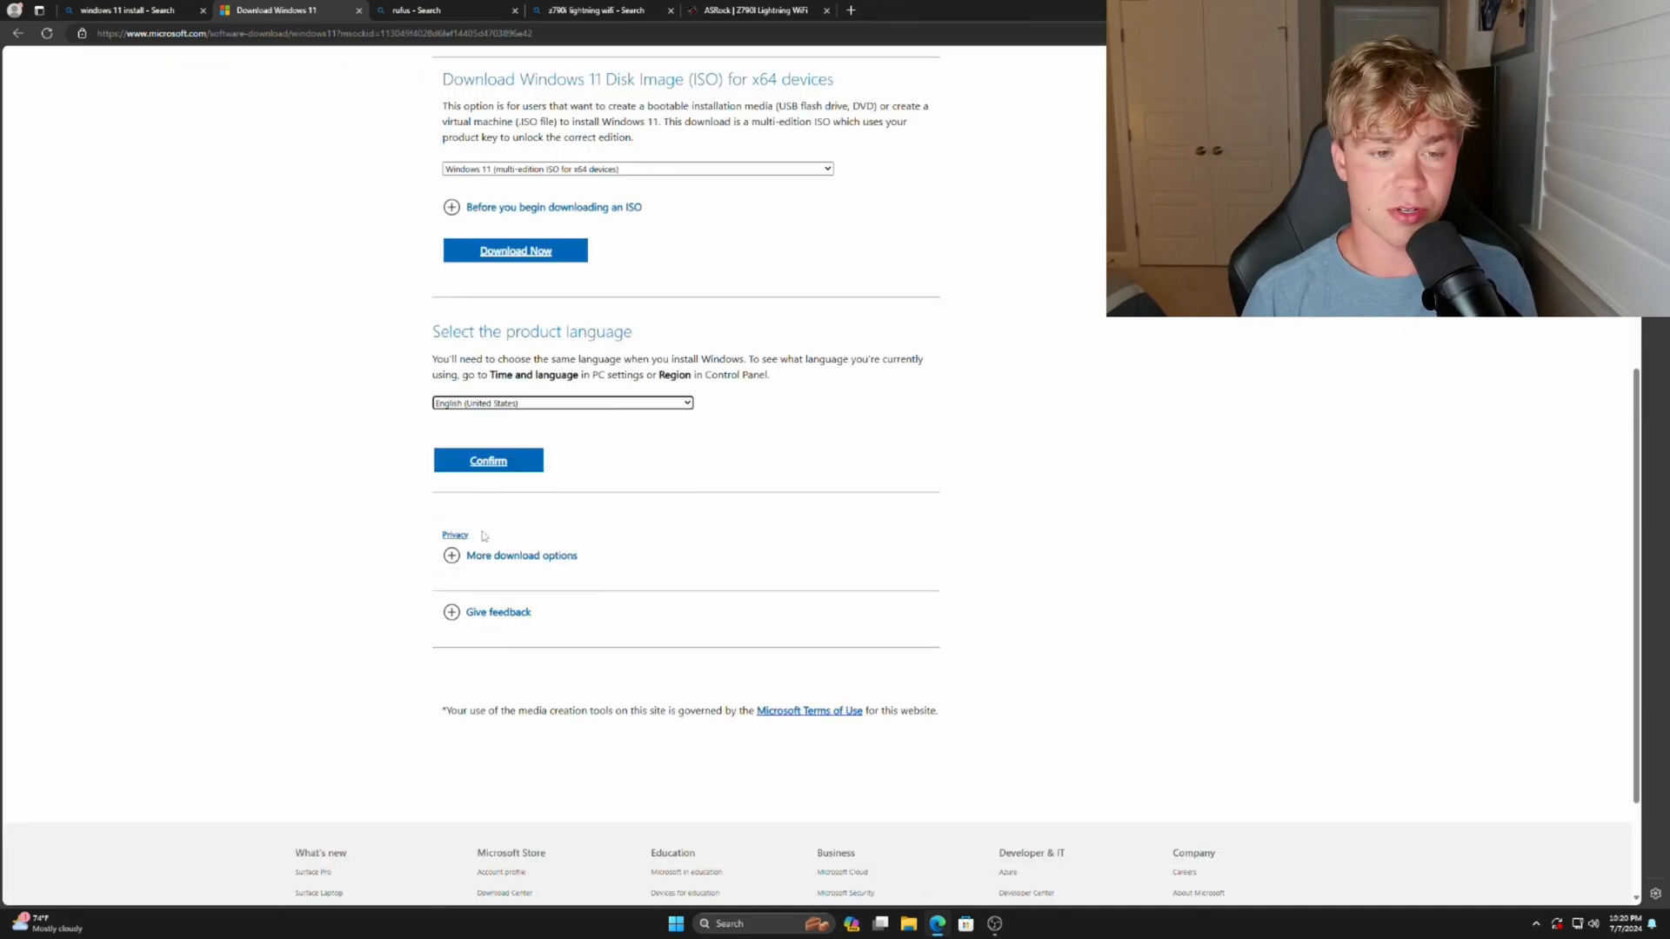
click(488, 461)
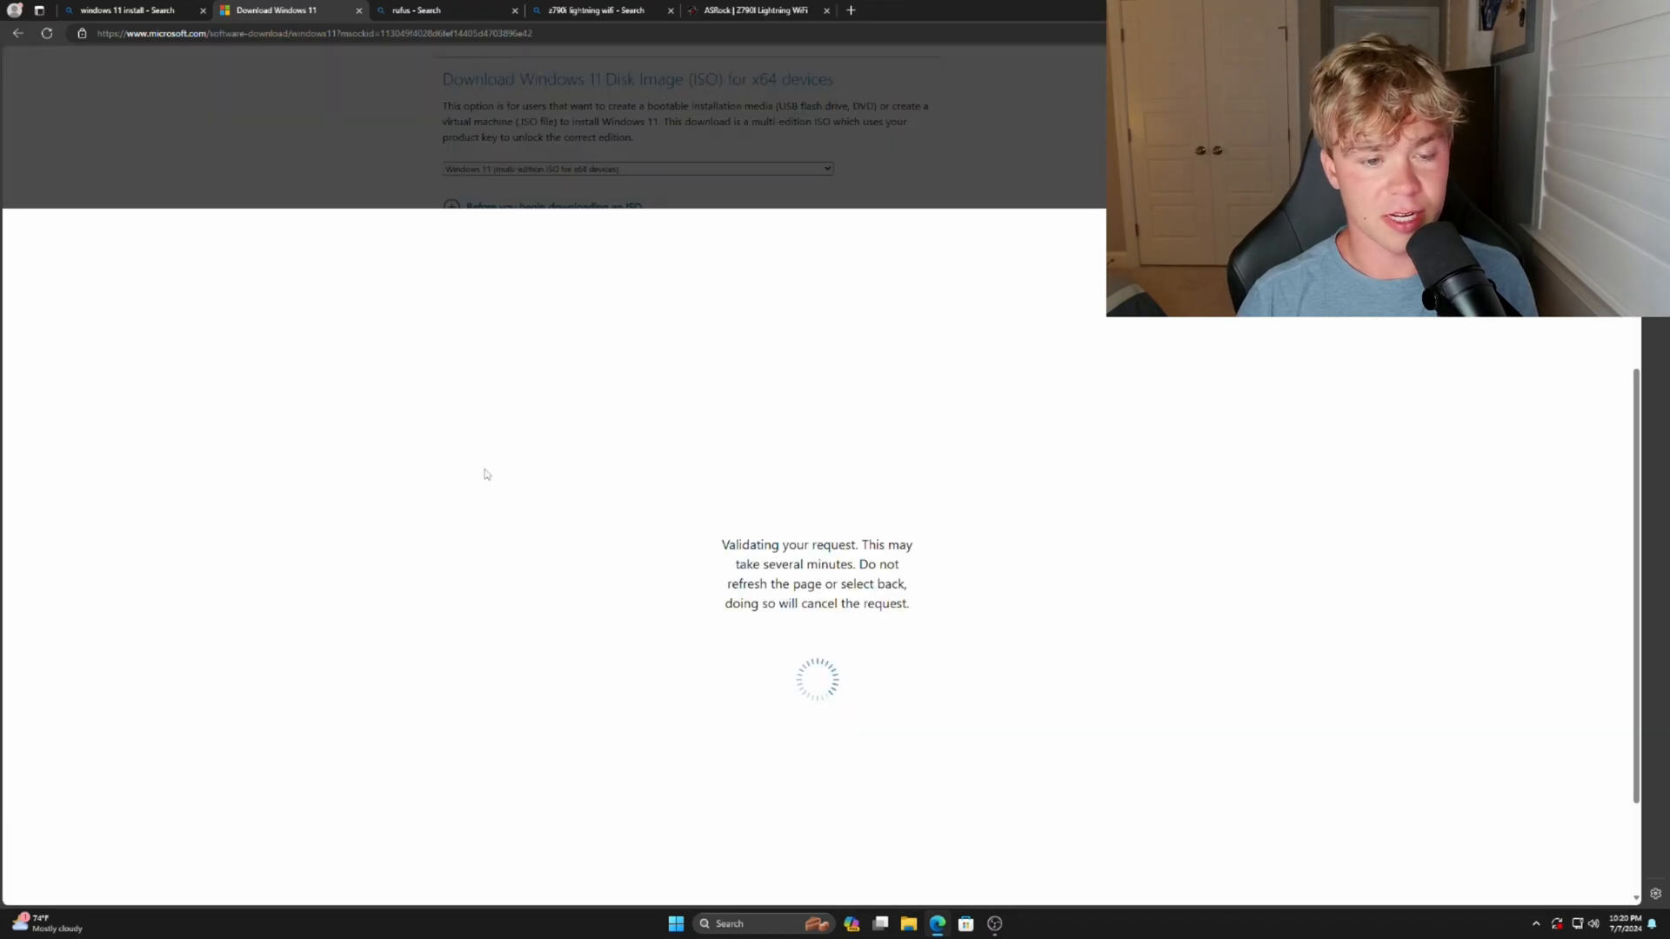
mouse_move(217, 503)
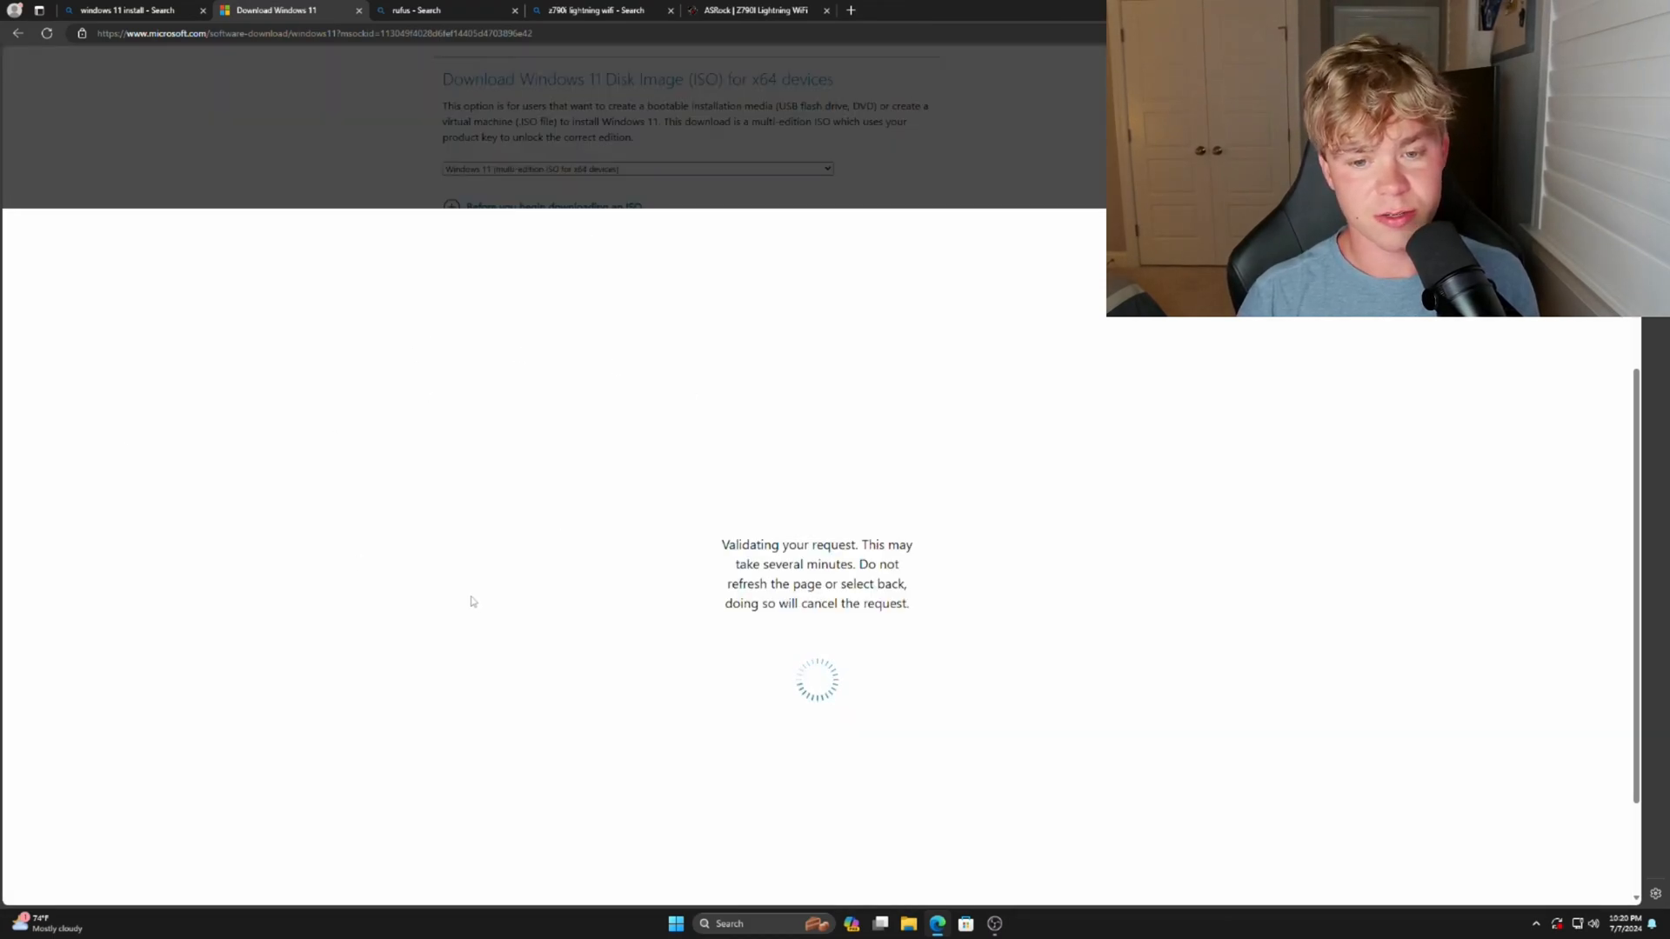
mouse_move(500, 604)
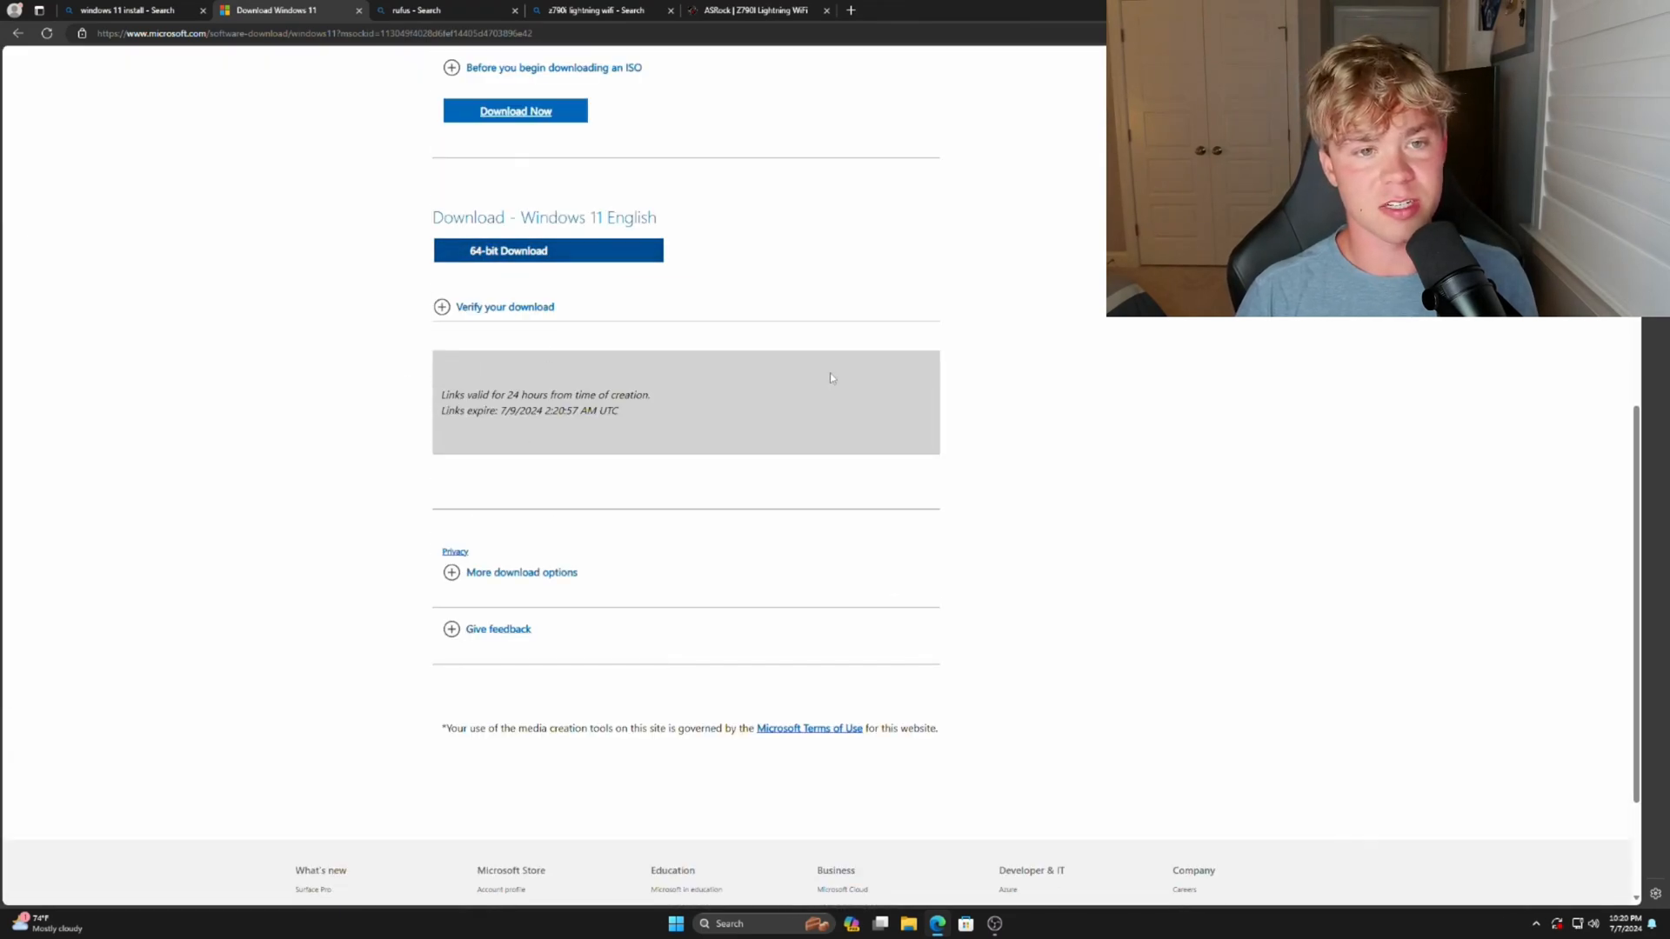
click(548, 251)
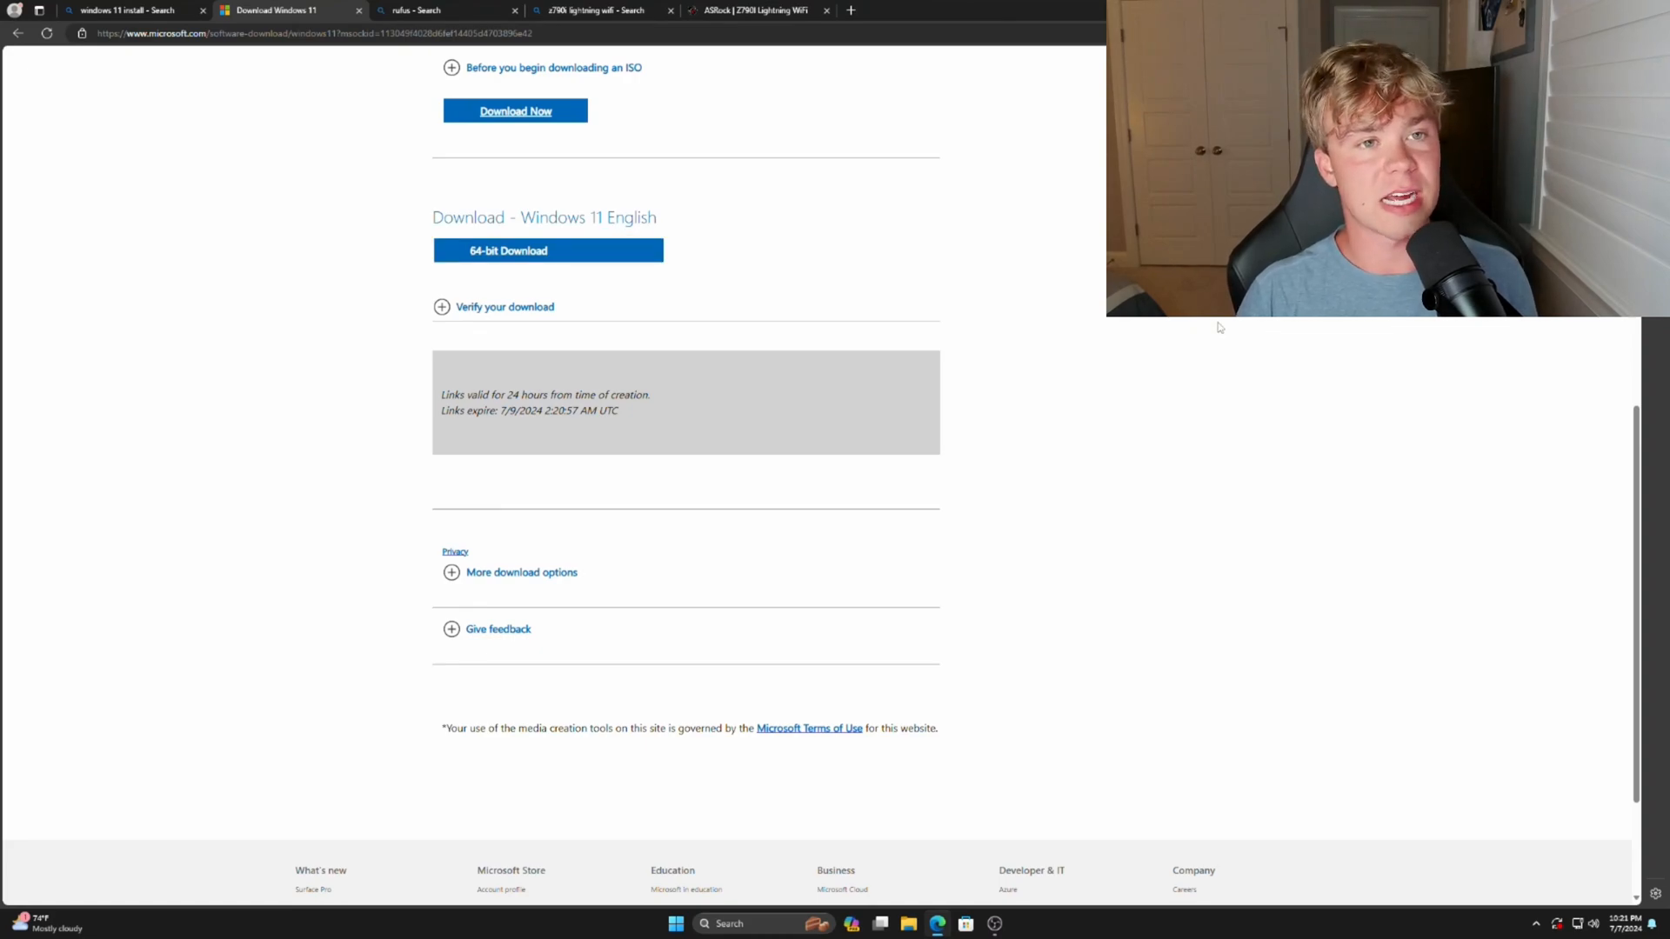
Return to the Rufus search results, scroll the Rufus site and dismiss the covering ad.
click(424, 10)
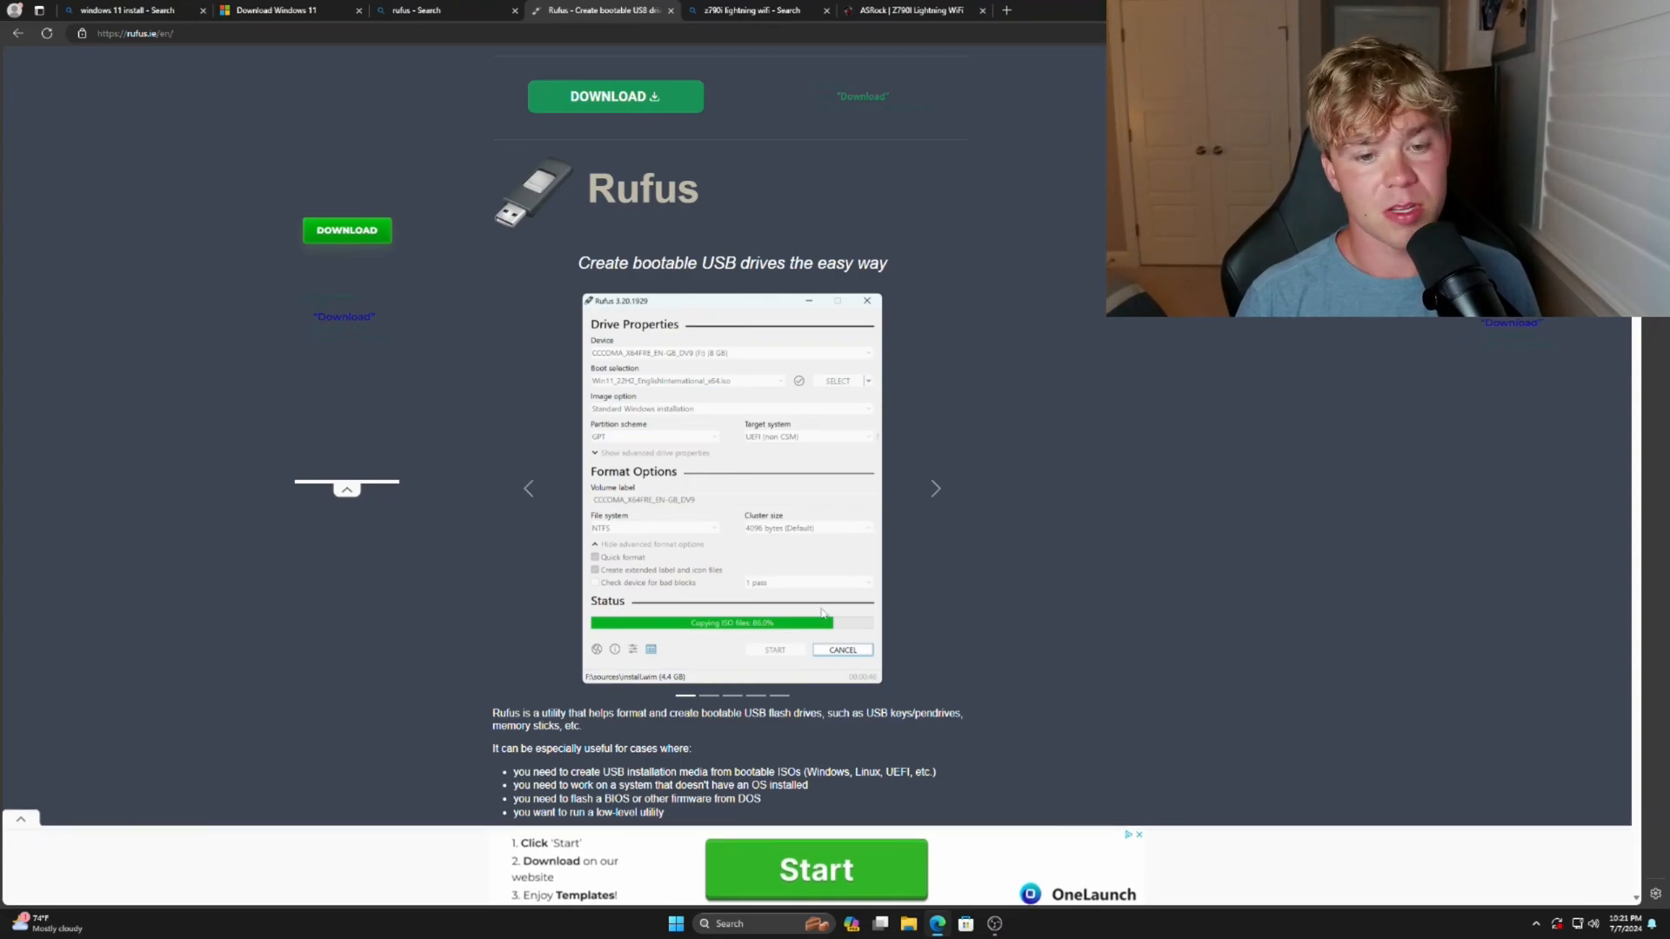
scroll(down, 3)
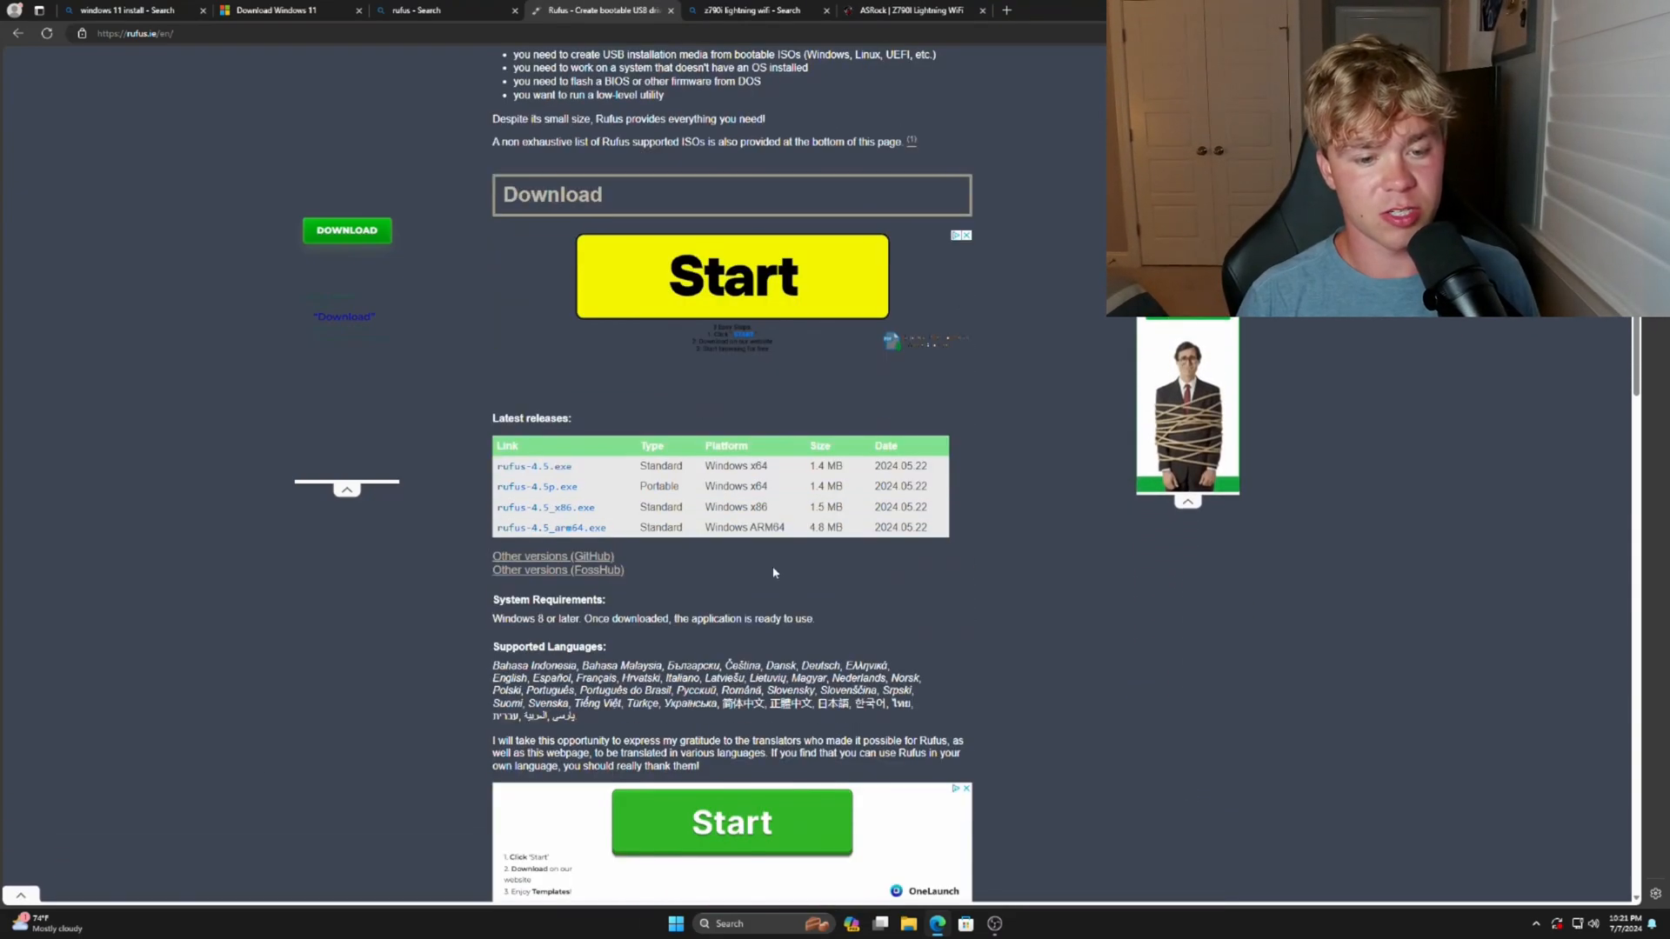
mouse_move(555, 499)
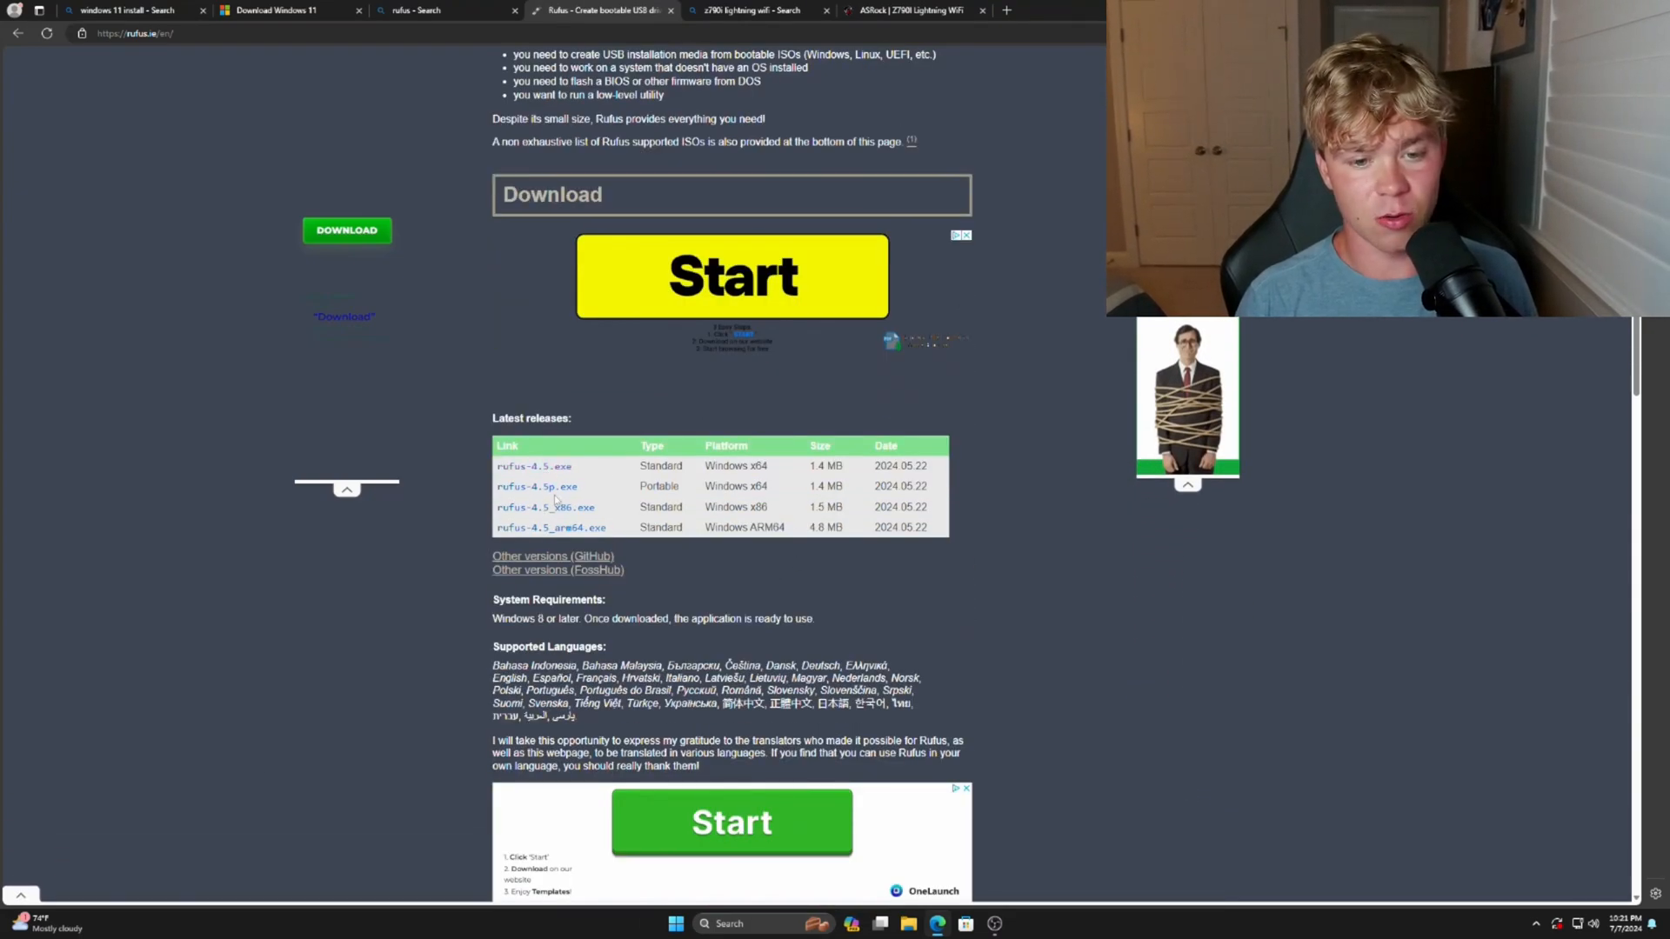
mouse_move(560, 544)
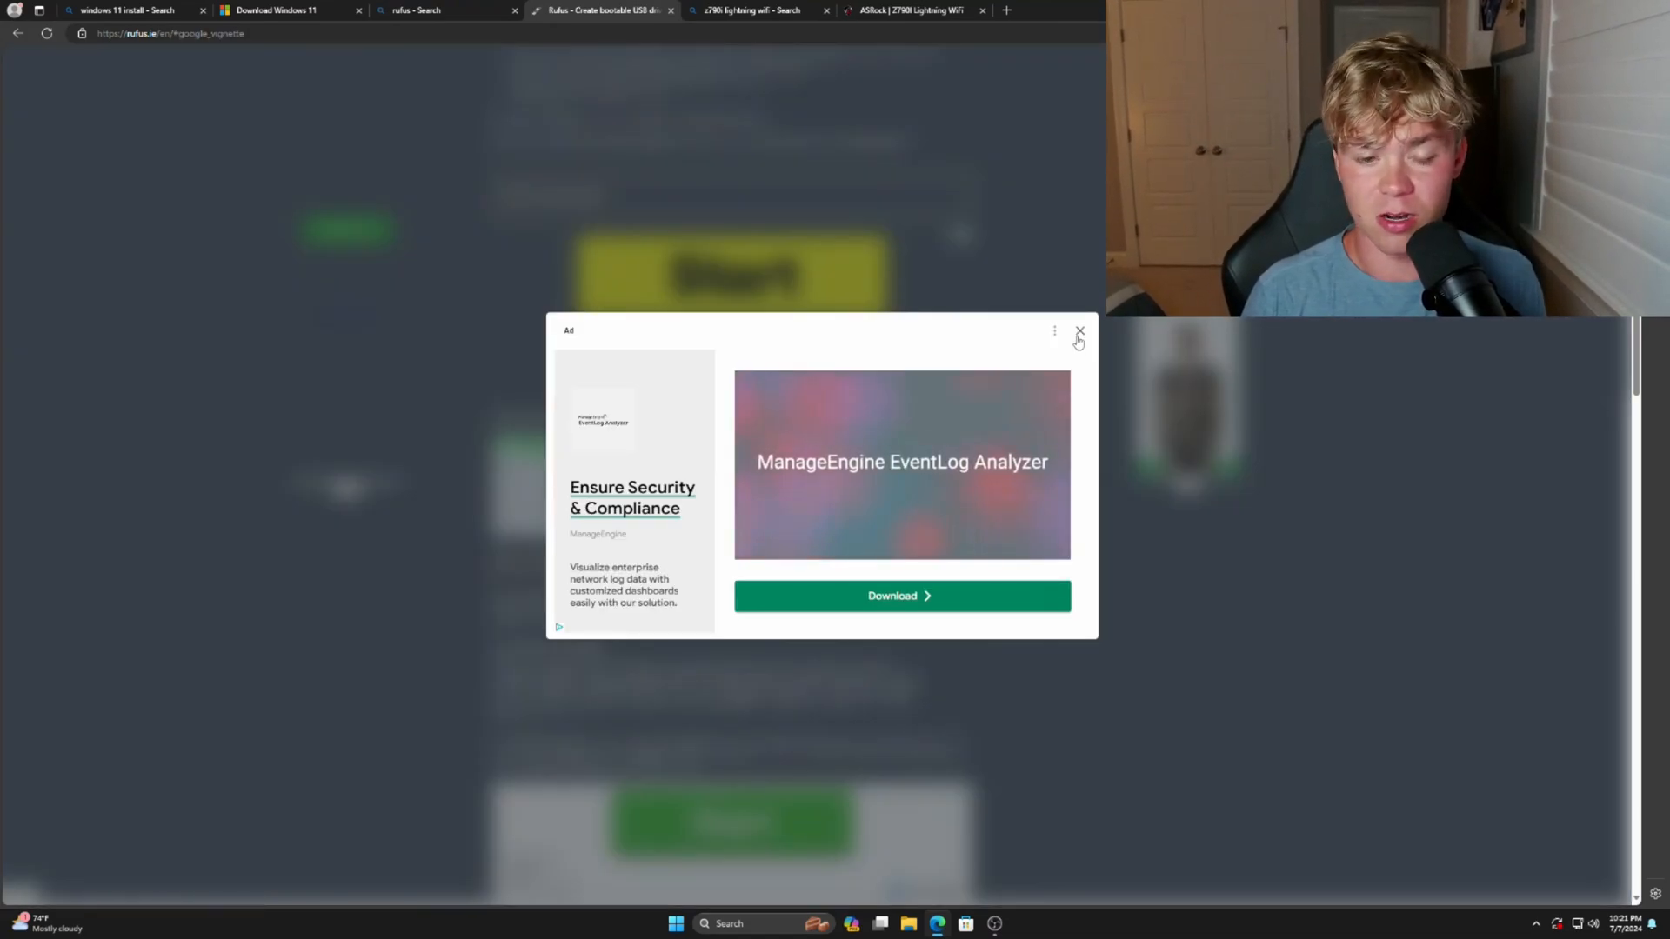
click(1078, 330)
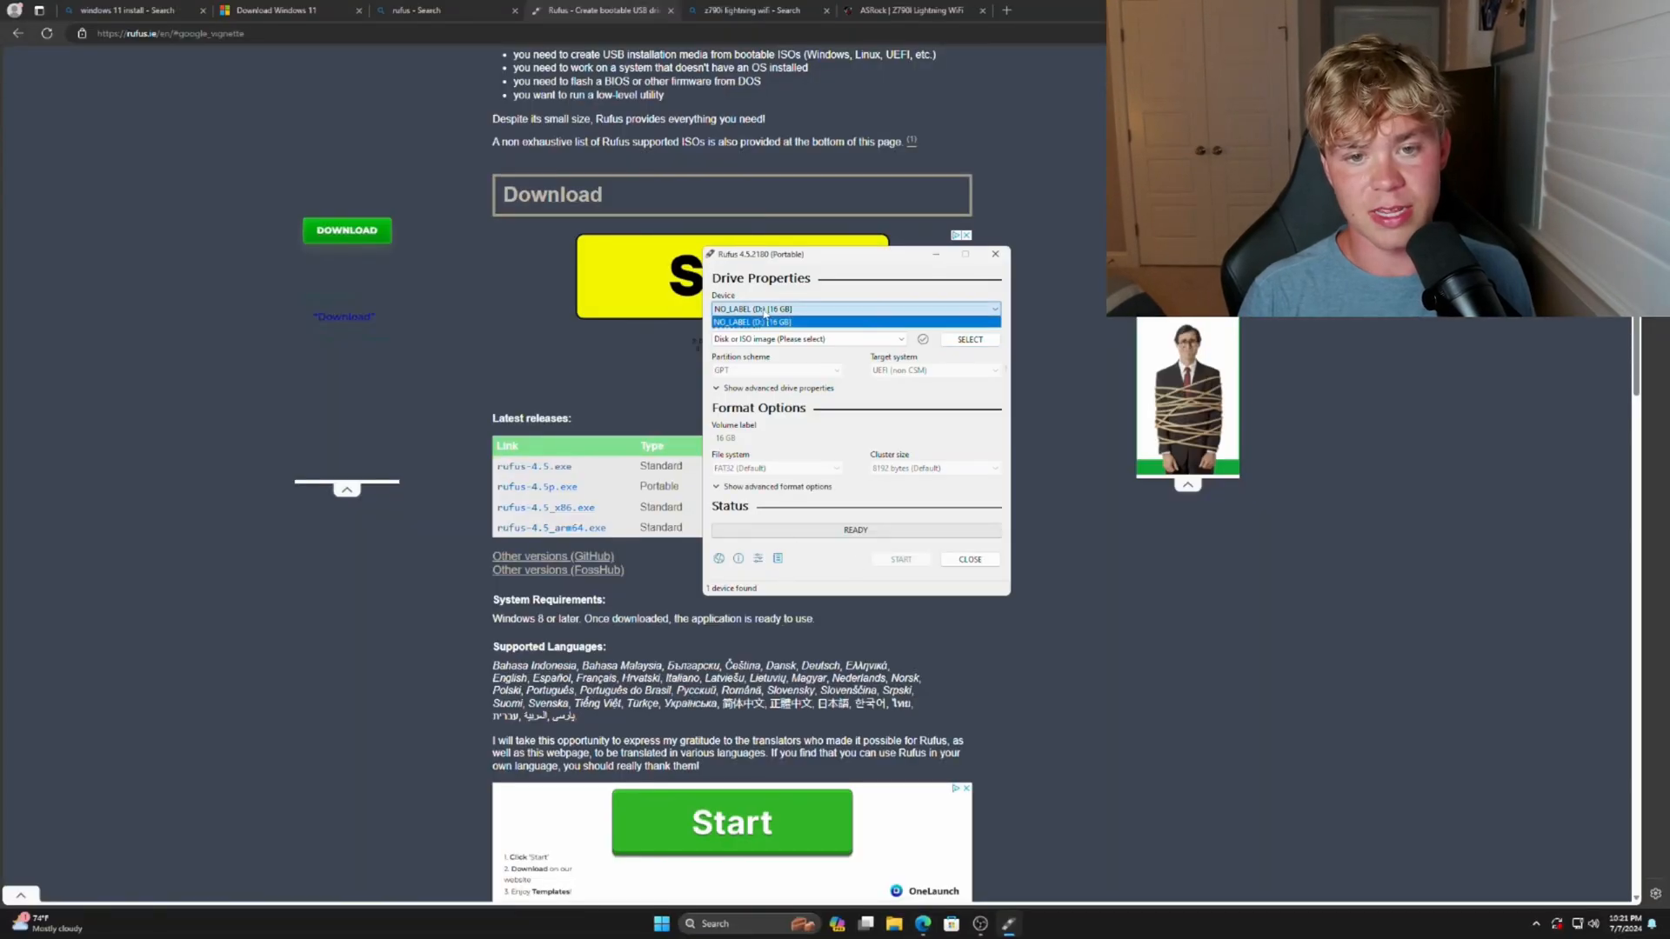
Move the Chamber folder and Ghost_Chamber.png from the USB drive onto the Desktop.
click(785, 321)
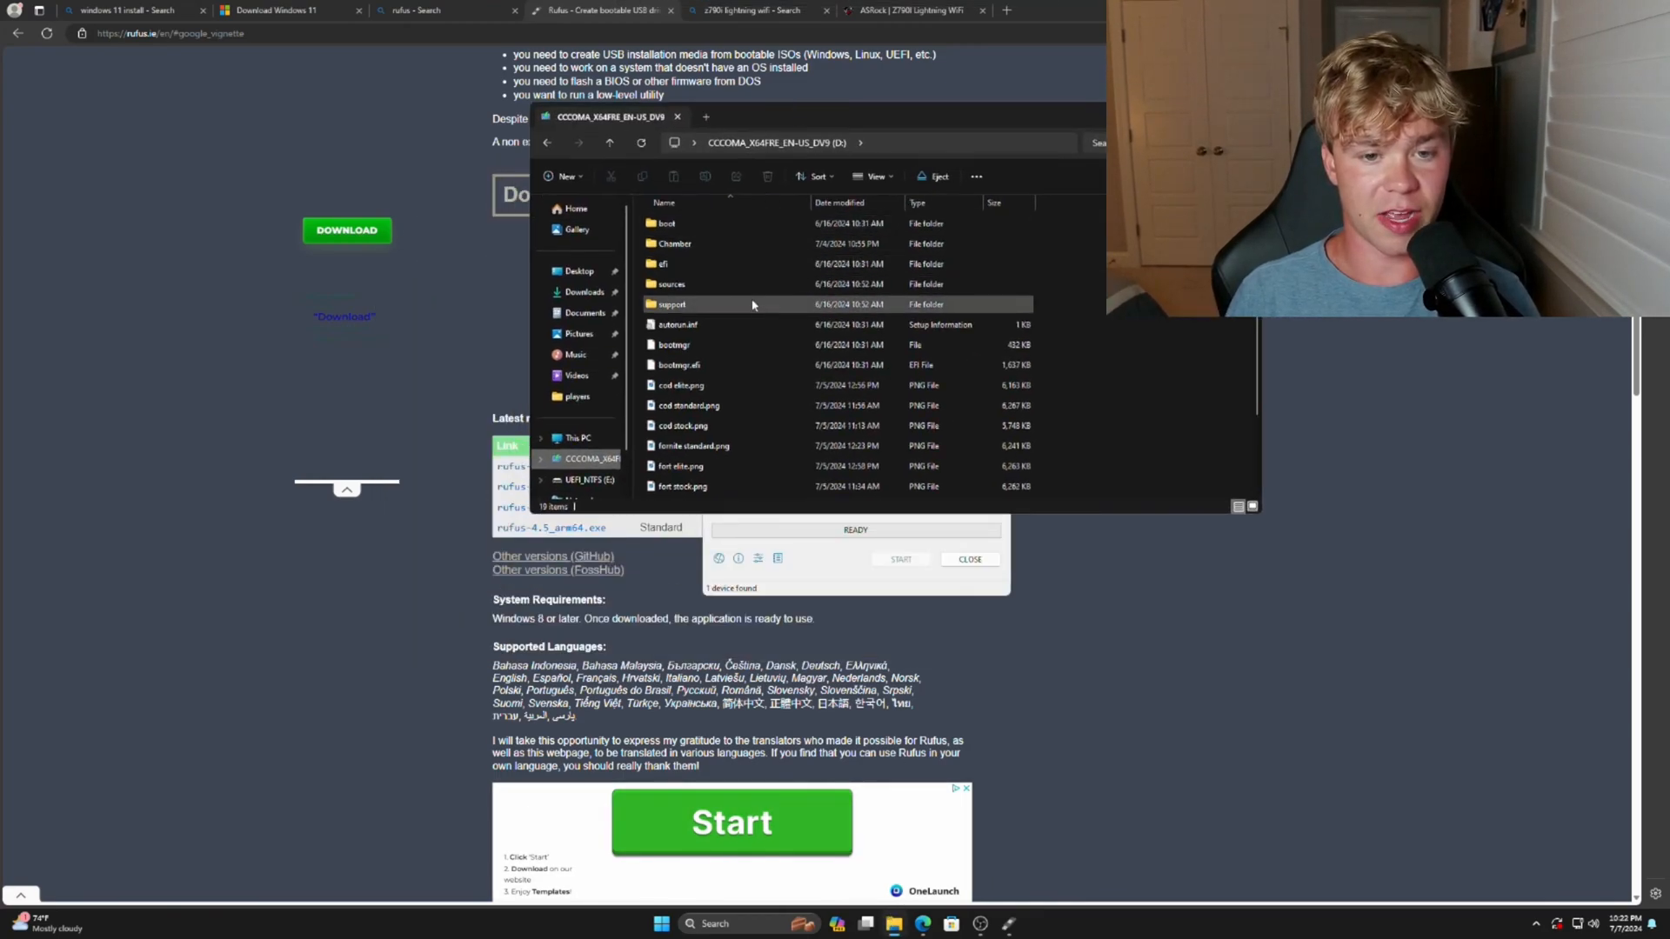
scroll(down, 3)
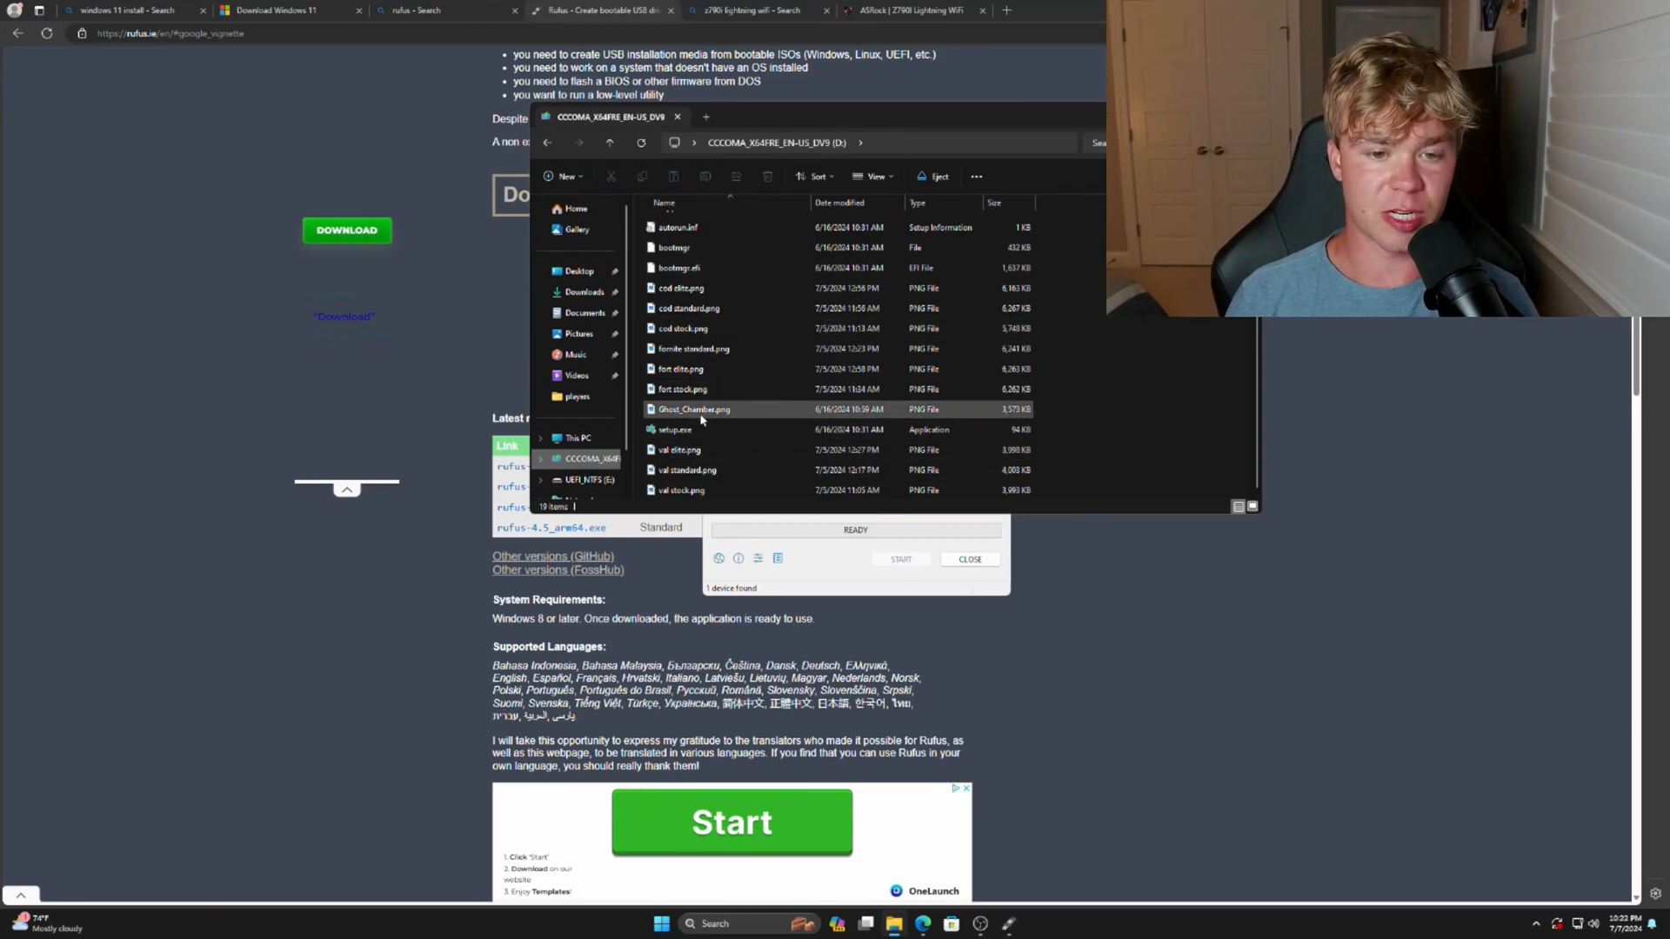
double_click(693, 409)
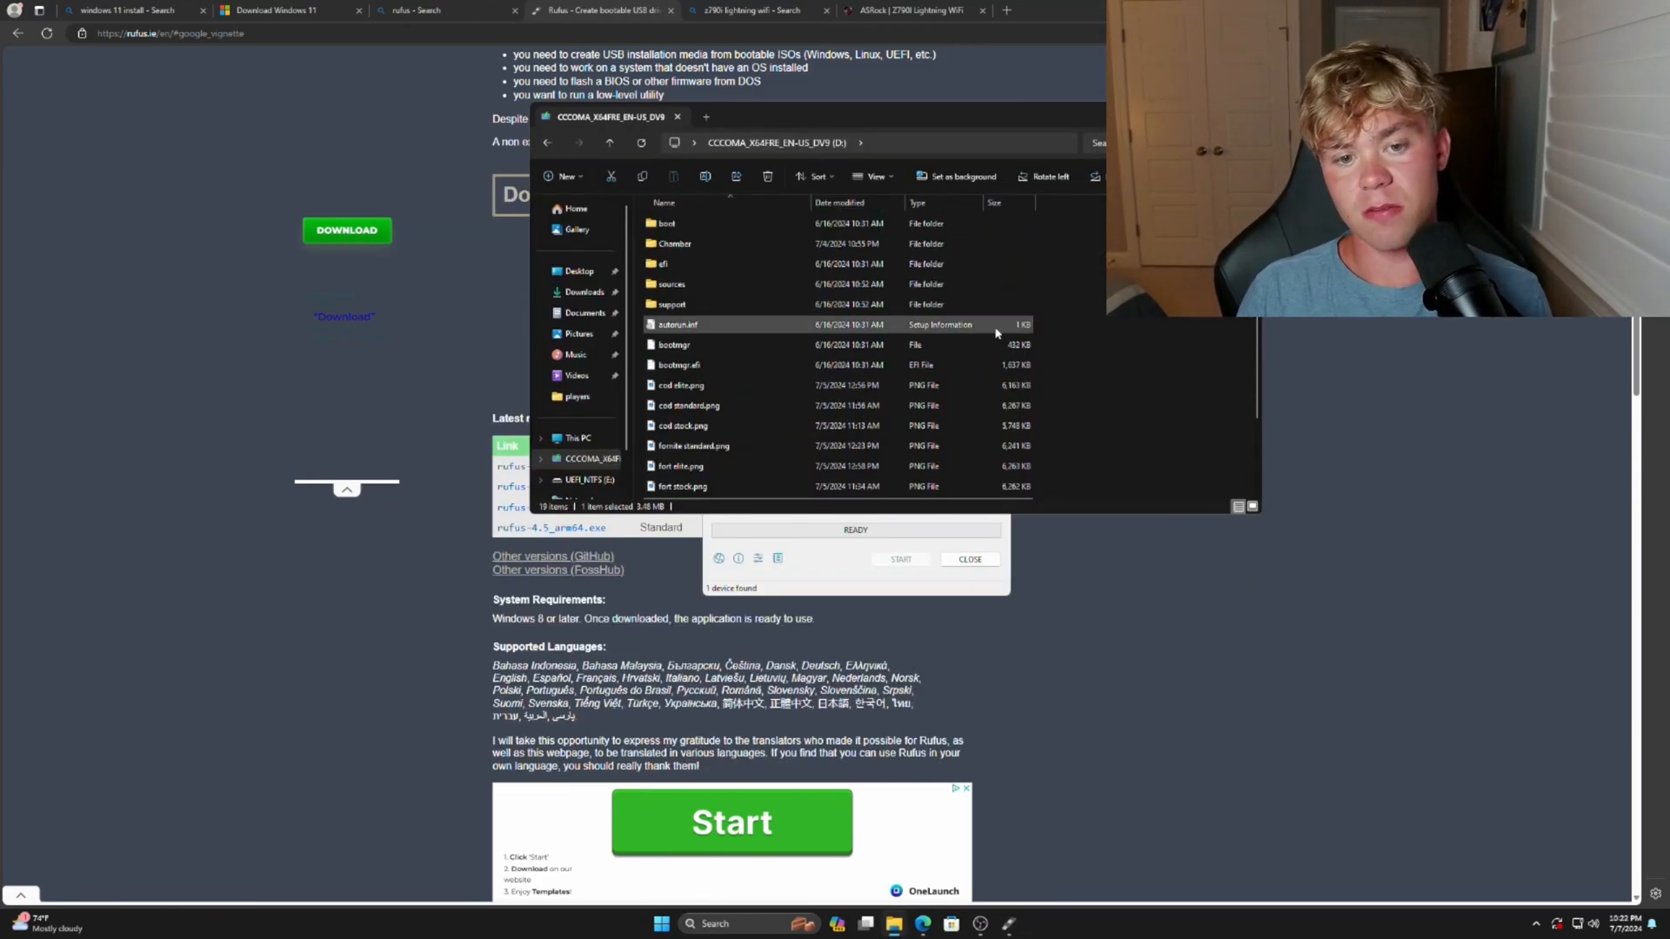
double_click(674, 243)
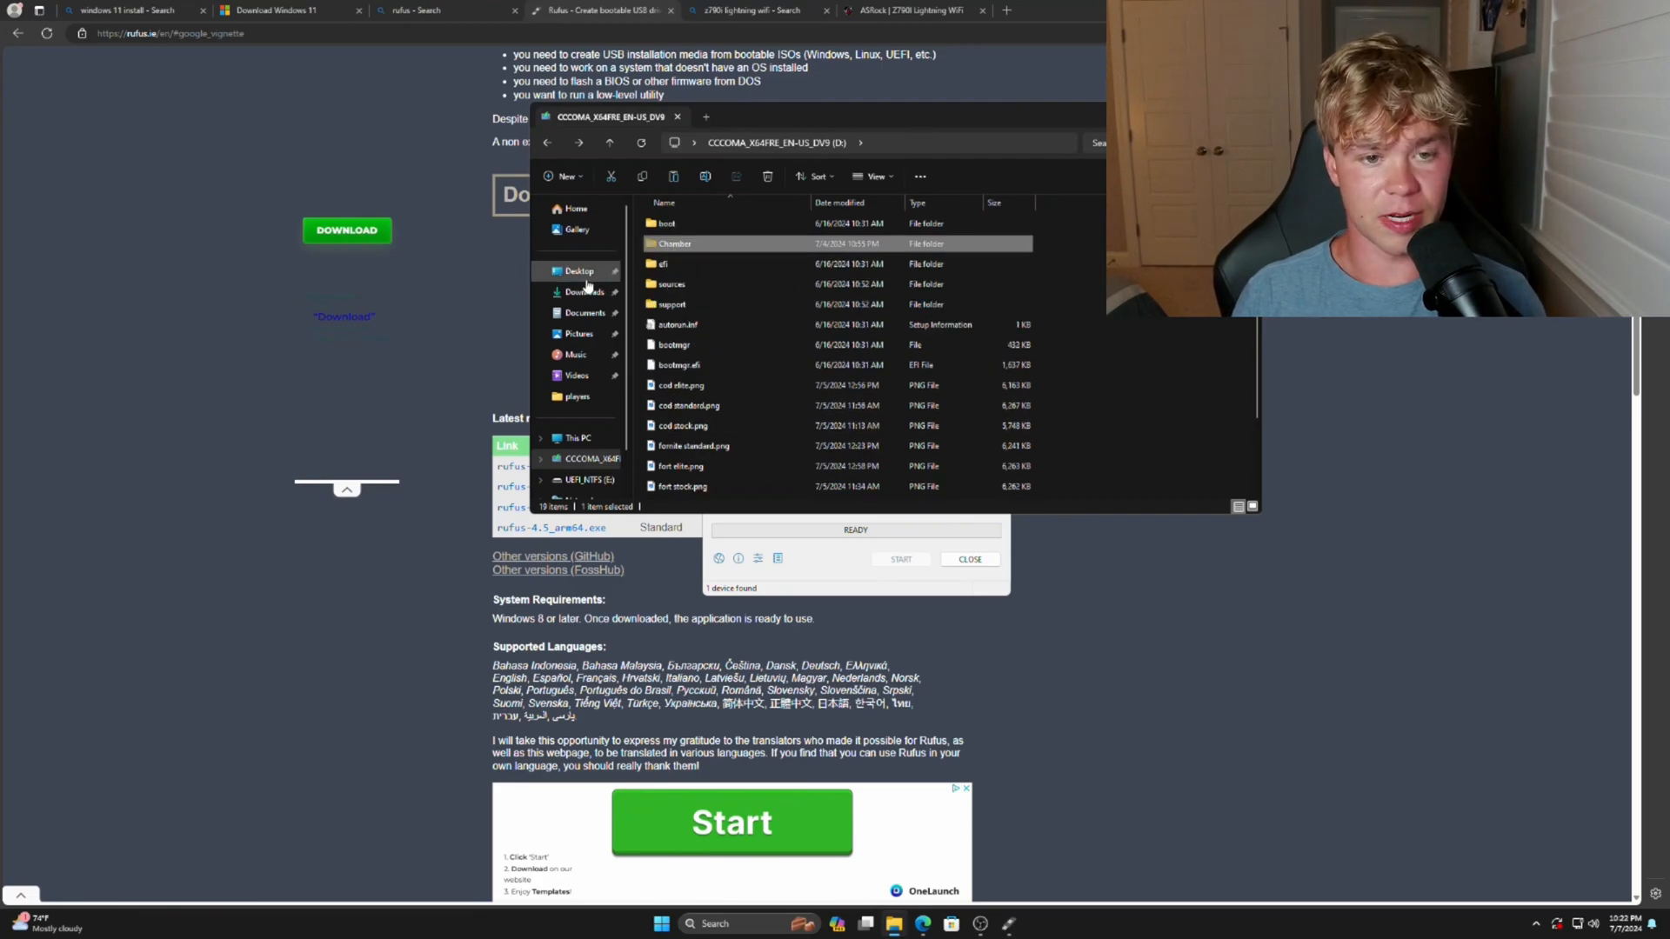
click(579, 271)
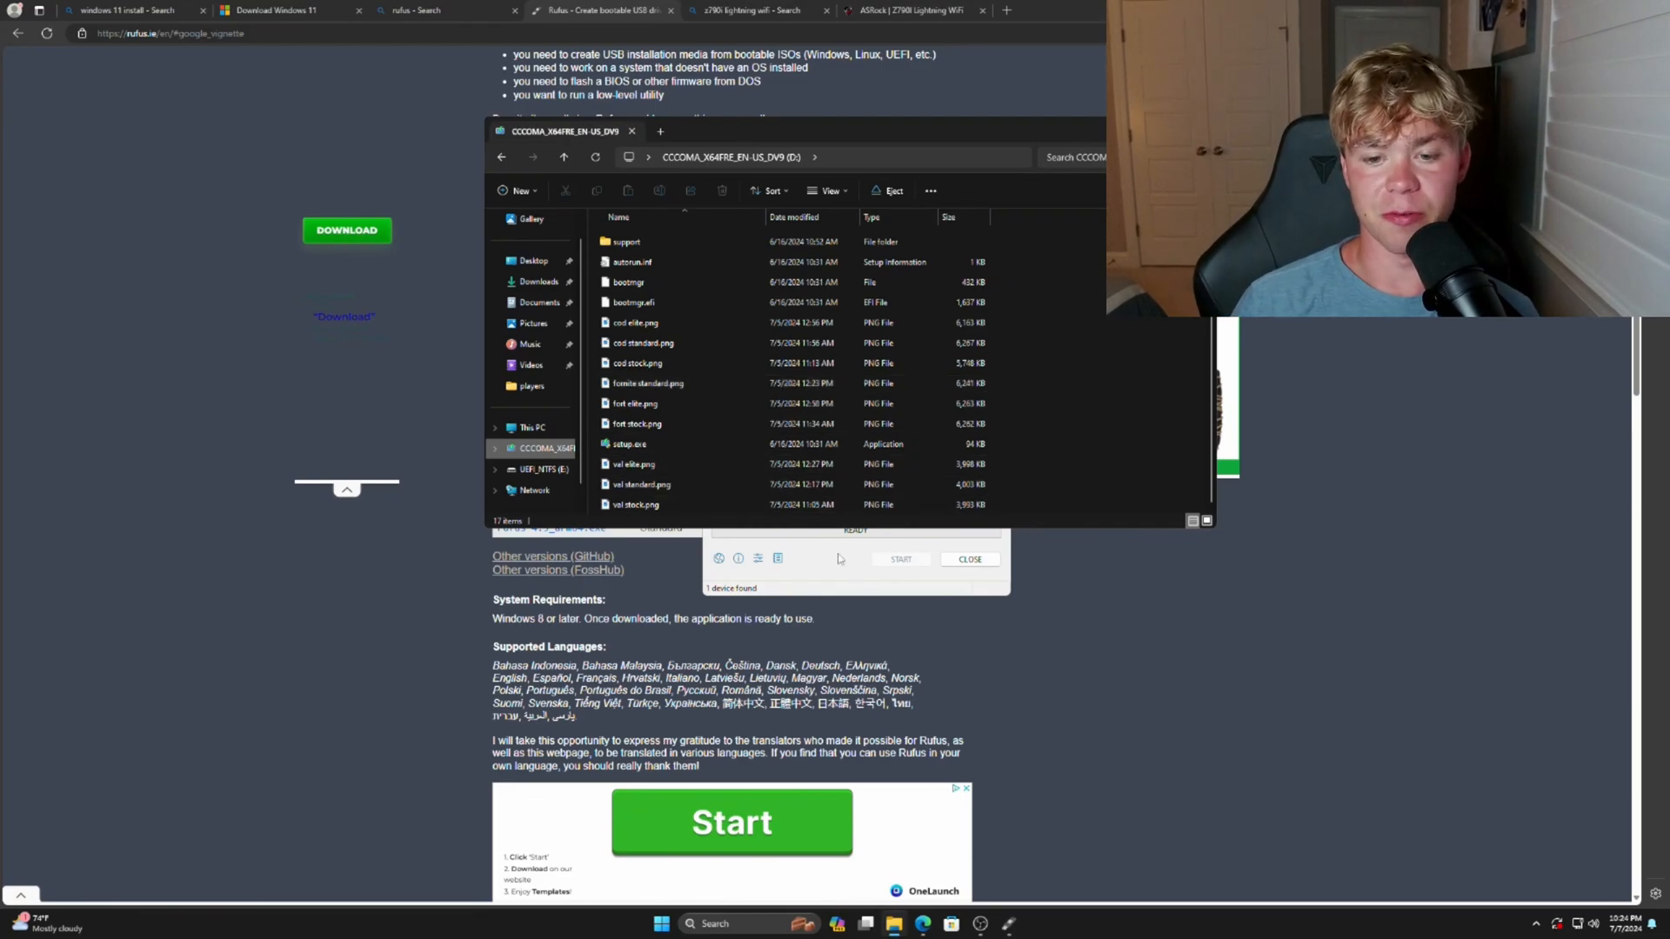
Select the CCCOMA_X64FRE_EN-US_DV9 drive in Rufus and load Win11_23H2_English_x64v2.iso.
click(991, 309)
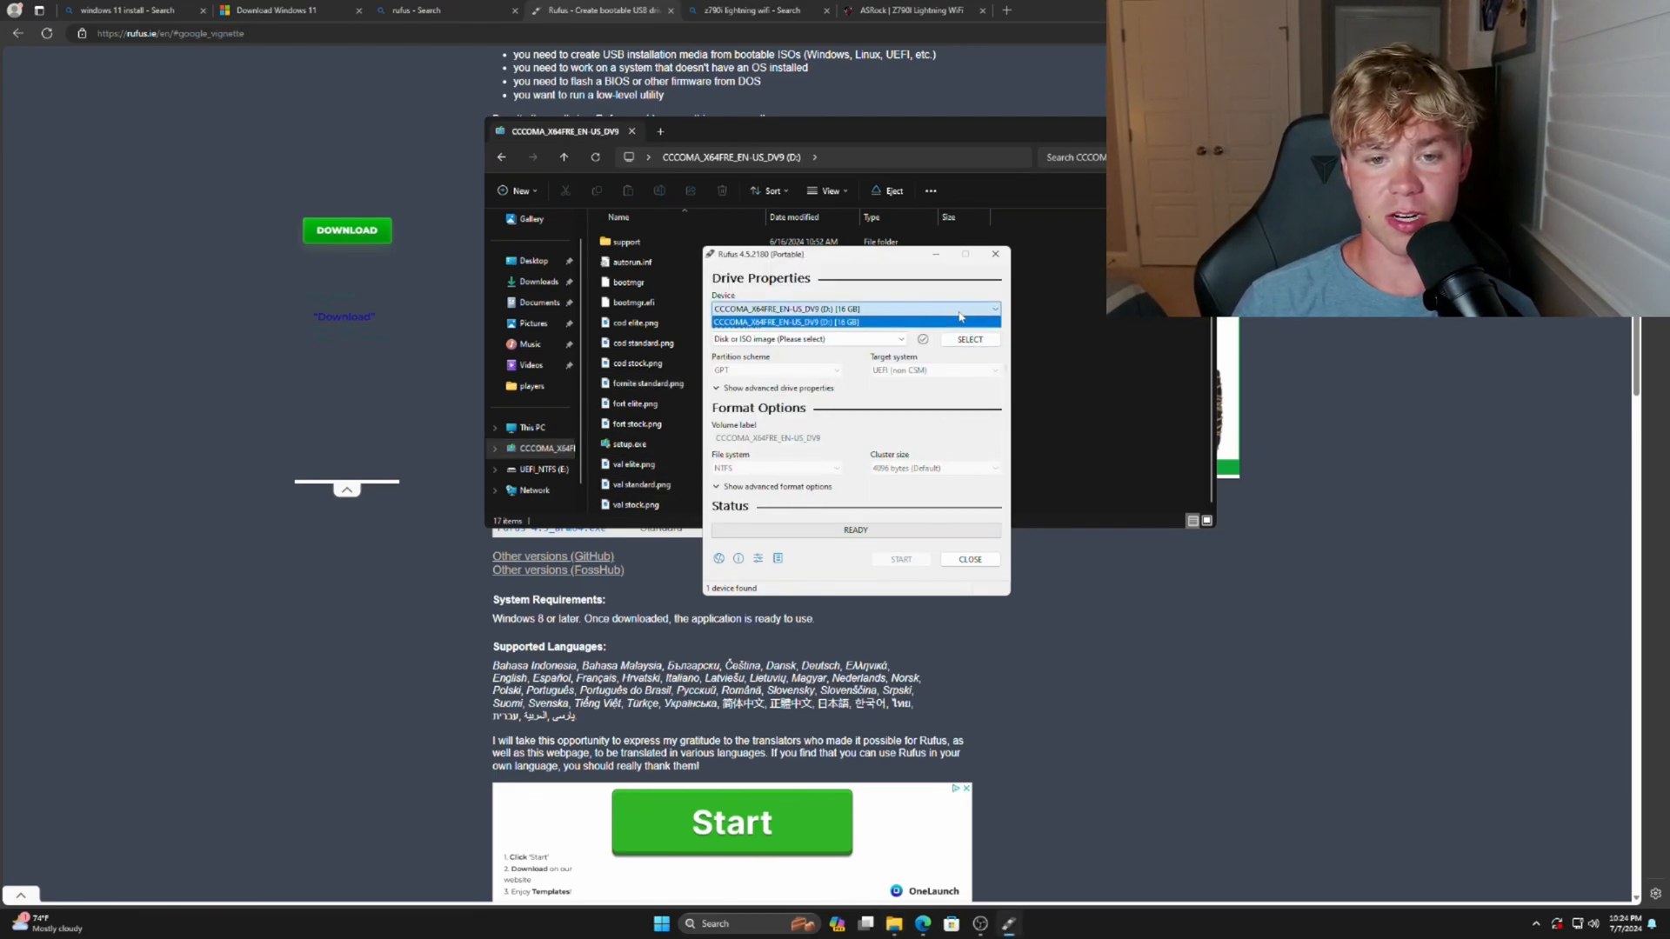
click(855, 322)
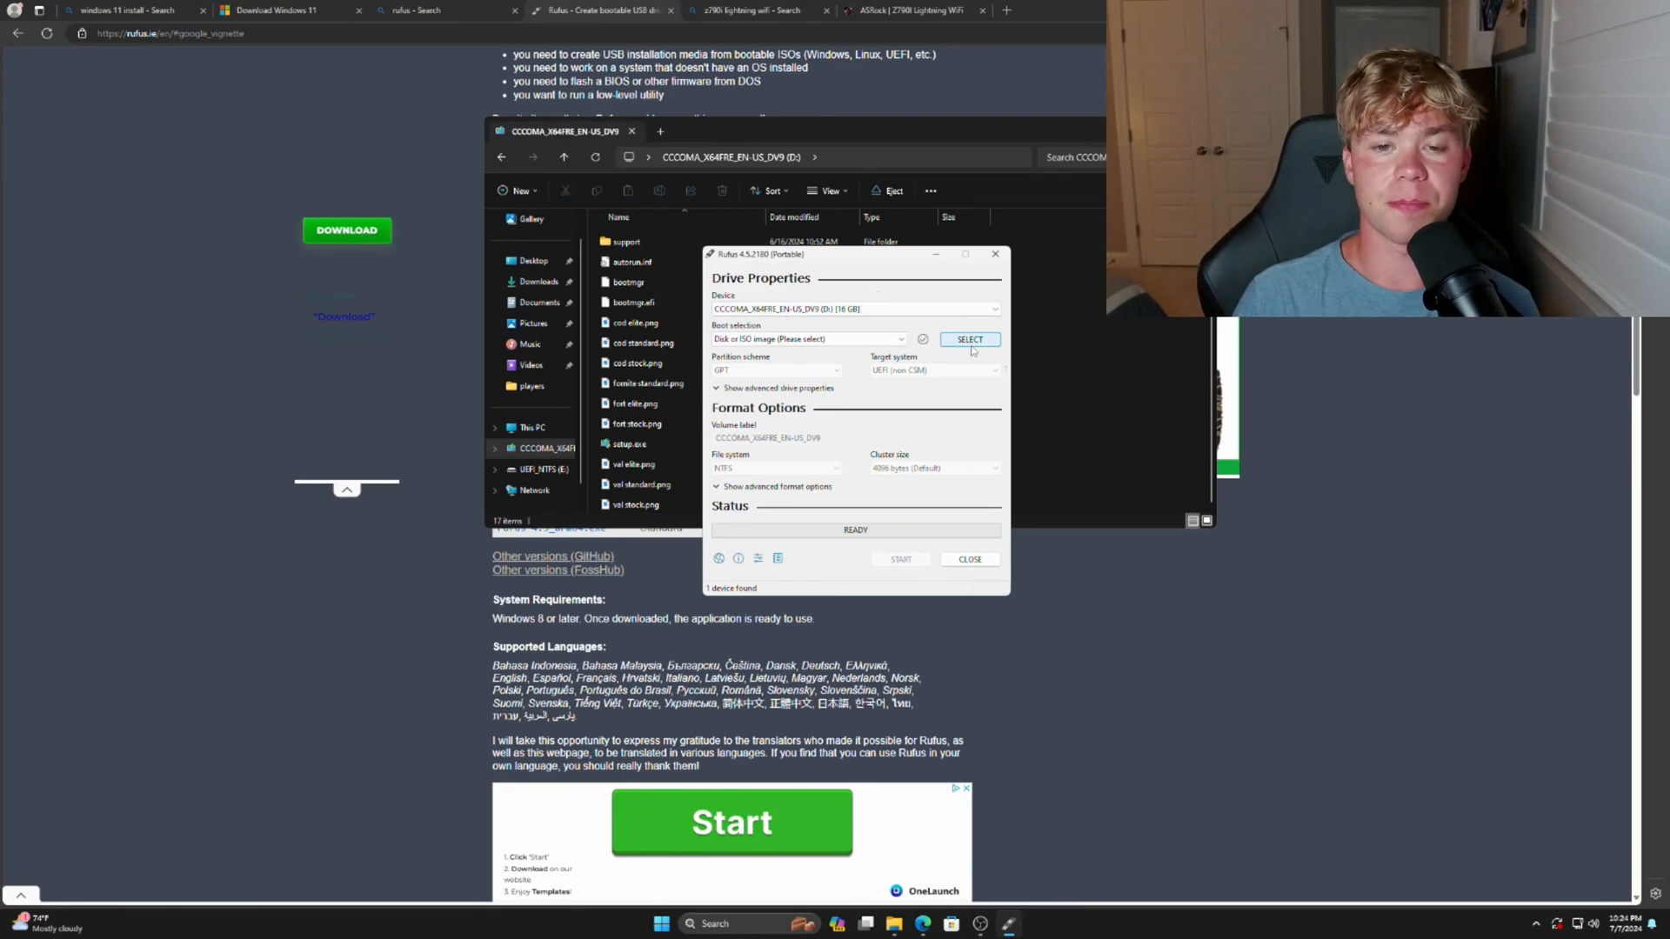
click(970, 339)
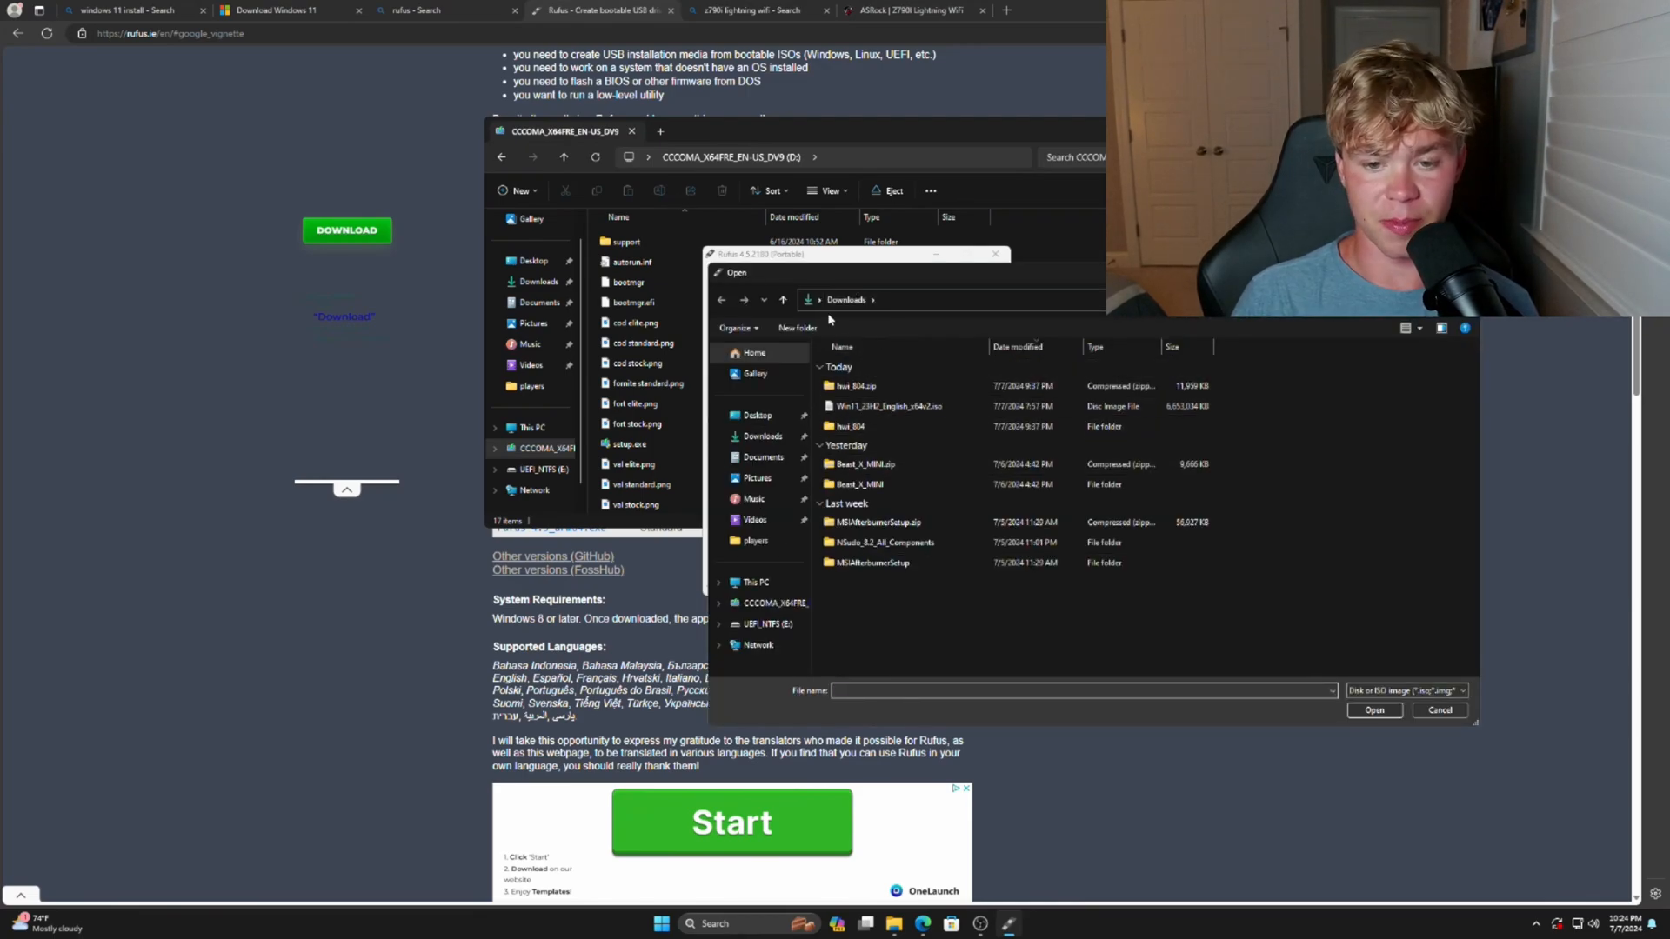
click(888, 406)
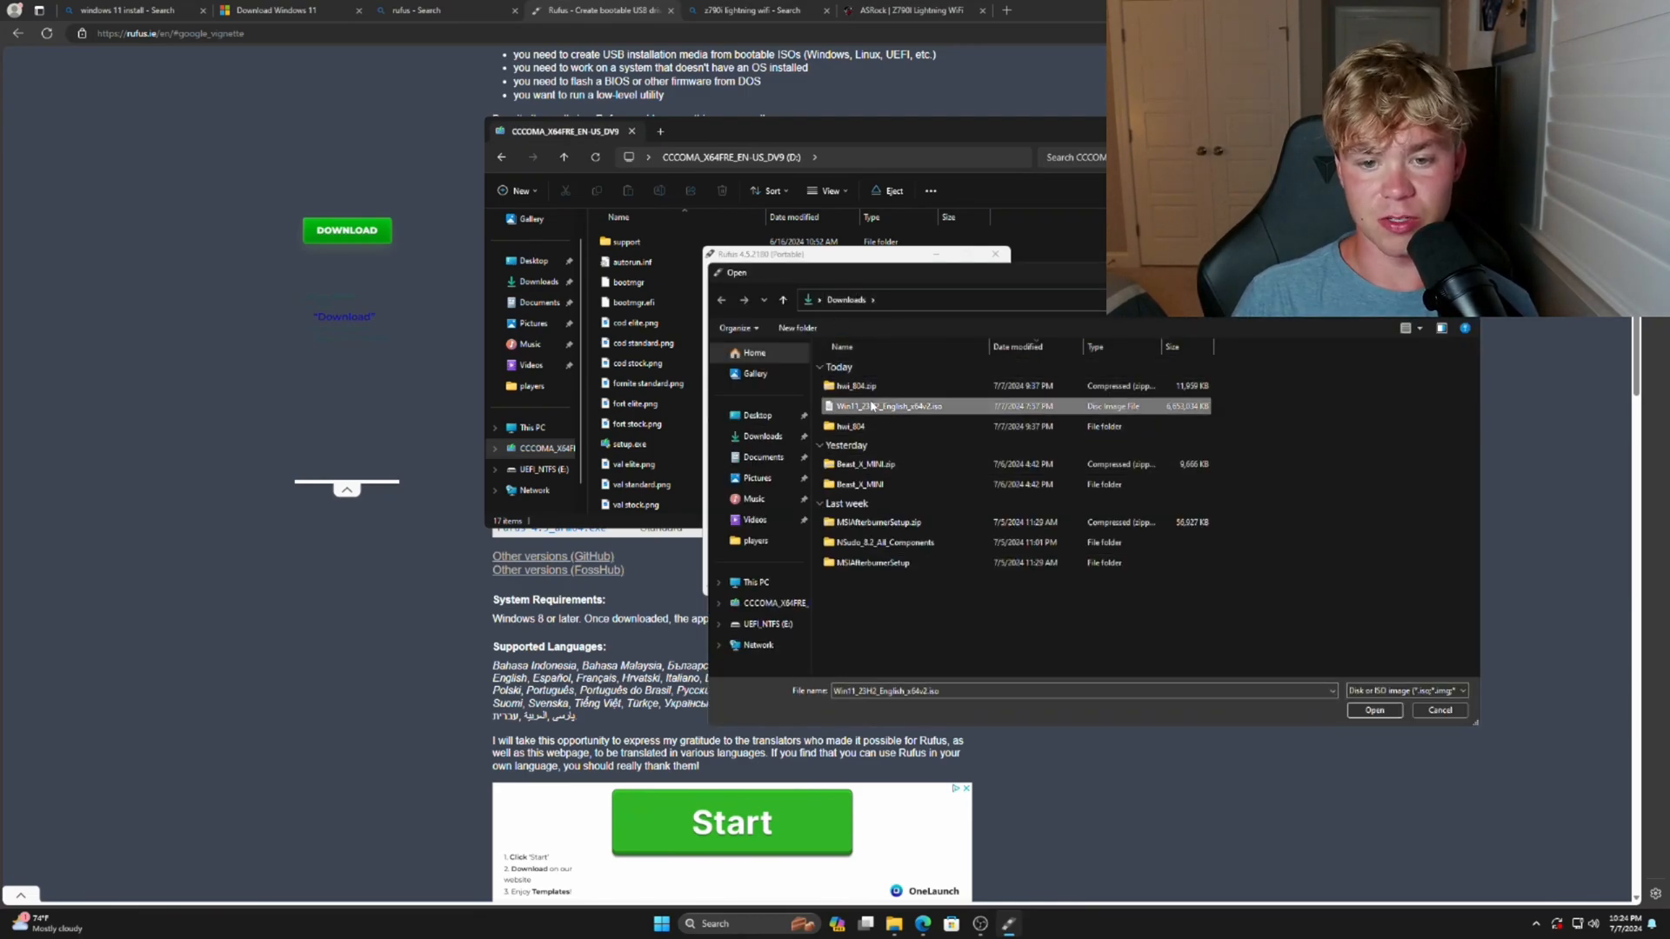
click(1374, 710)
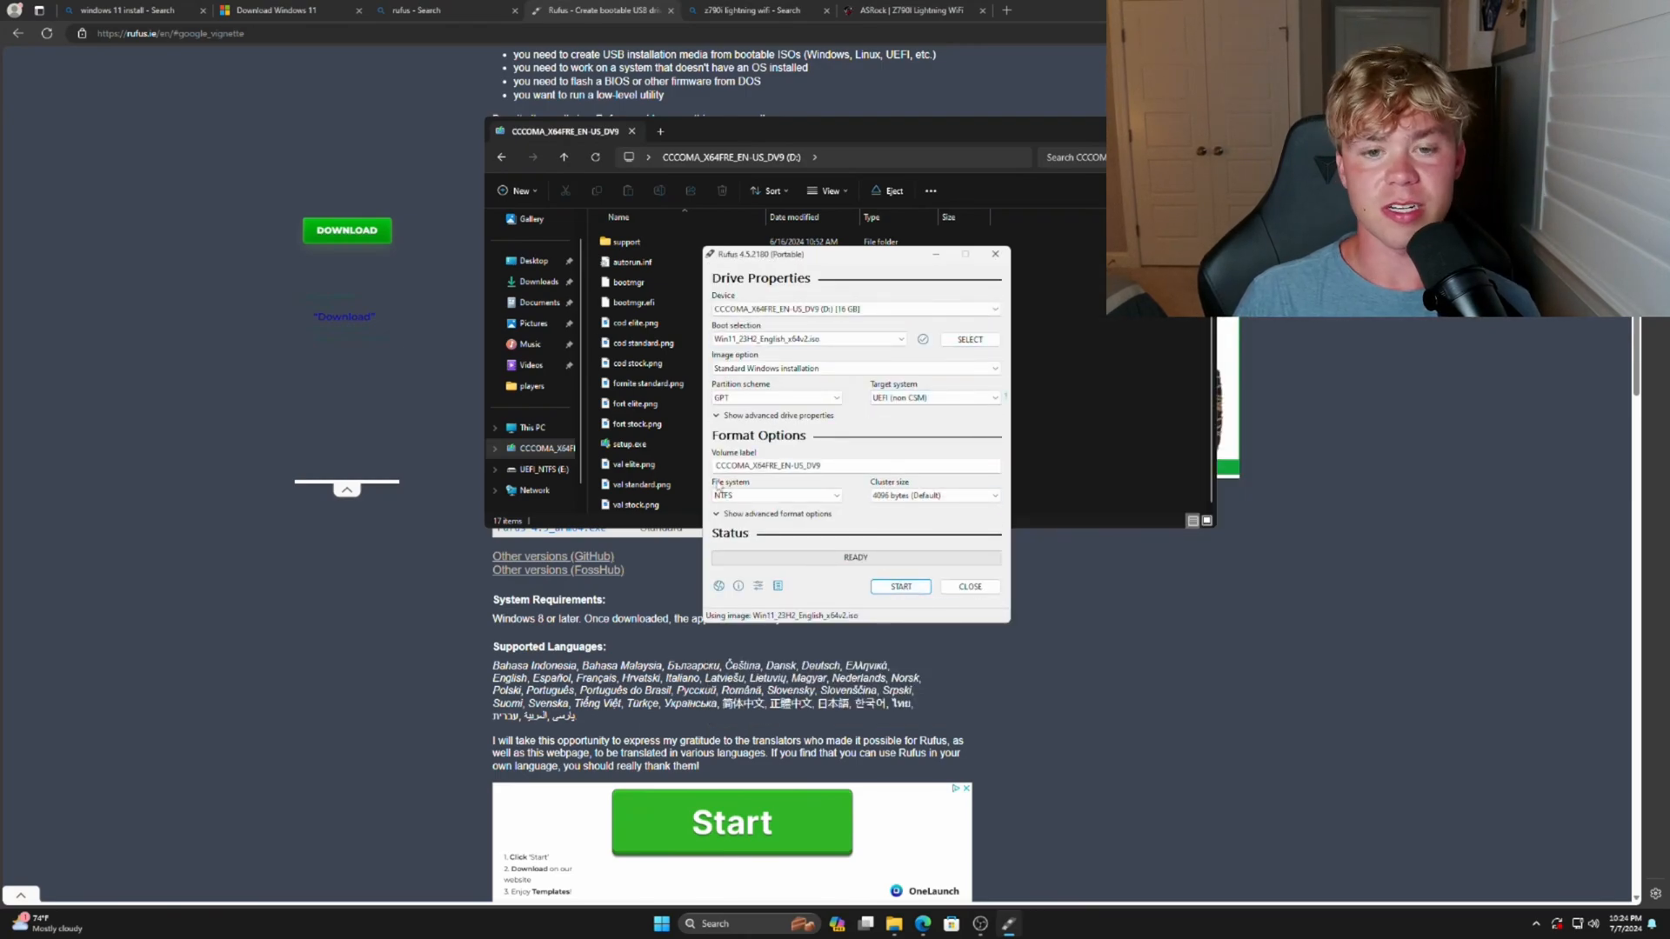
mouse_move(900, 586)
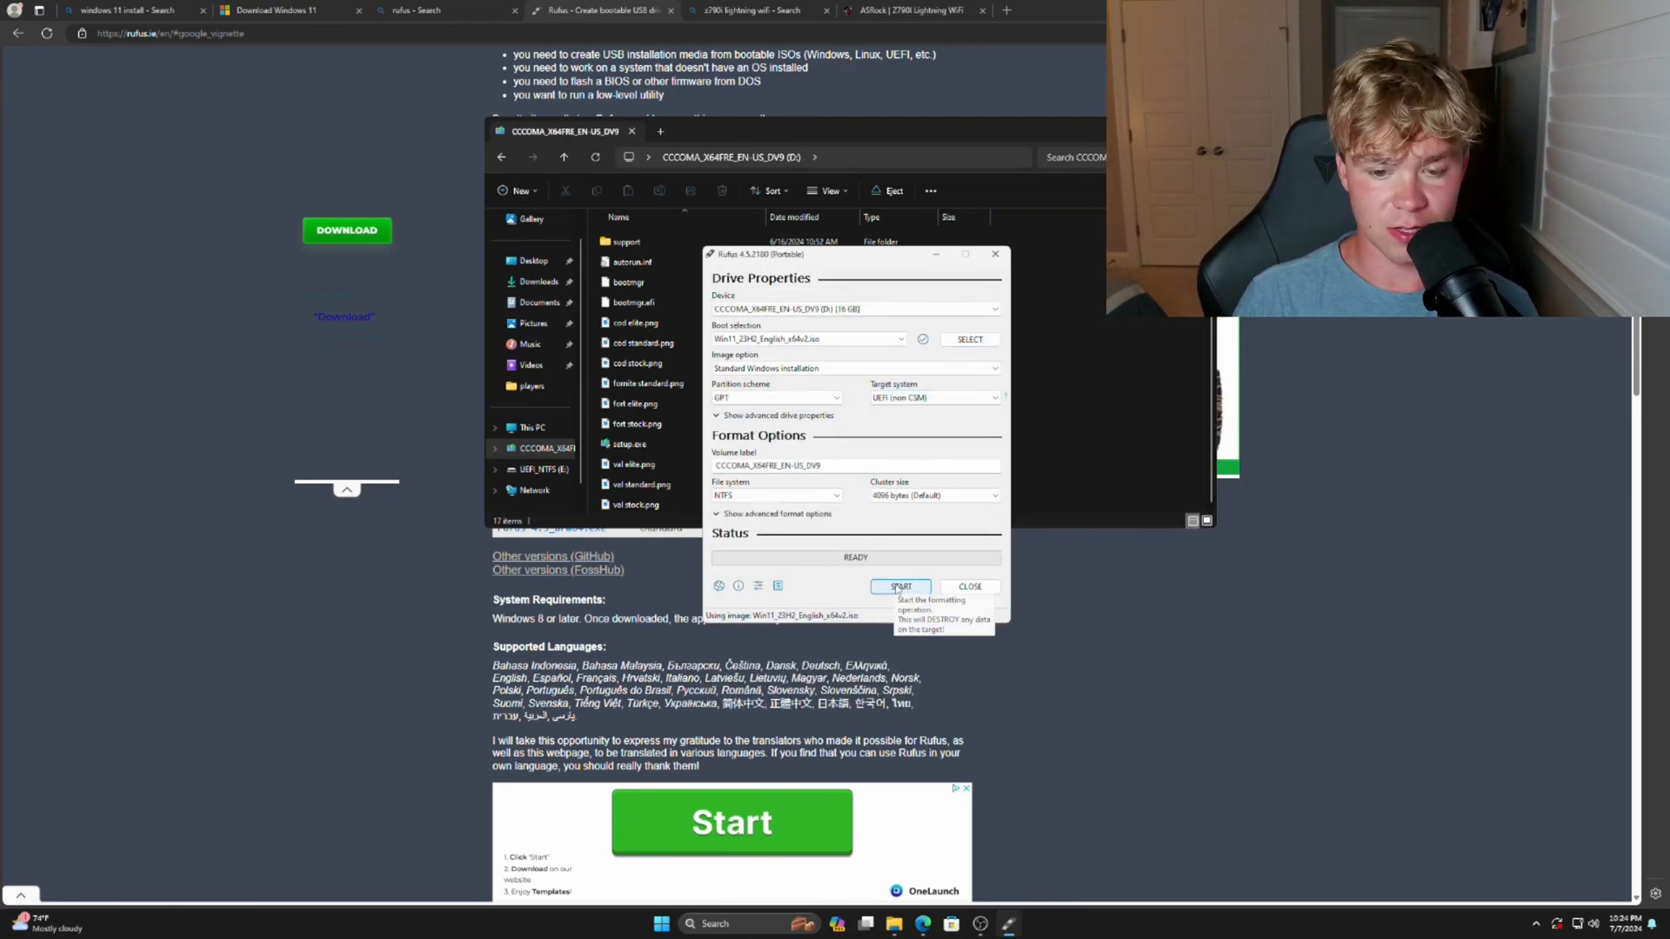
Choose local account, regional settings and no data collection, keeping hardware checks, and accept.
click(900, 587)
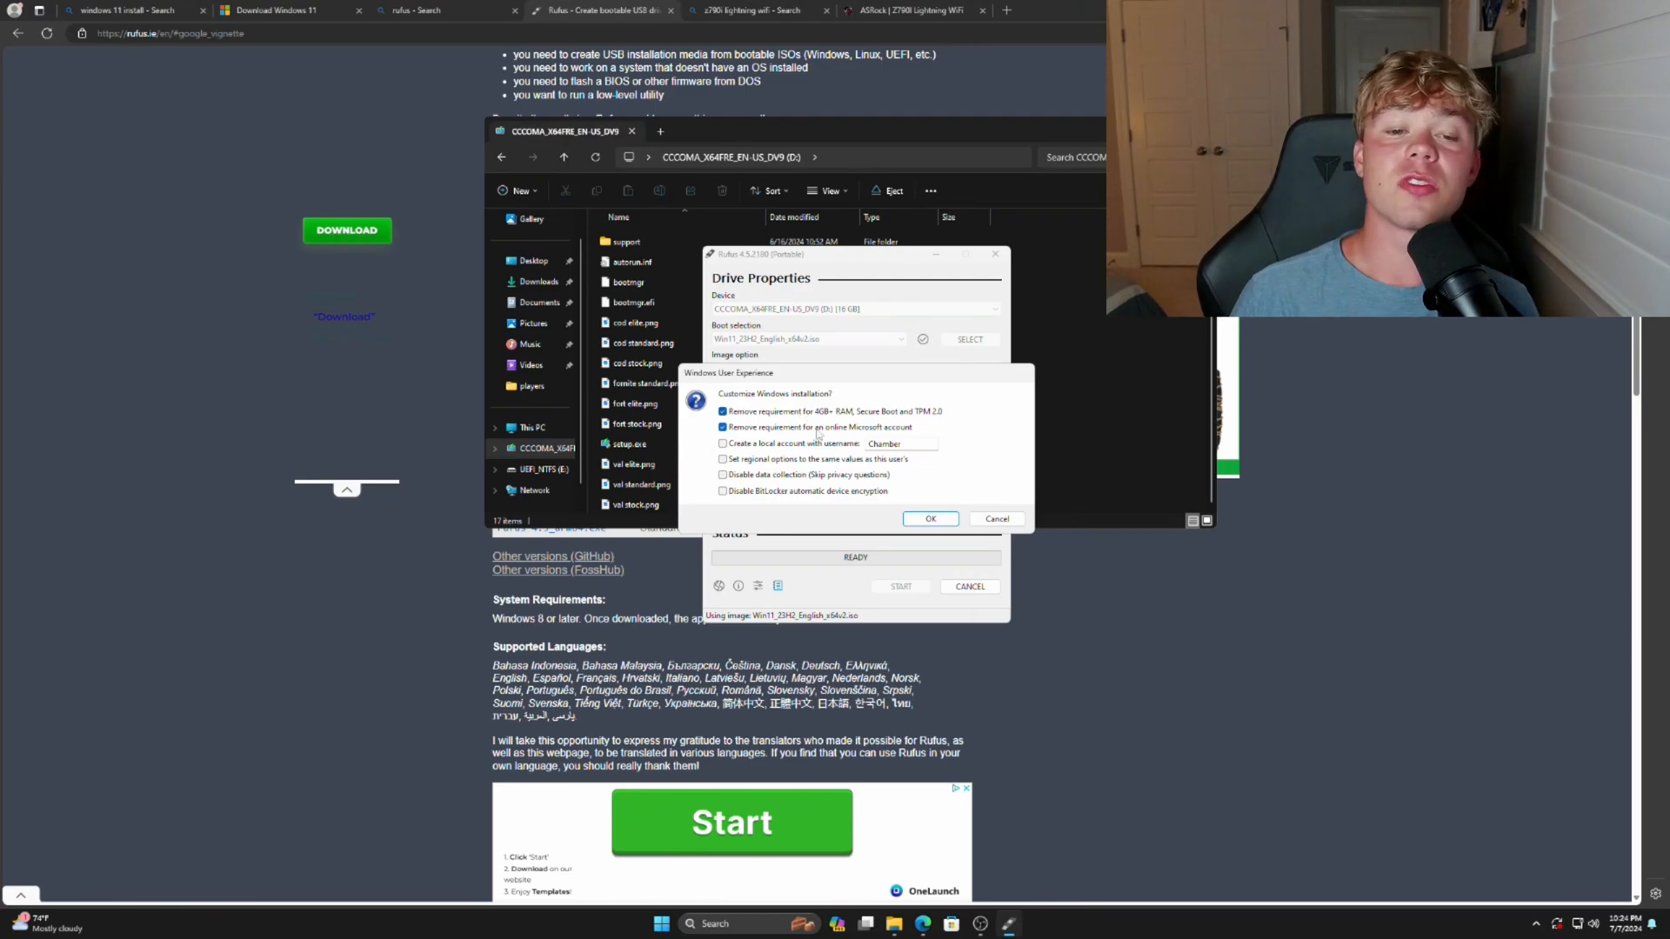
click(722, 412)
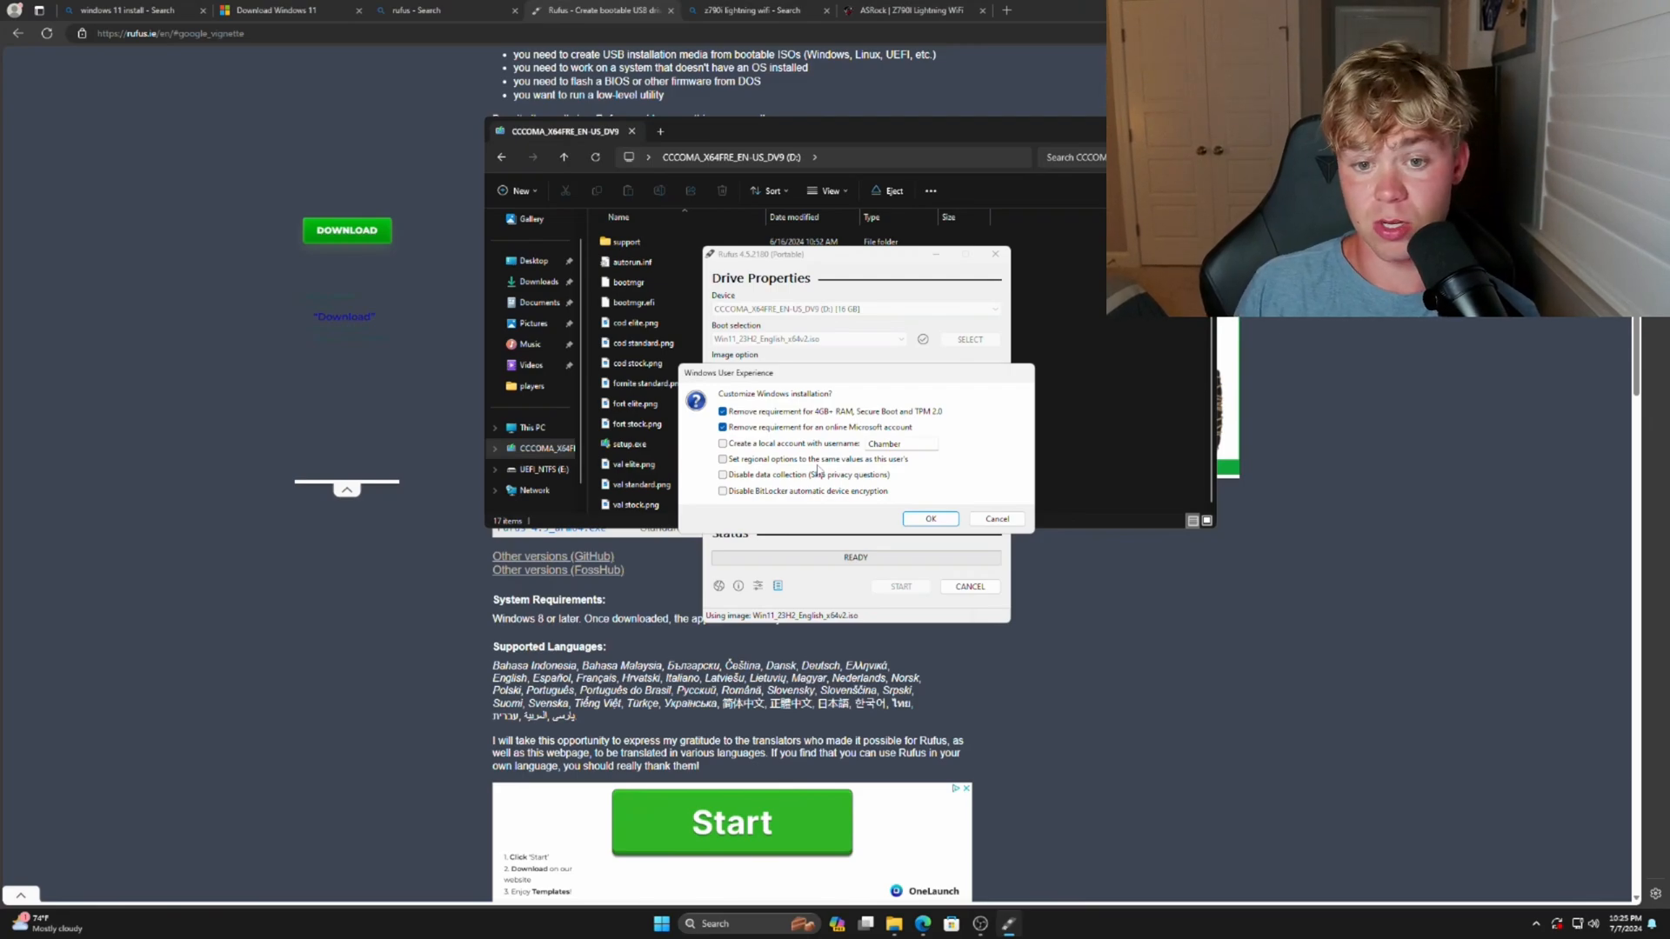
click(722, 443)
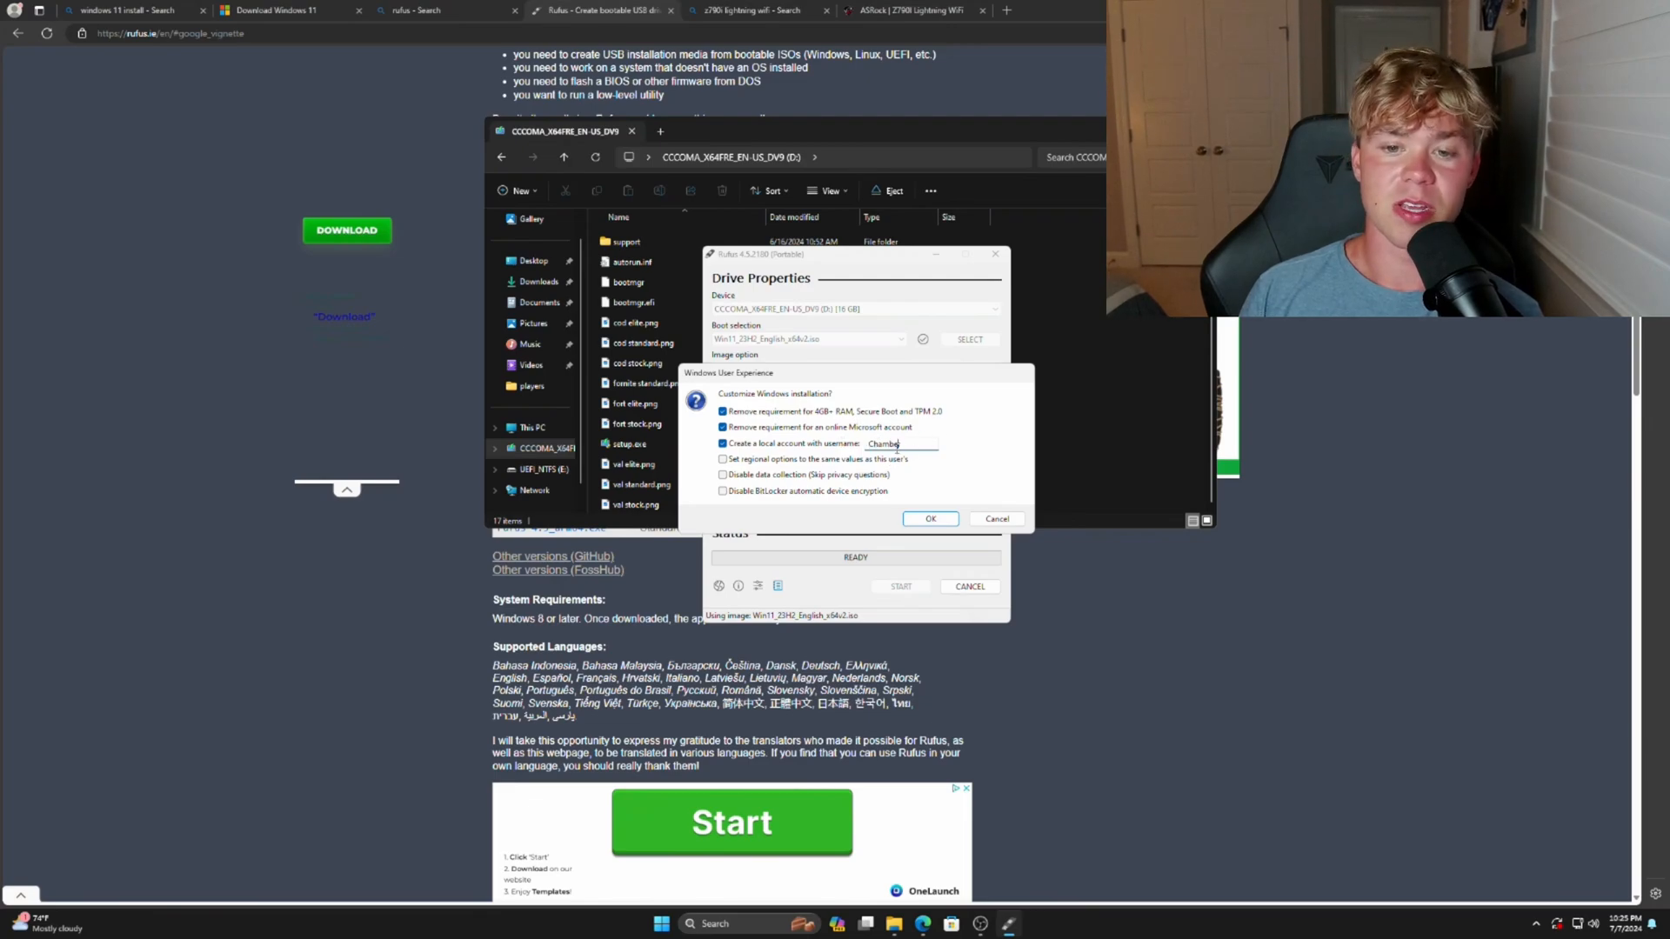
double_click(883, 443)
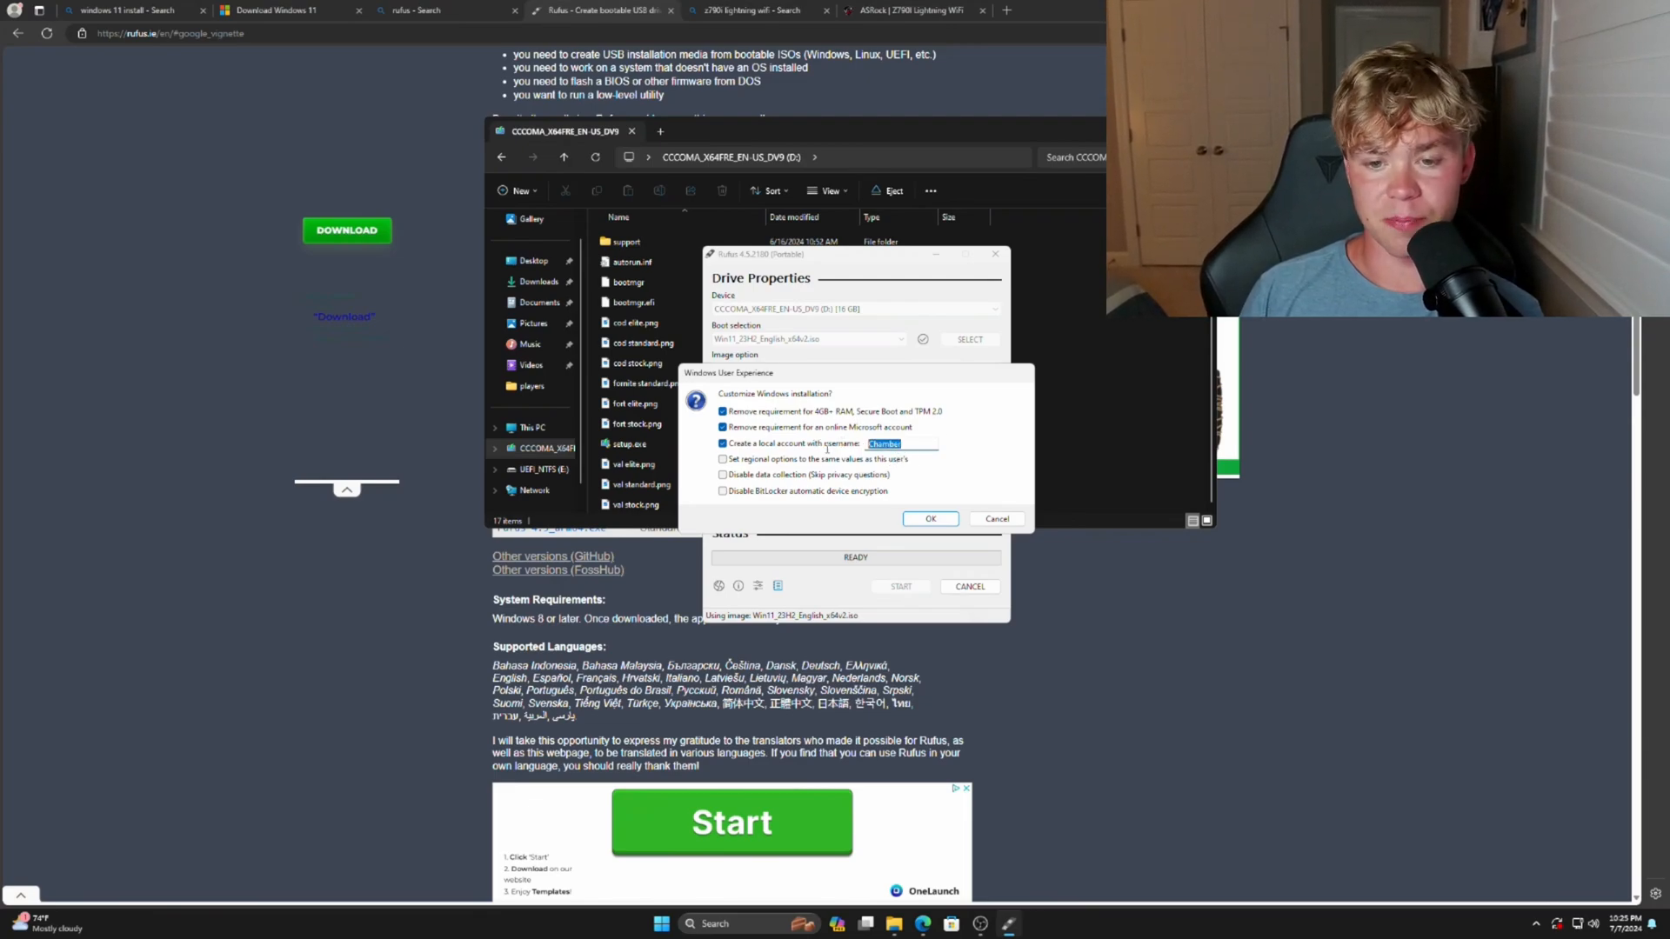
click(721, 459)
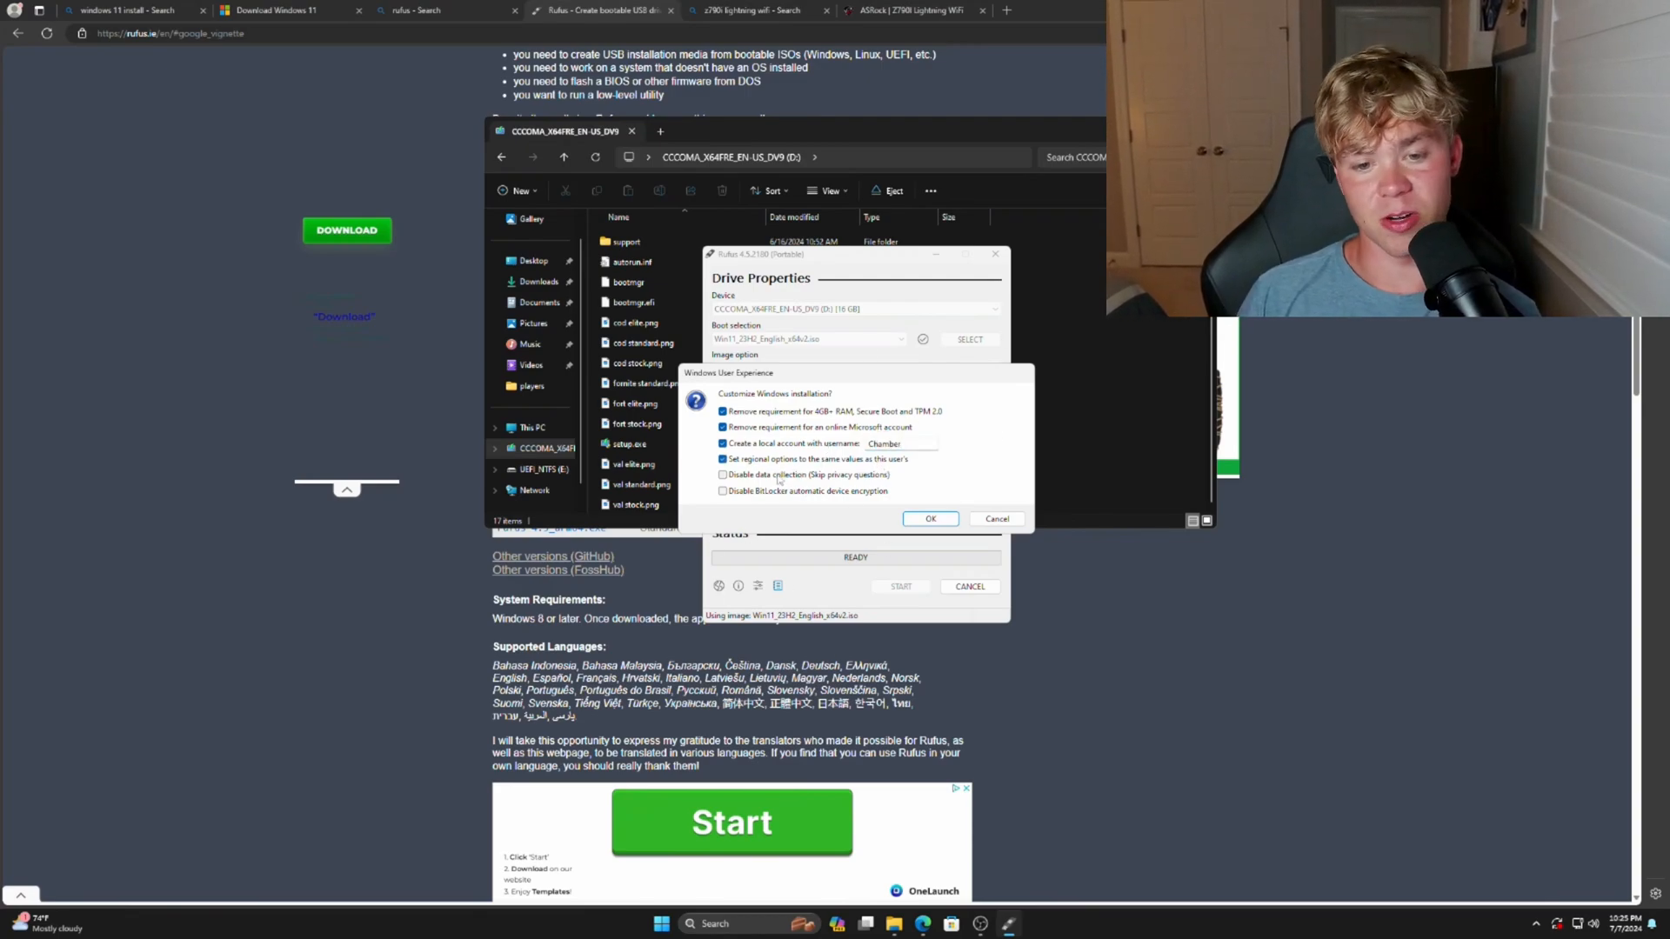
click(722, 475)
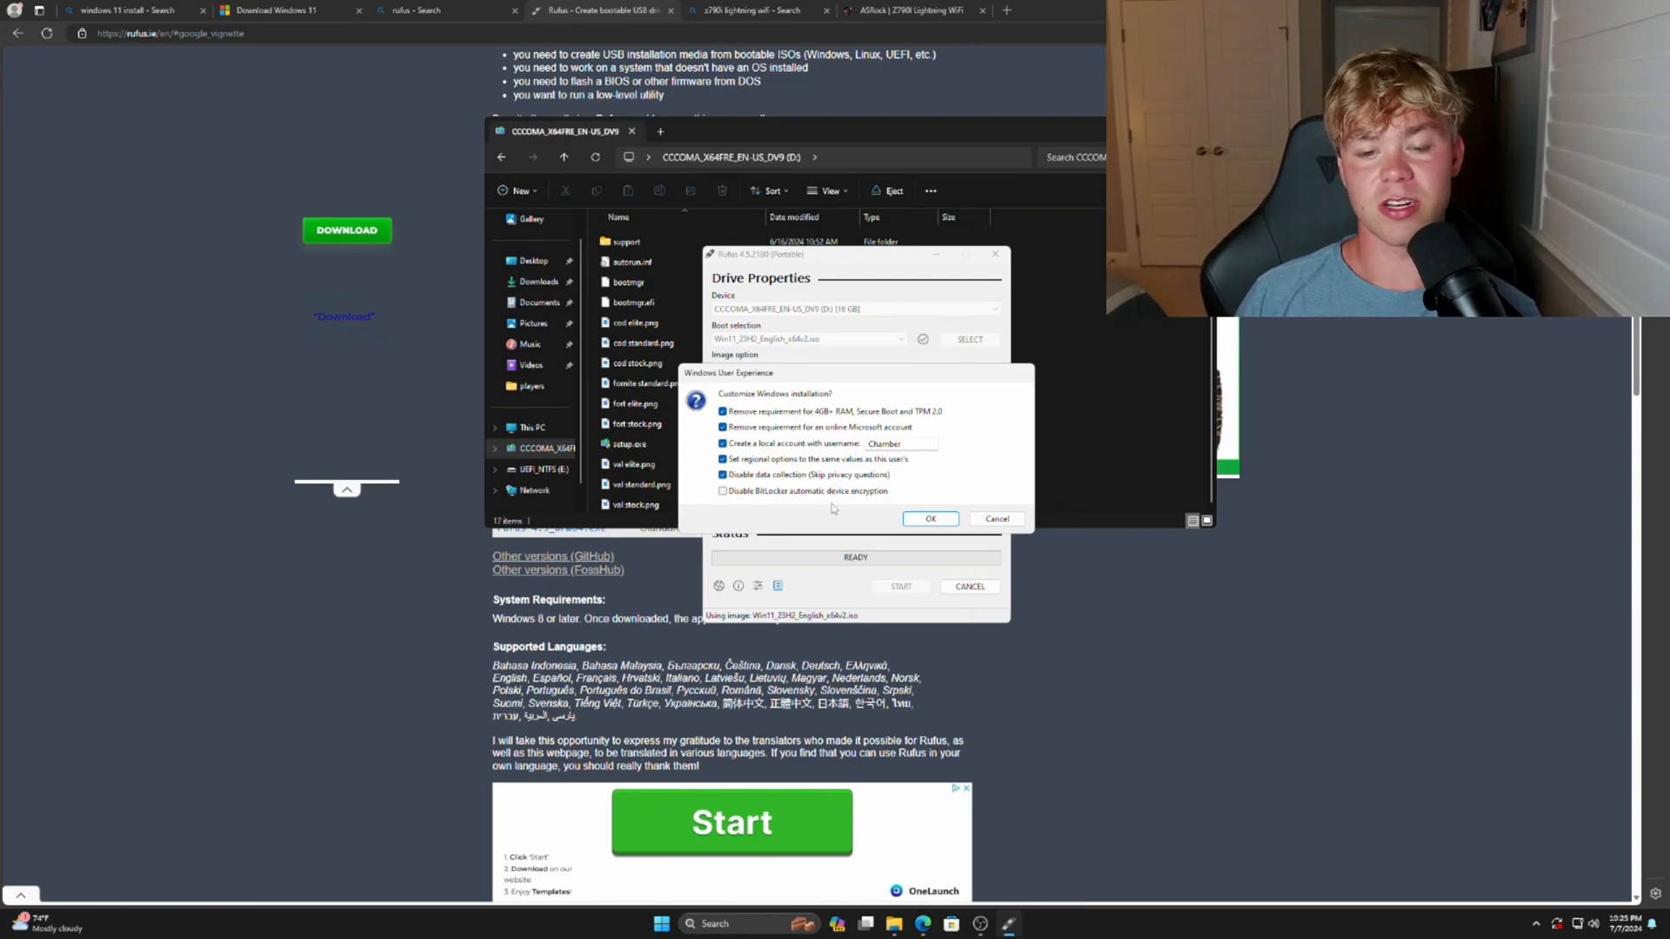
mouse_move(767, 501)
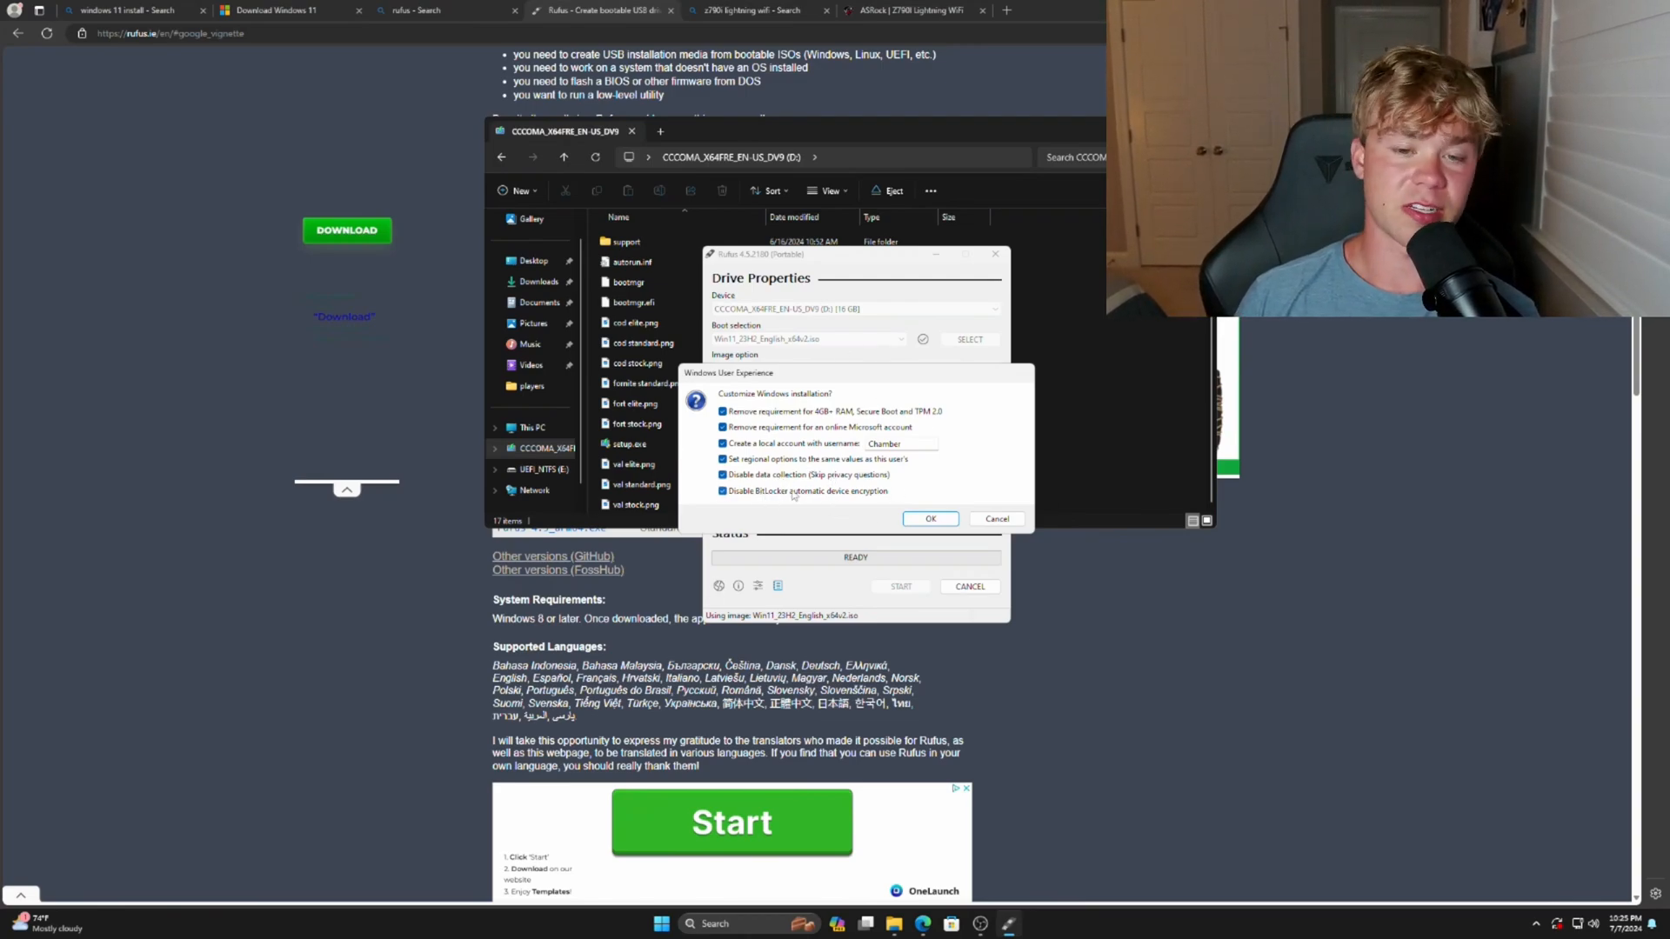
mouse_move(677, 652)
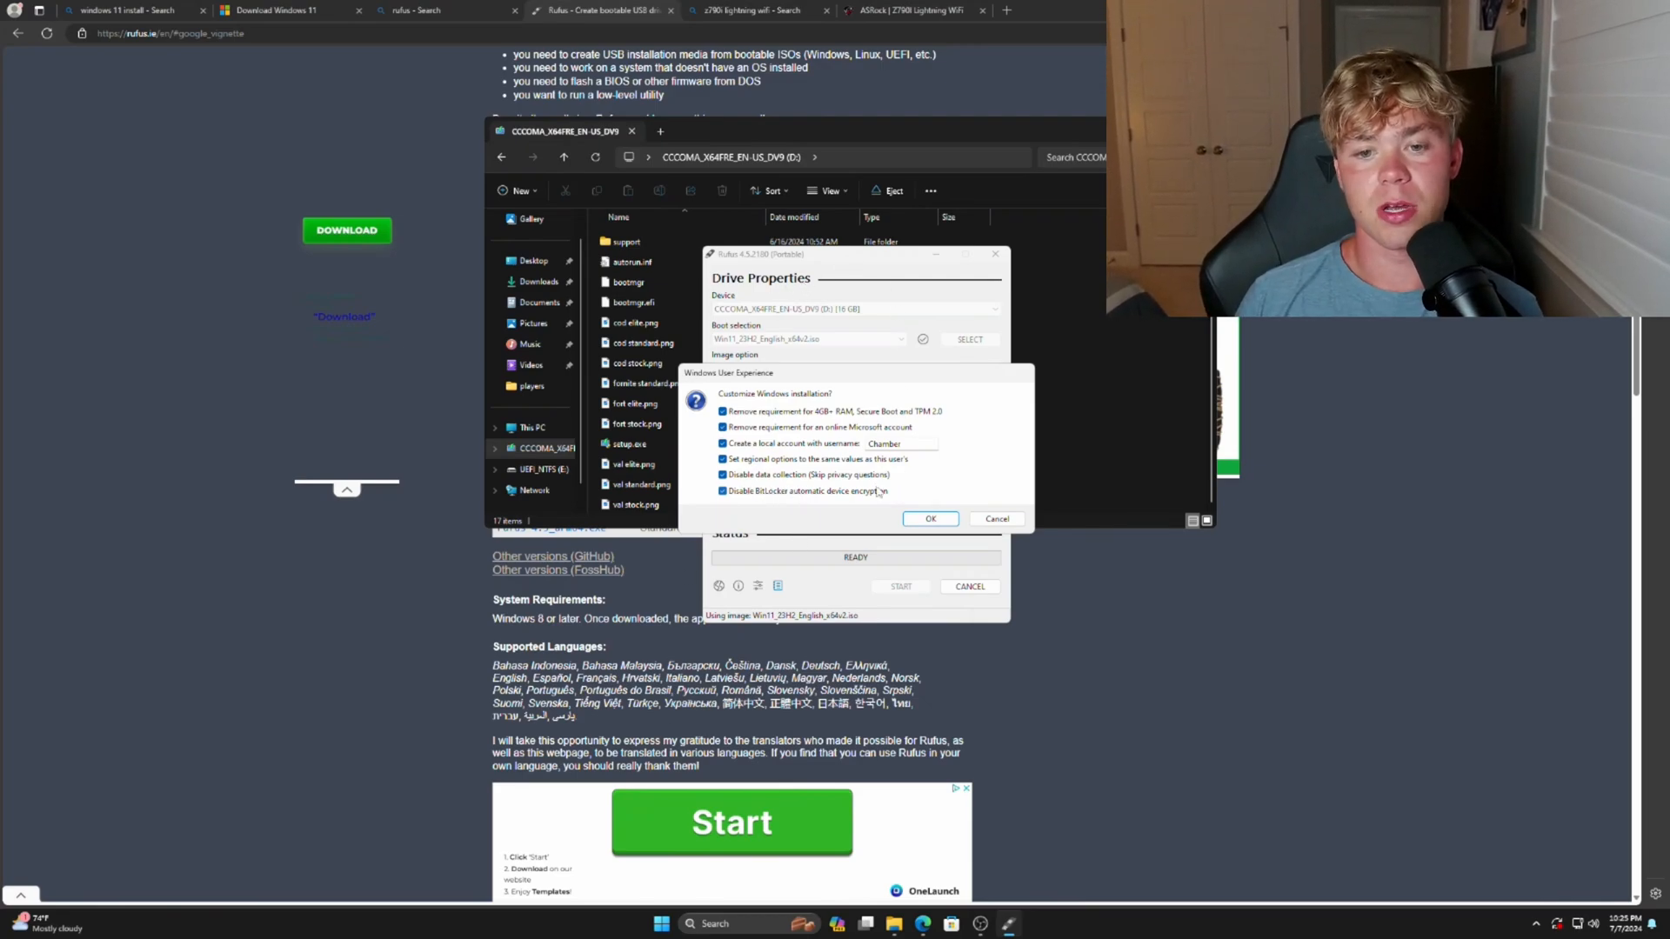
click(722, 412)
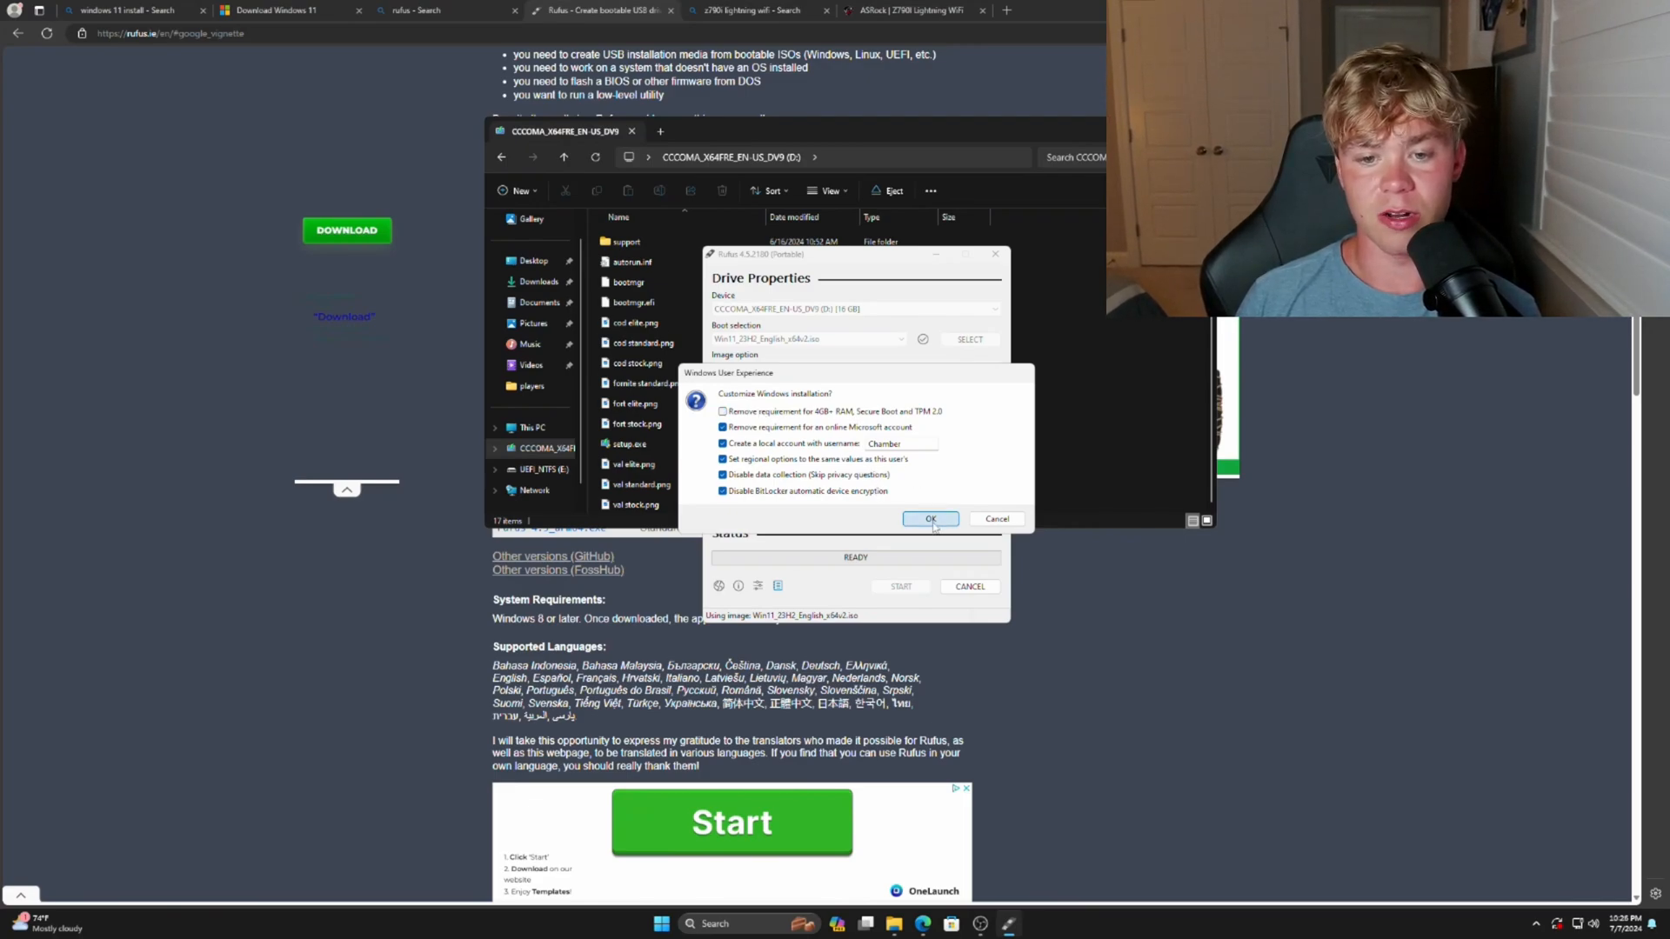
click(930, 519)
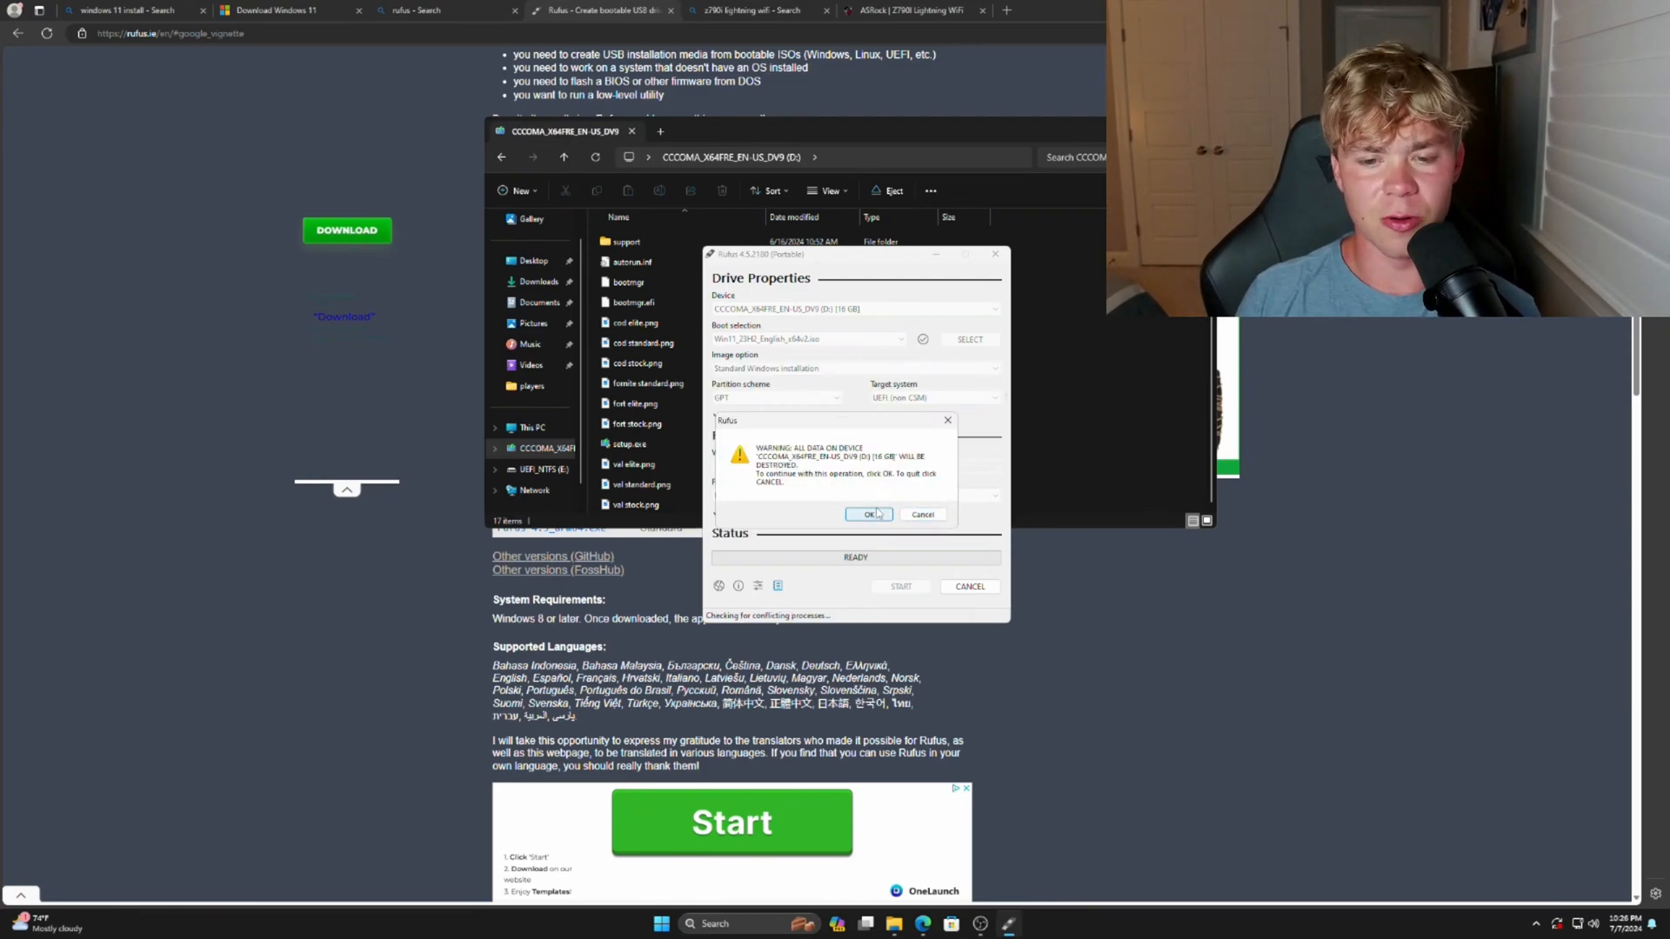
Confirm erasing the USB drive so Rufus writes the Windows 11 installer.
click(867, 514)
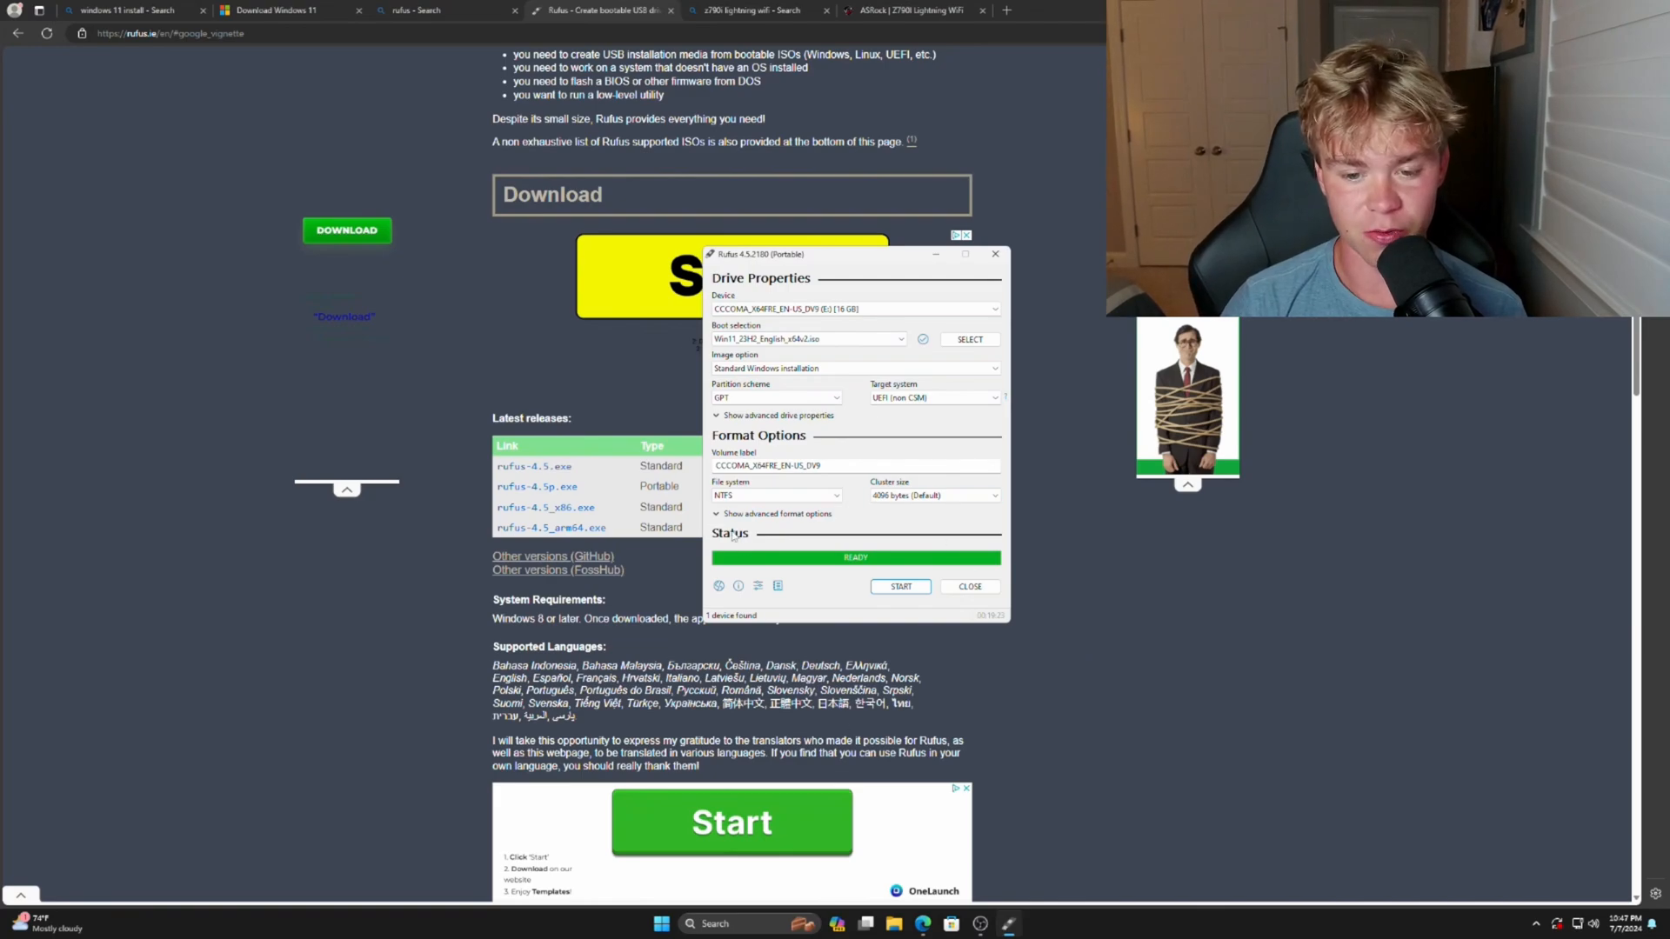
Browse the Desktop folder in File Explorer, select its first folder, then close Explorer.
click(969, 586)
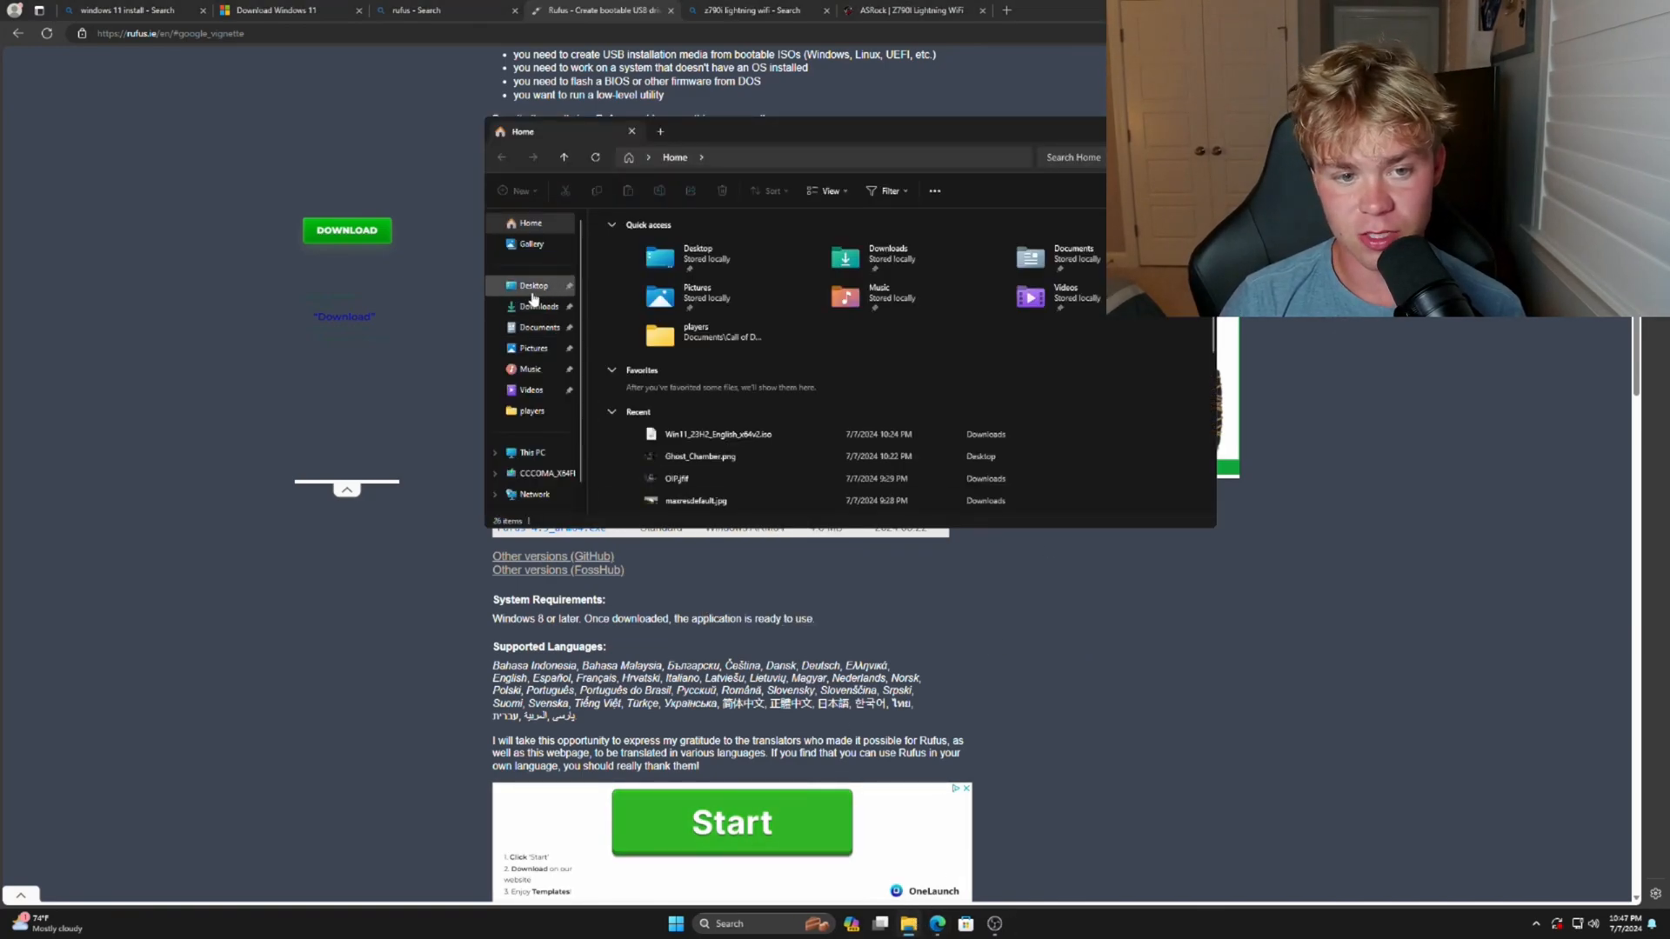
click(532, 285)
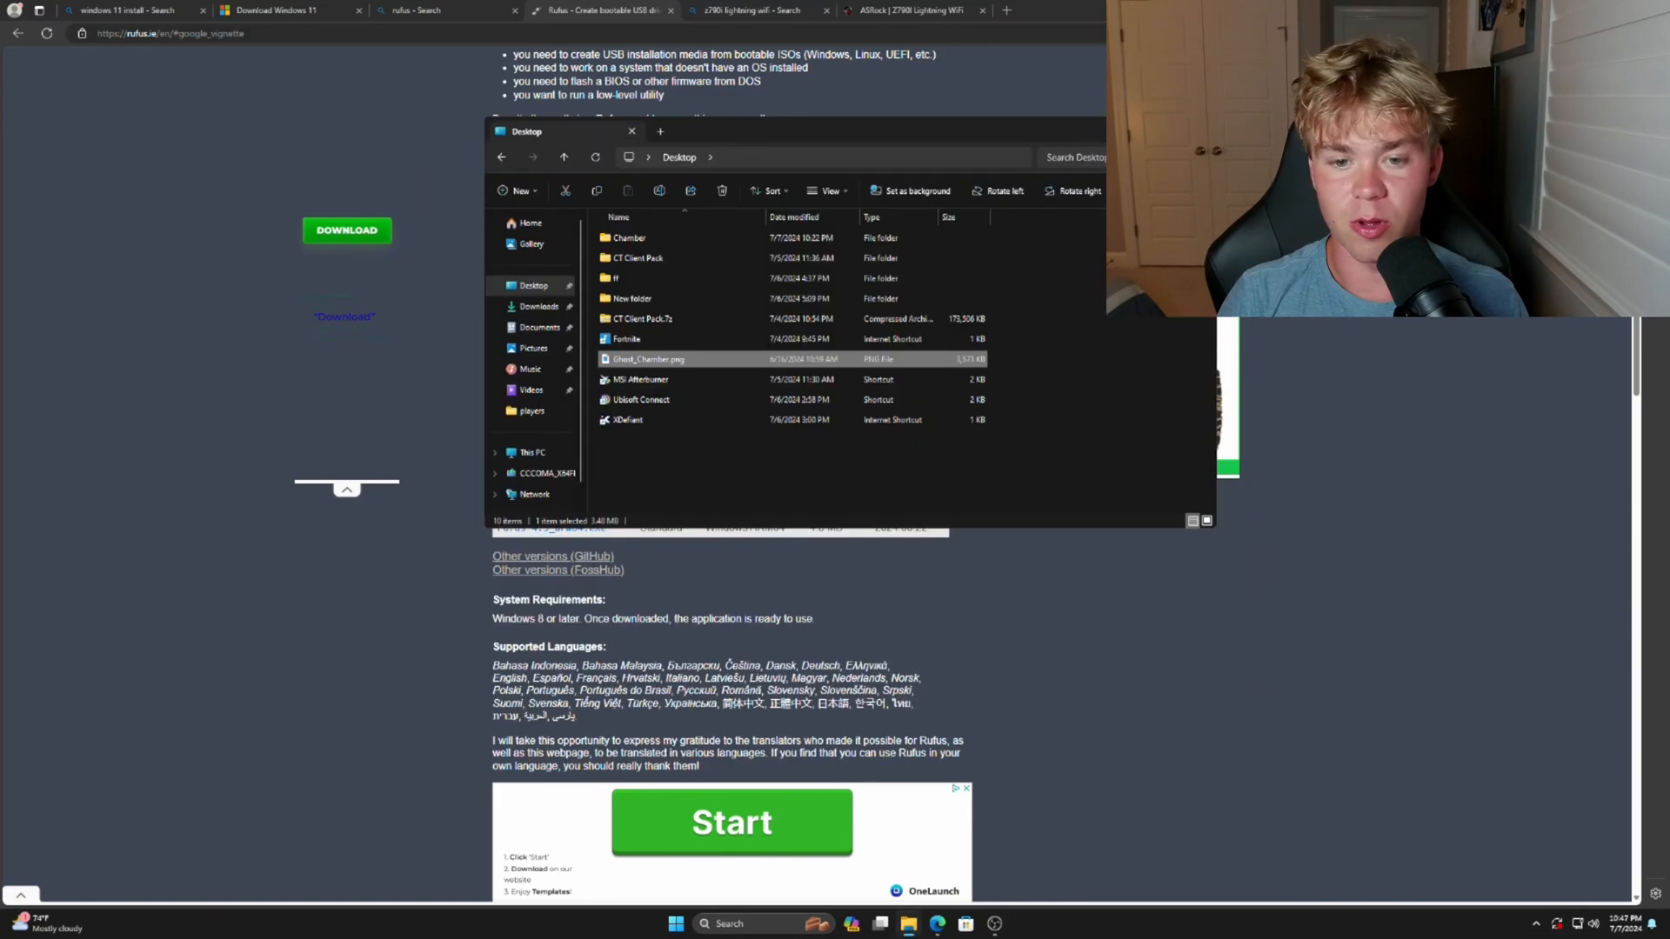
click(627, 237)
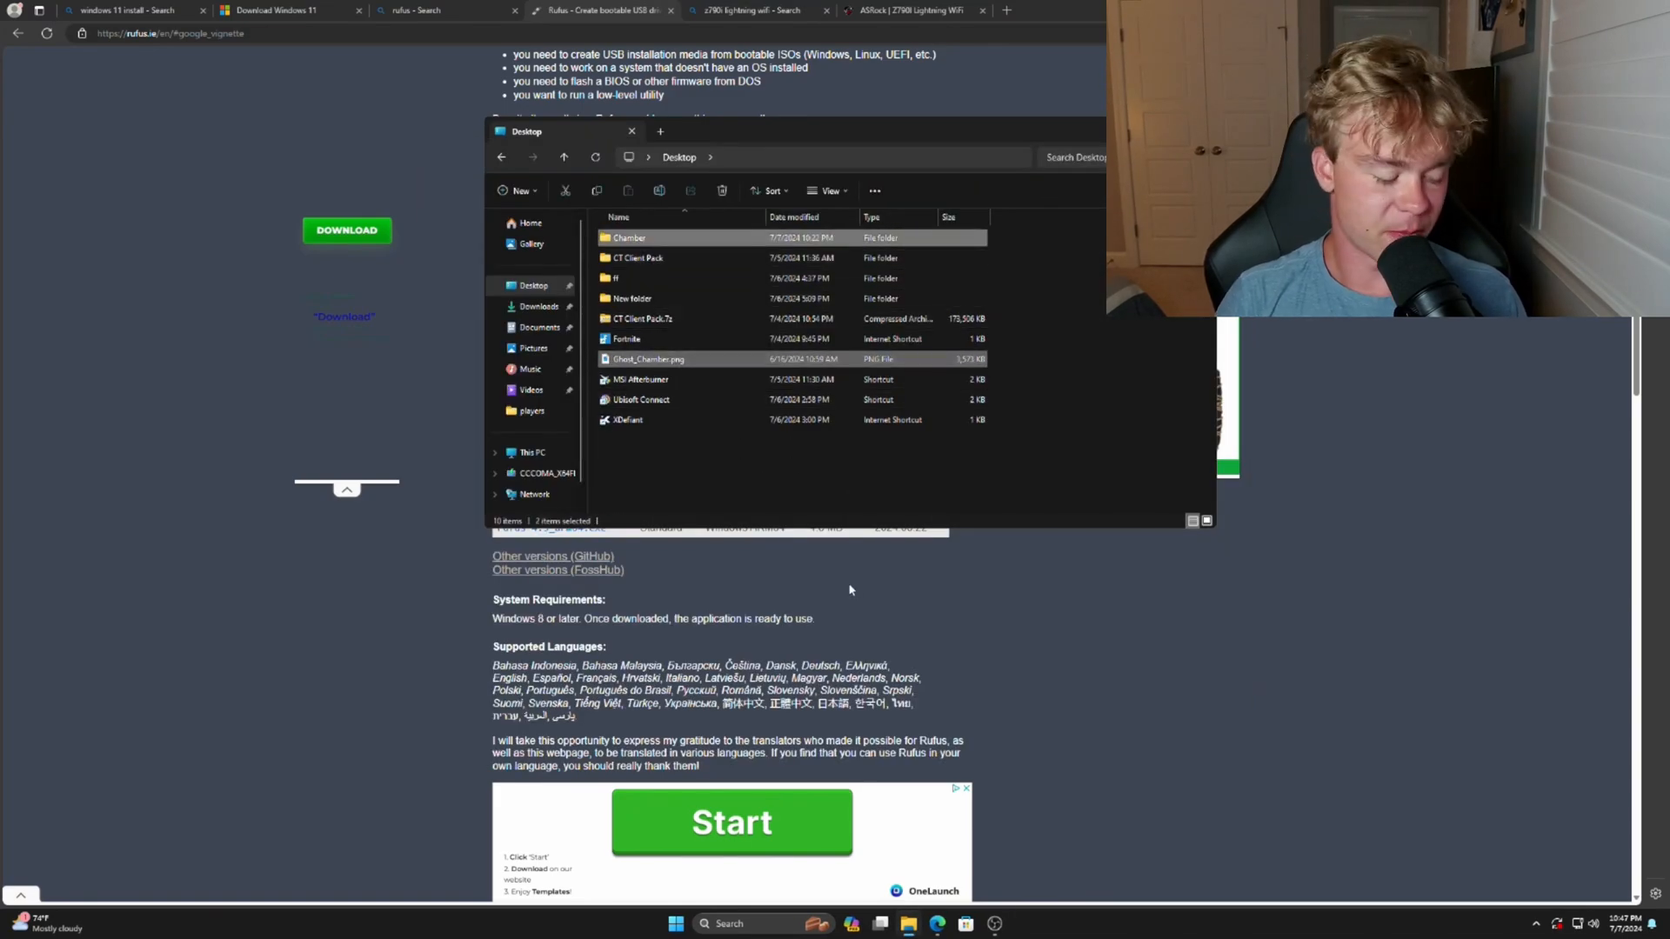
click(539, 473)
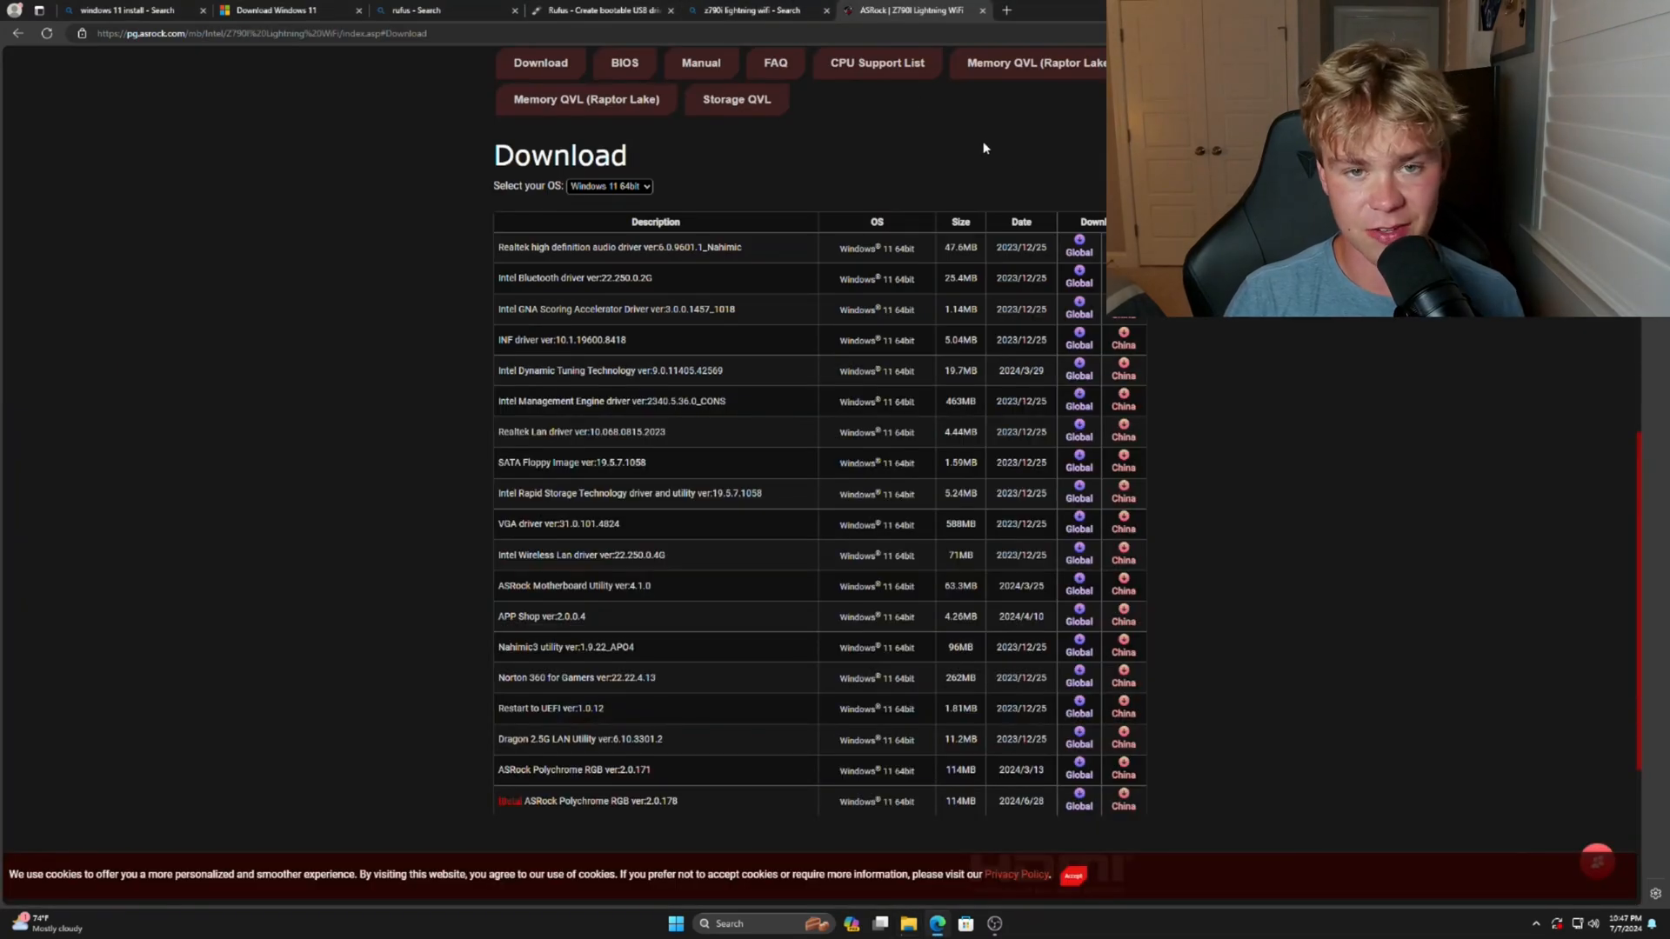
Run msinfo32 and select the Baseboard Product row showing Z790I Lightning WiFi.
key(Win+r)
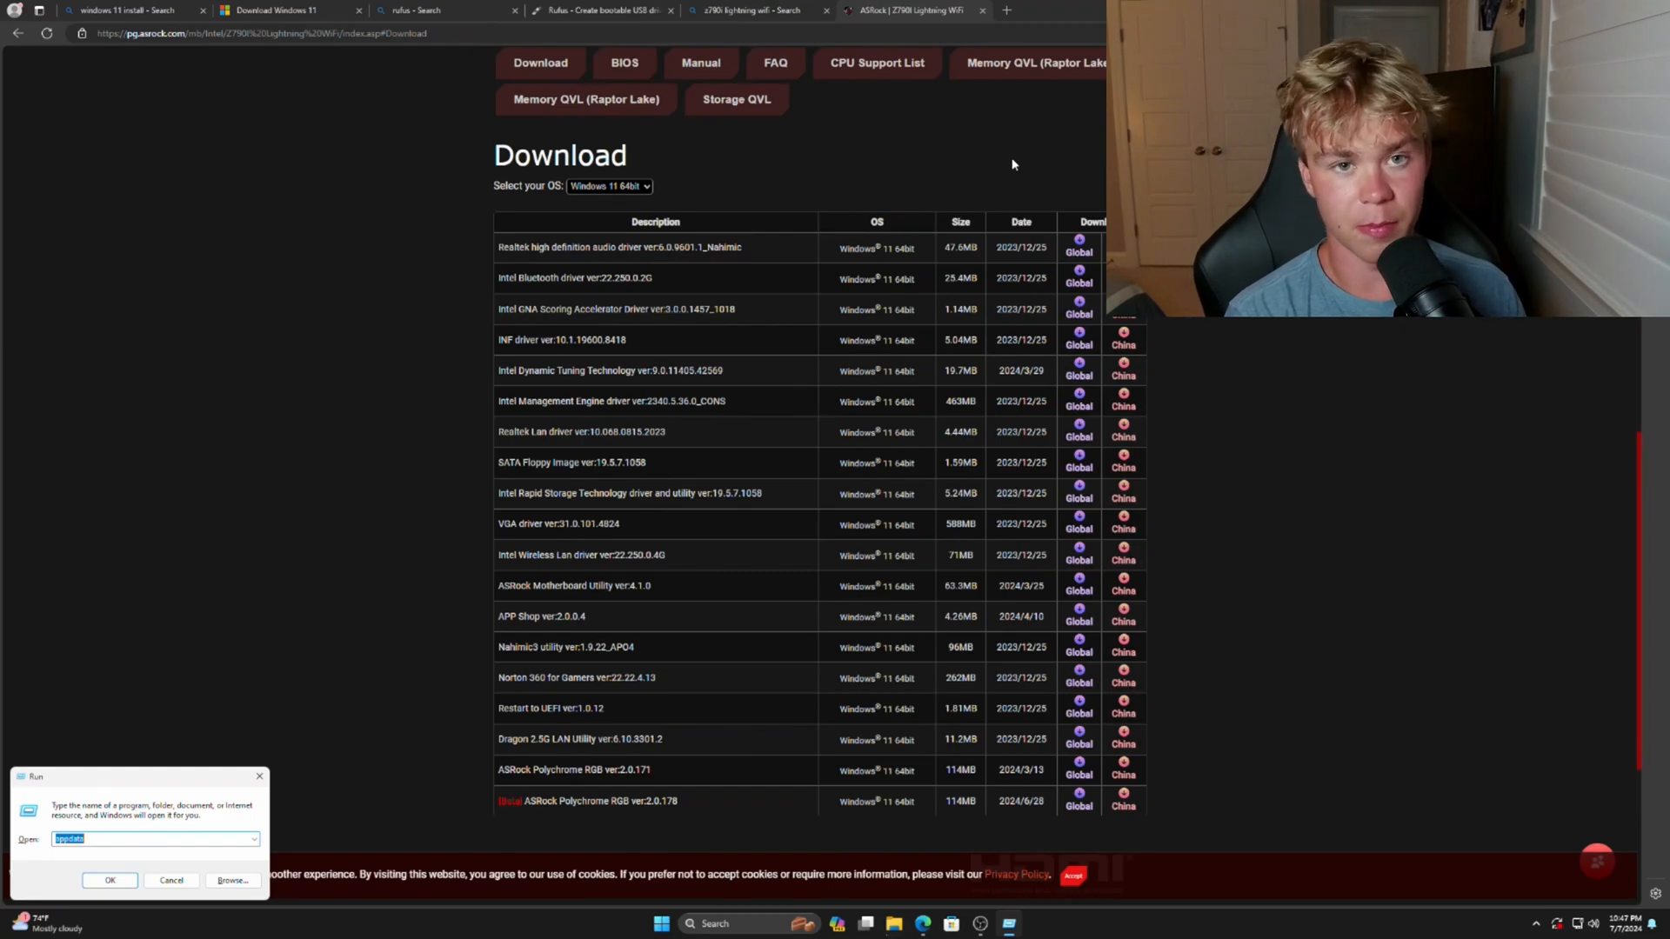
mouse_move(1007, 526)
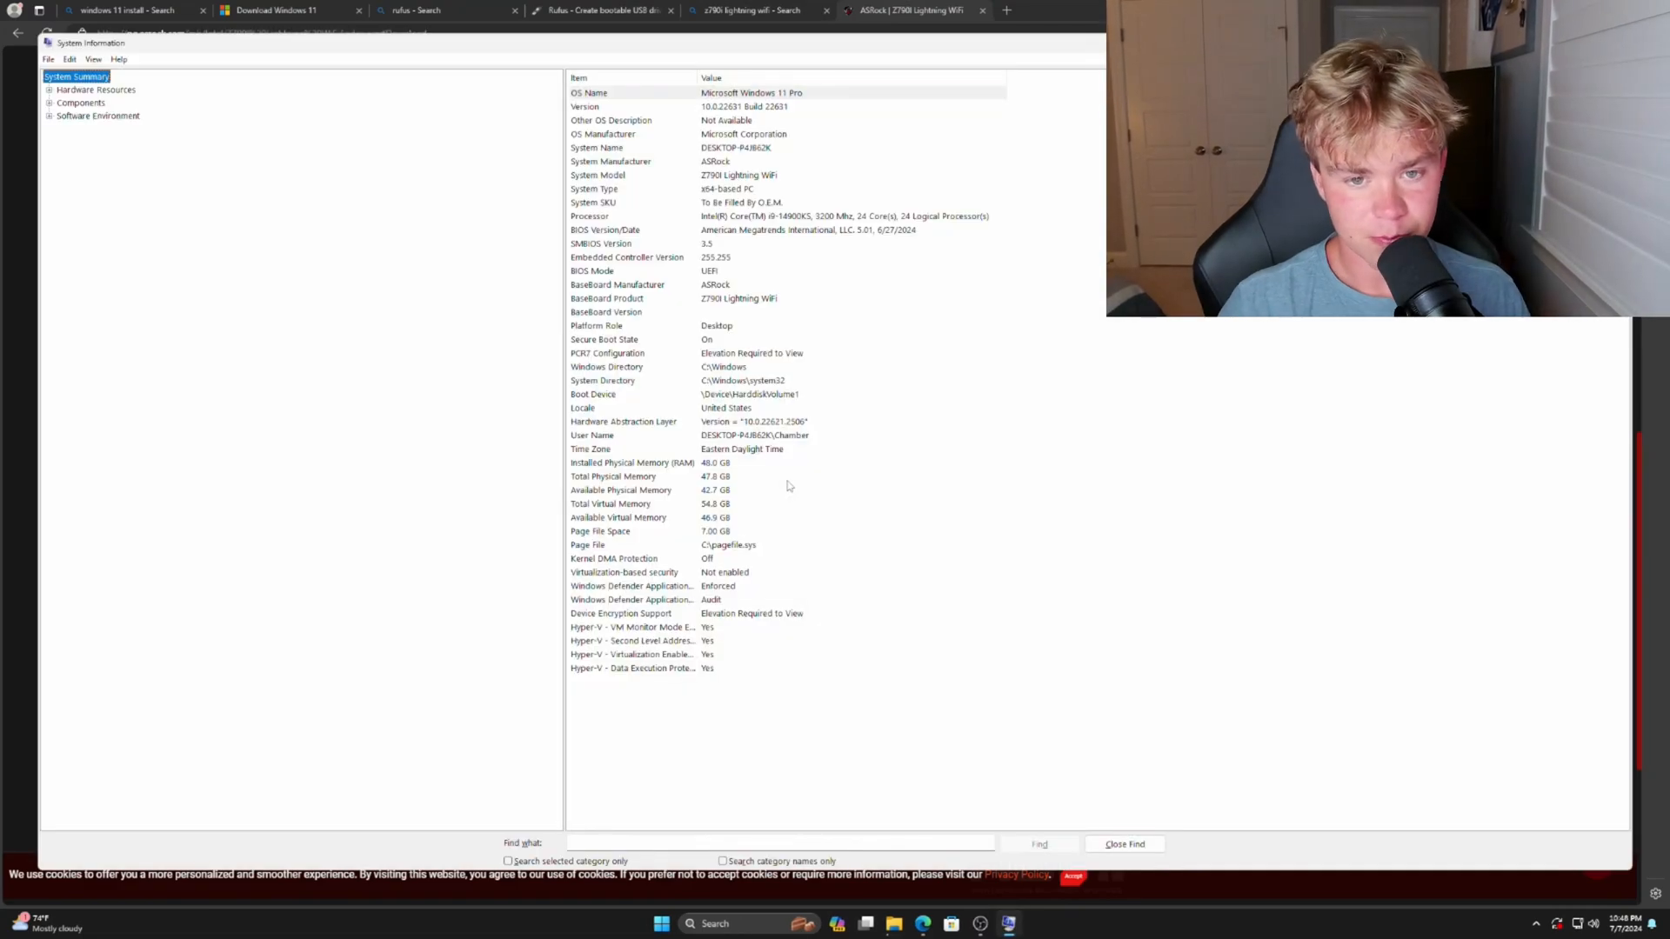
mouse_move(635, 231)
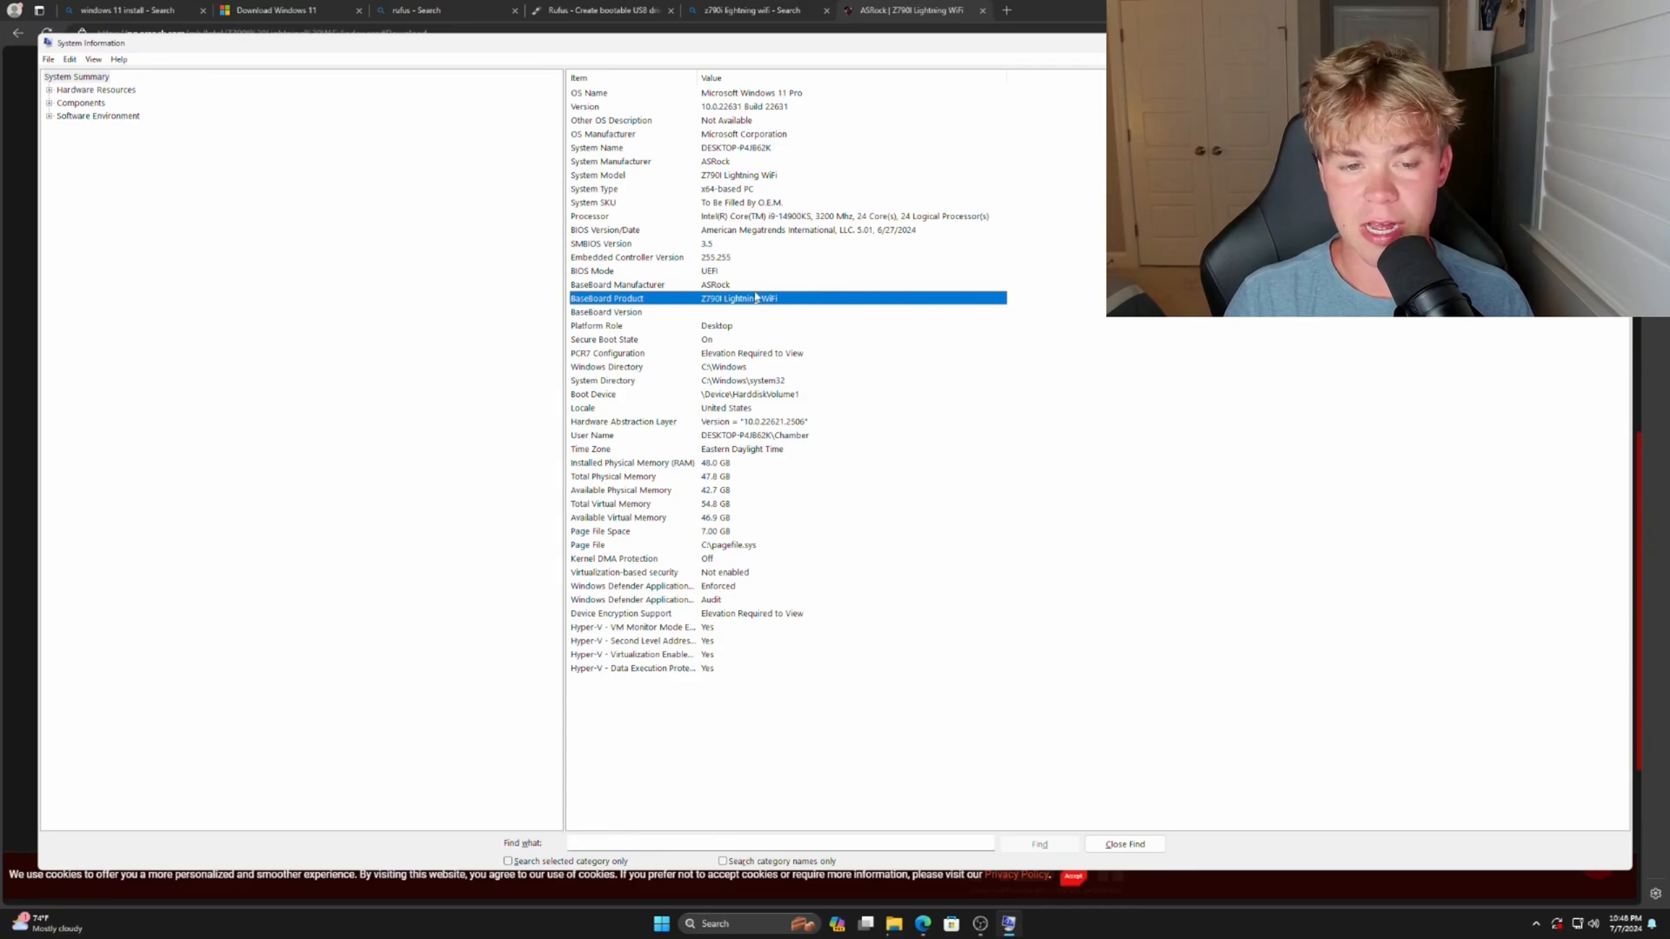
click(905, 10)
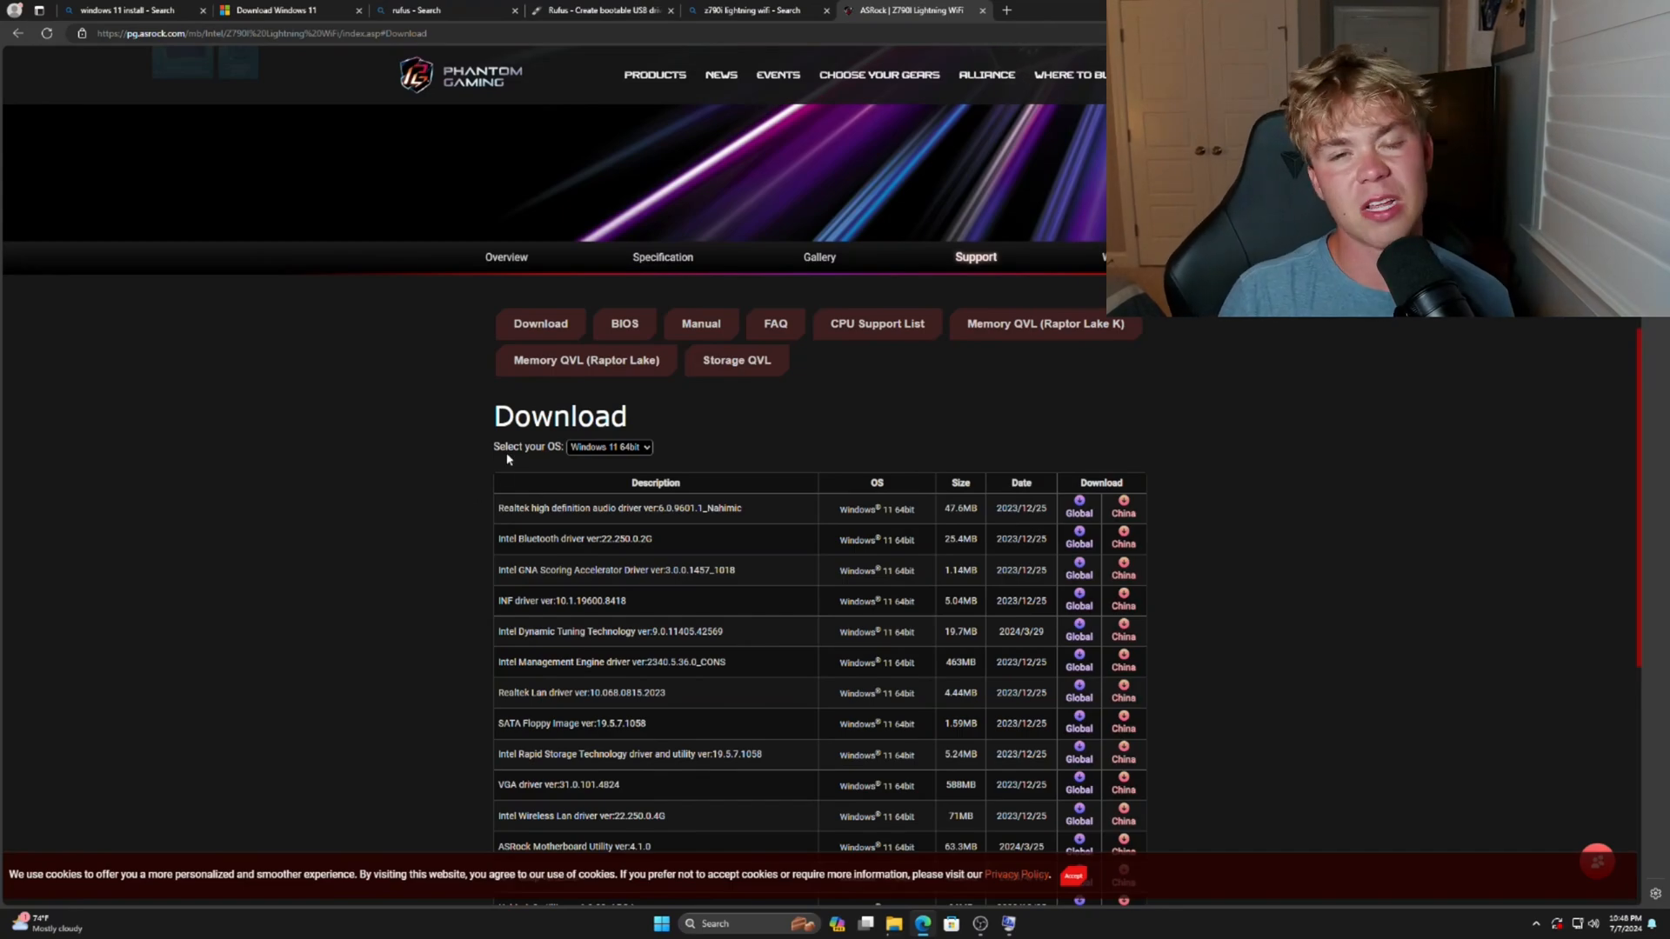
scroll(down, 3)
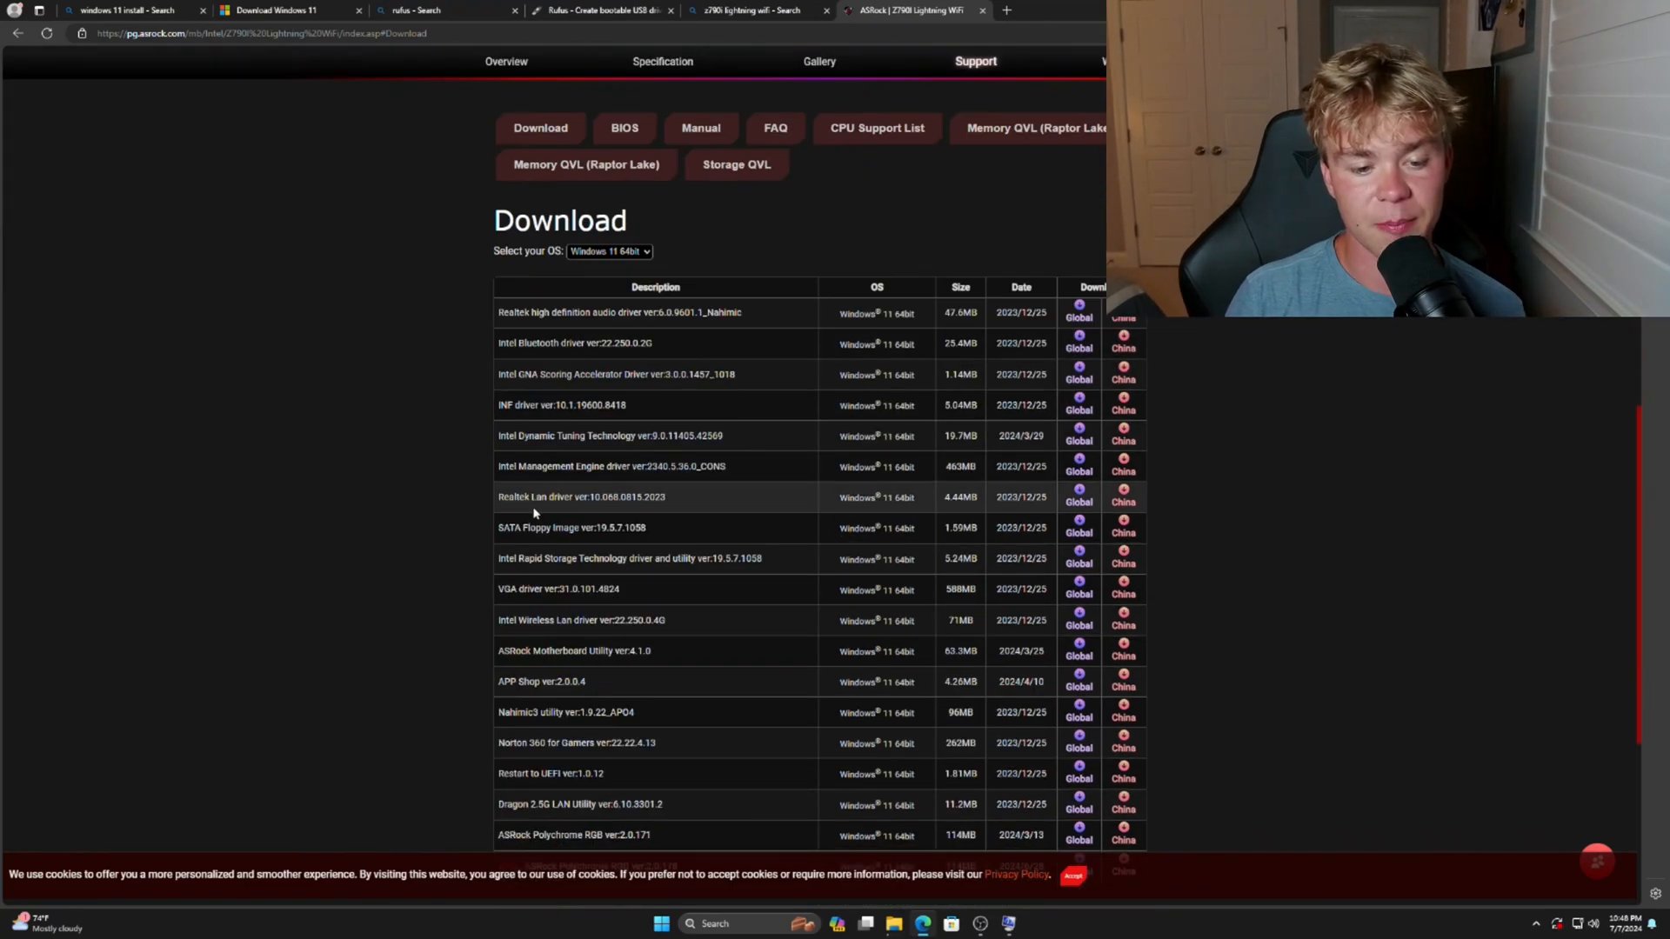
scroll(down, 3)
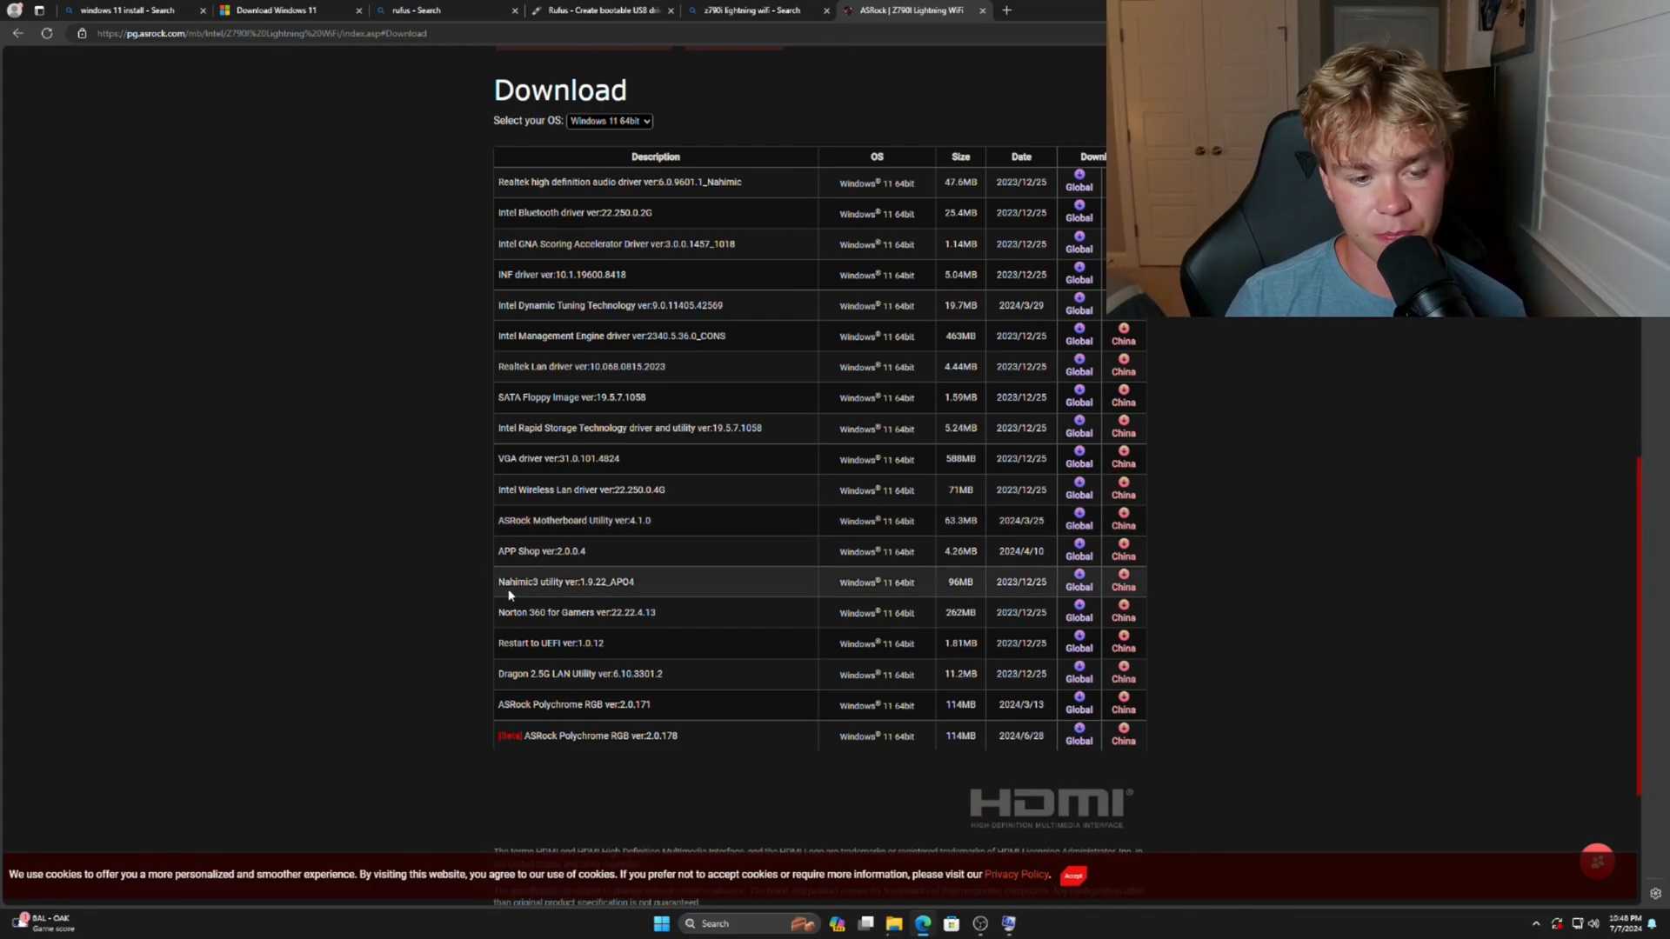
mouse_move(537, 604)
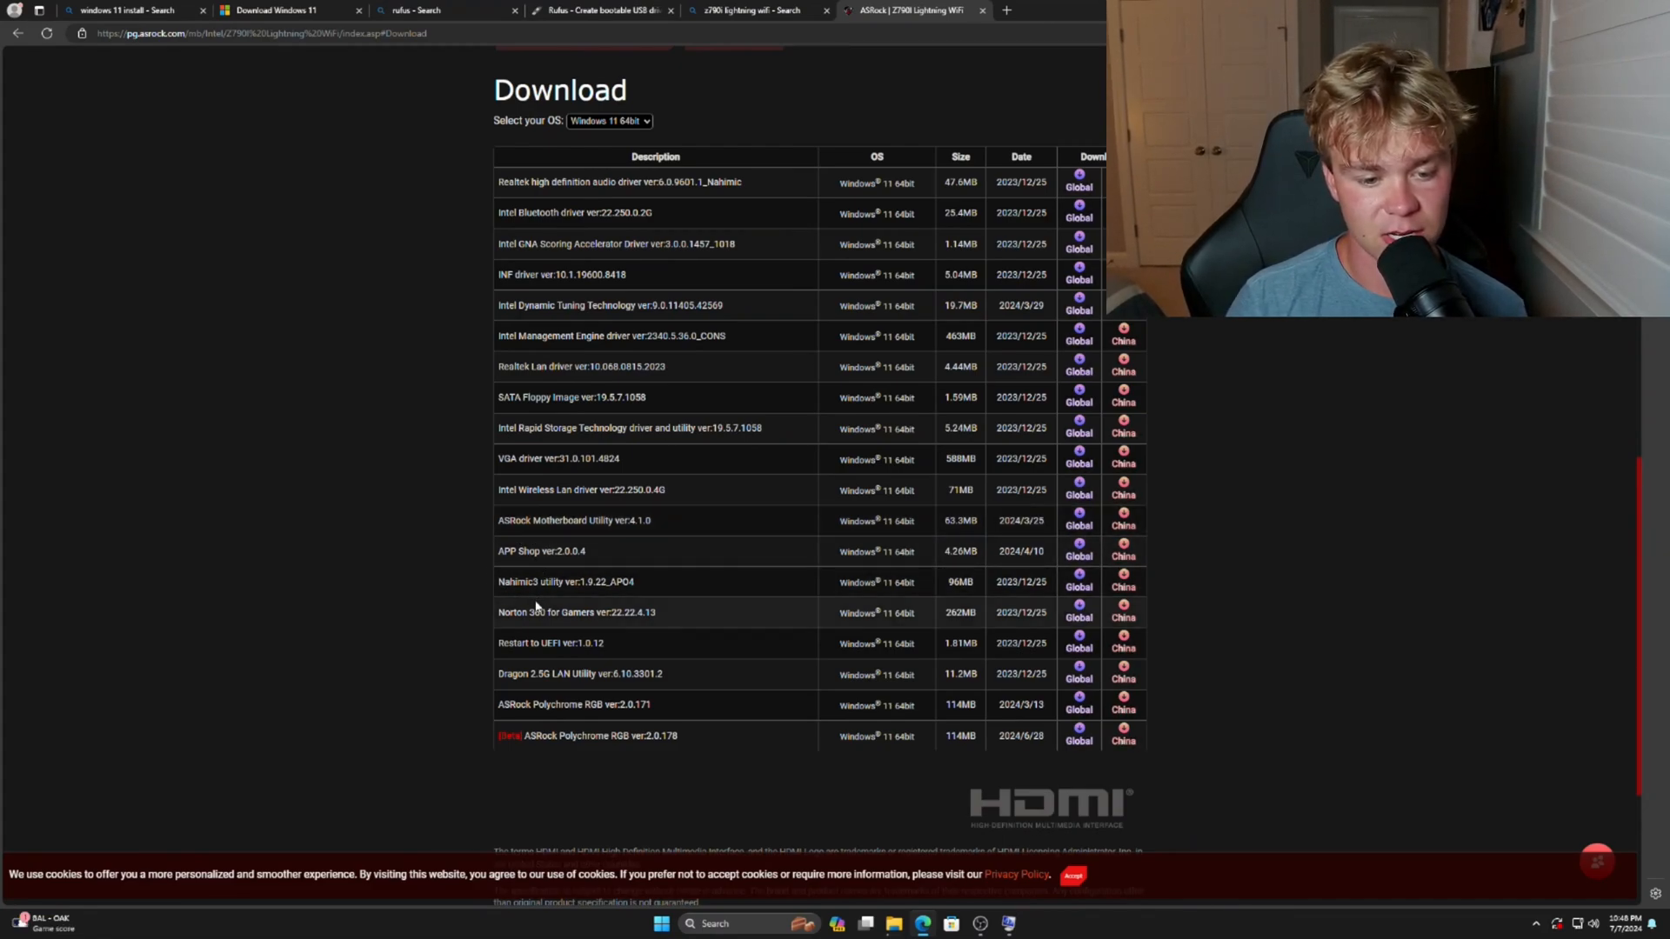
mouse_move(563, 526)
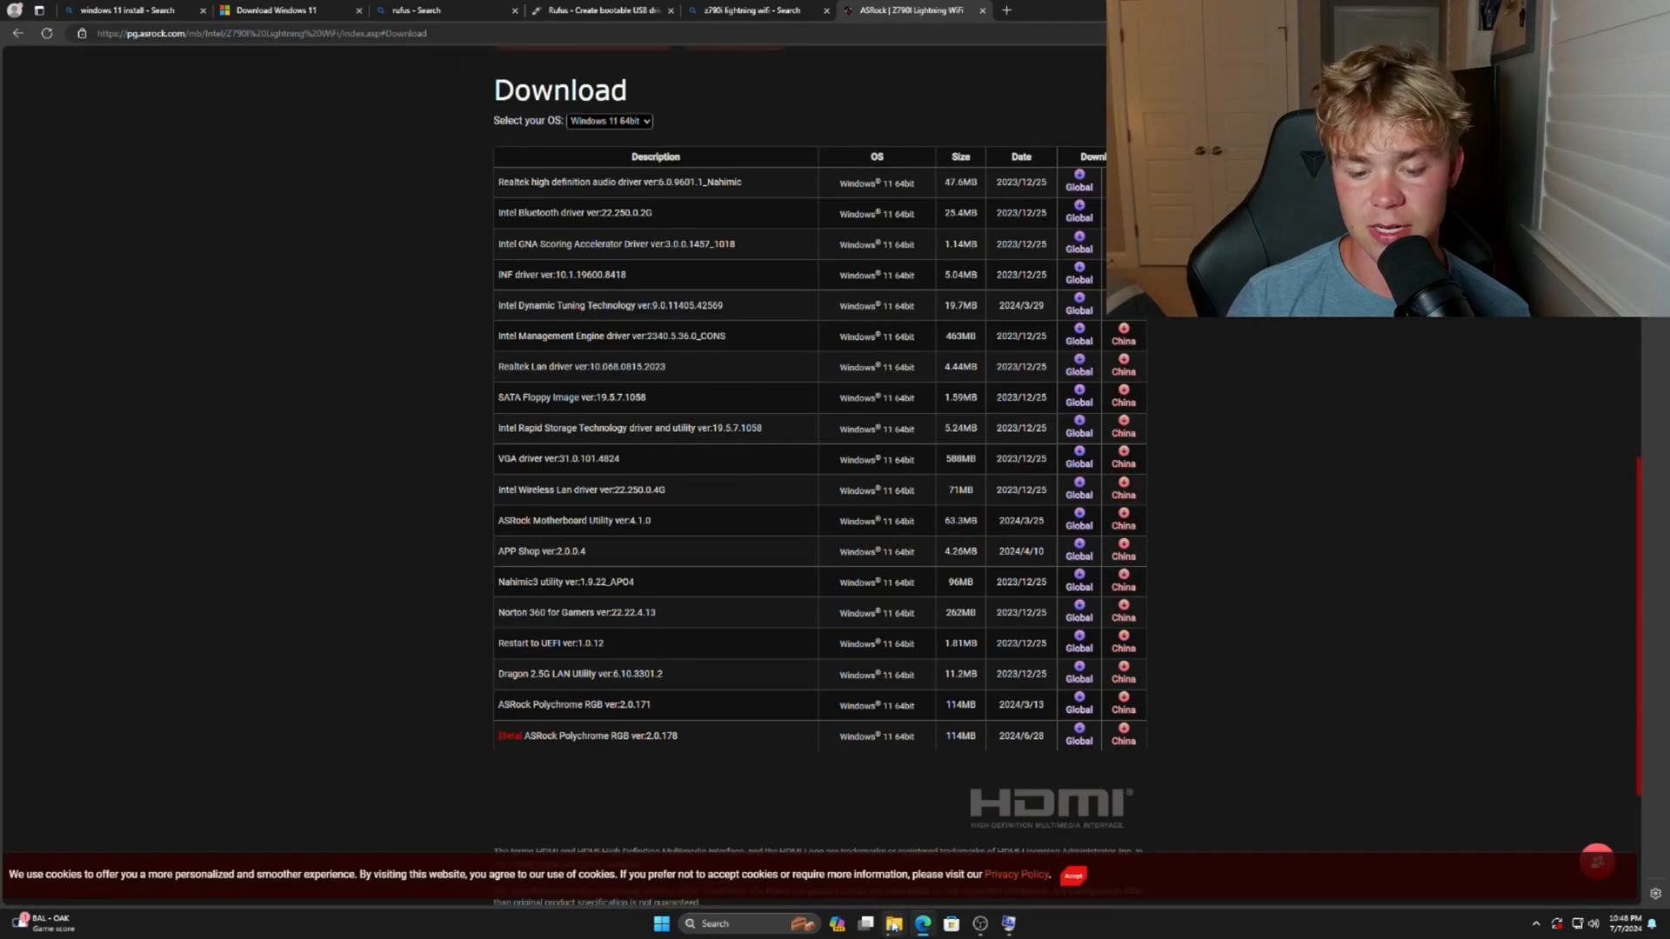
Open the USB installer drive in File Explorer, then close its window.
click(895, 923)
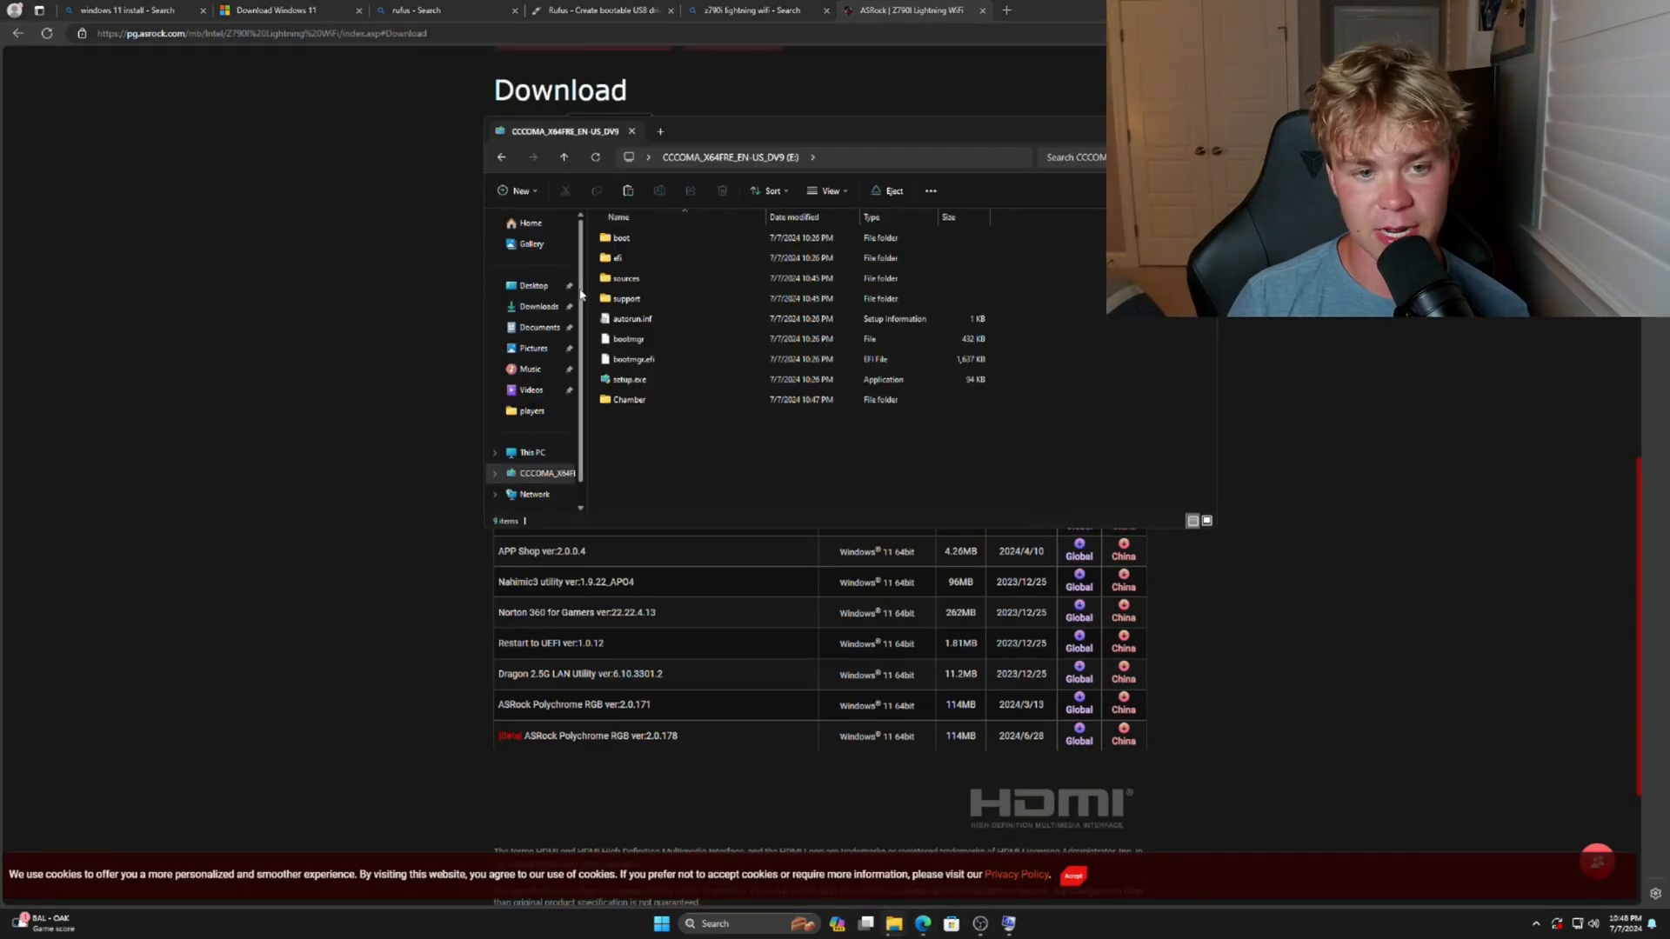
click(538, 306)
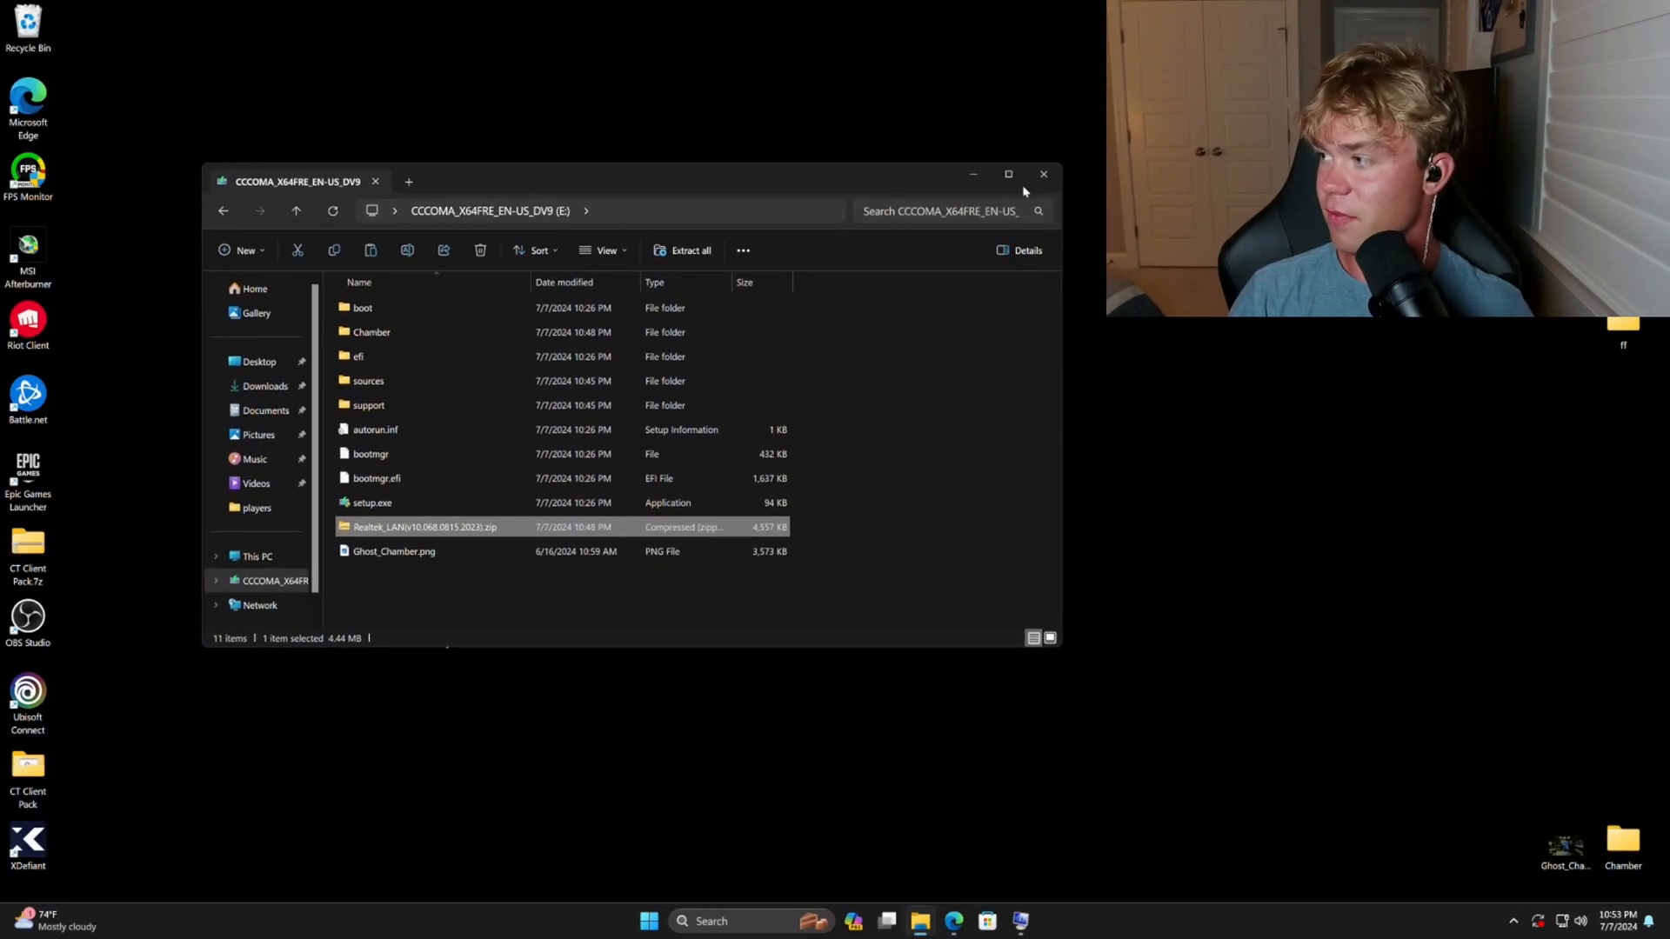
mouse_move(1044, 174)
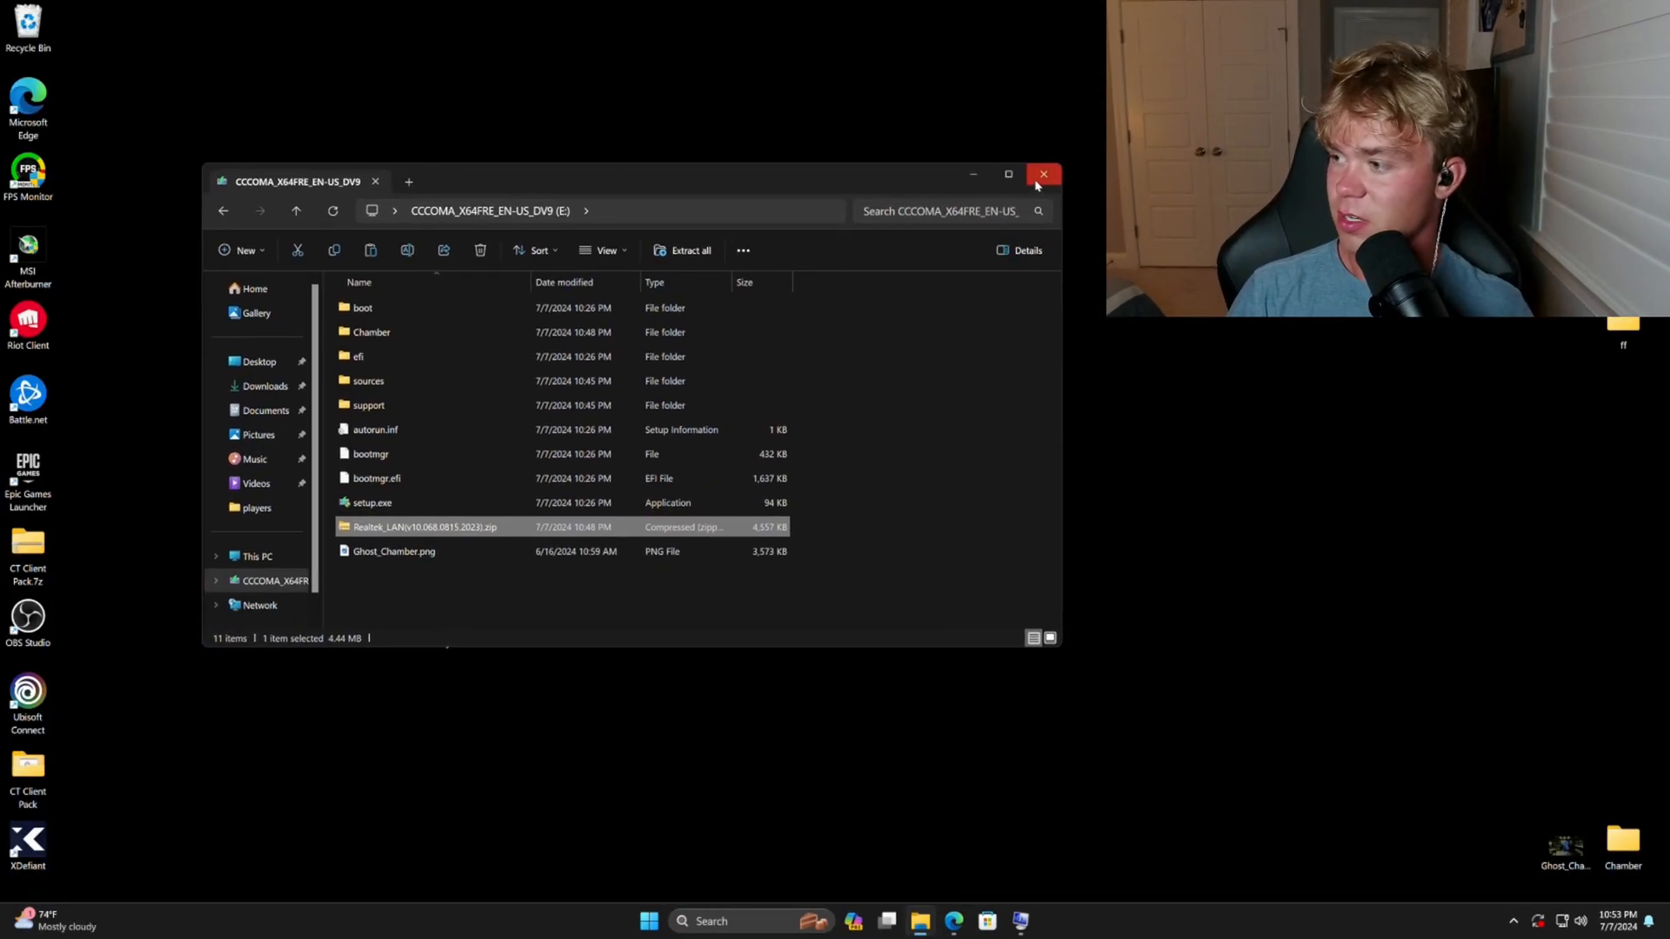
click(1044, 174)
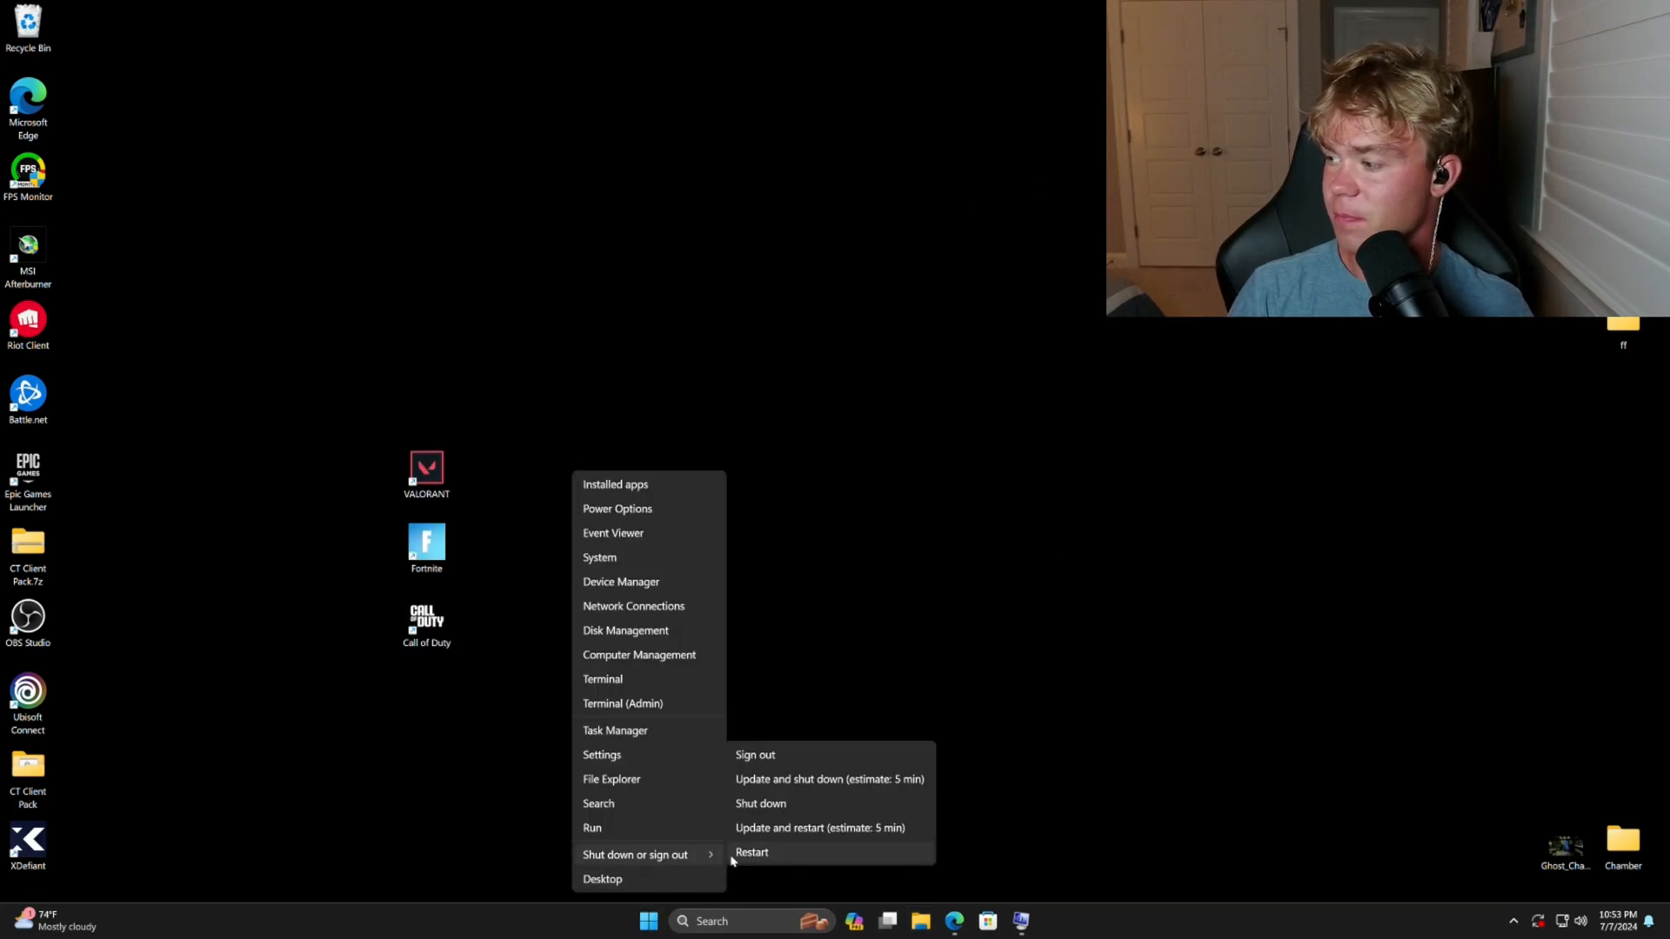
Restart the PC and boot into the ASRock Phantom Gaming UEFI setup.
click(753, 853)
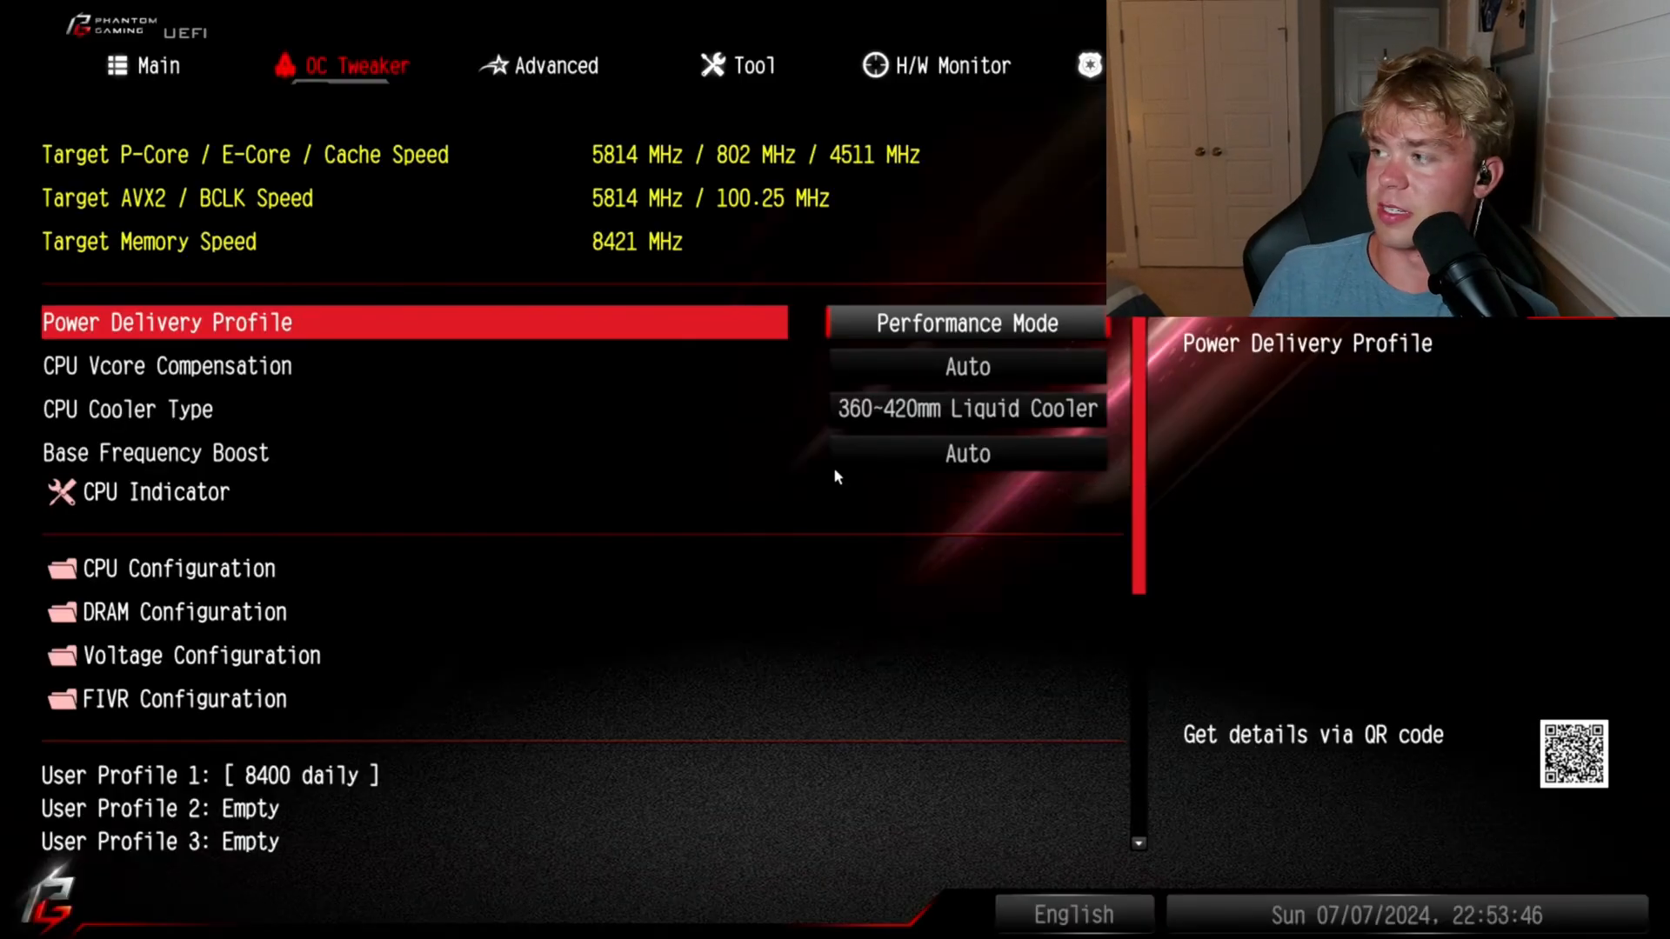
Make the SanDisk USB Boot Option #1, then save changes and exit UEFI.
click(942, 66)
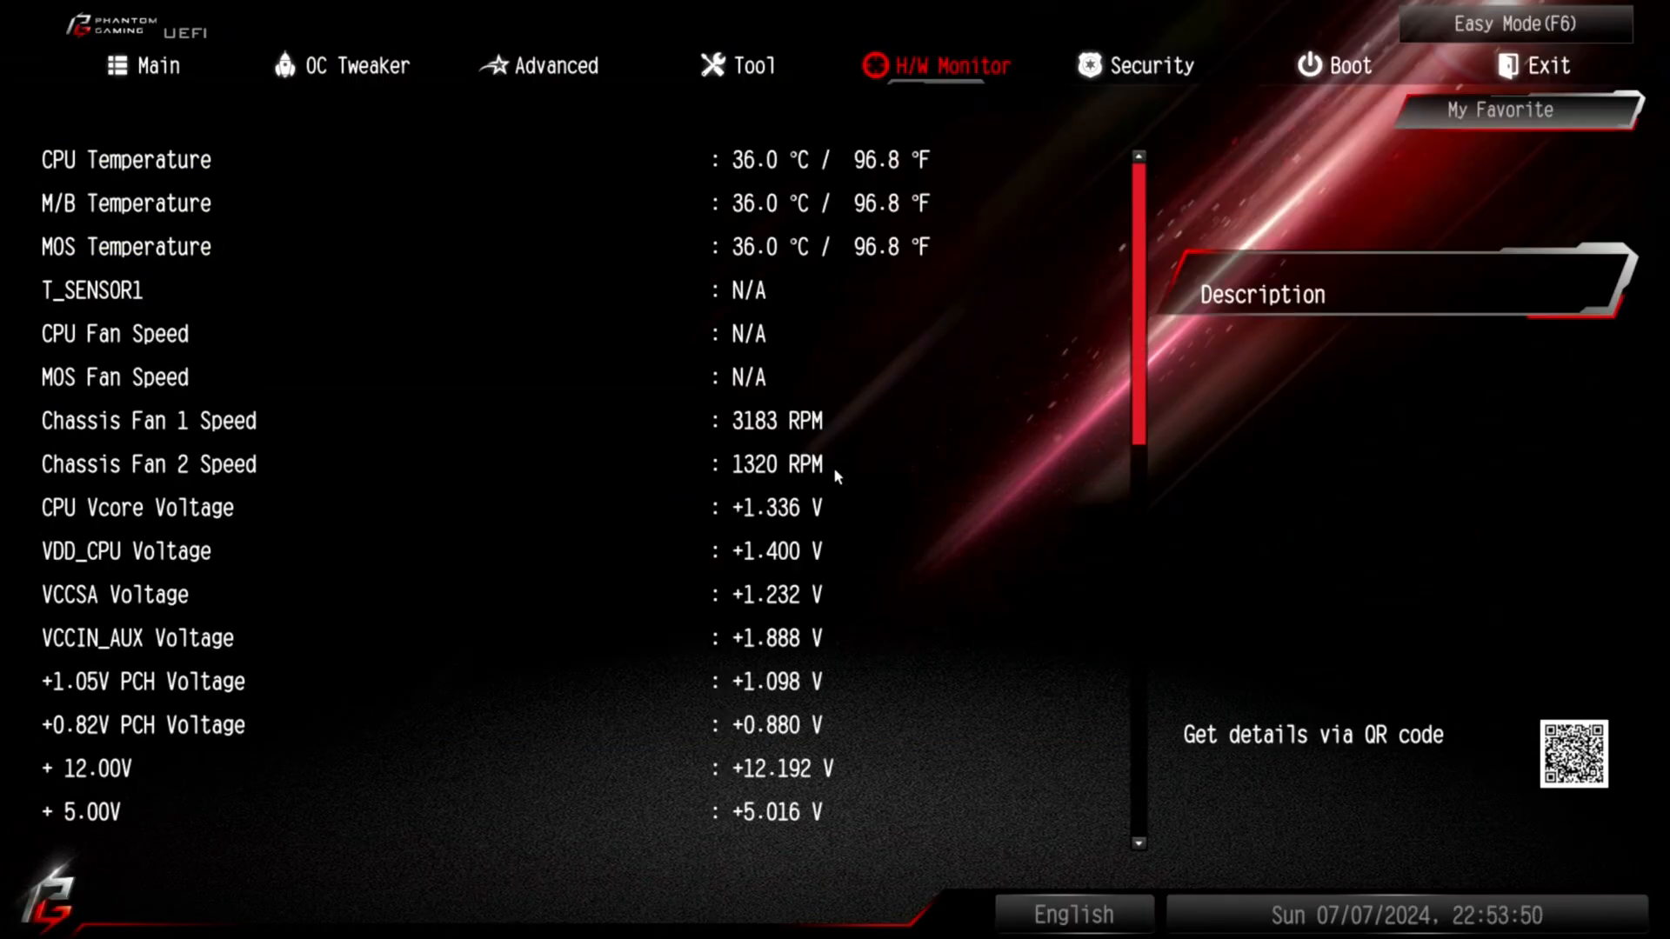
click(1344, 65)
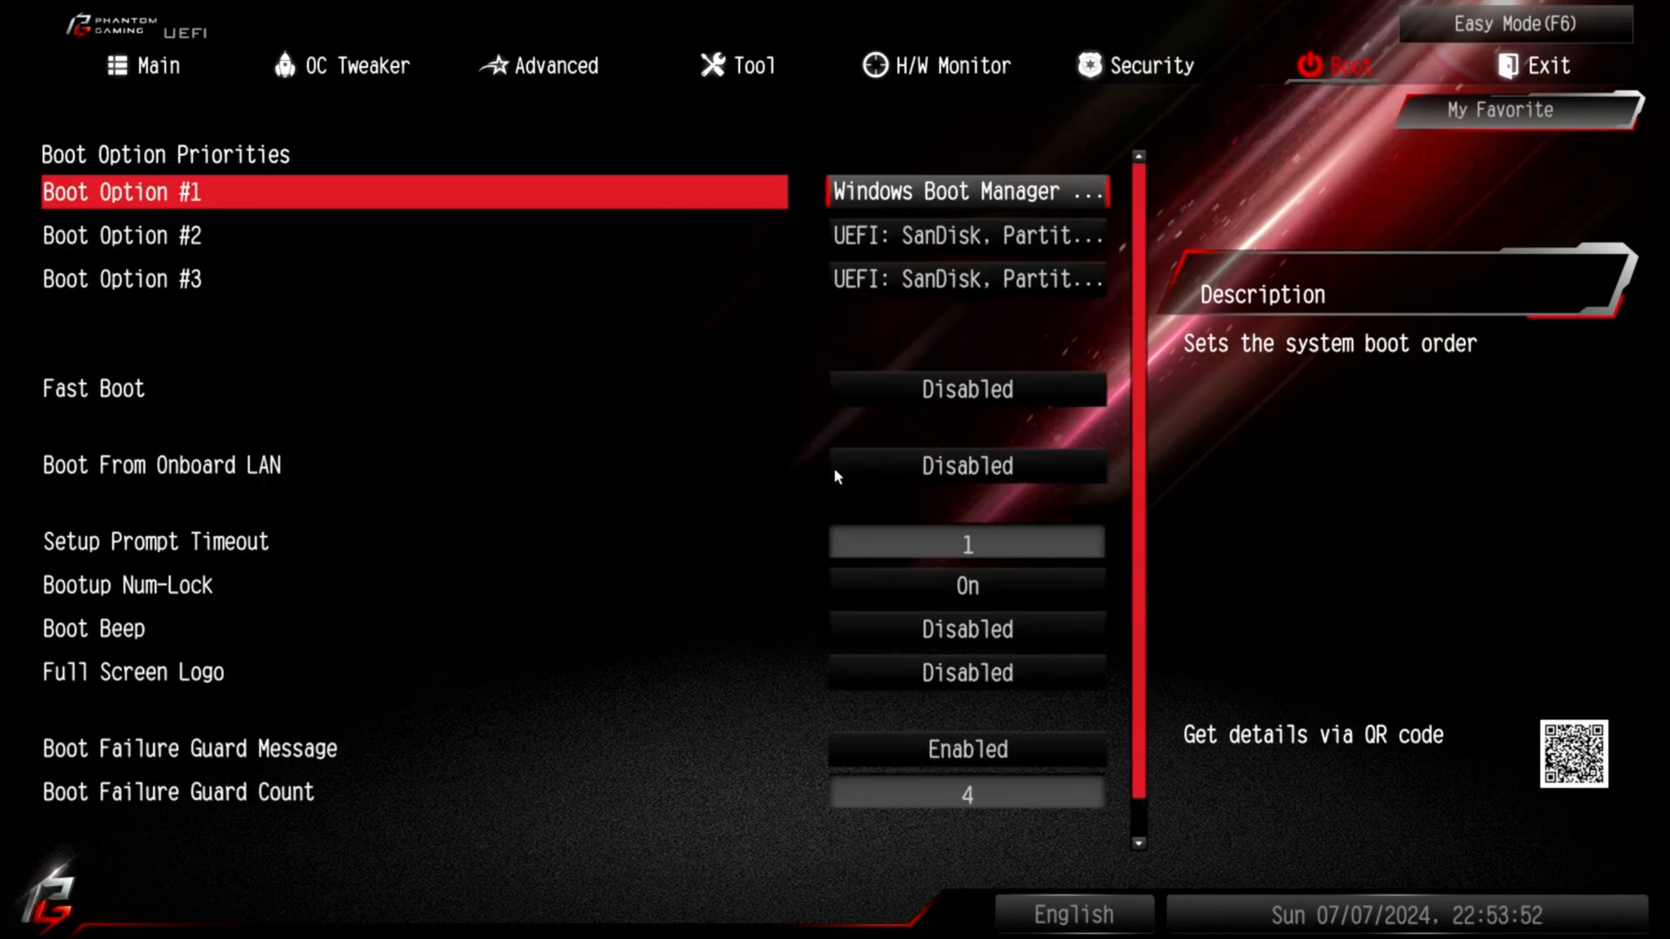
click(966, 191)
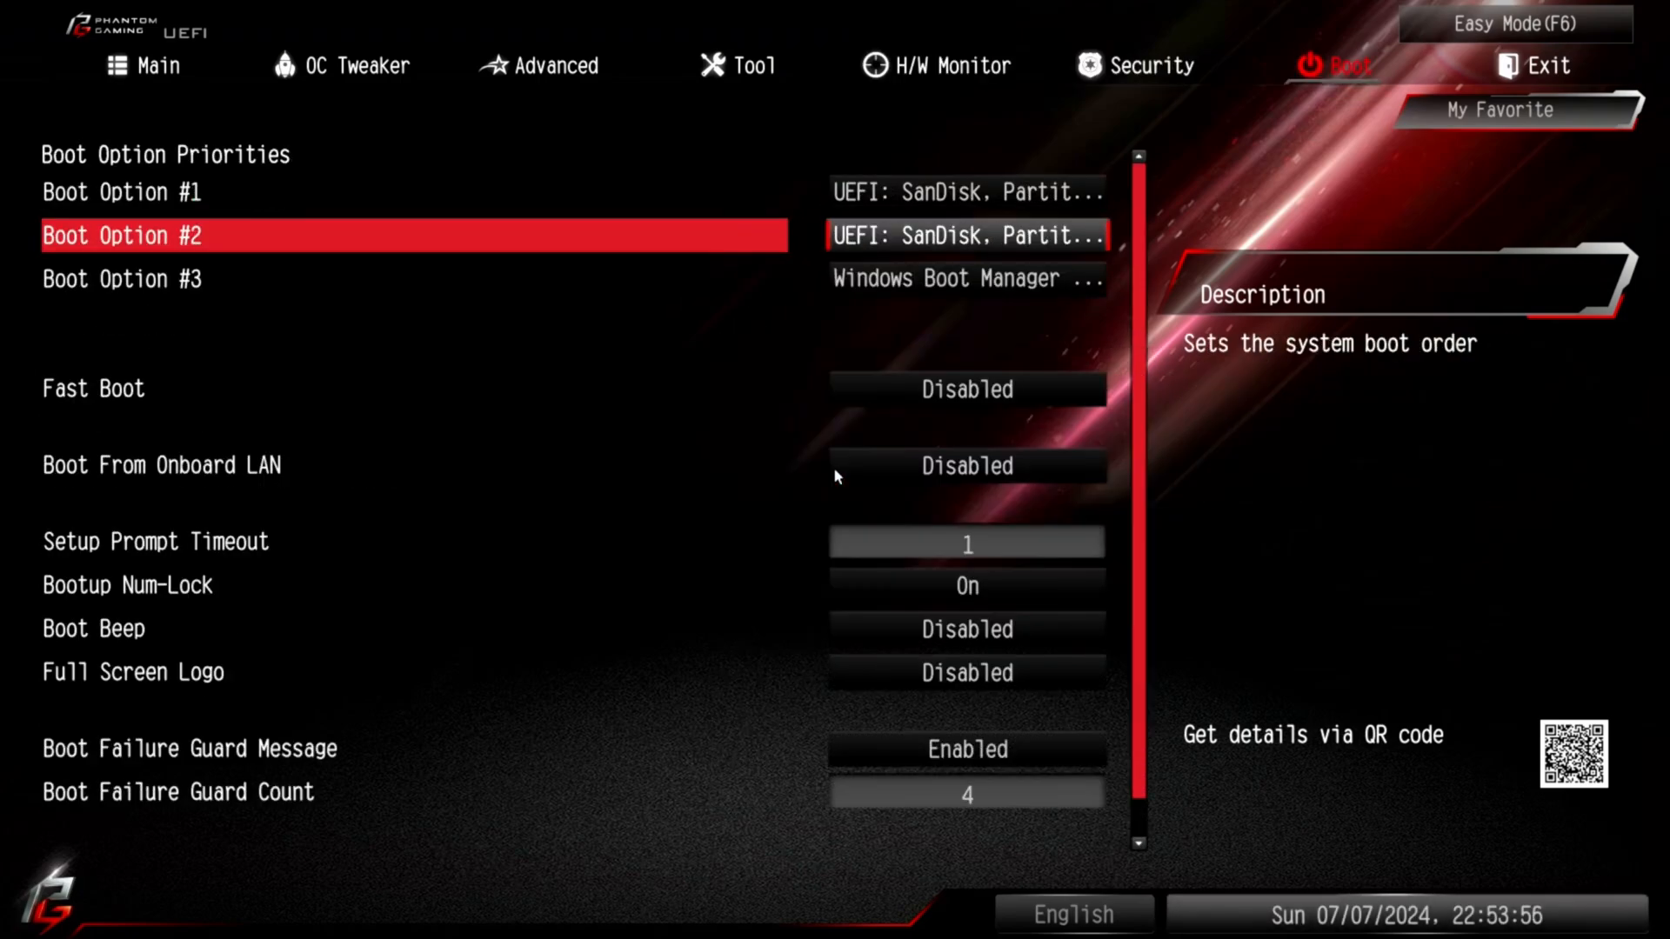
key(Down)
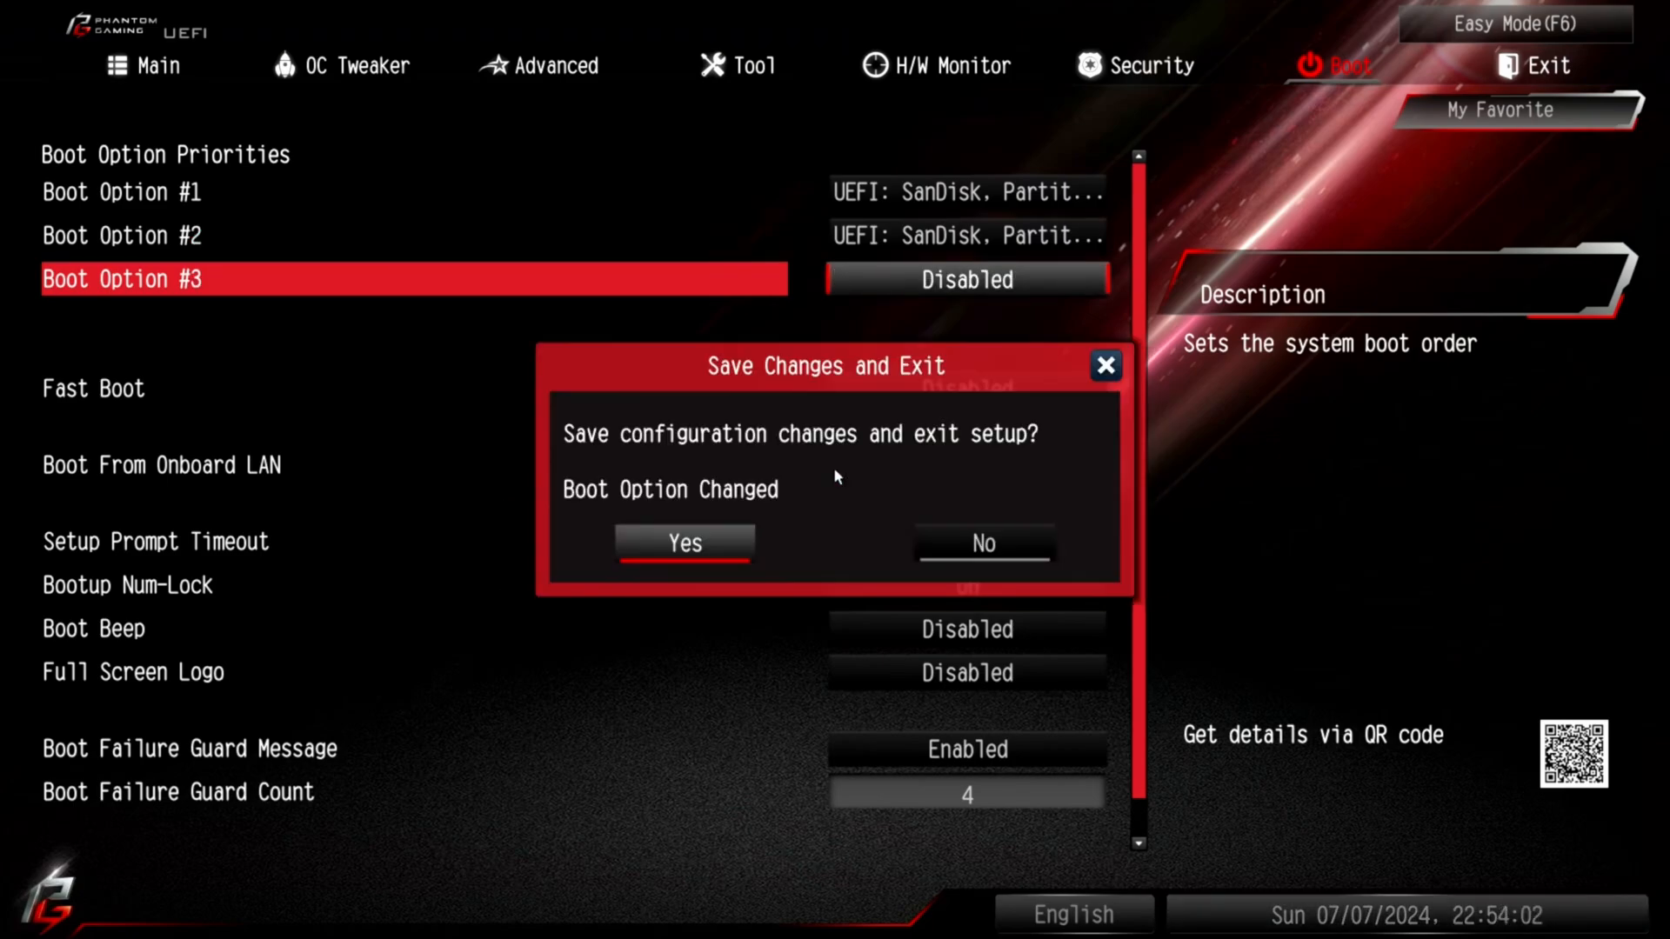
click(684, 542)
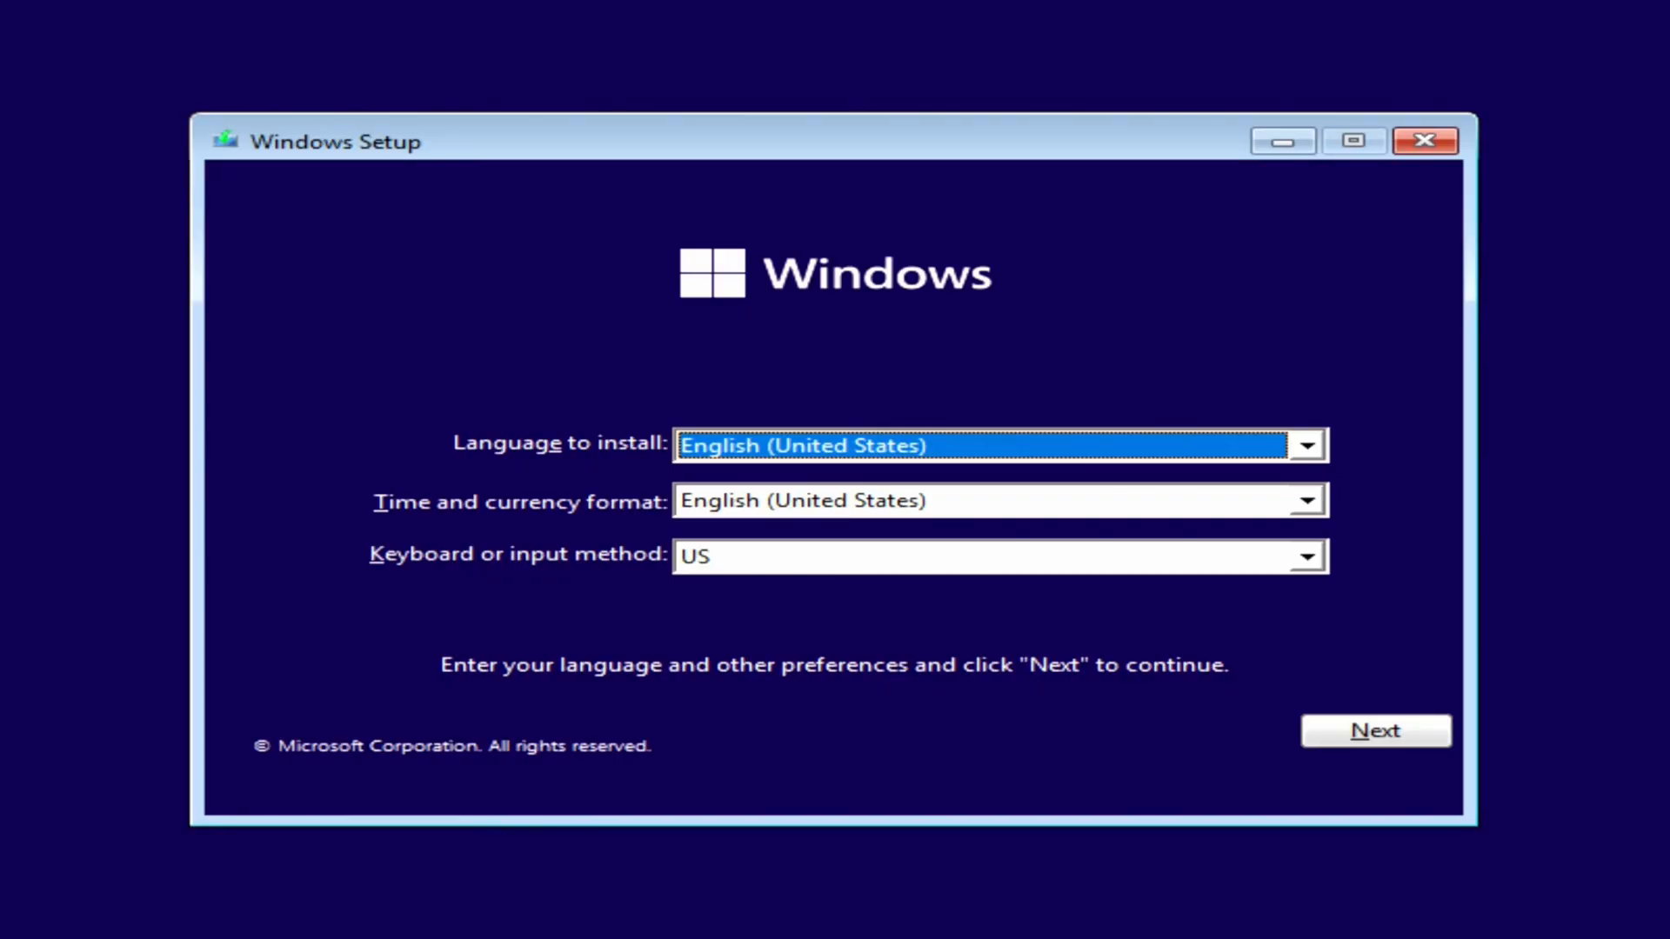
mouse_move(1310, 680)
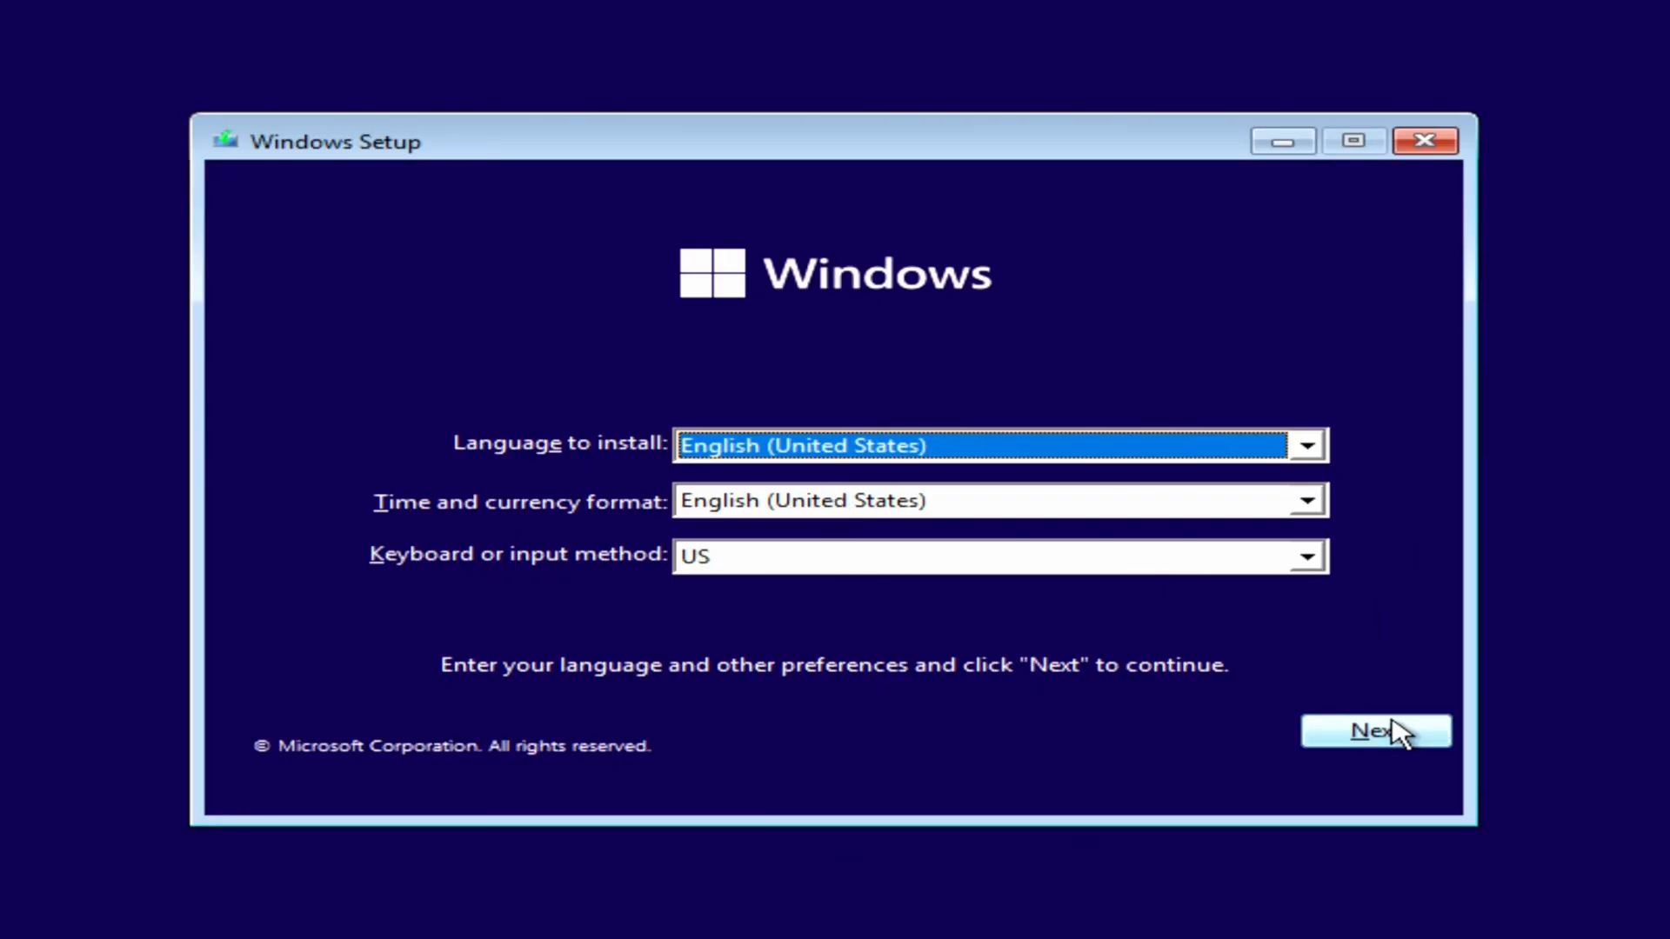
Accept language settings and start installing without a product key.
click(1376, 731)
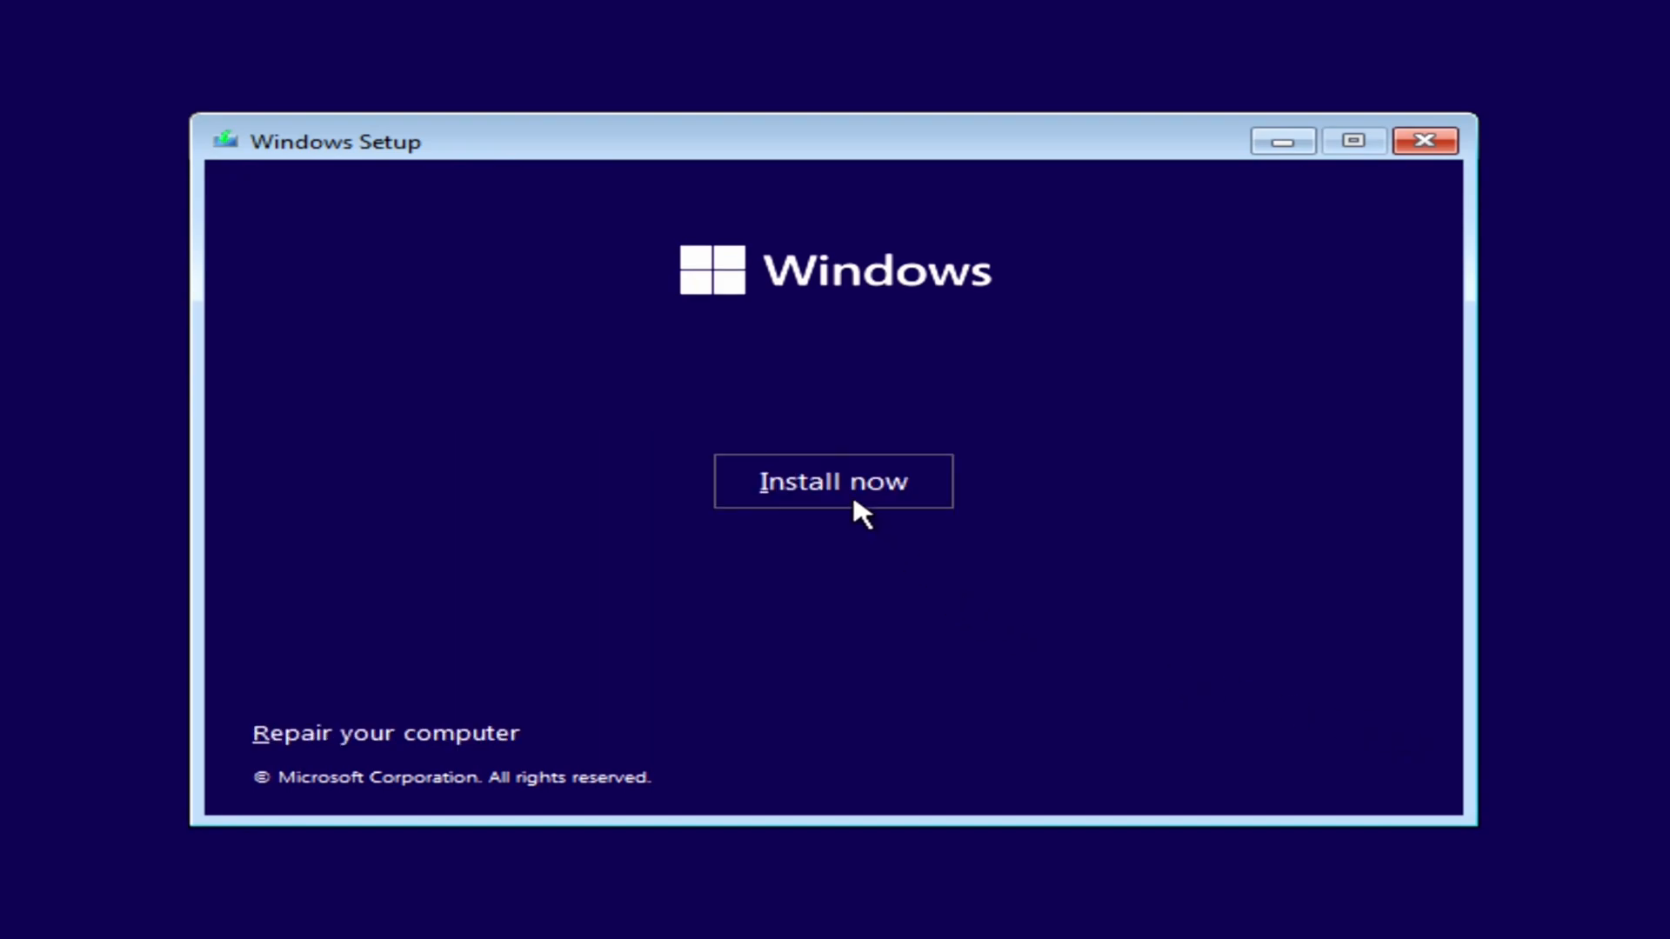
click(833, 481)
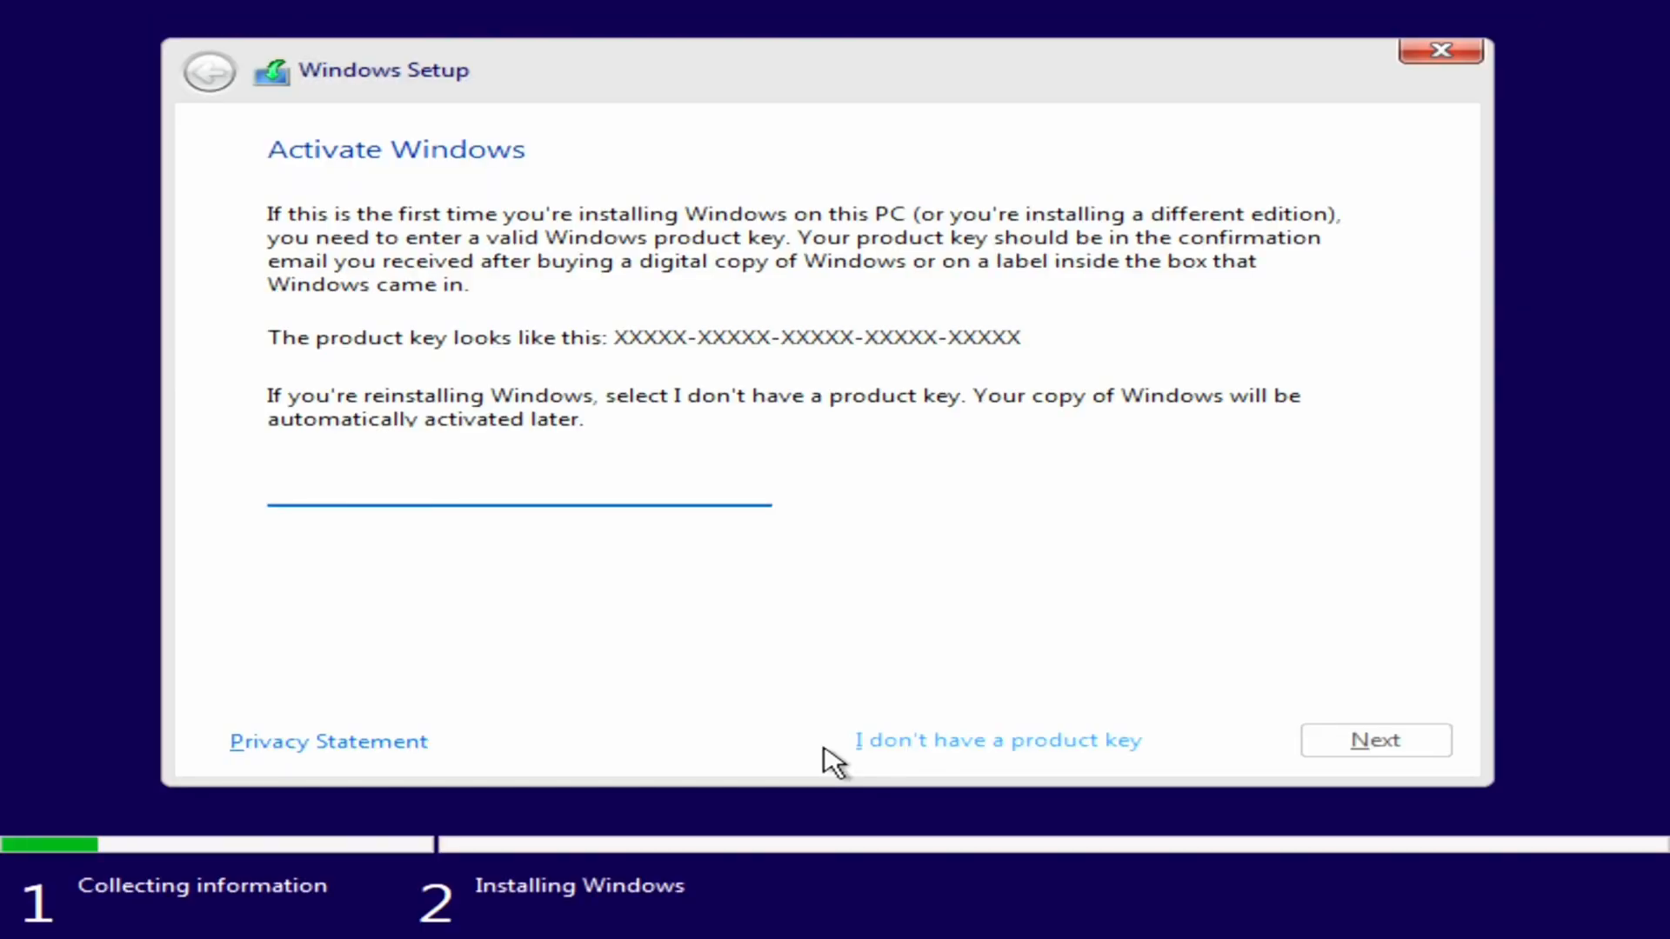
mouse_move(985, 783)
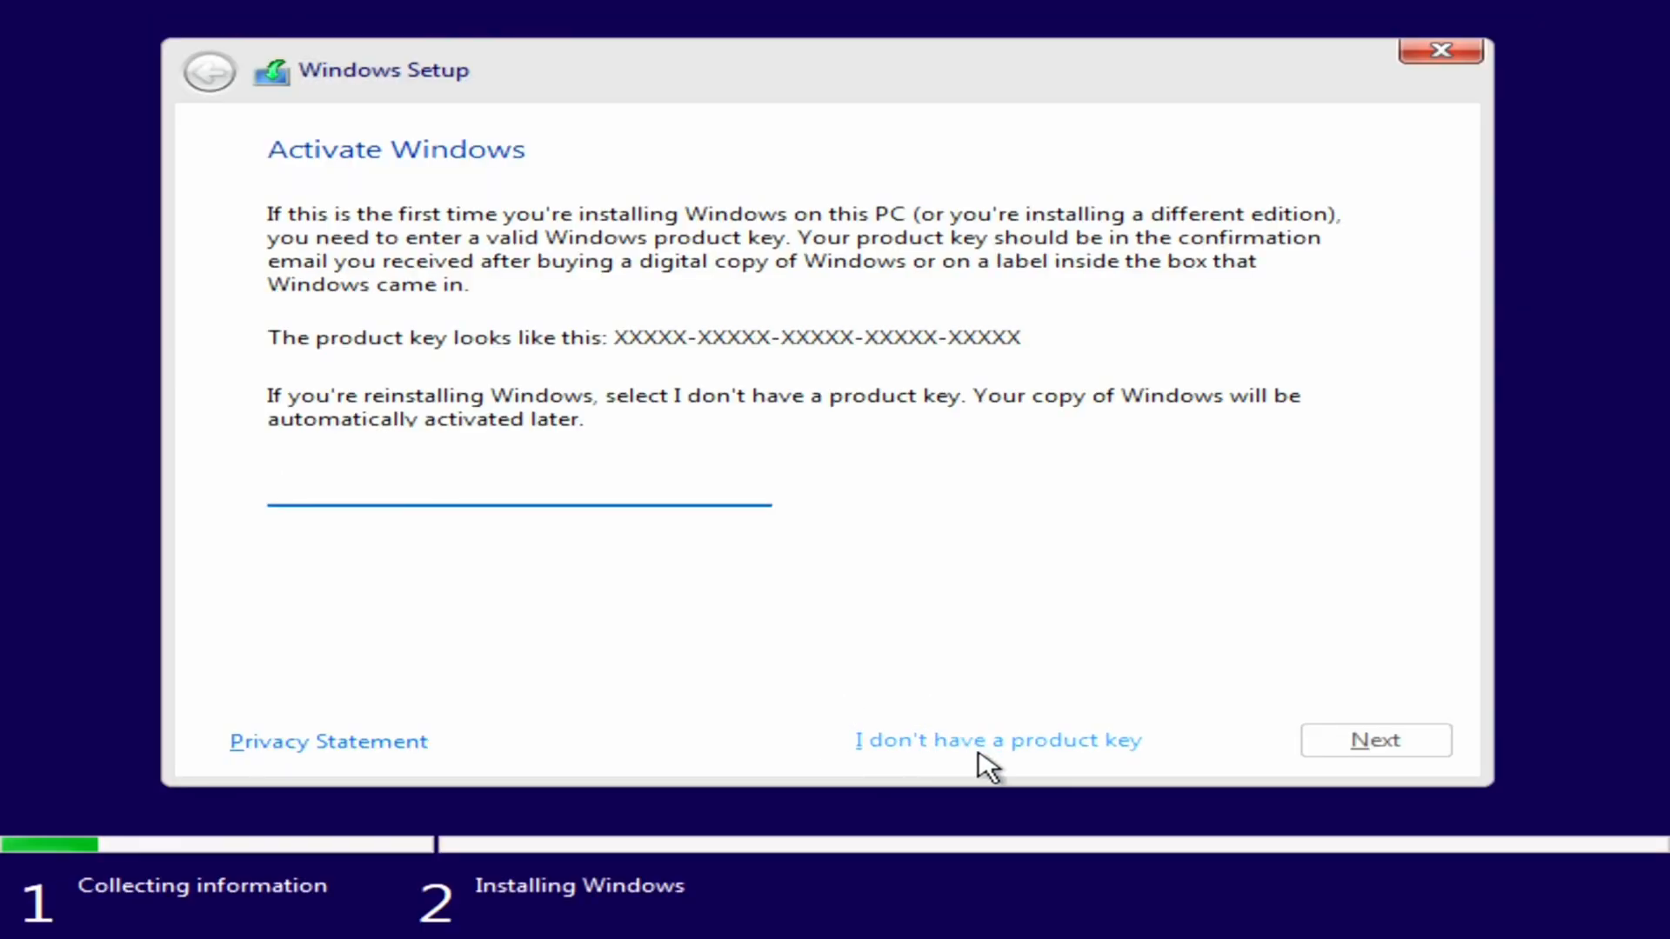
click(999, 740)
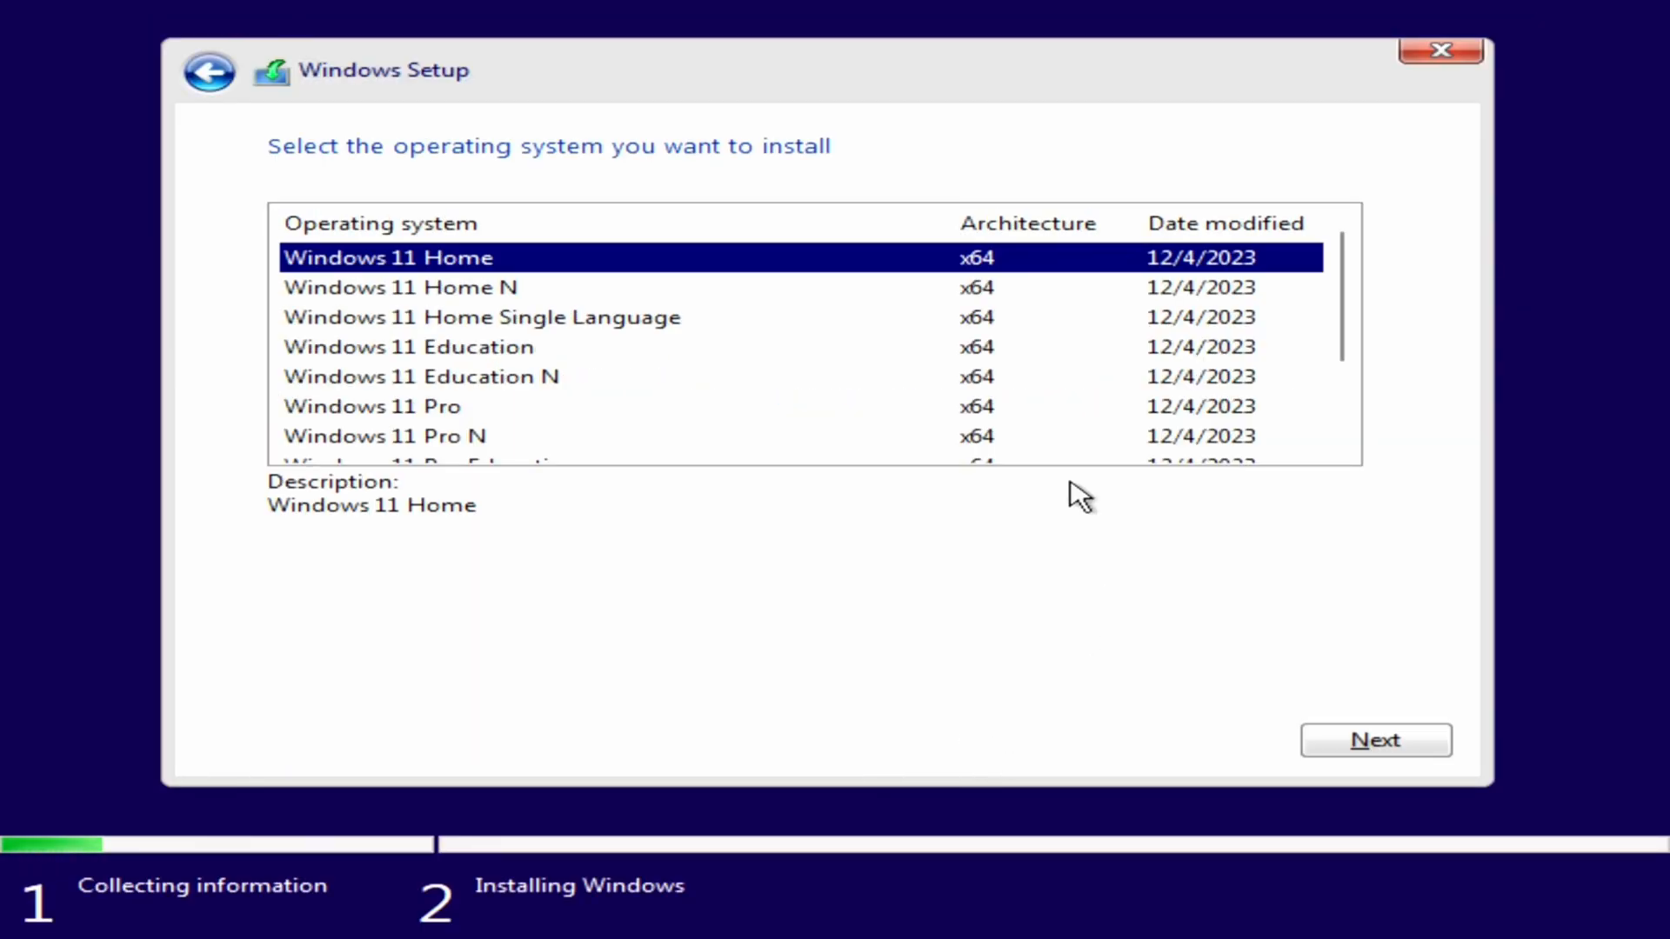
Choose Windows 11 Pro for Workstations and accept the license terms.
scroll(down, 3)
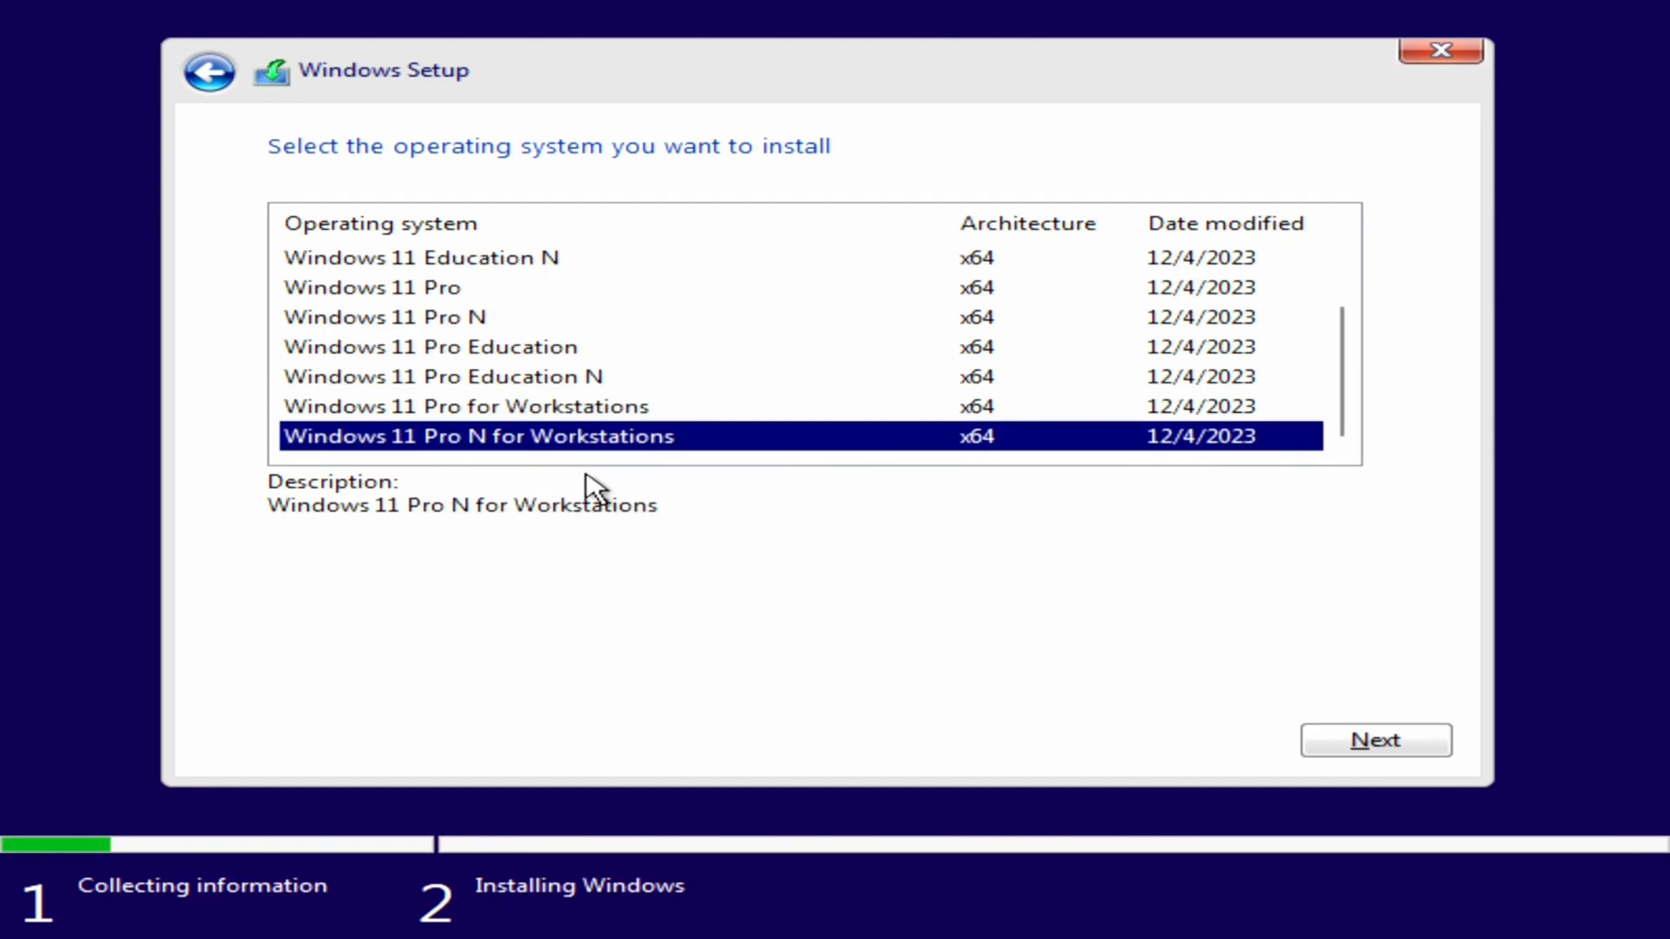
click(466, 406)
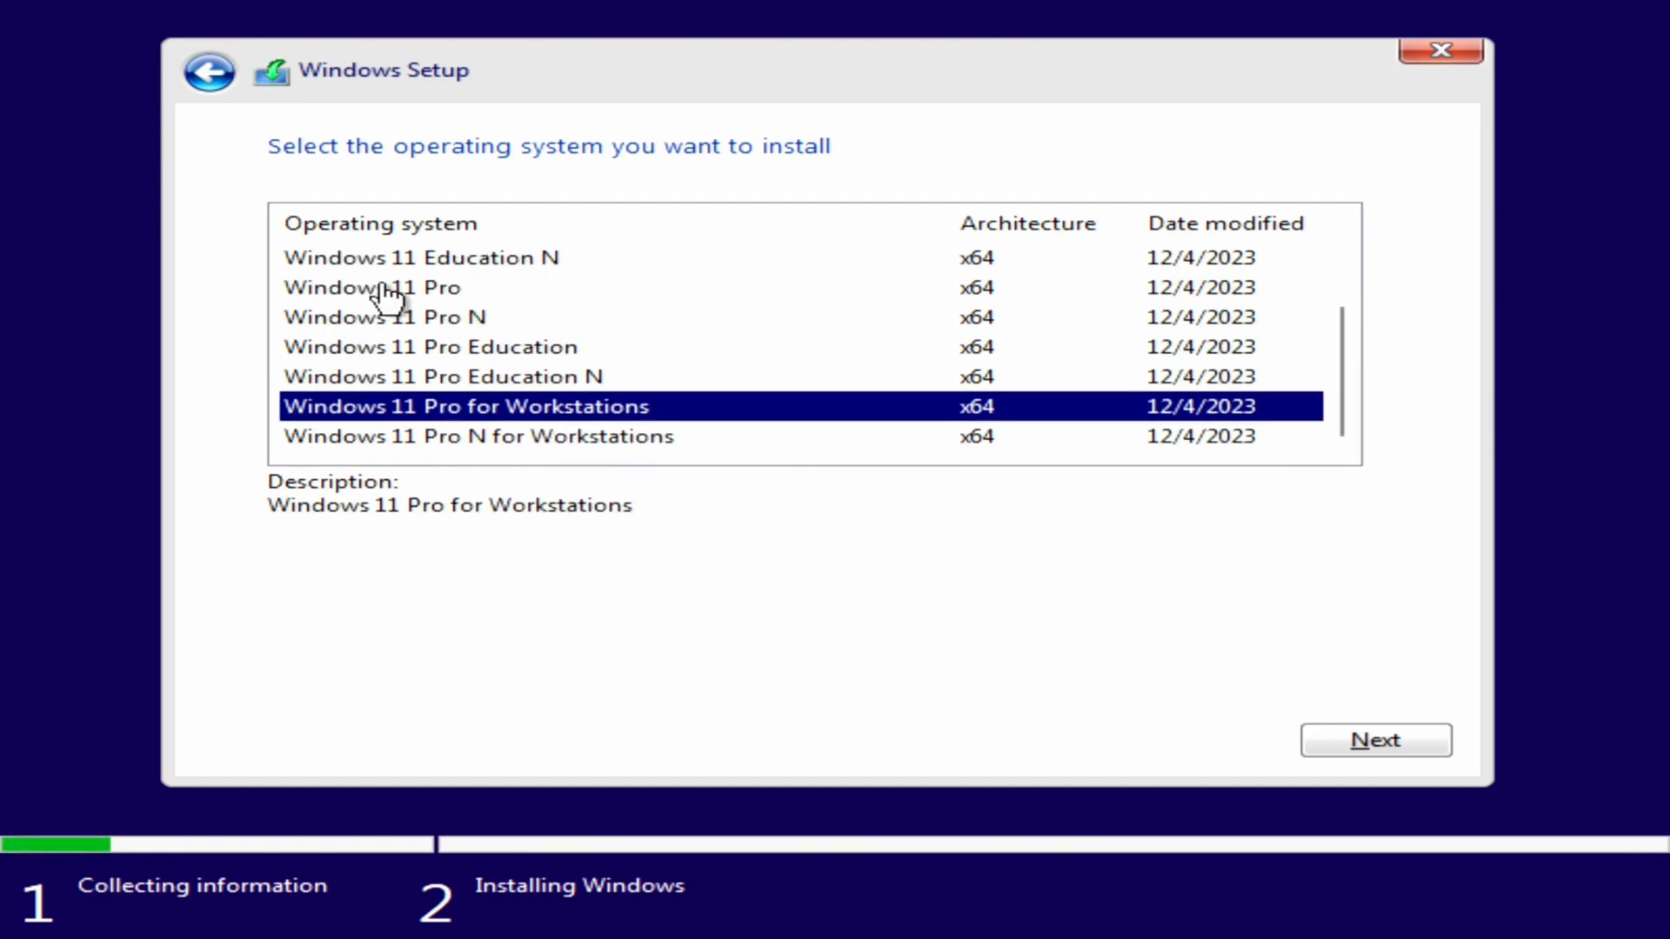
mouse_move(467, 430)
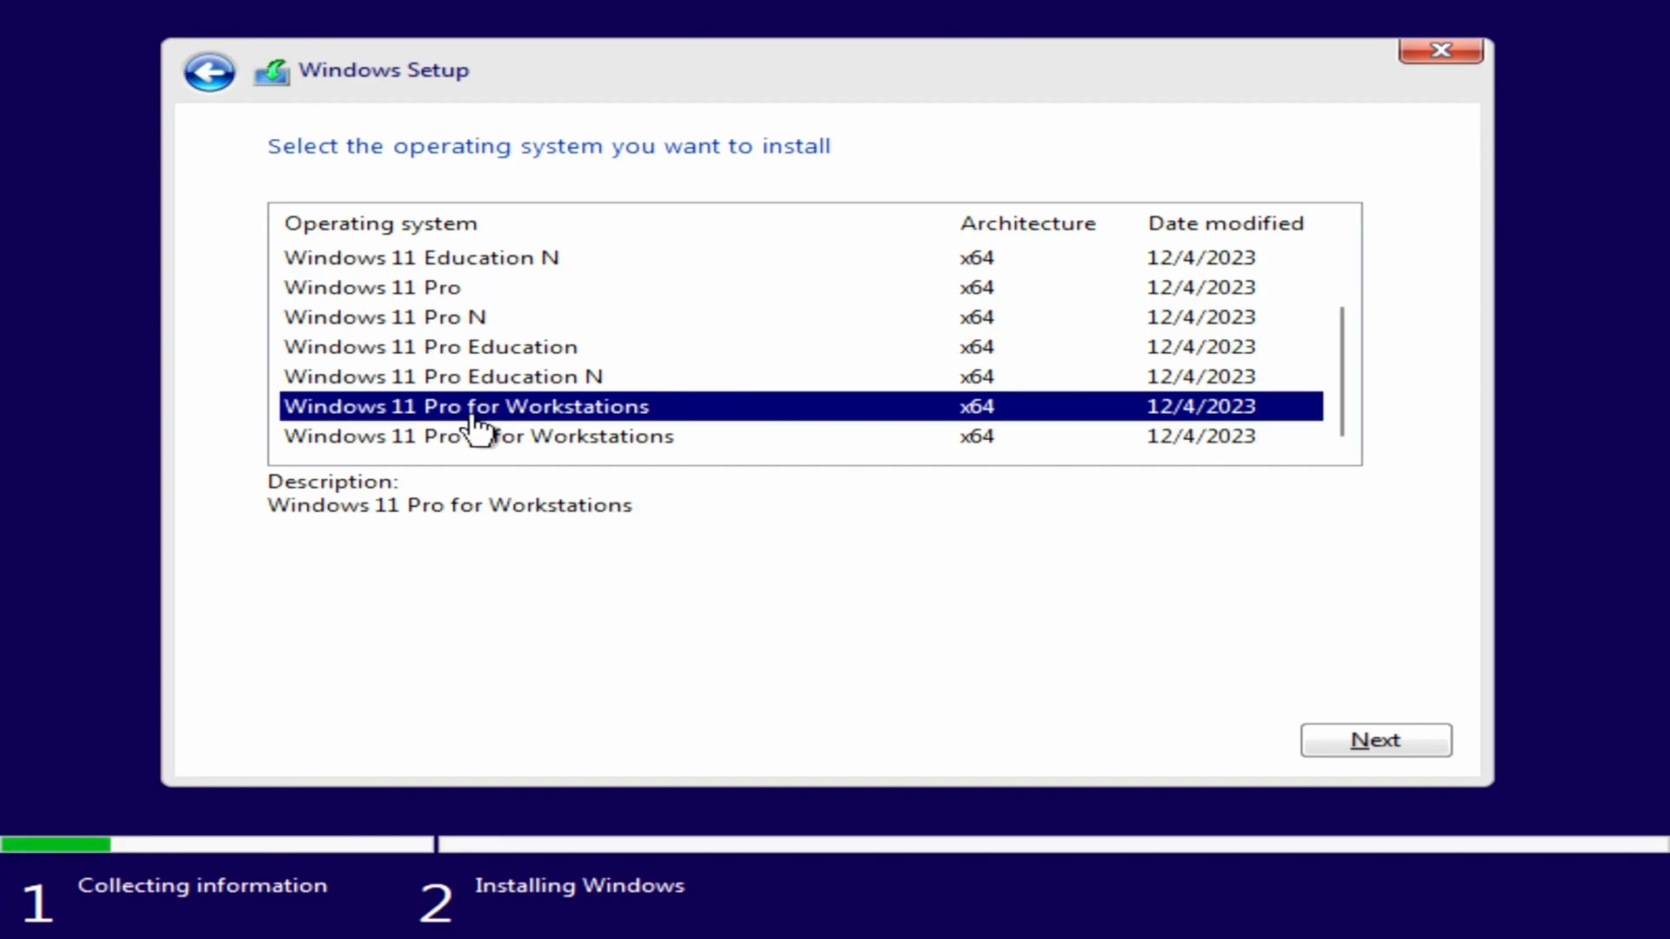
mouse_move(561, 444)
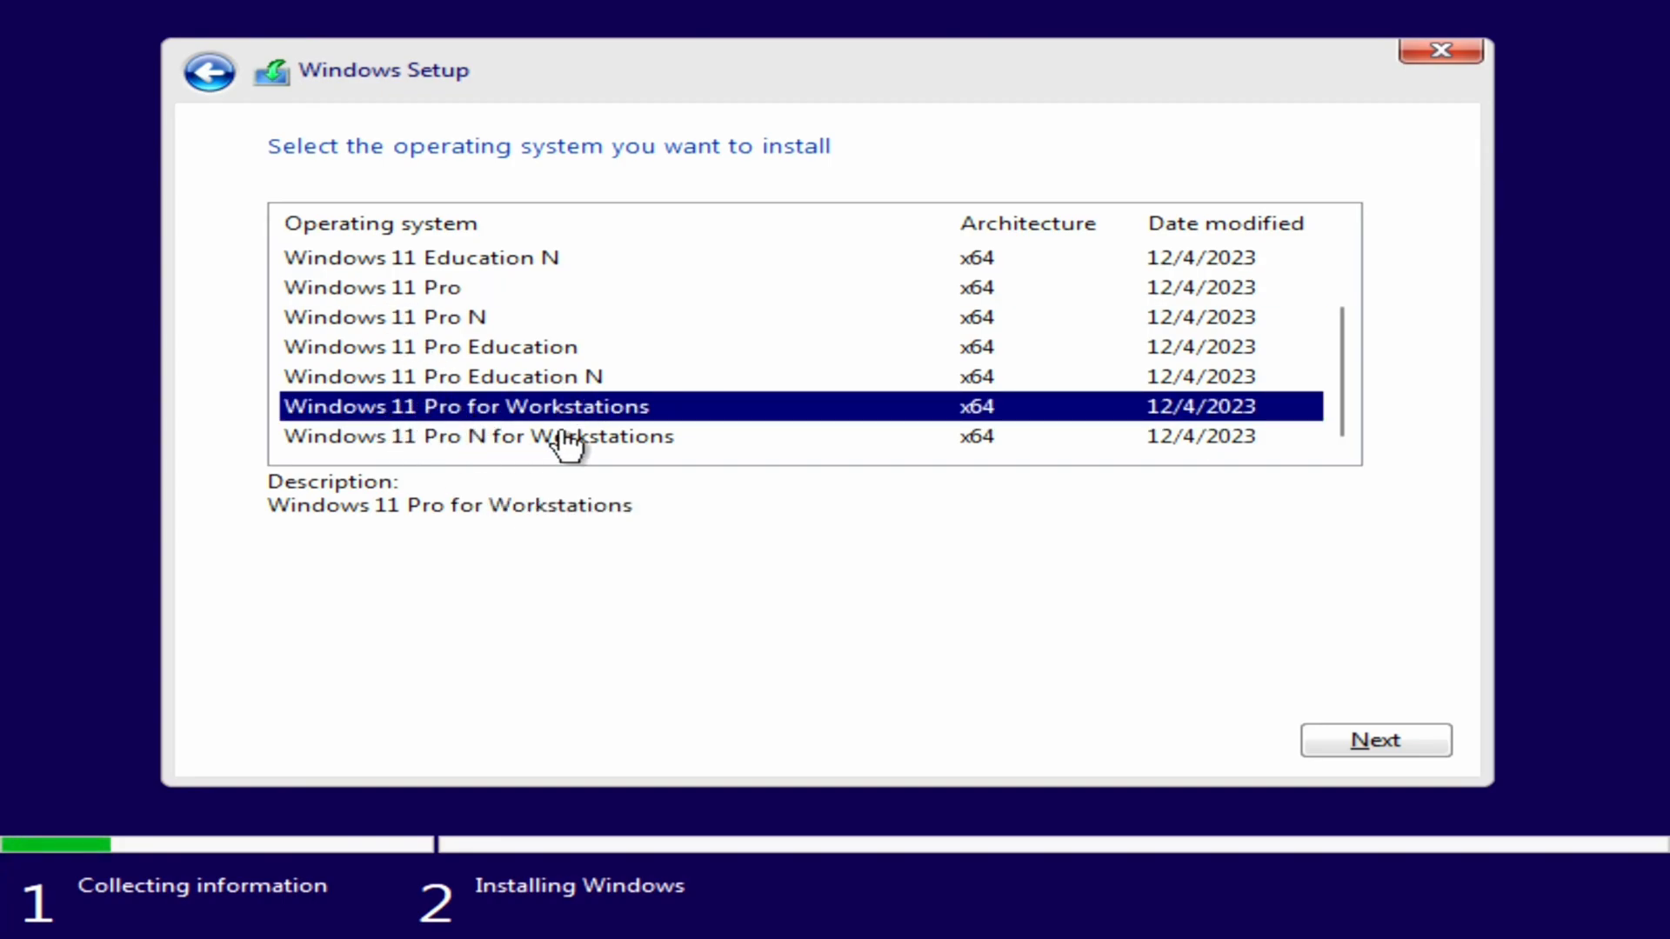
mouse_move(586, 477)
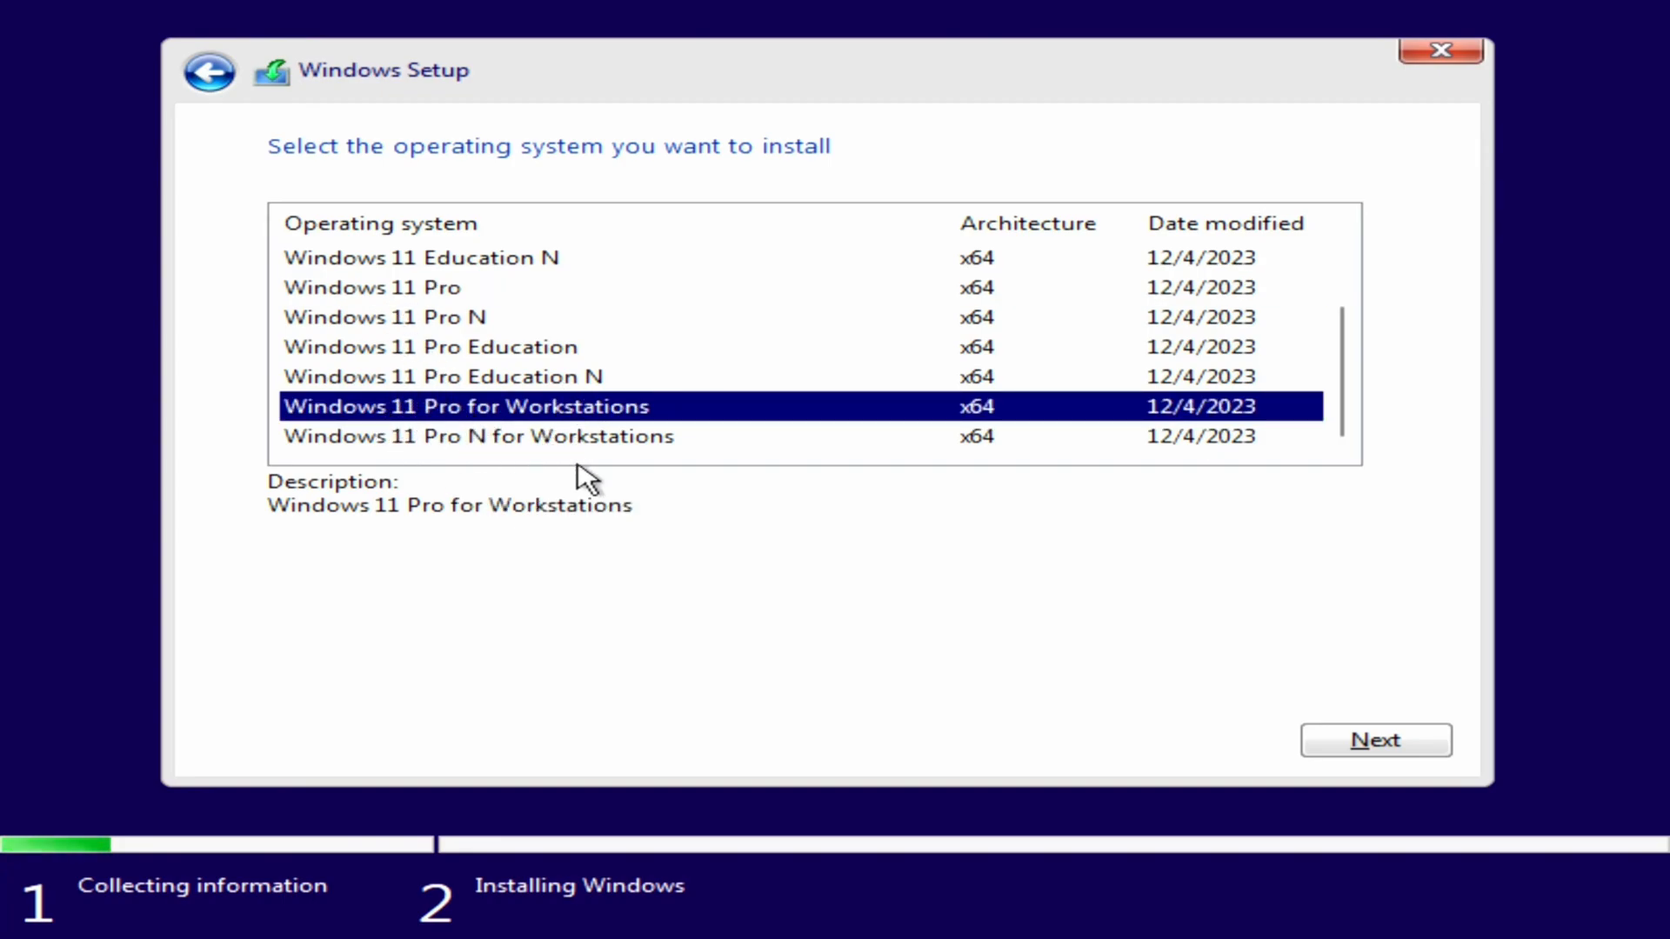
mouse_move(678, 489)
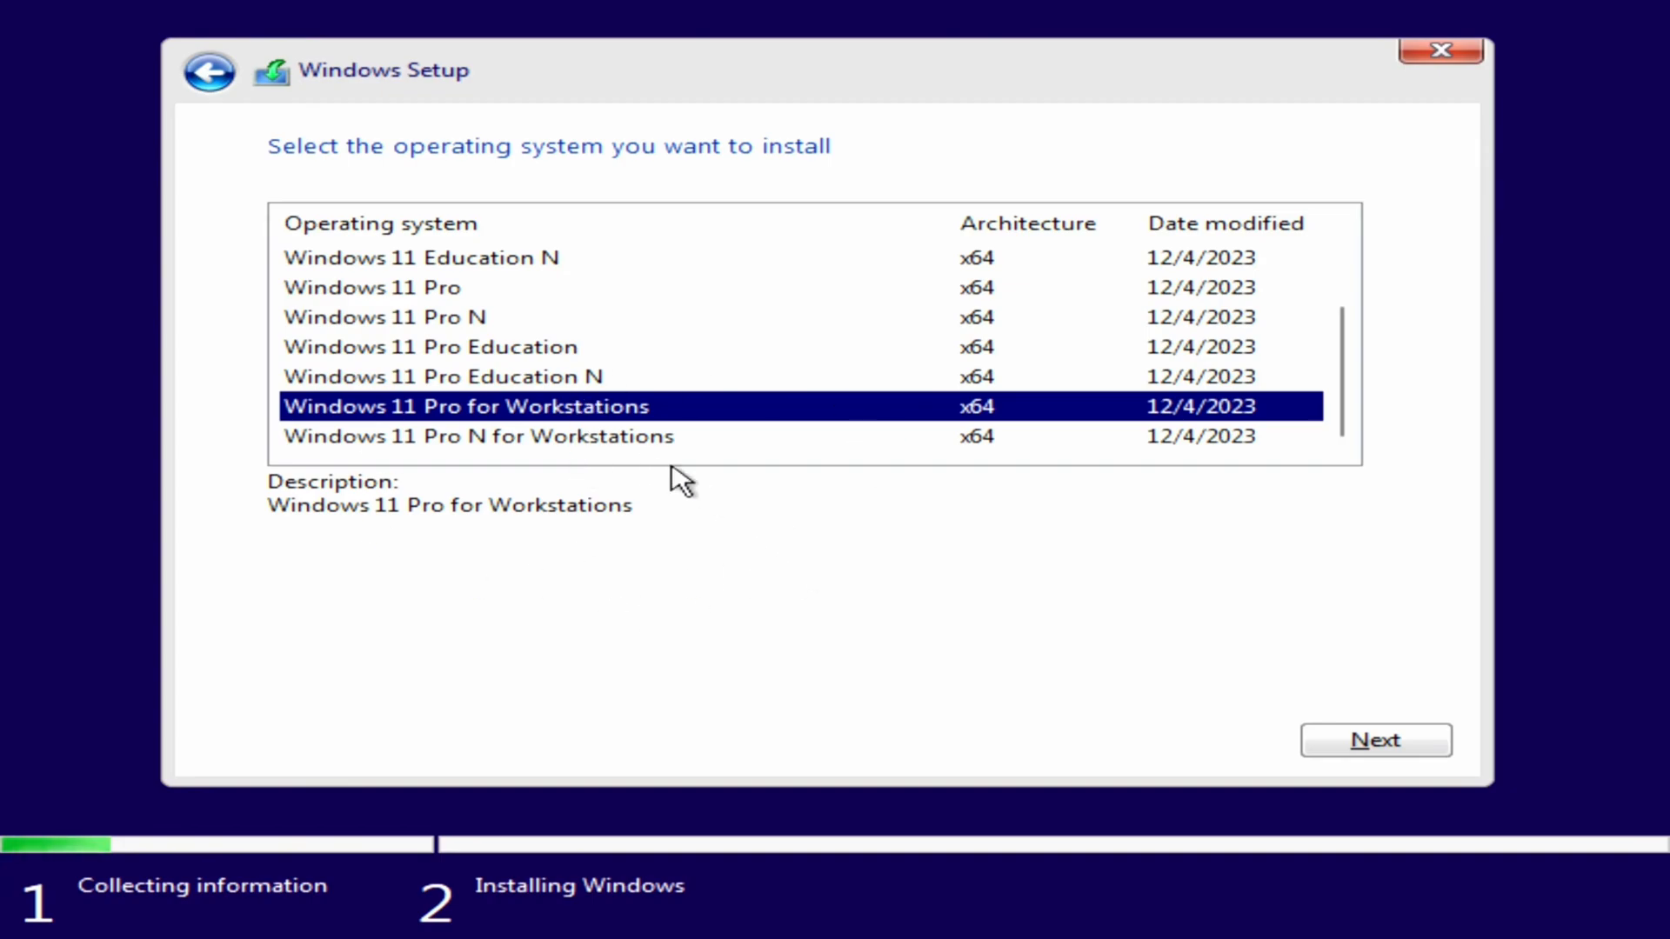
mouse_move(628, 484)
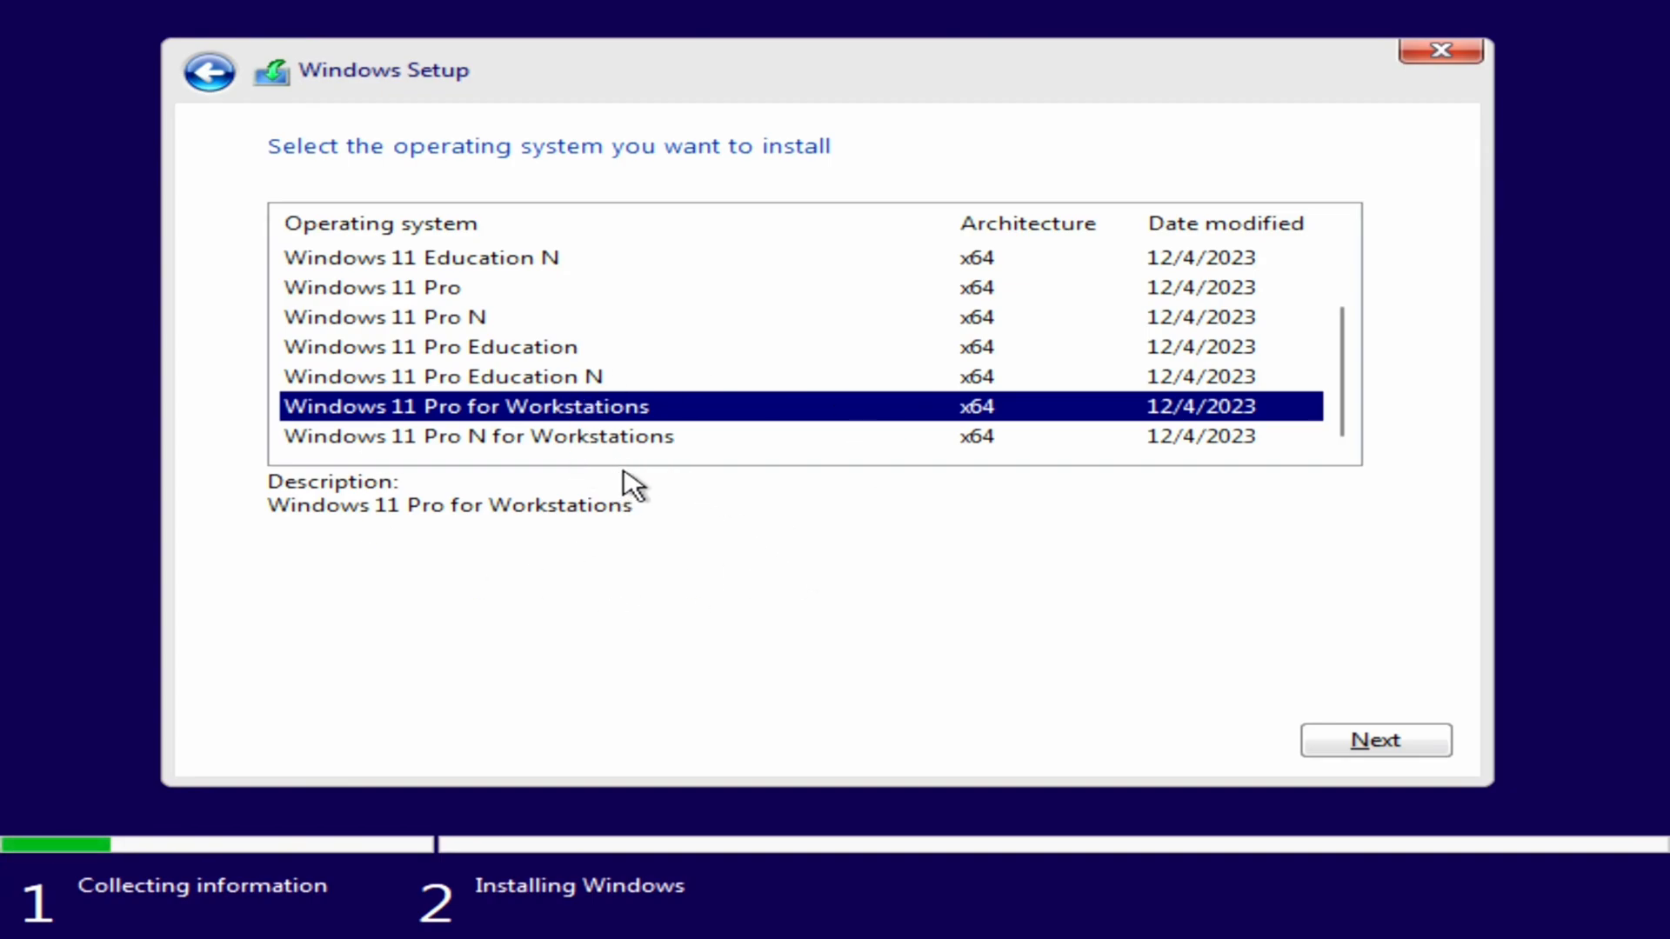
mouse_move(463, 320)
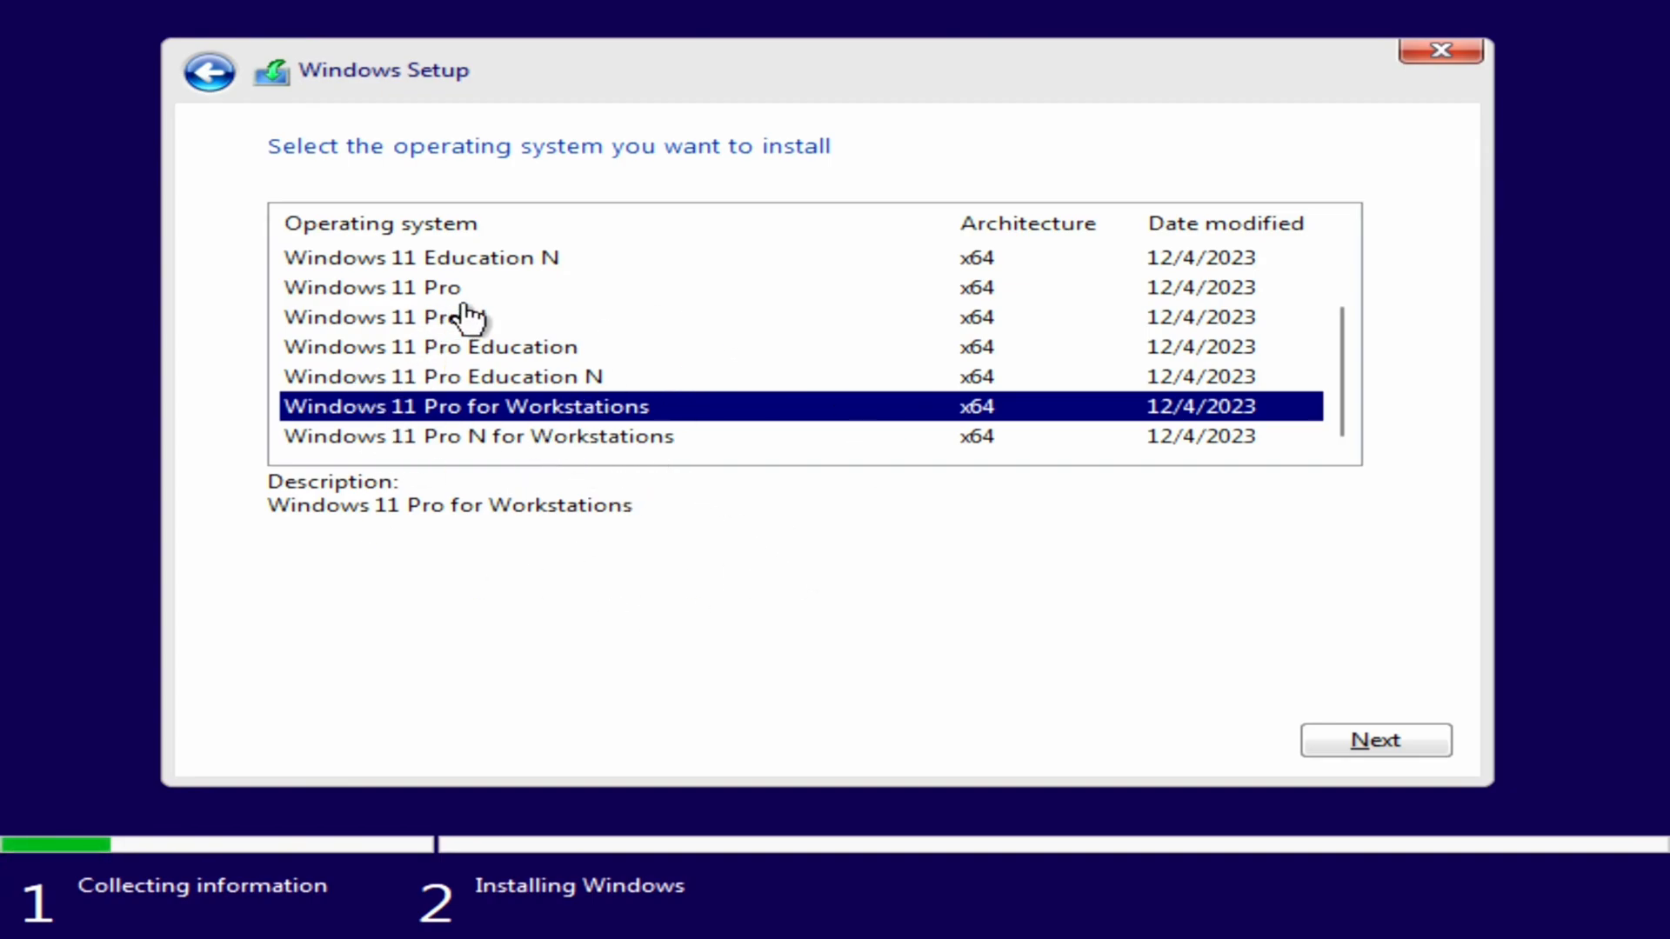
click(368, 287)
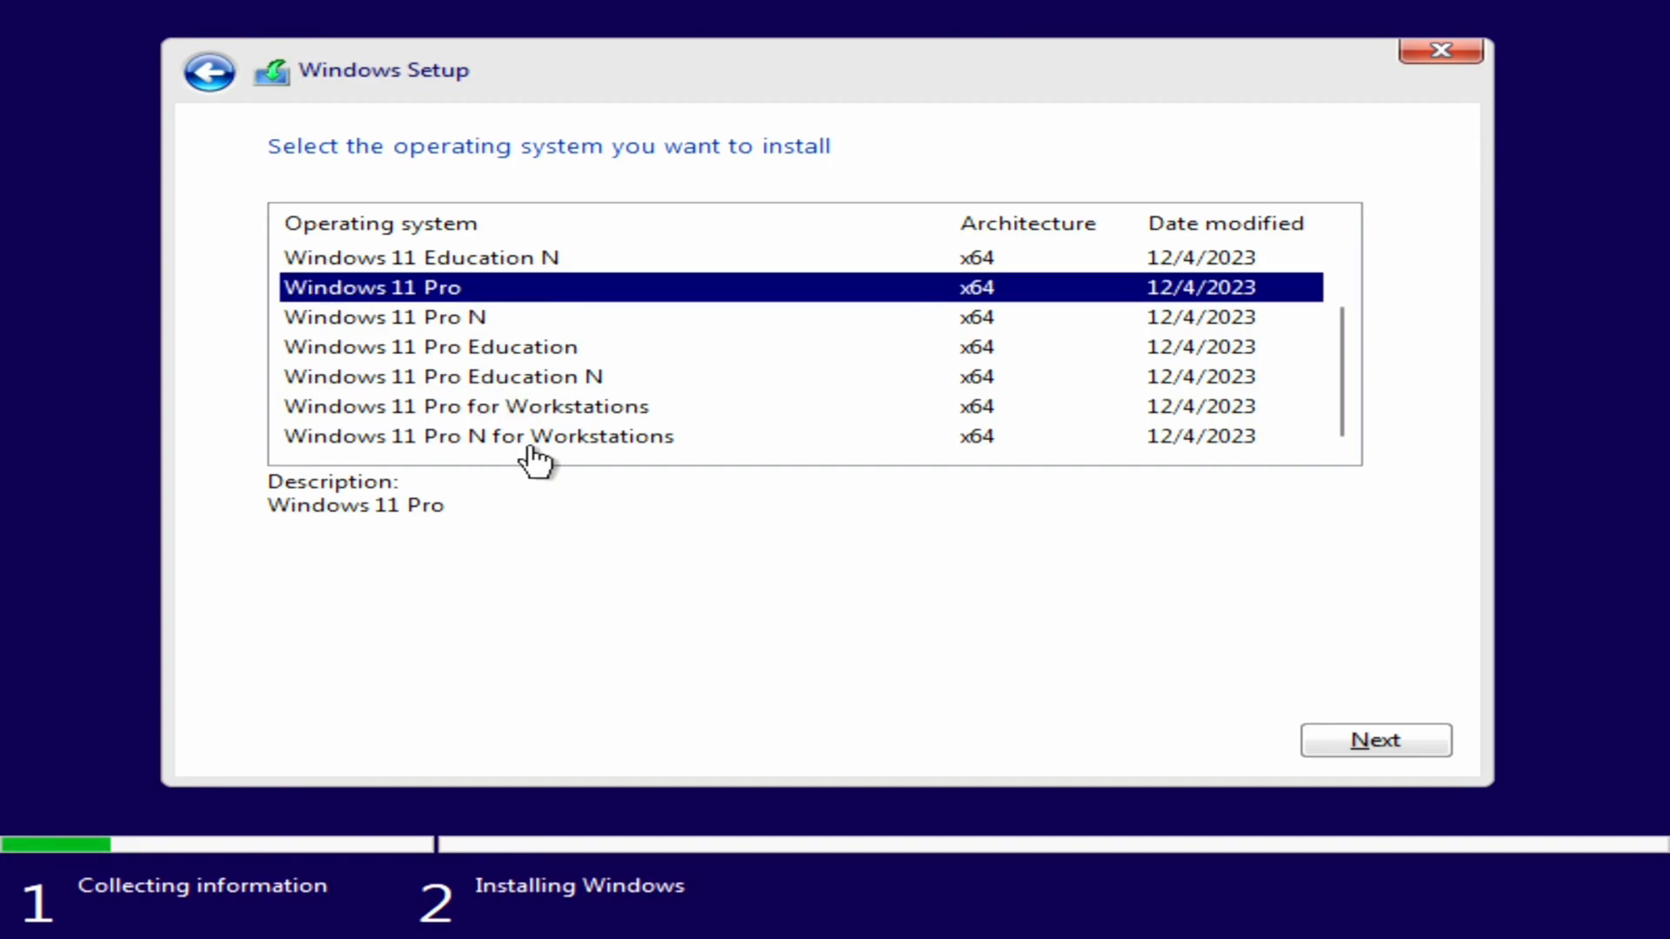
click(465, 406)
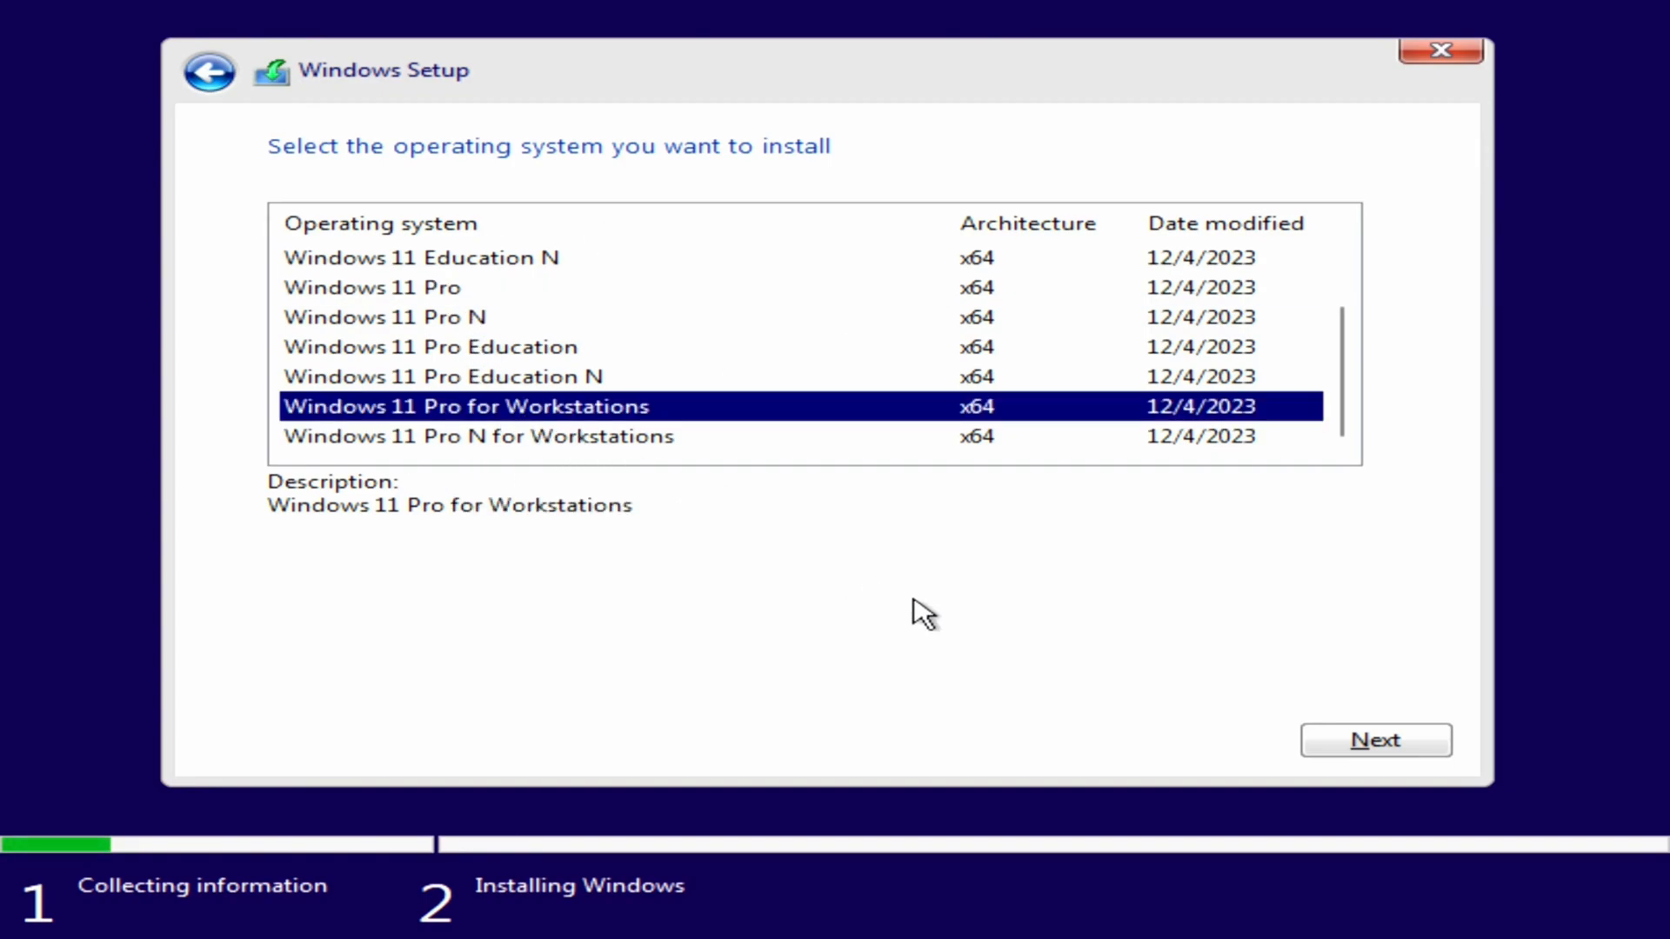
click(1378, 742)
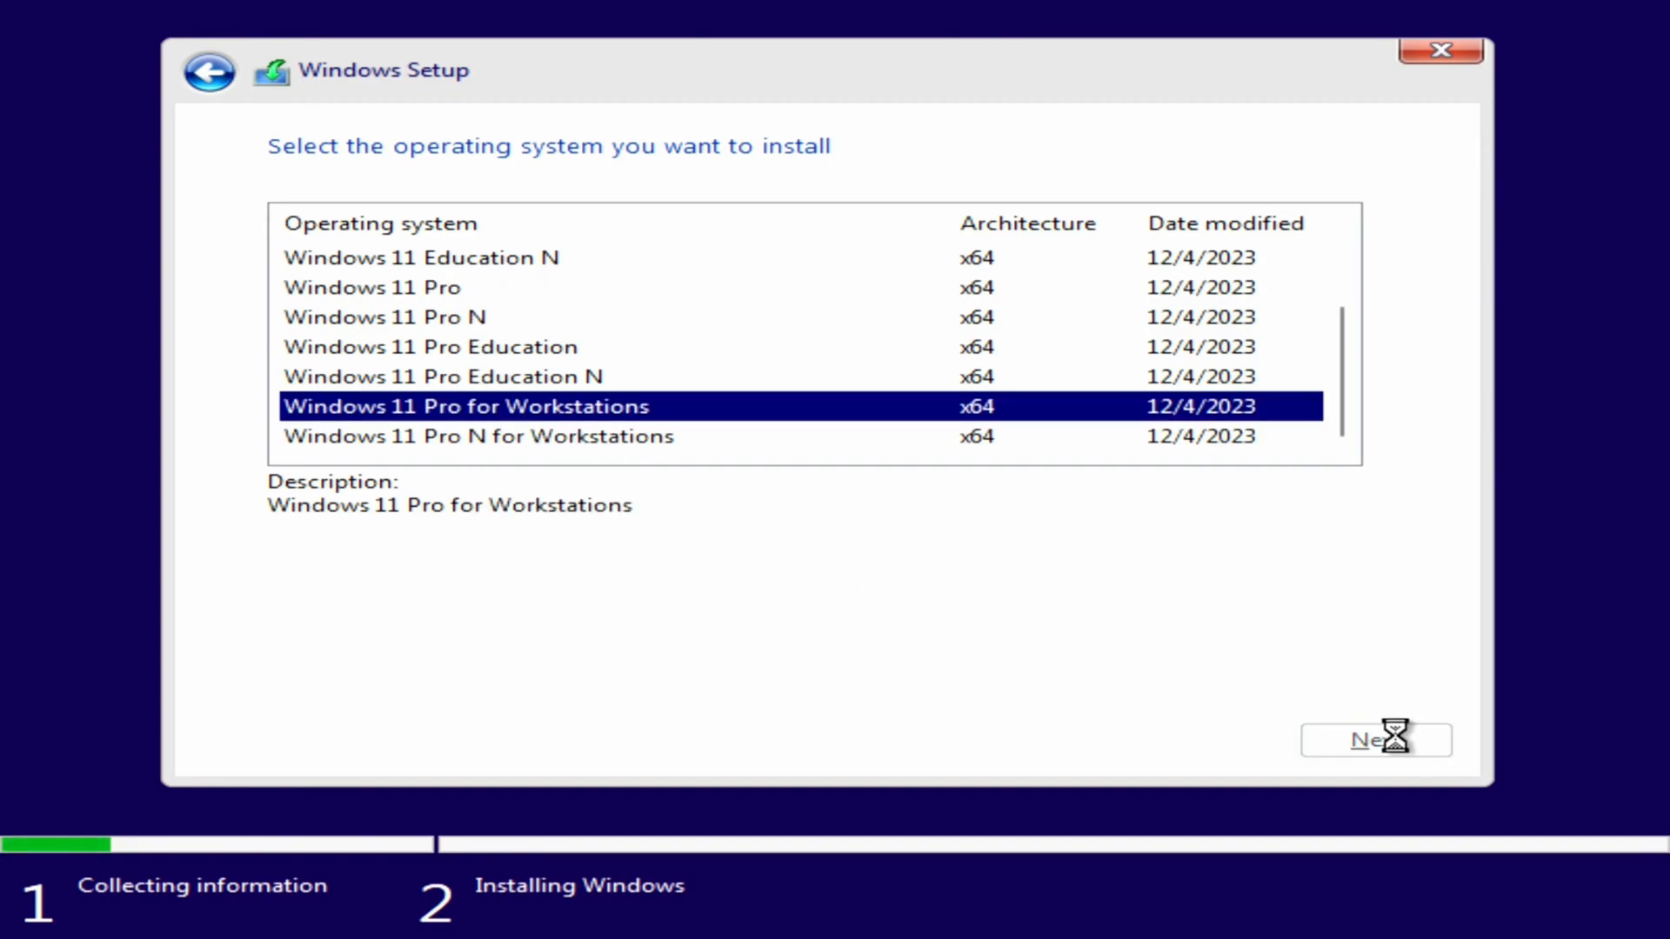
click(1375, 740)
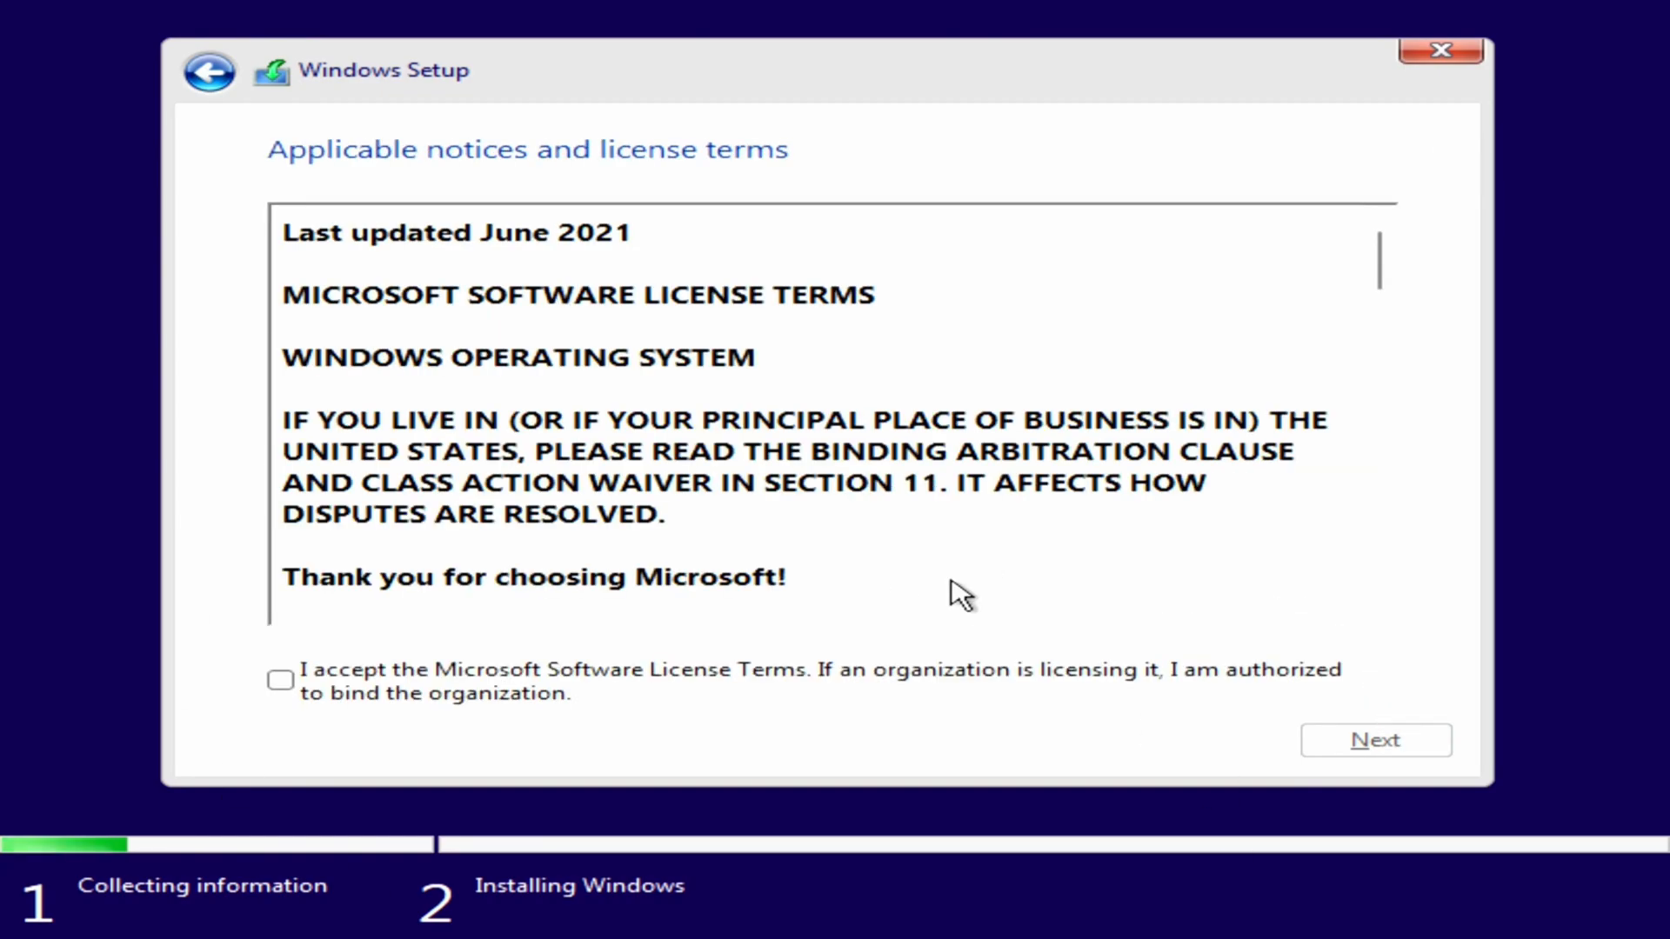
mouse_move(722, 678)
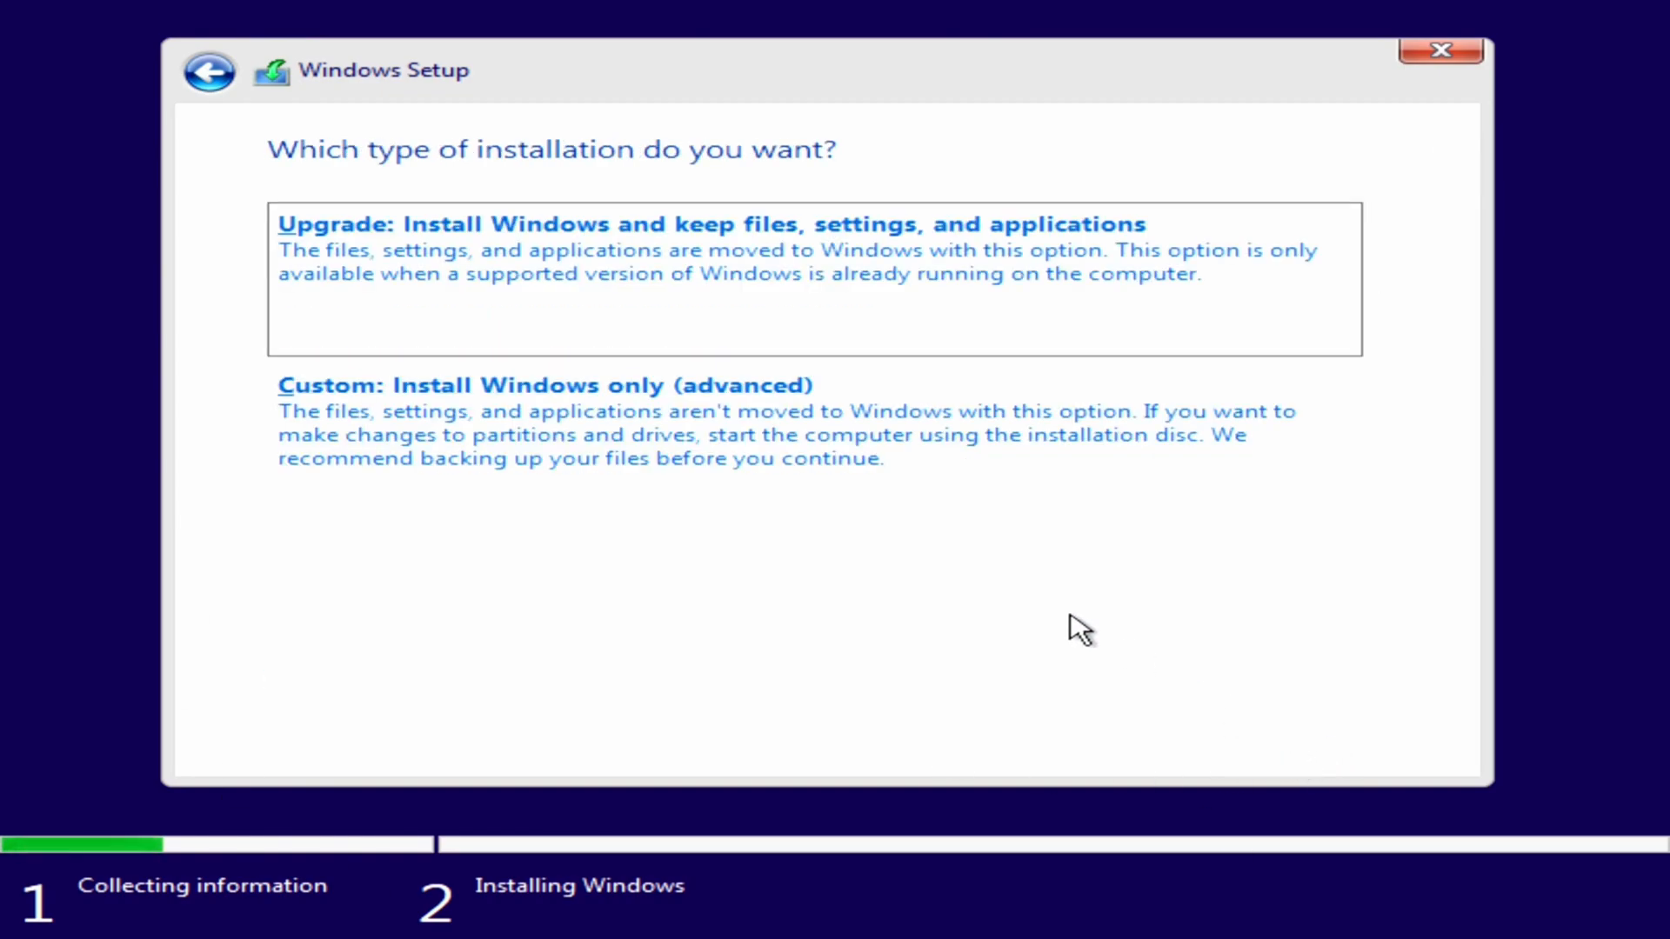
mouse_move(638, 528)
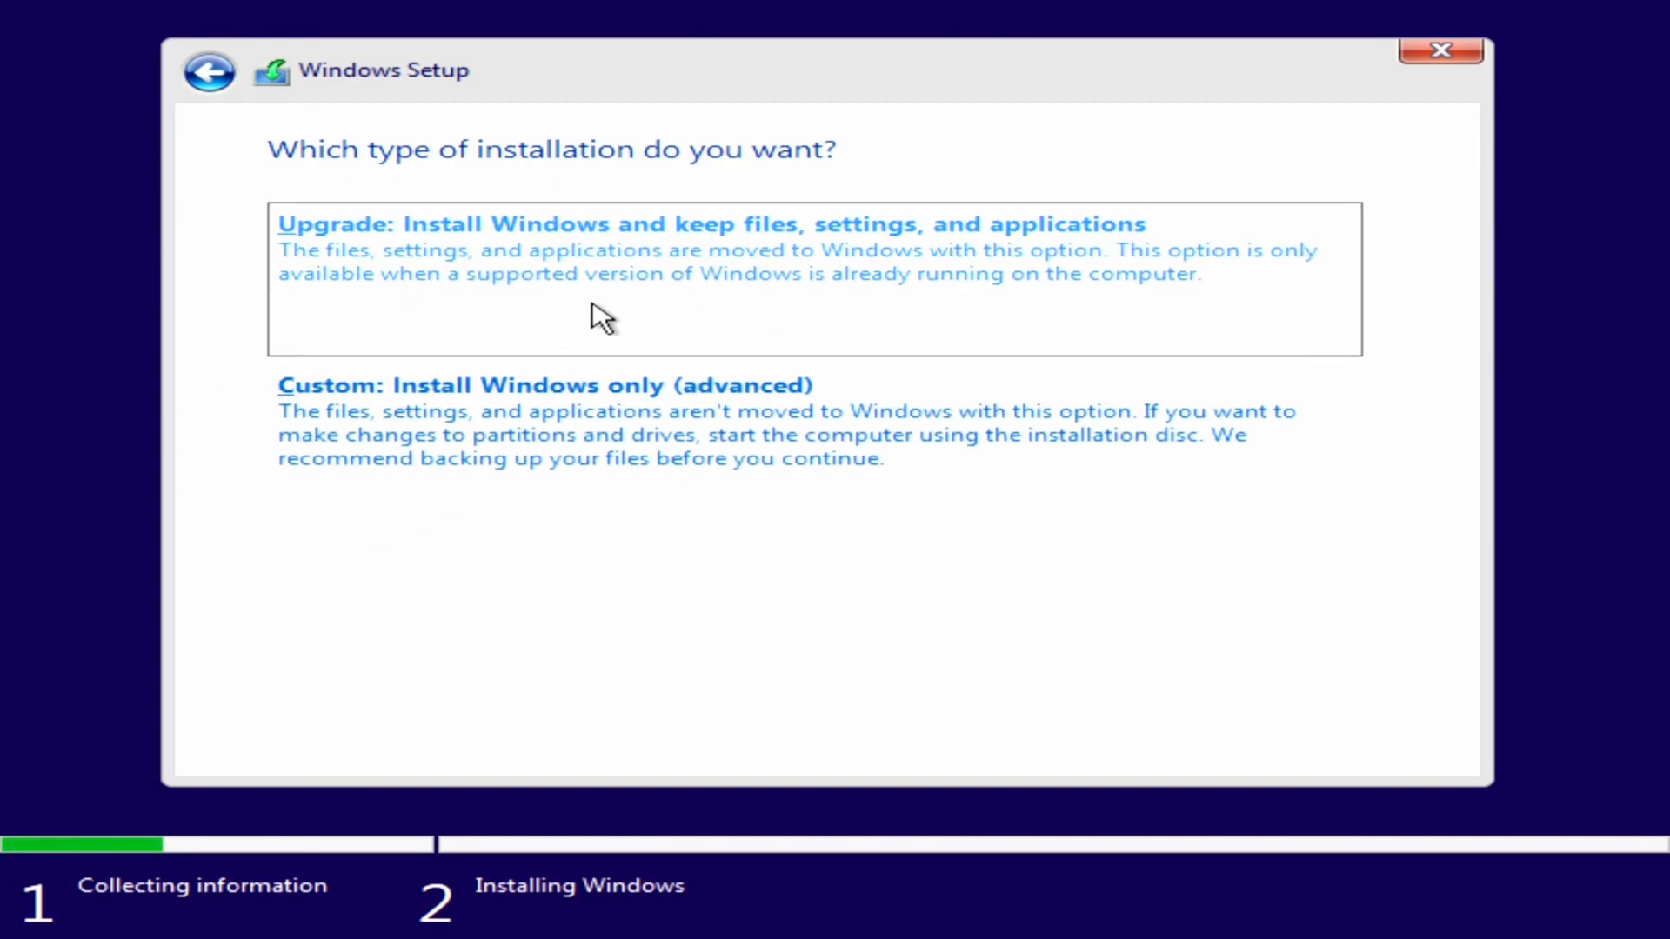
mouse_move(549, 295)
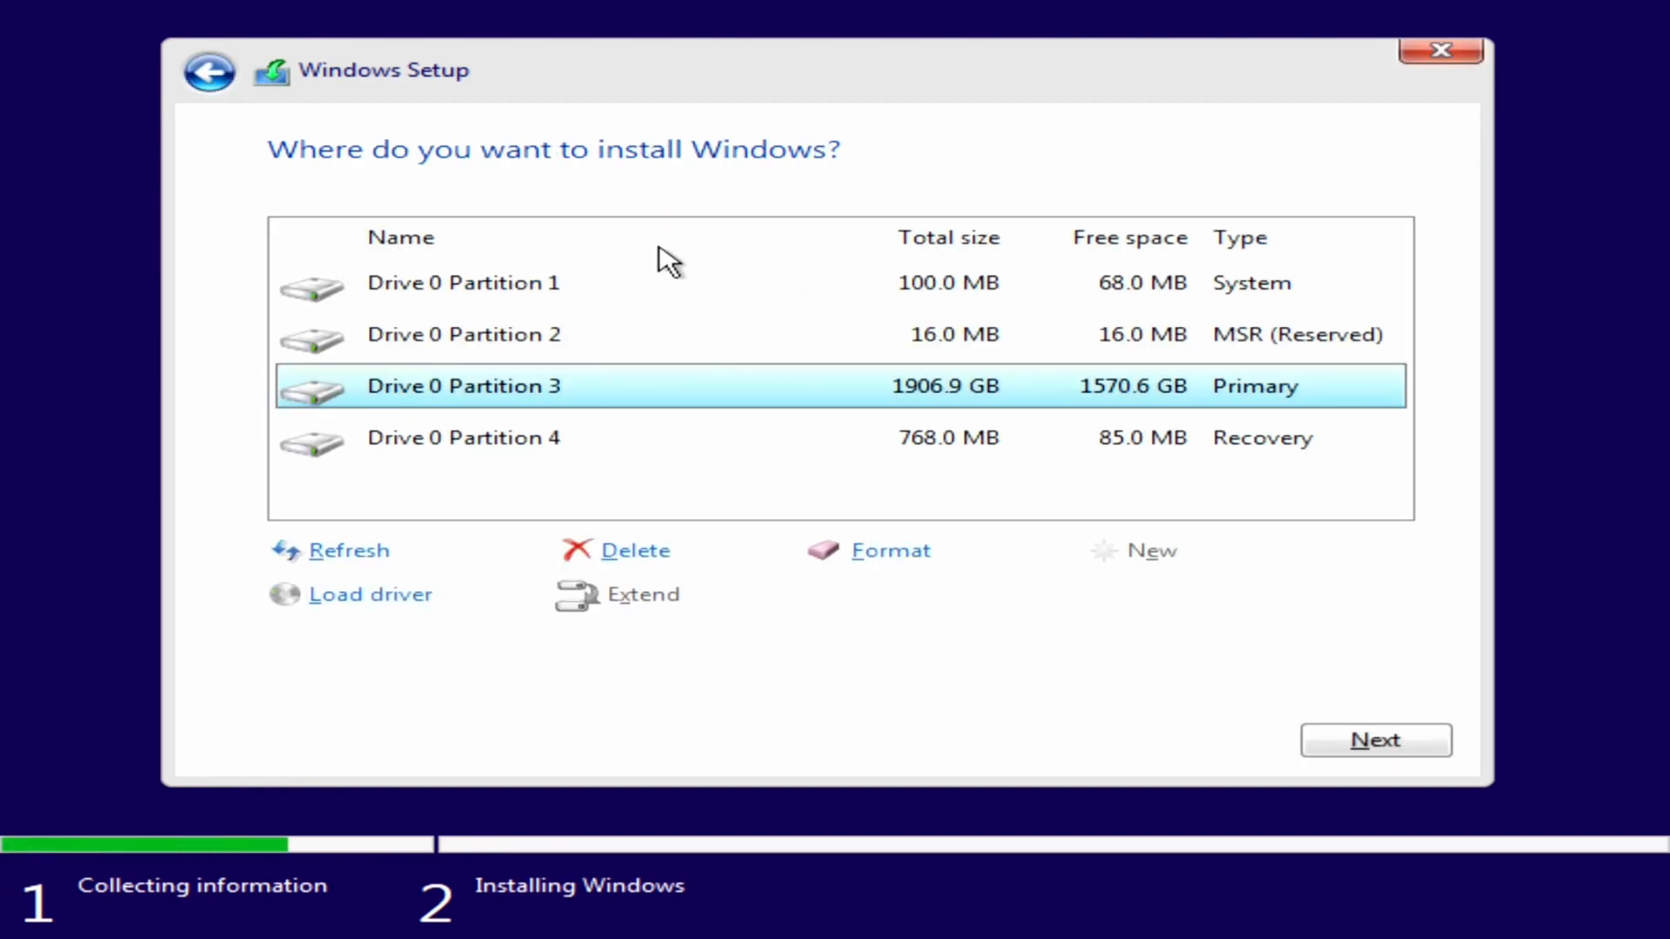
Delete every Drive 0 partition and choose the 1907.7 GB unallocated space.
click(464, 438)
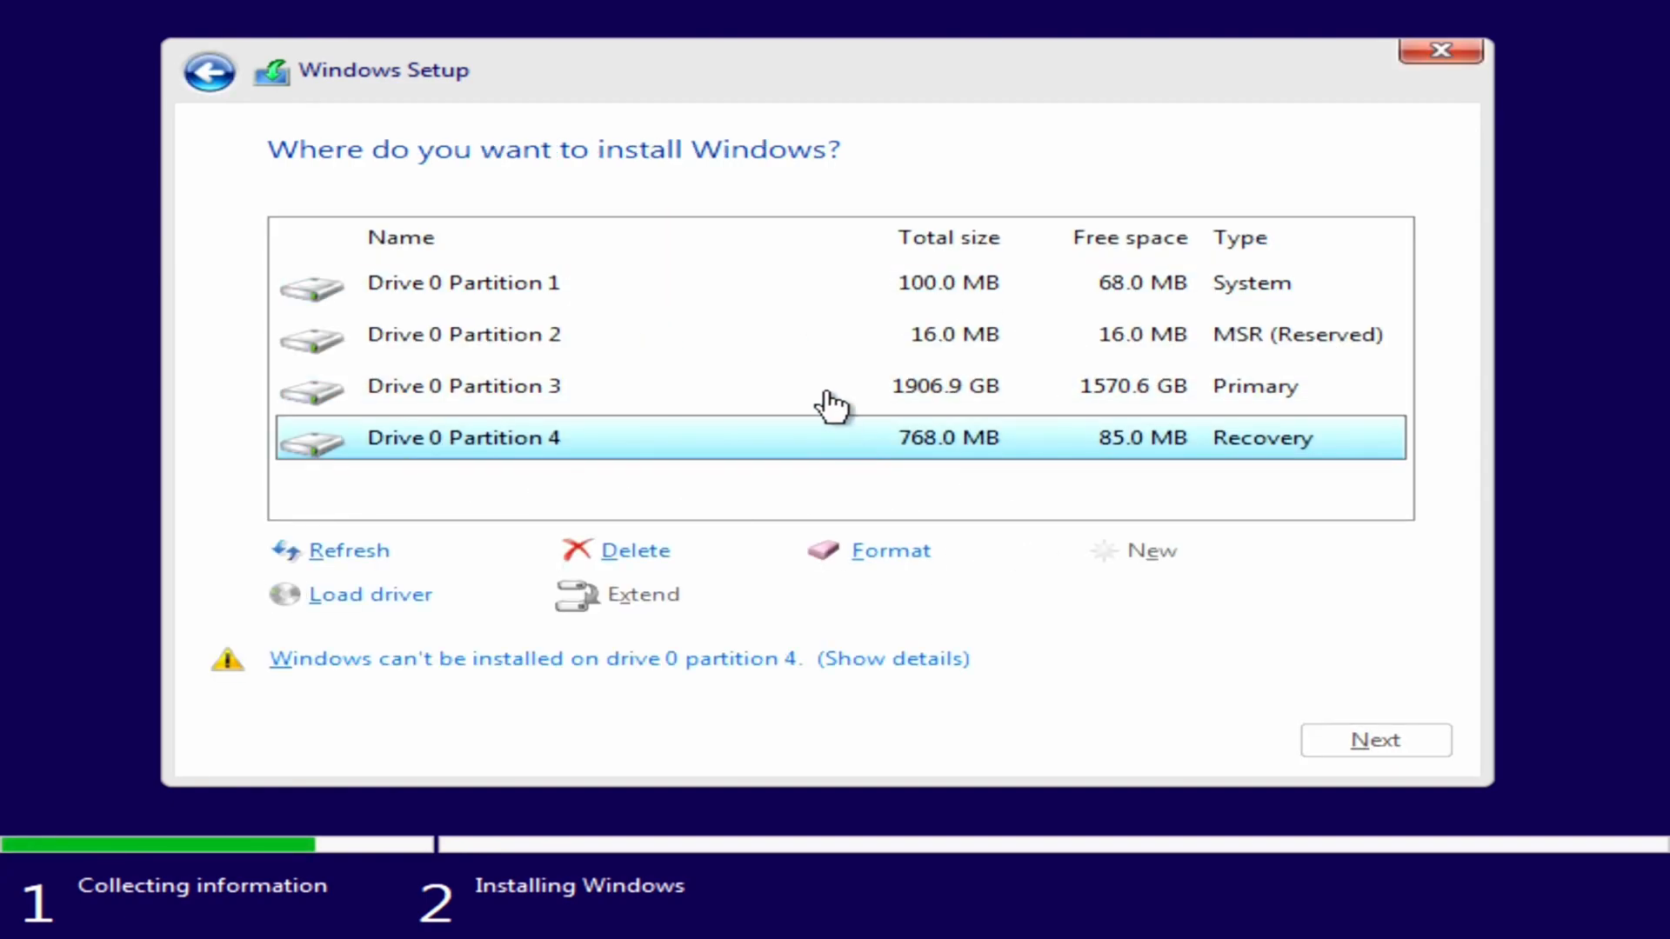
click(634, 551)
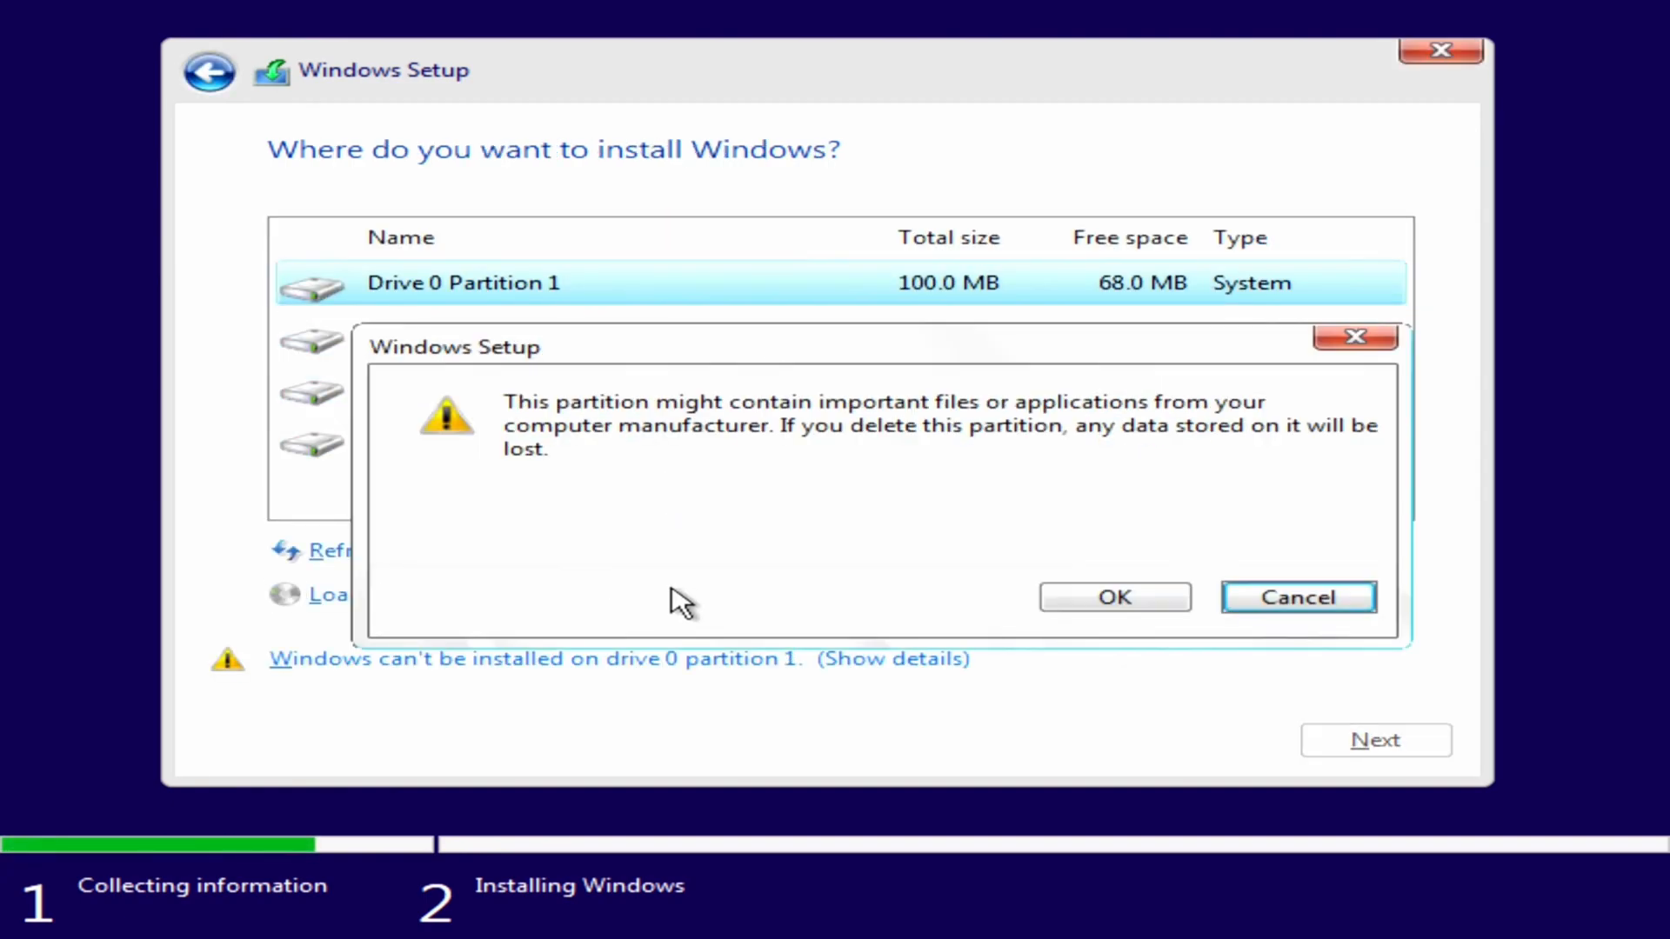
click(1115, 597)
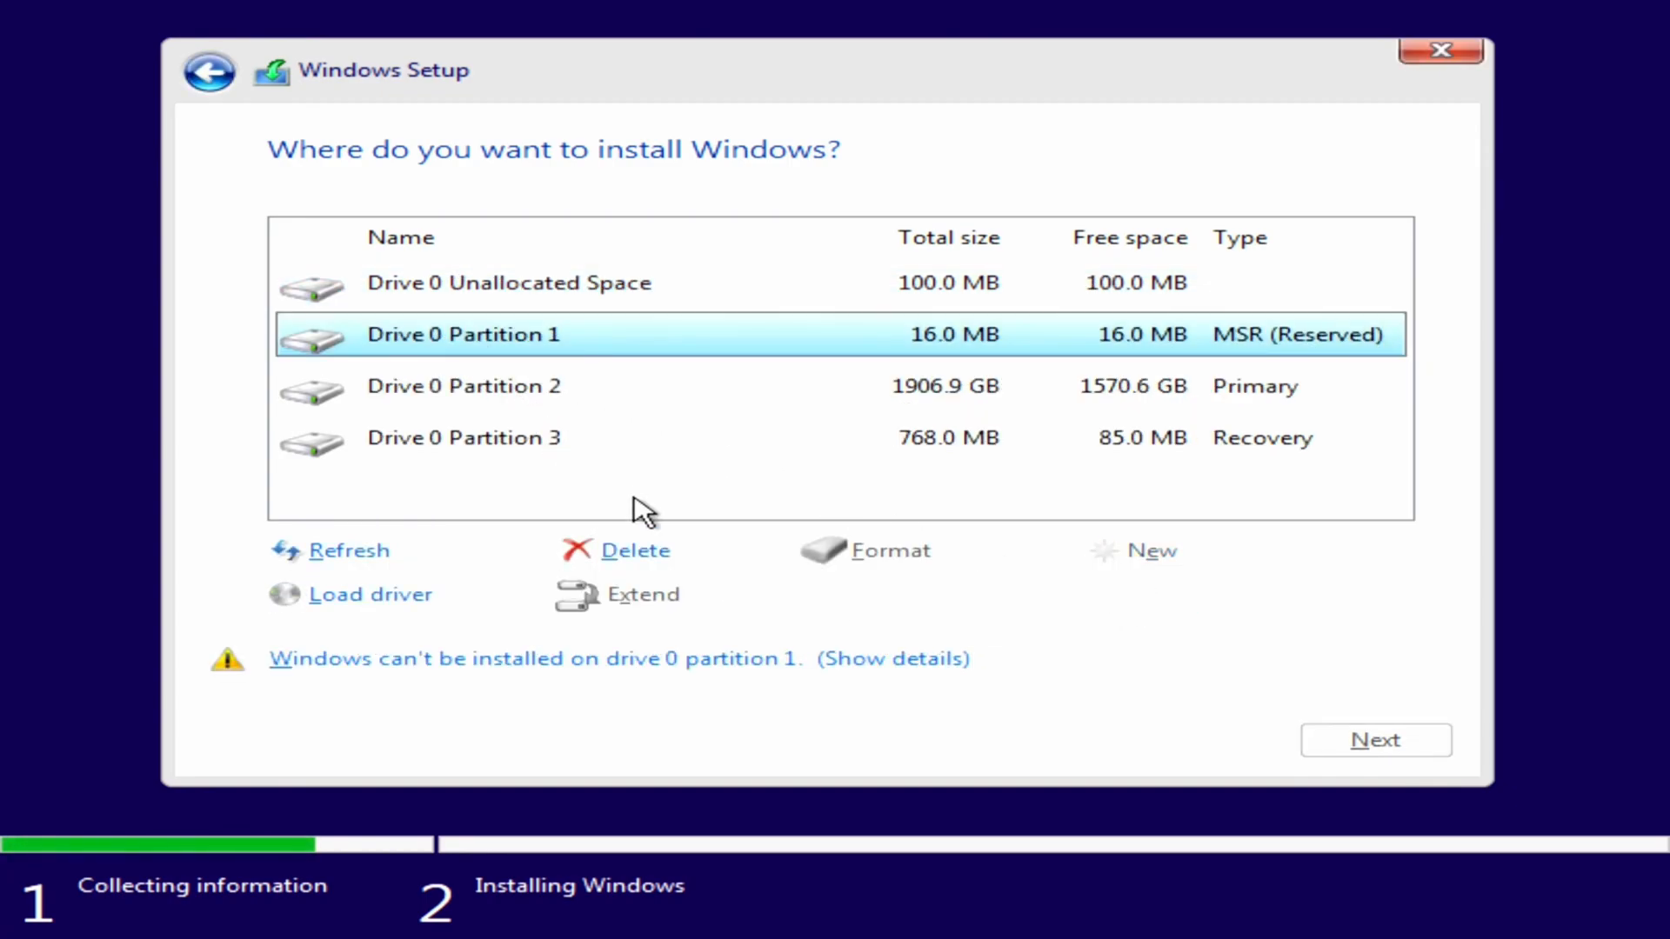
click(635, 549)
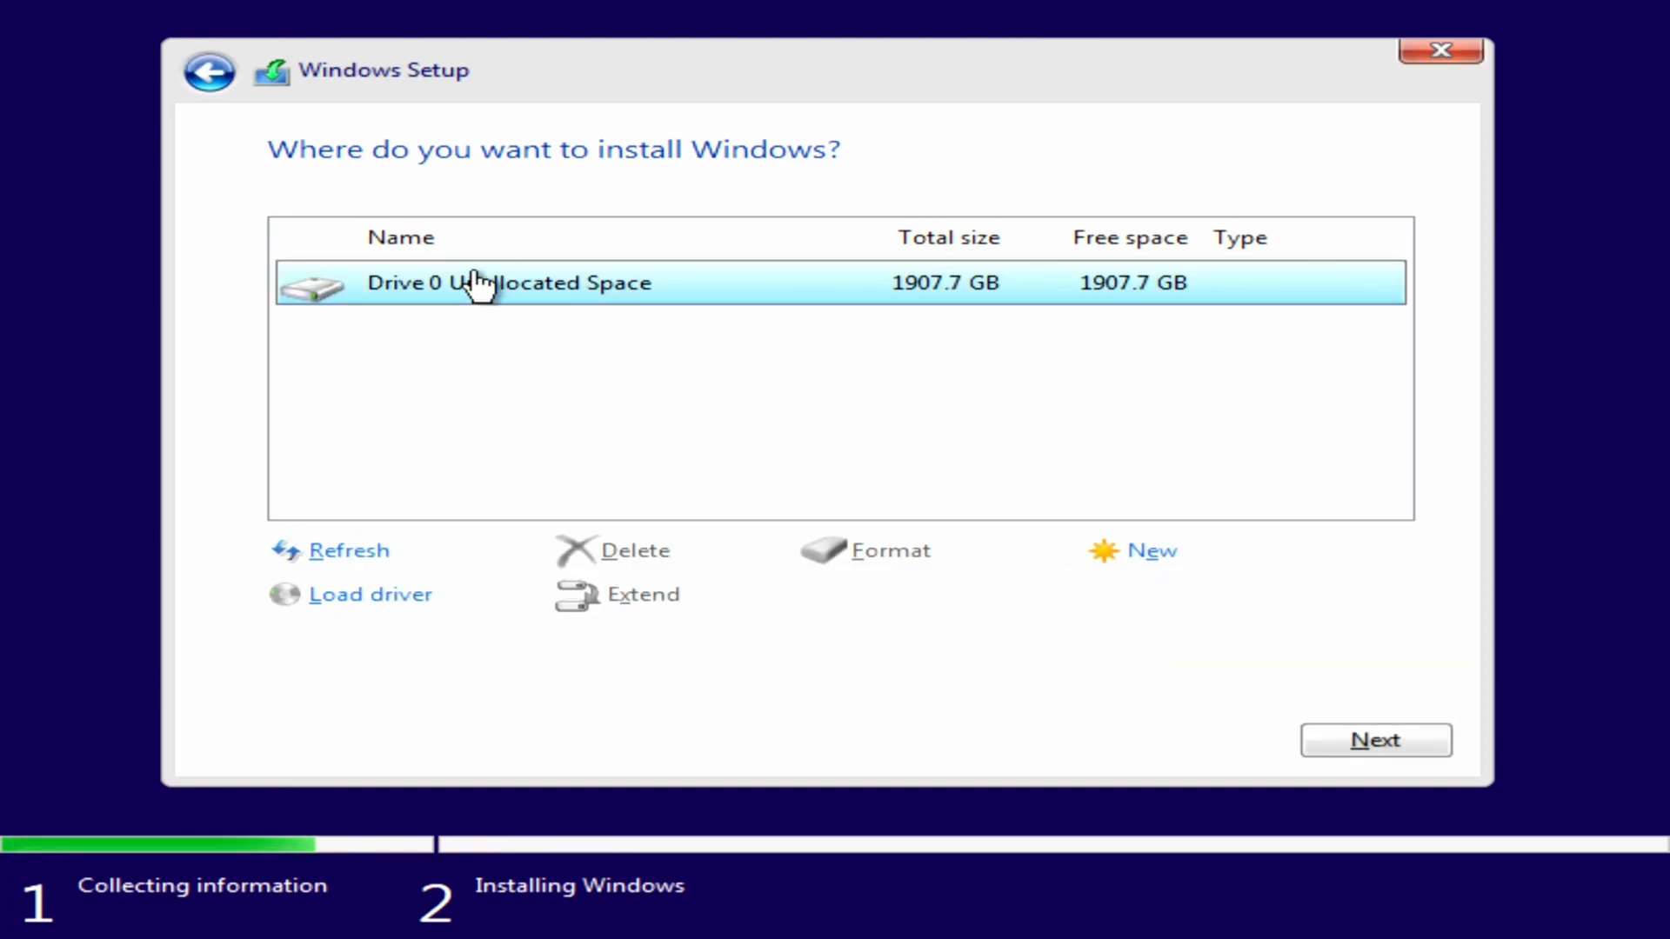
mouse_move(557, 480)
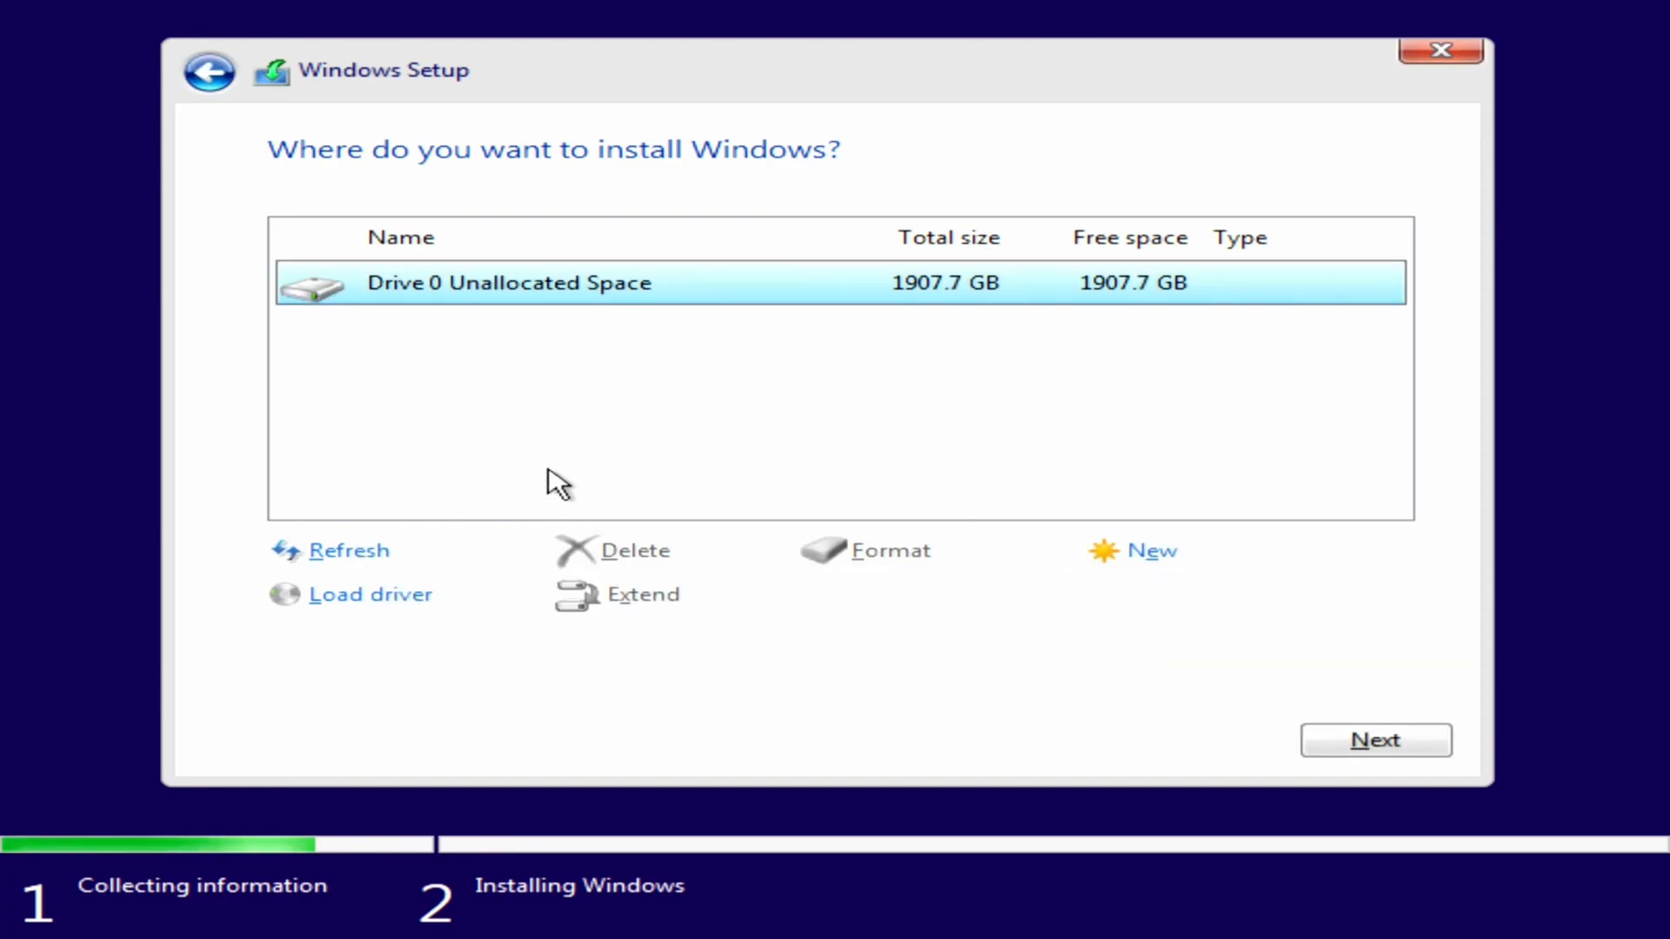
mouse_move(879, 16)
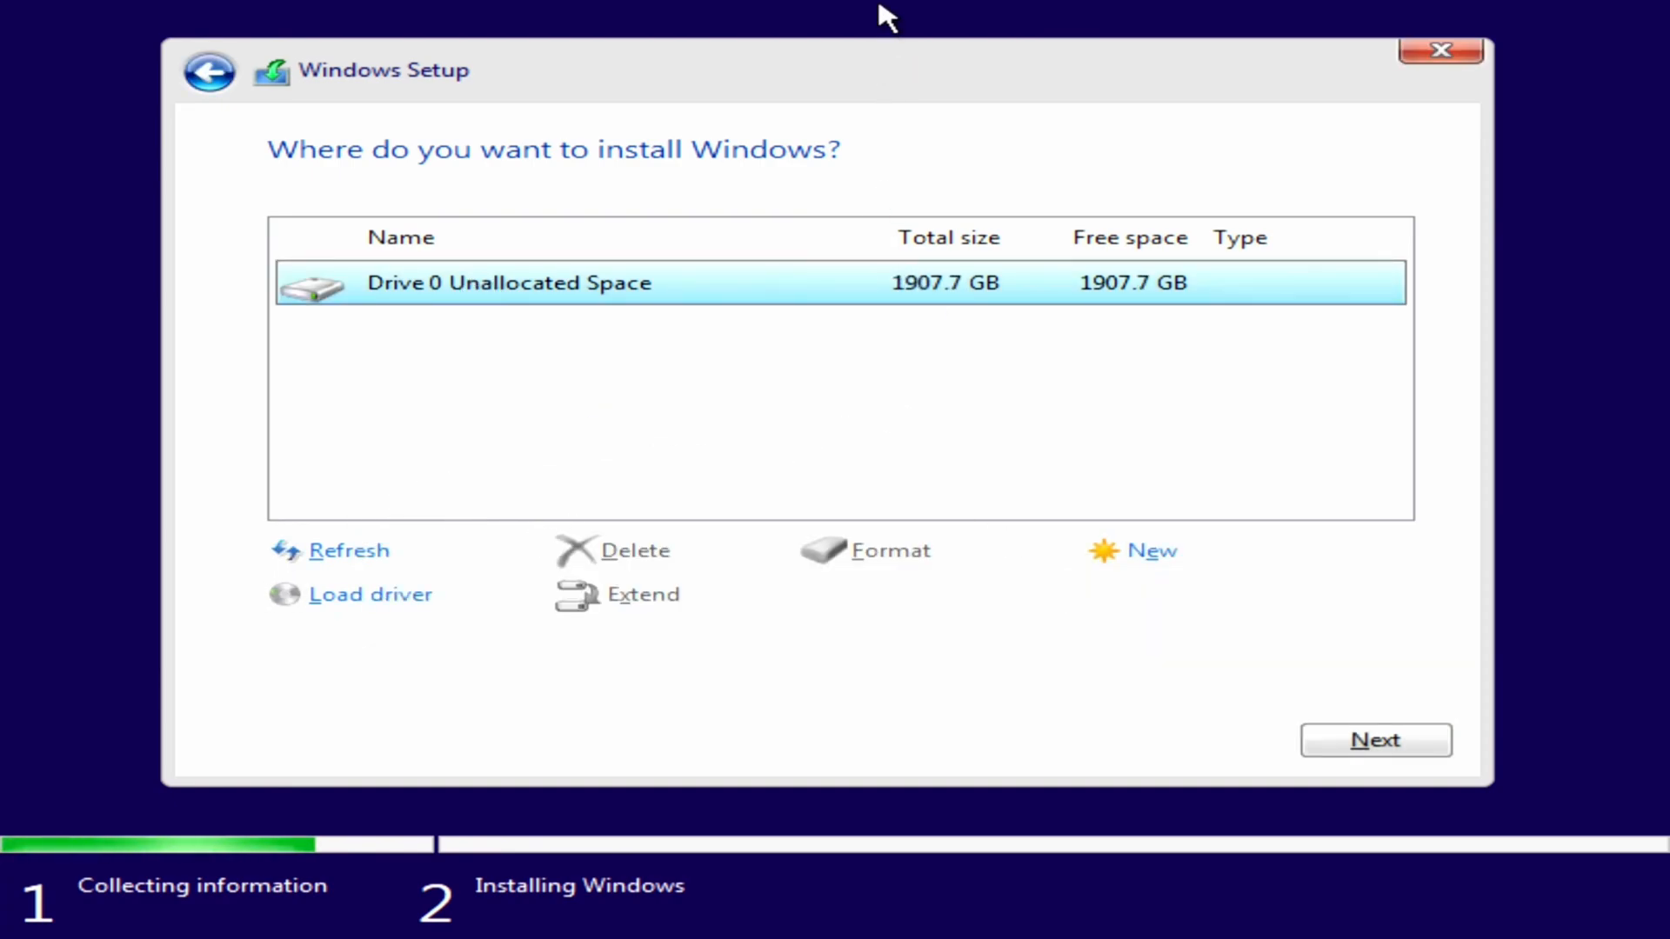
mouse_move(681, 489)
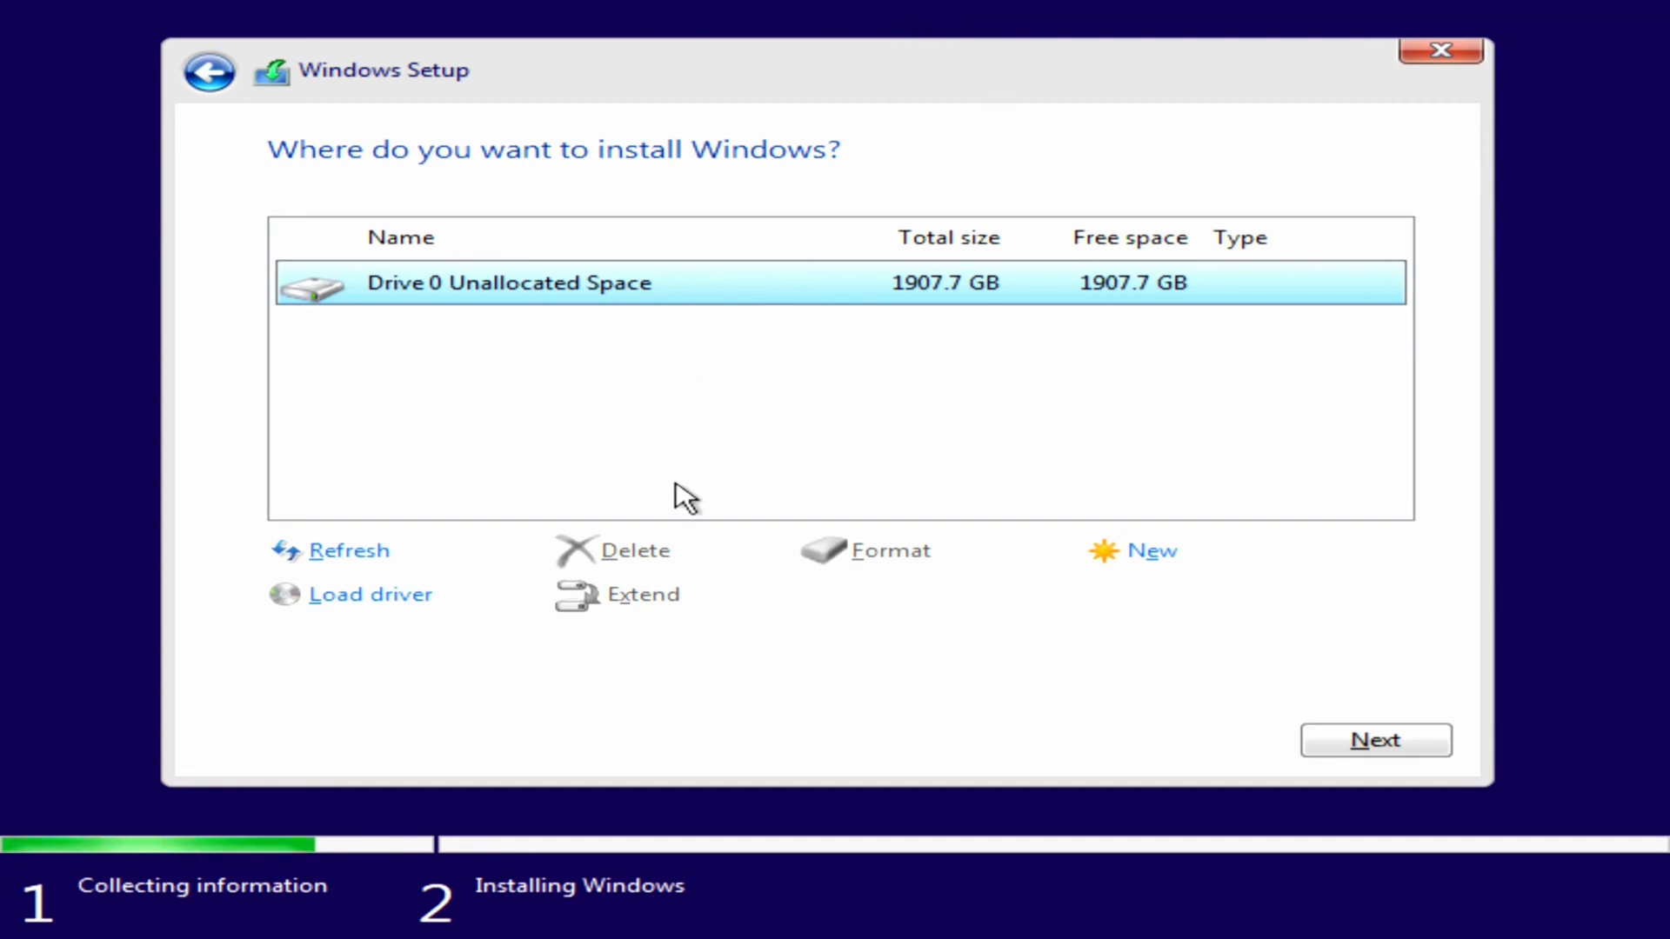
mouse_move(1282, 461)
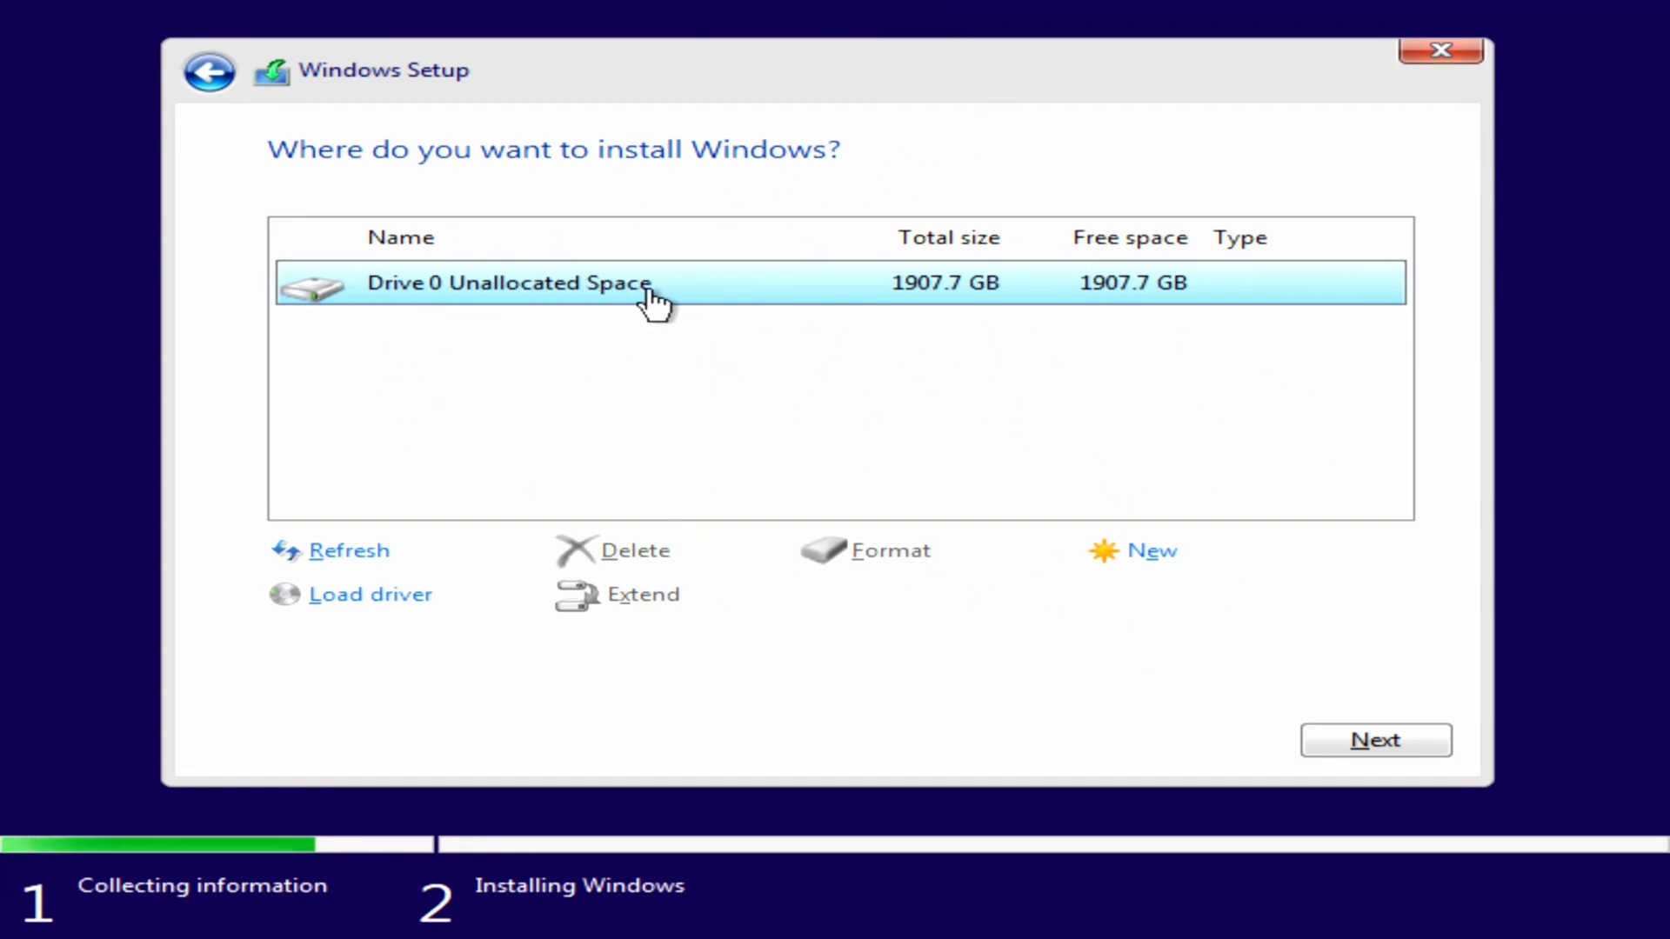
mouse_move(707, 328)
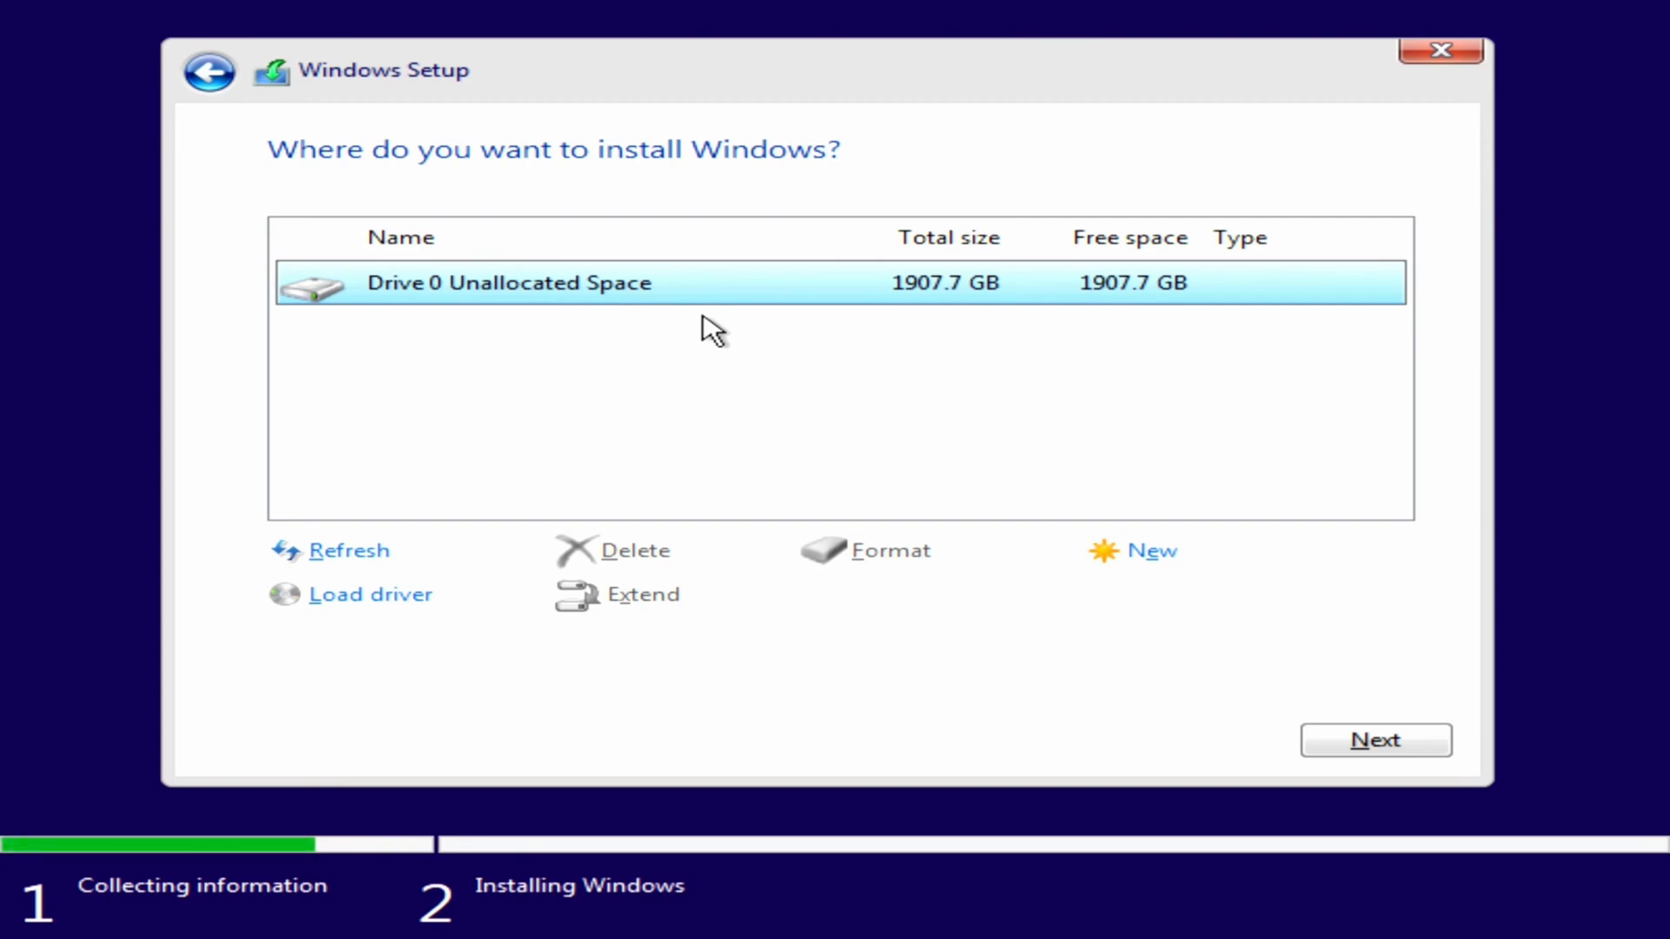
click(1376, 741)
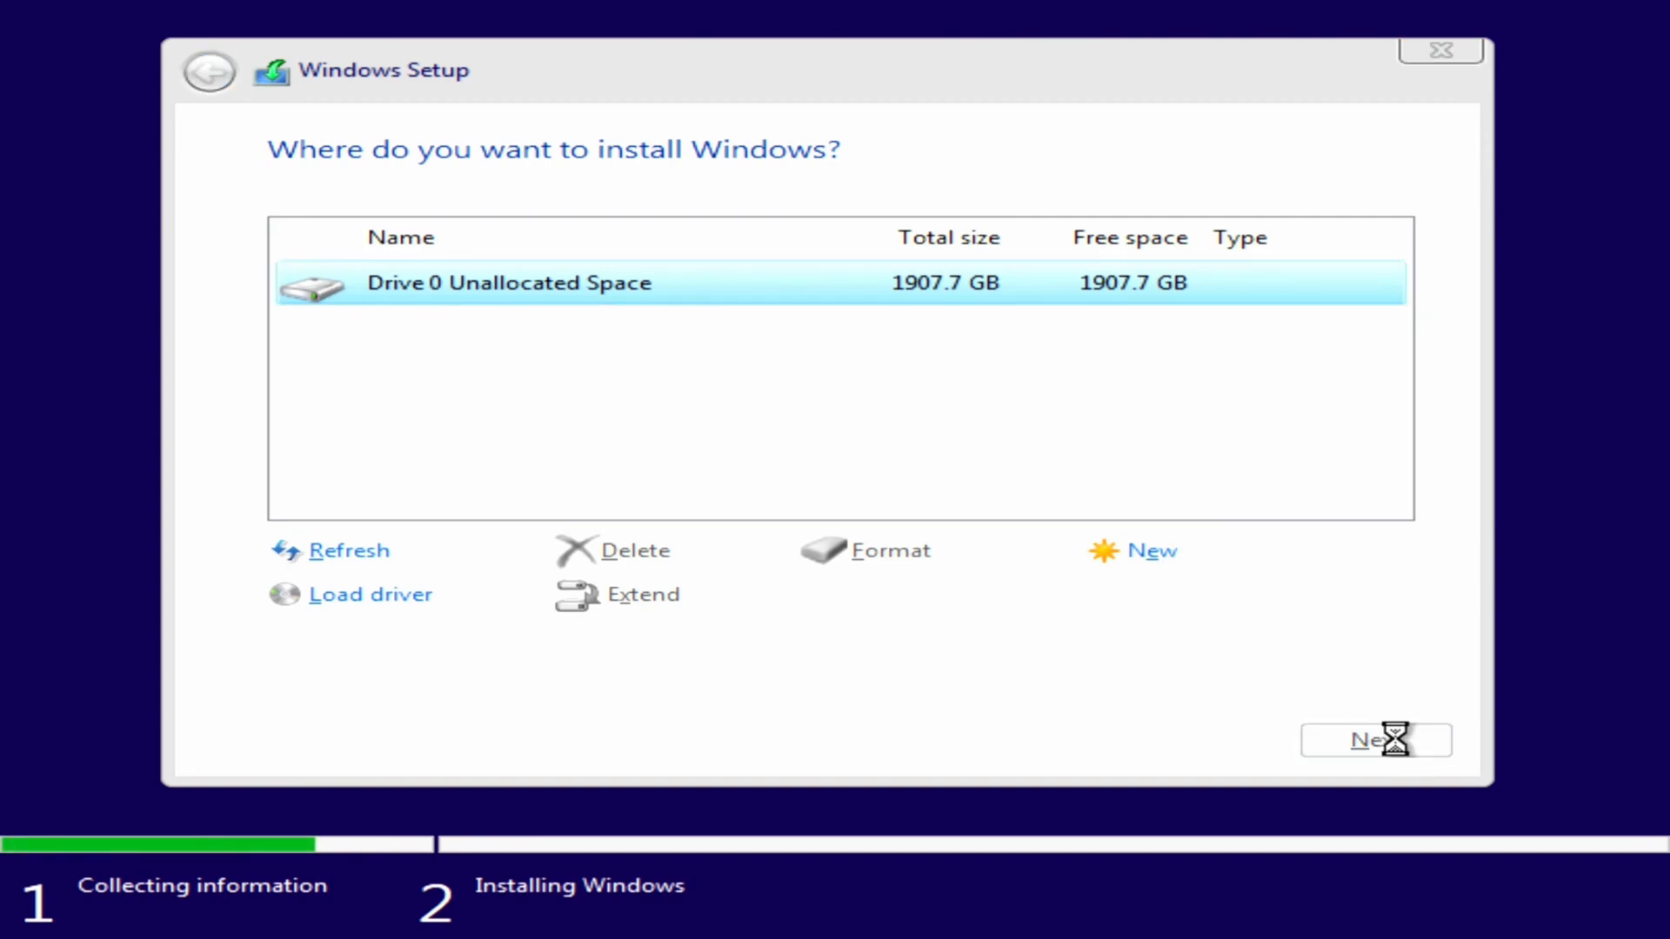
Install Windows onto the unallocated space and restart into the new desktop.
click(1376, 740)
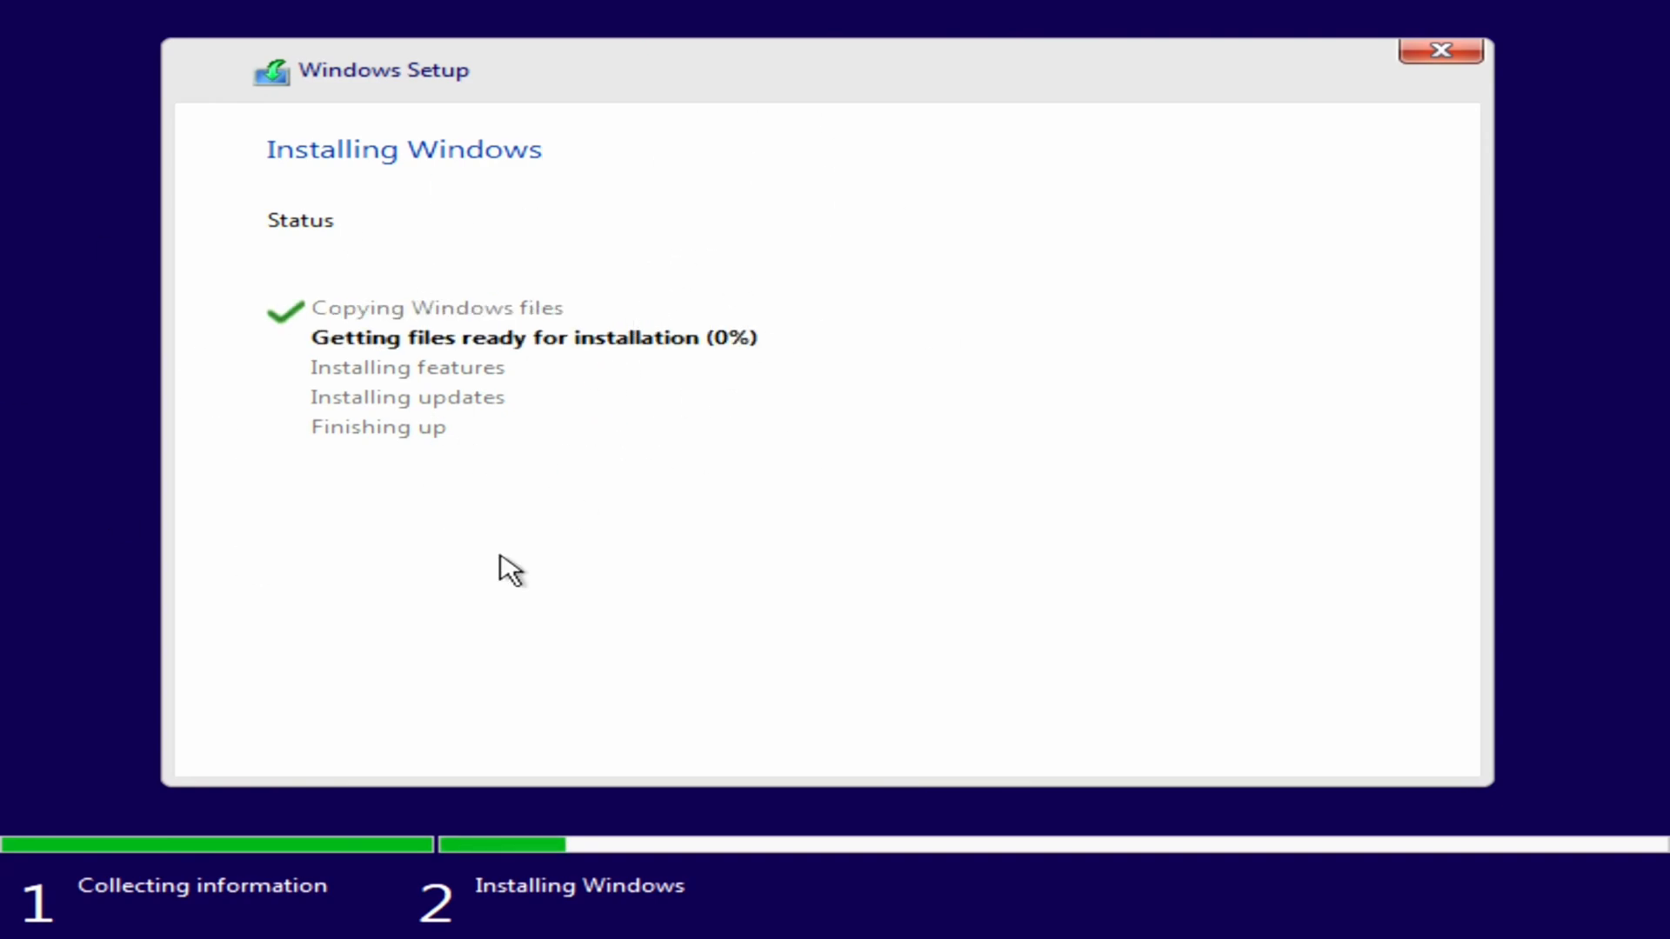
mouse_move(422, 440)
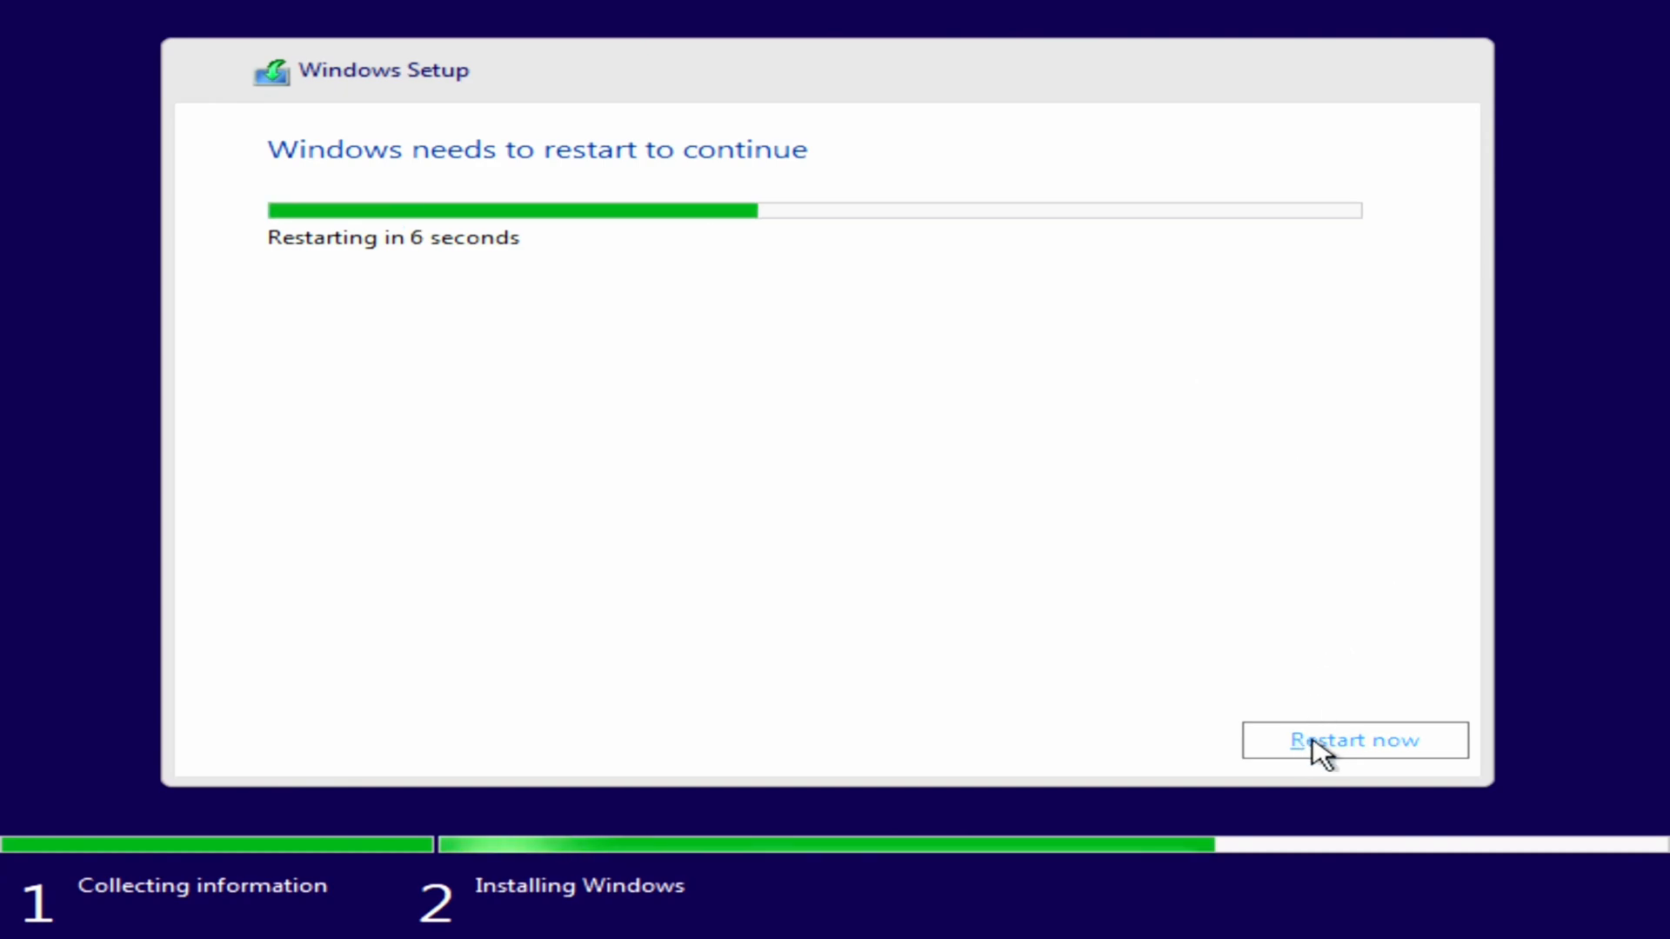
click(1354, 741)
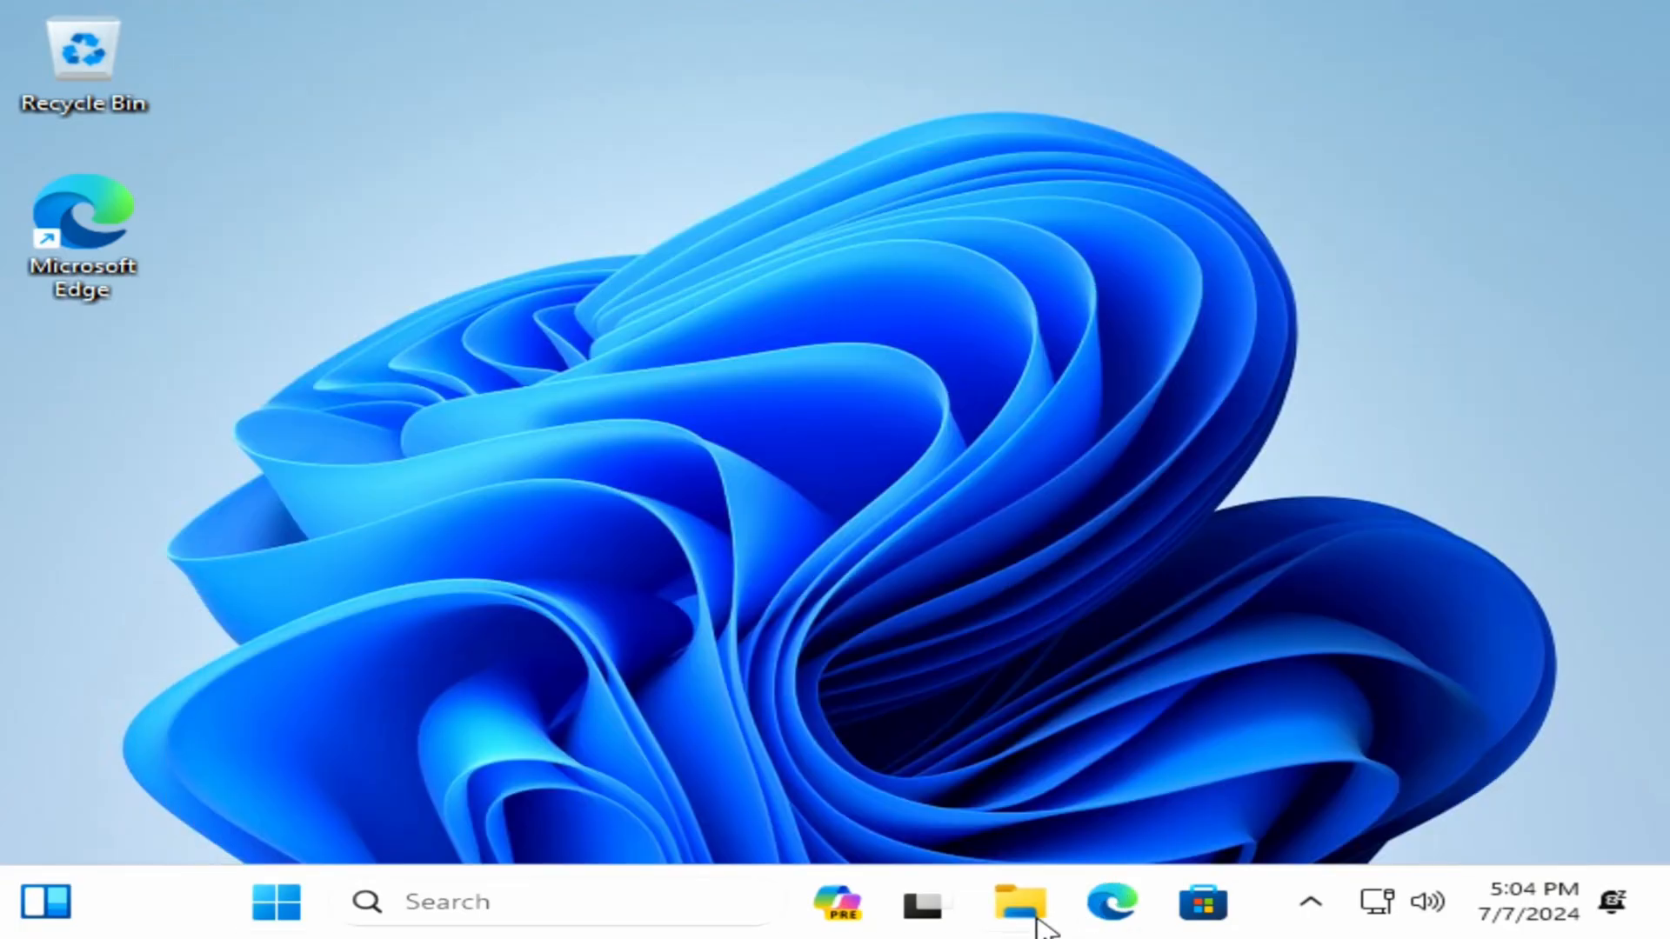
Copy Chamber, Ghost_Chamber and Realtek_LAN from USB drive D: to the desktop.
click(1020, 903)
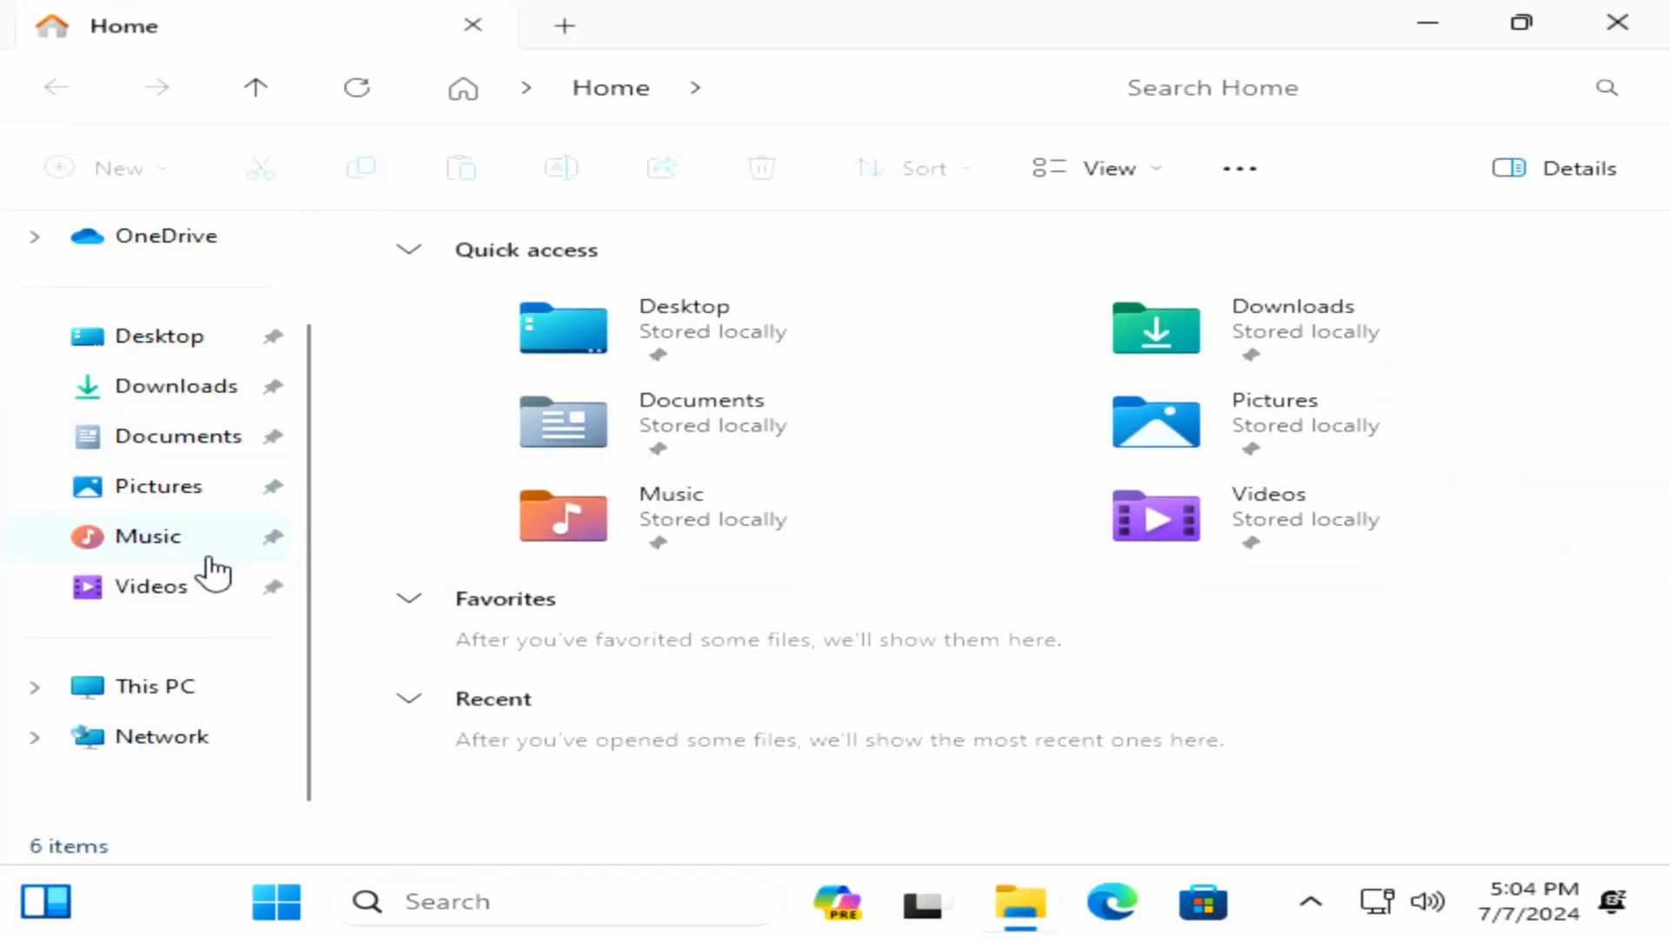
click(155, 687)
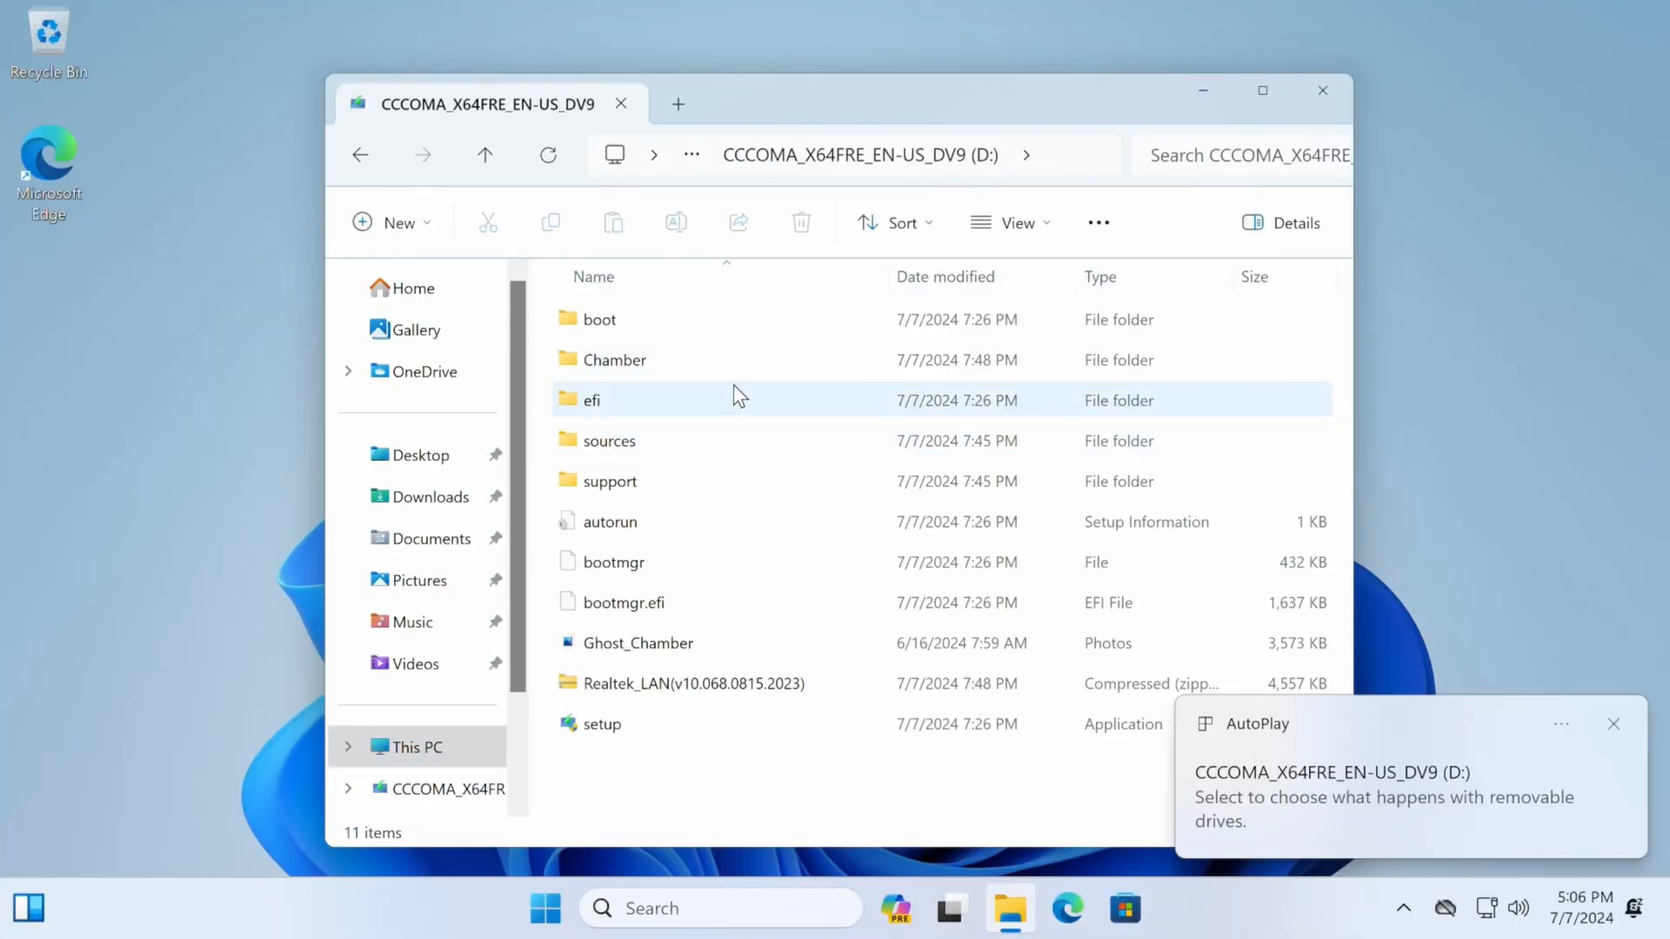
click(614, 359)
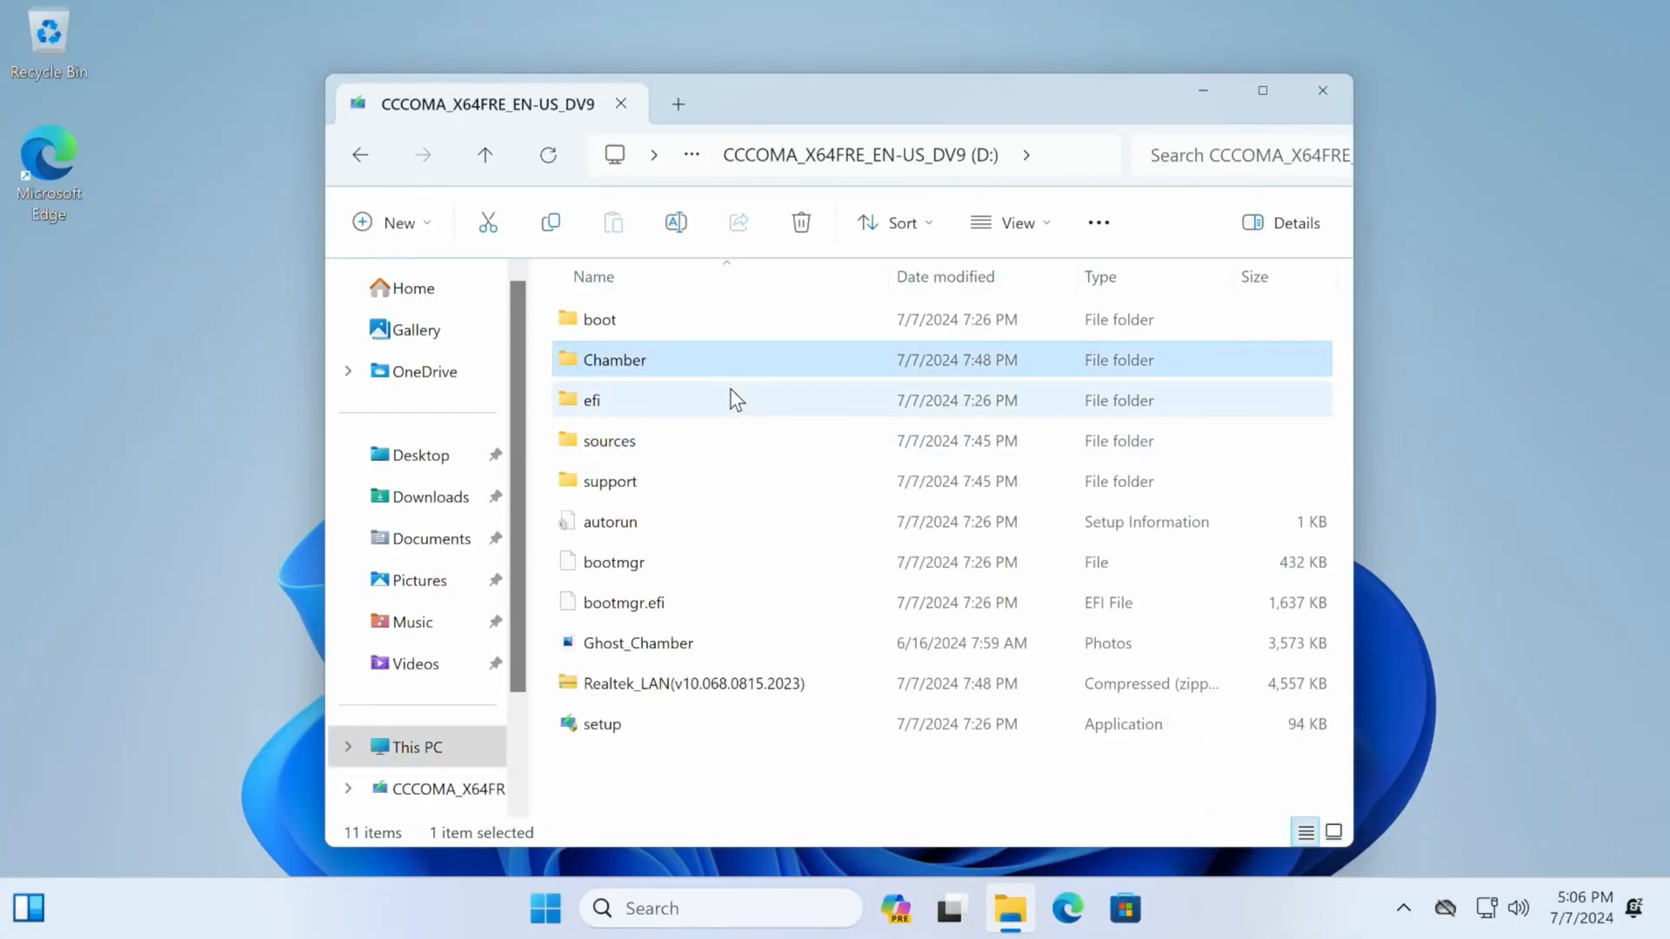
click(645, 684)
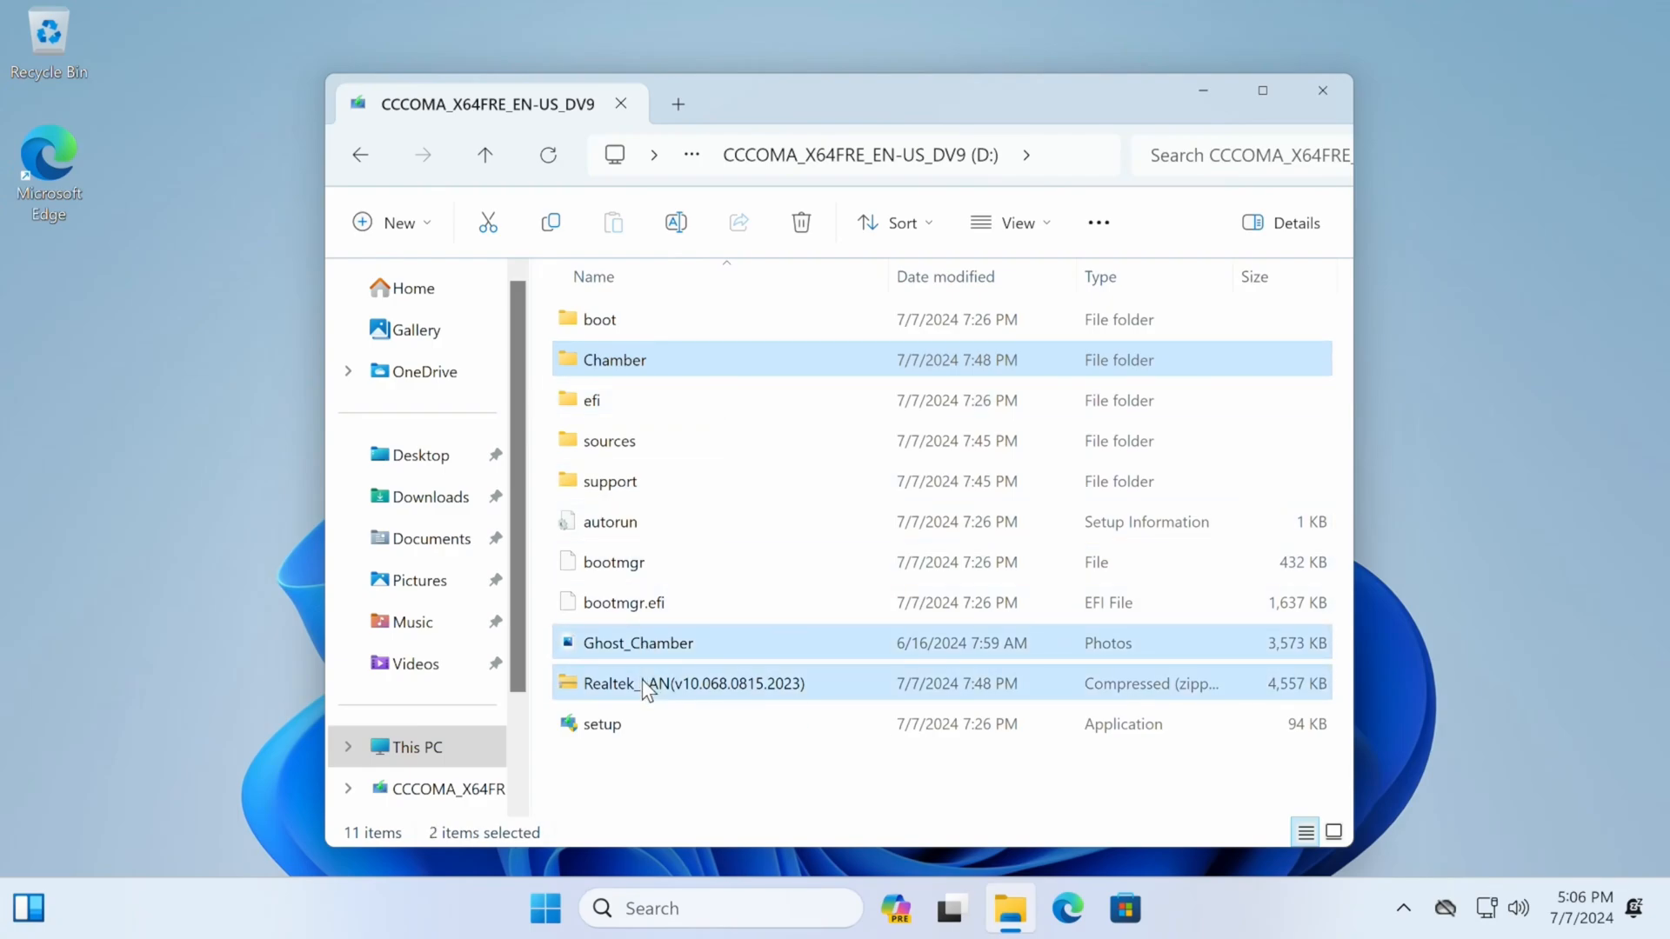
double_click(636, 642)
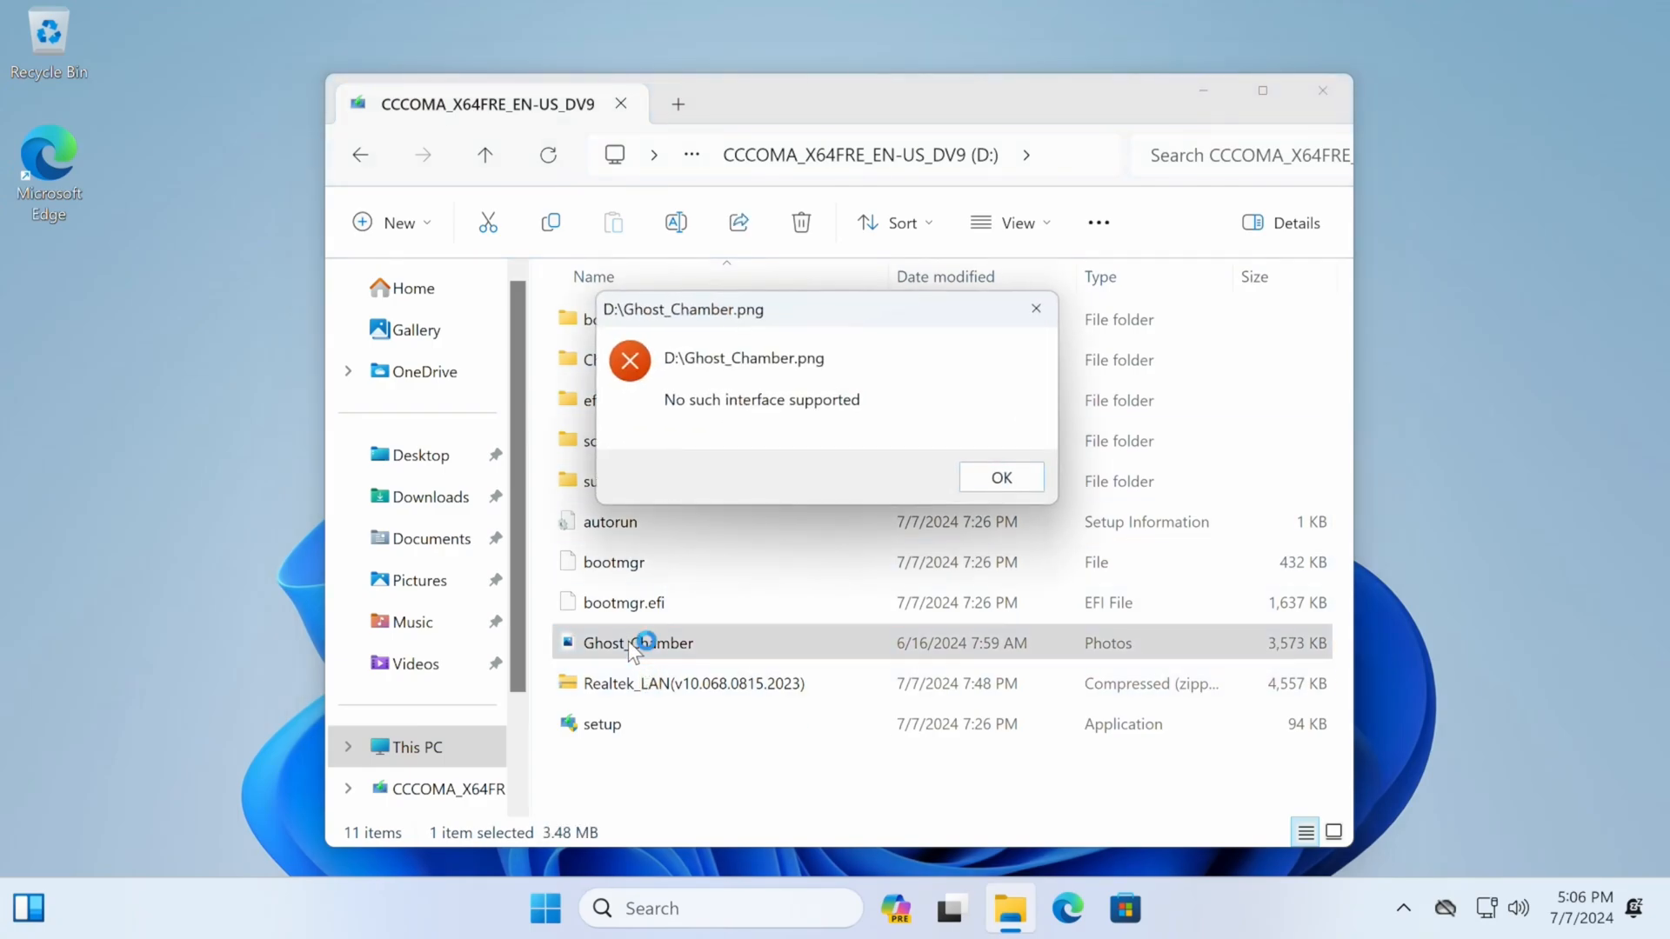
click(1001, 477)
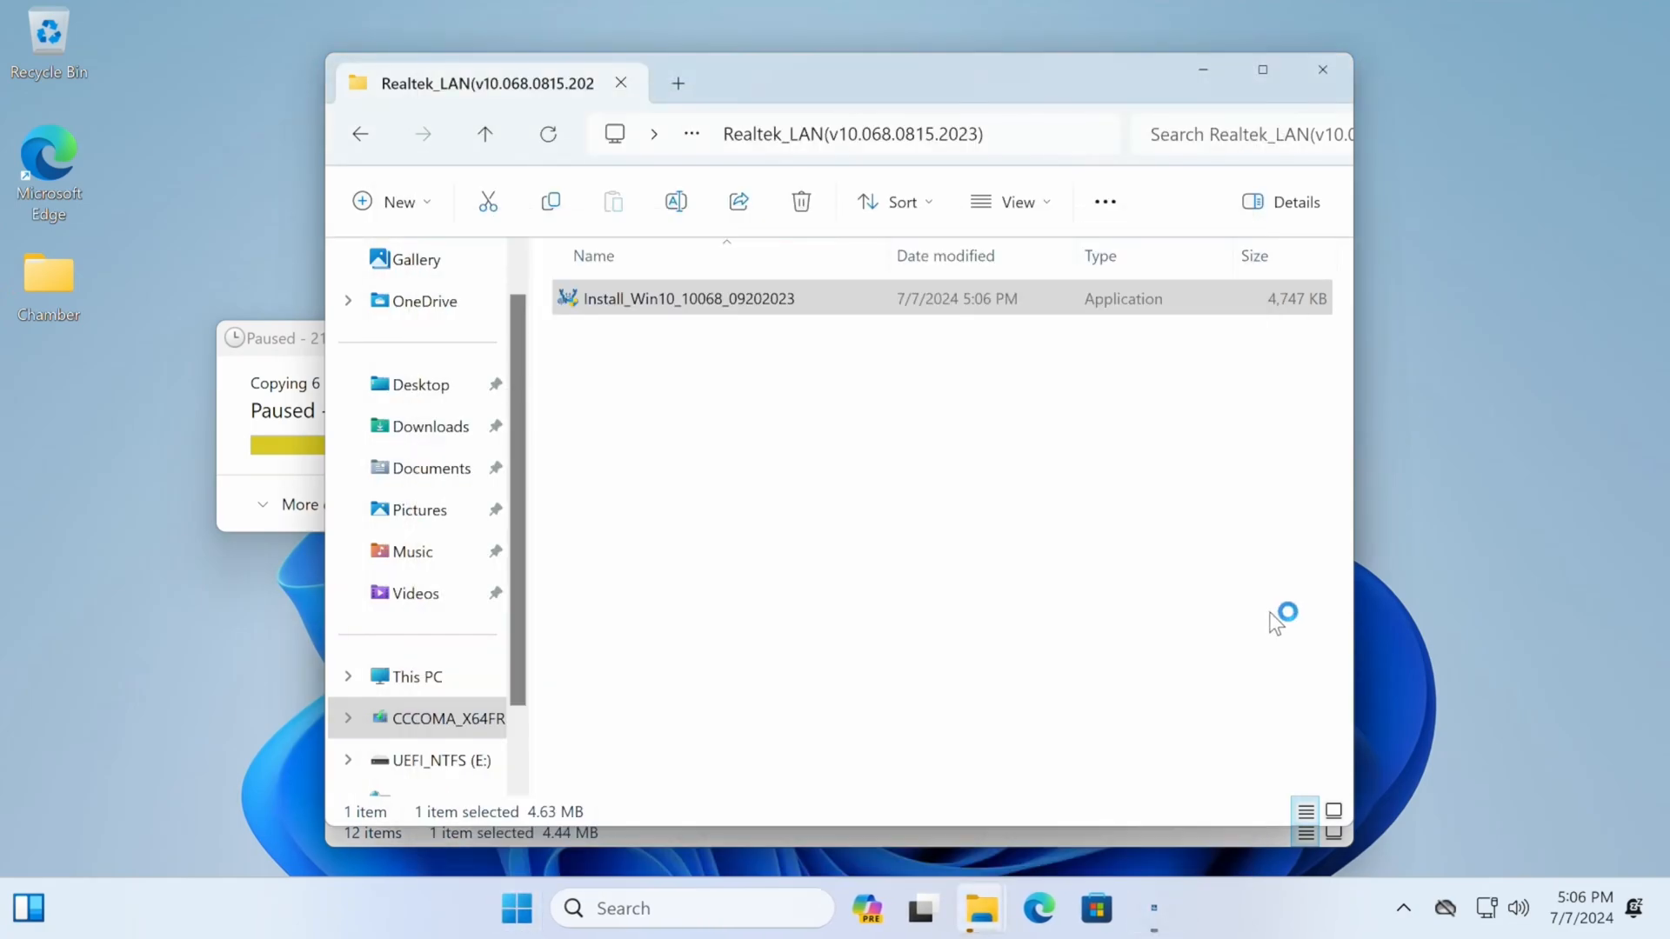
Install the Realtek Ethernet Controller Driver and resume the paused desktop copy.
double_click(689, 298)
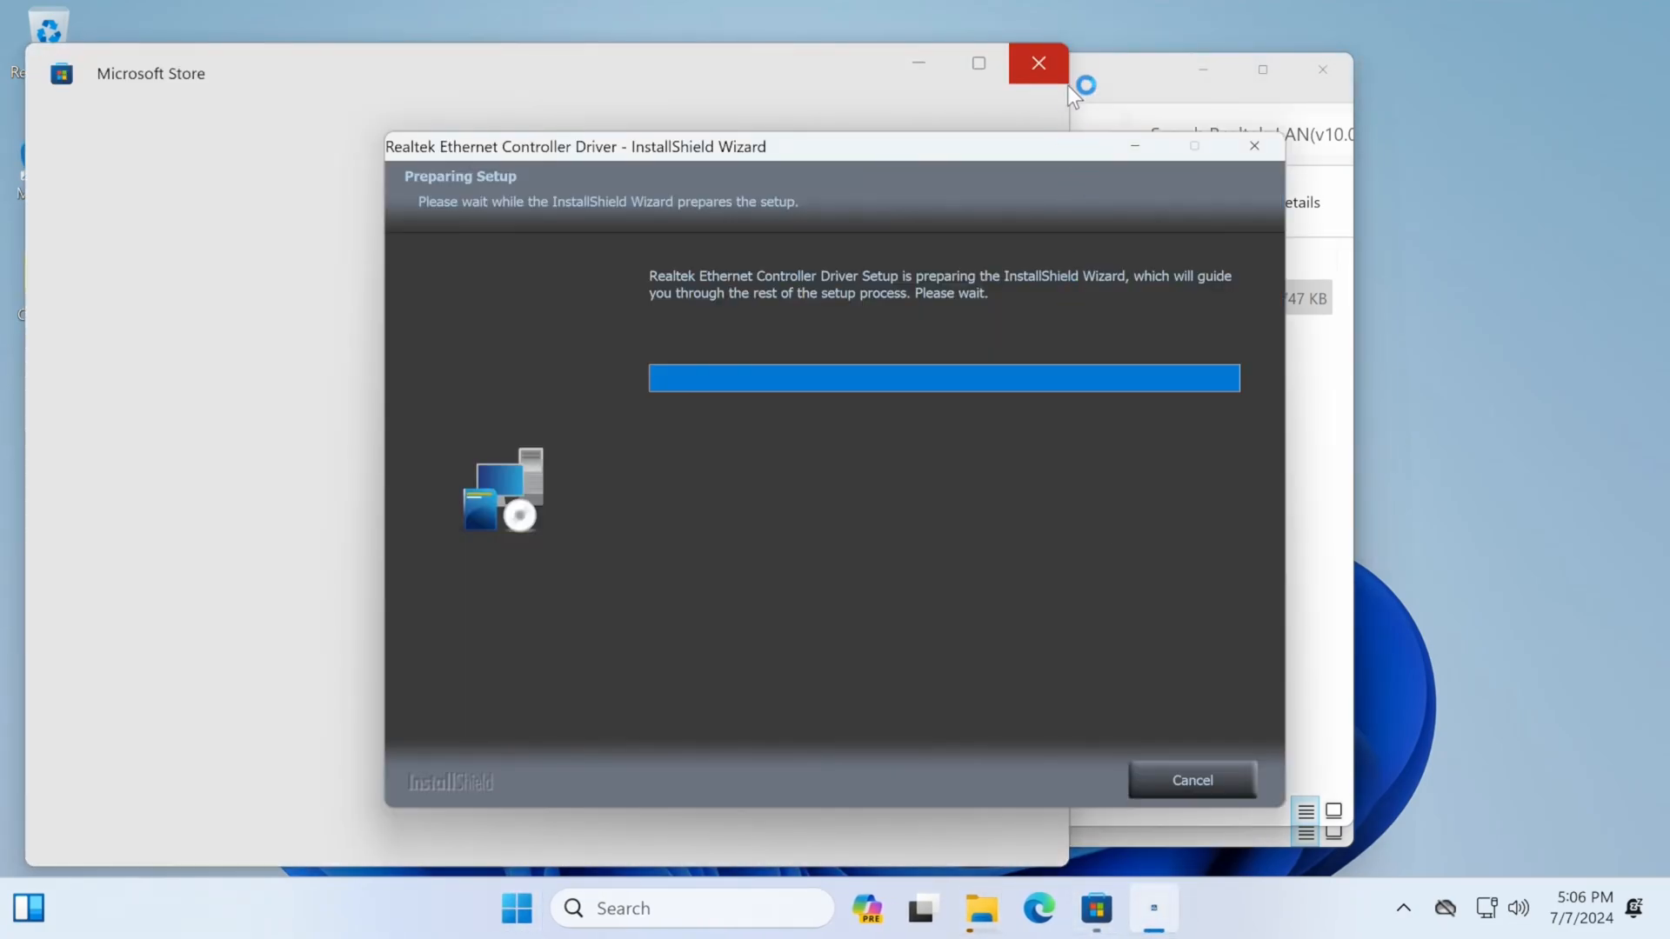
click(1037, 63)
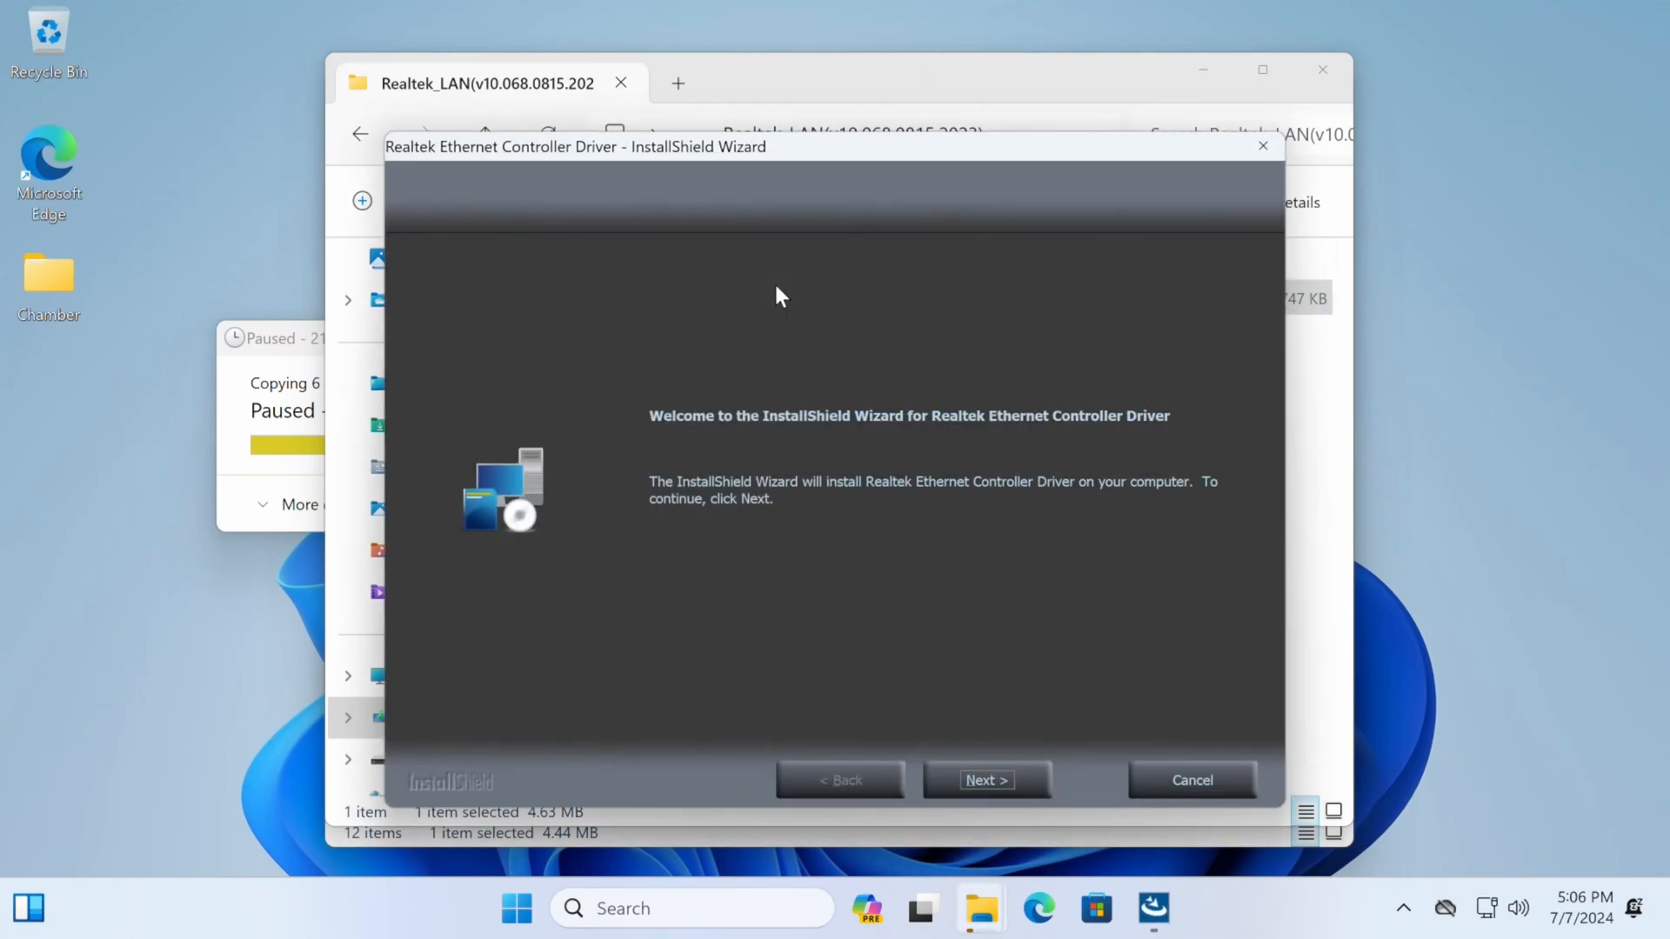
click(986, 780)
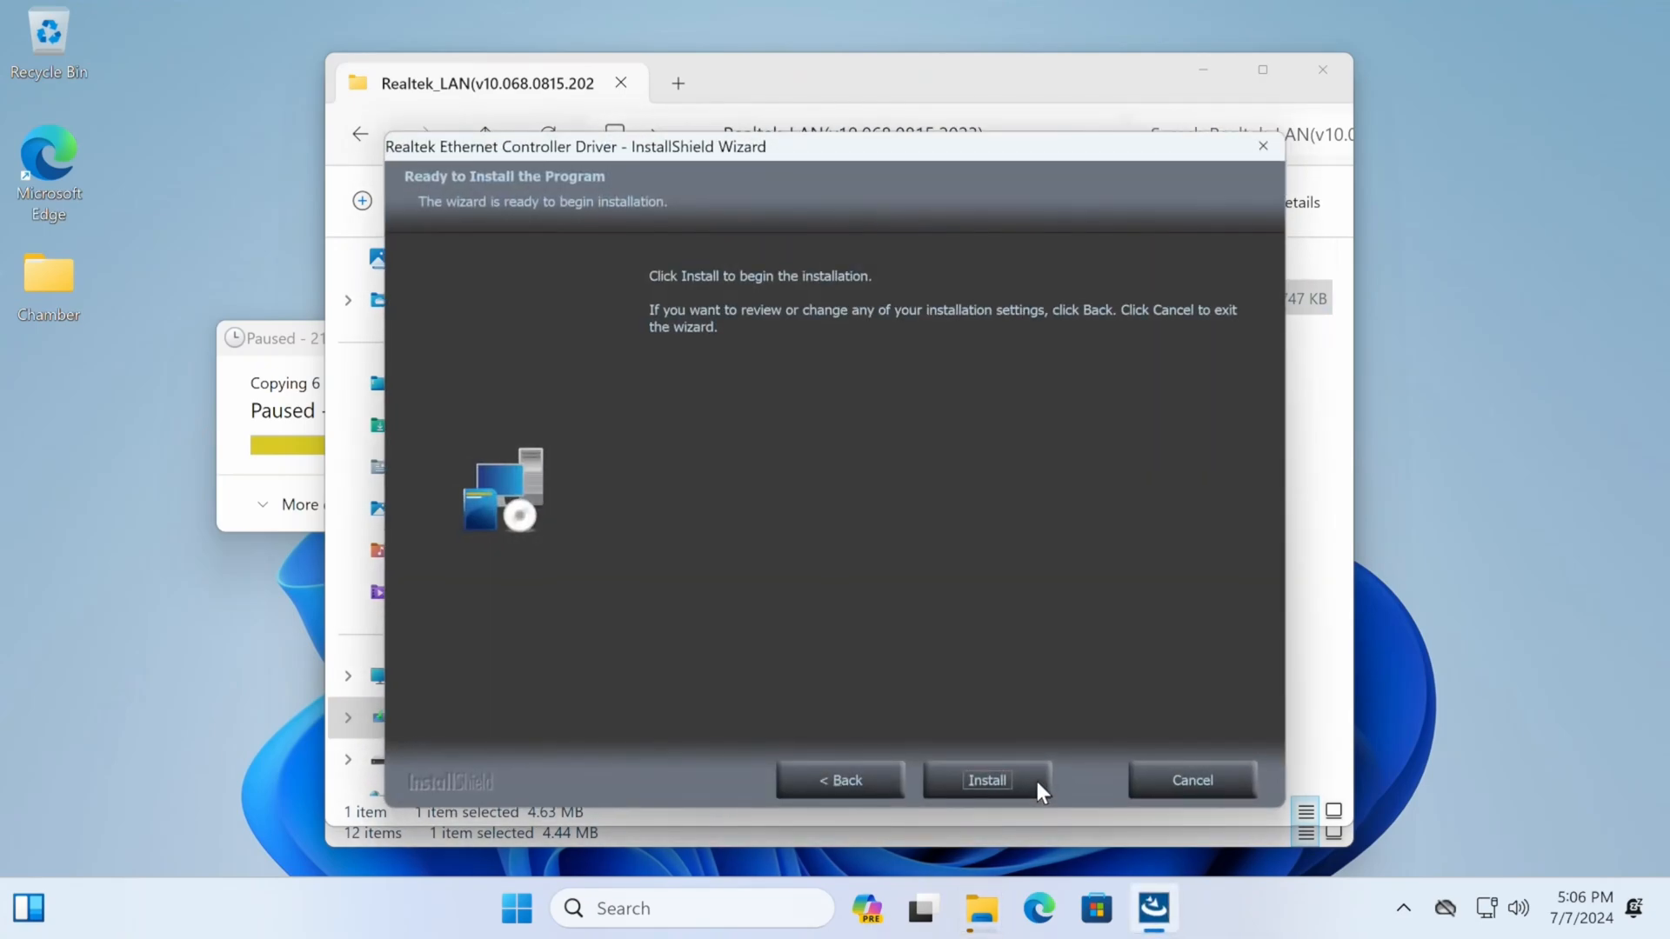
click(986, 780)
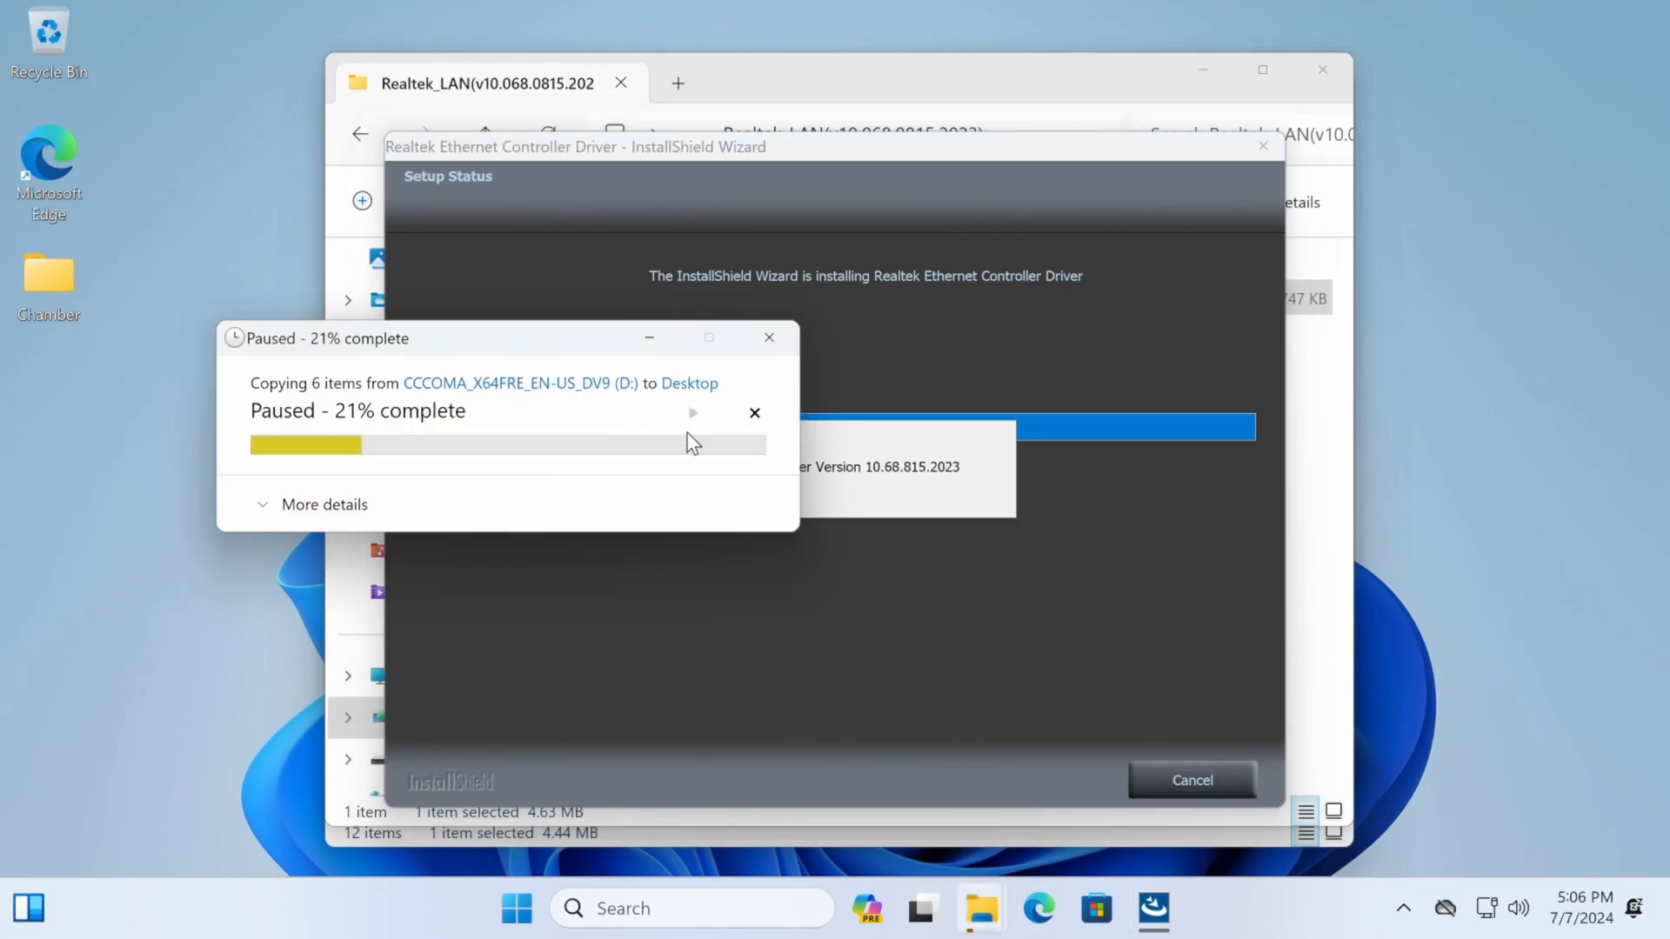
click(694, 413)
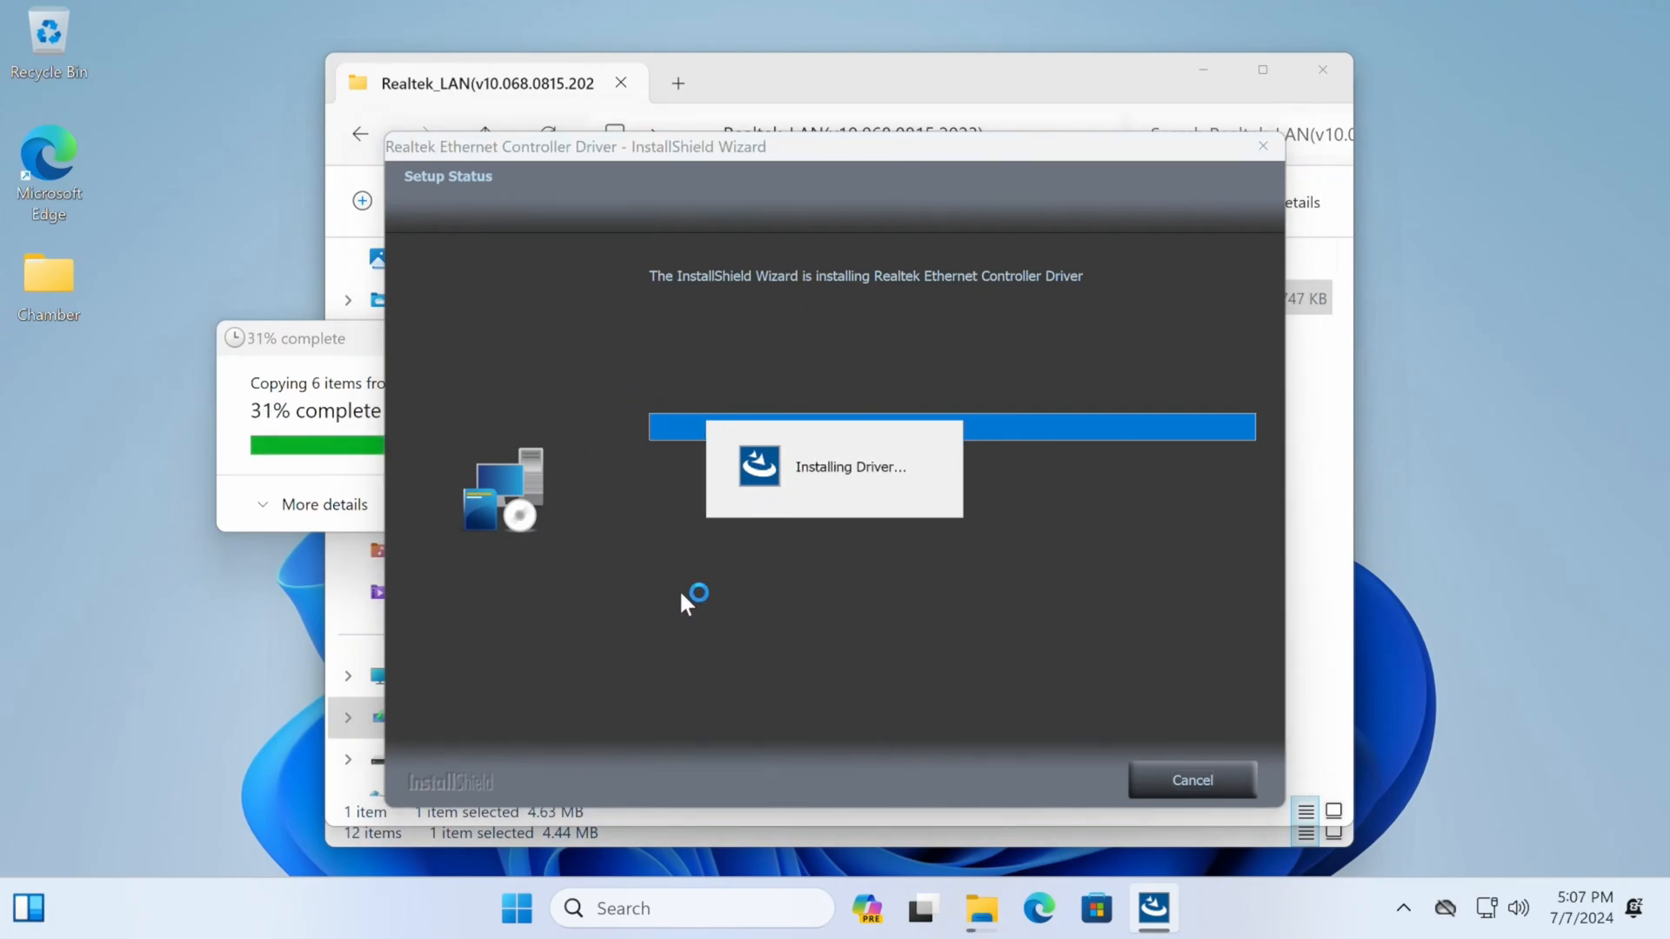
mouse_move(950, 877)
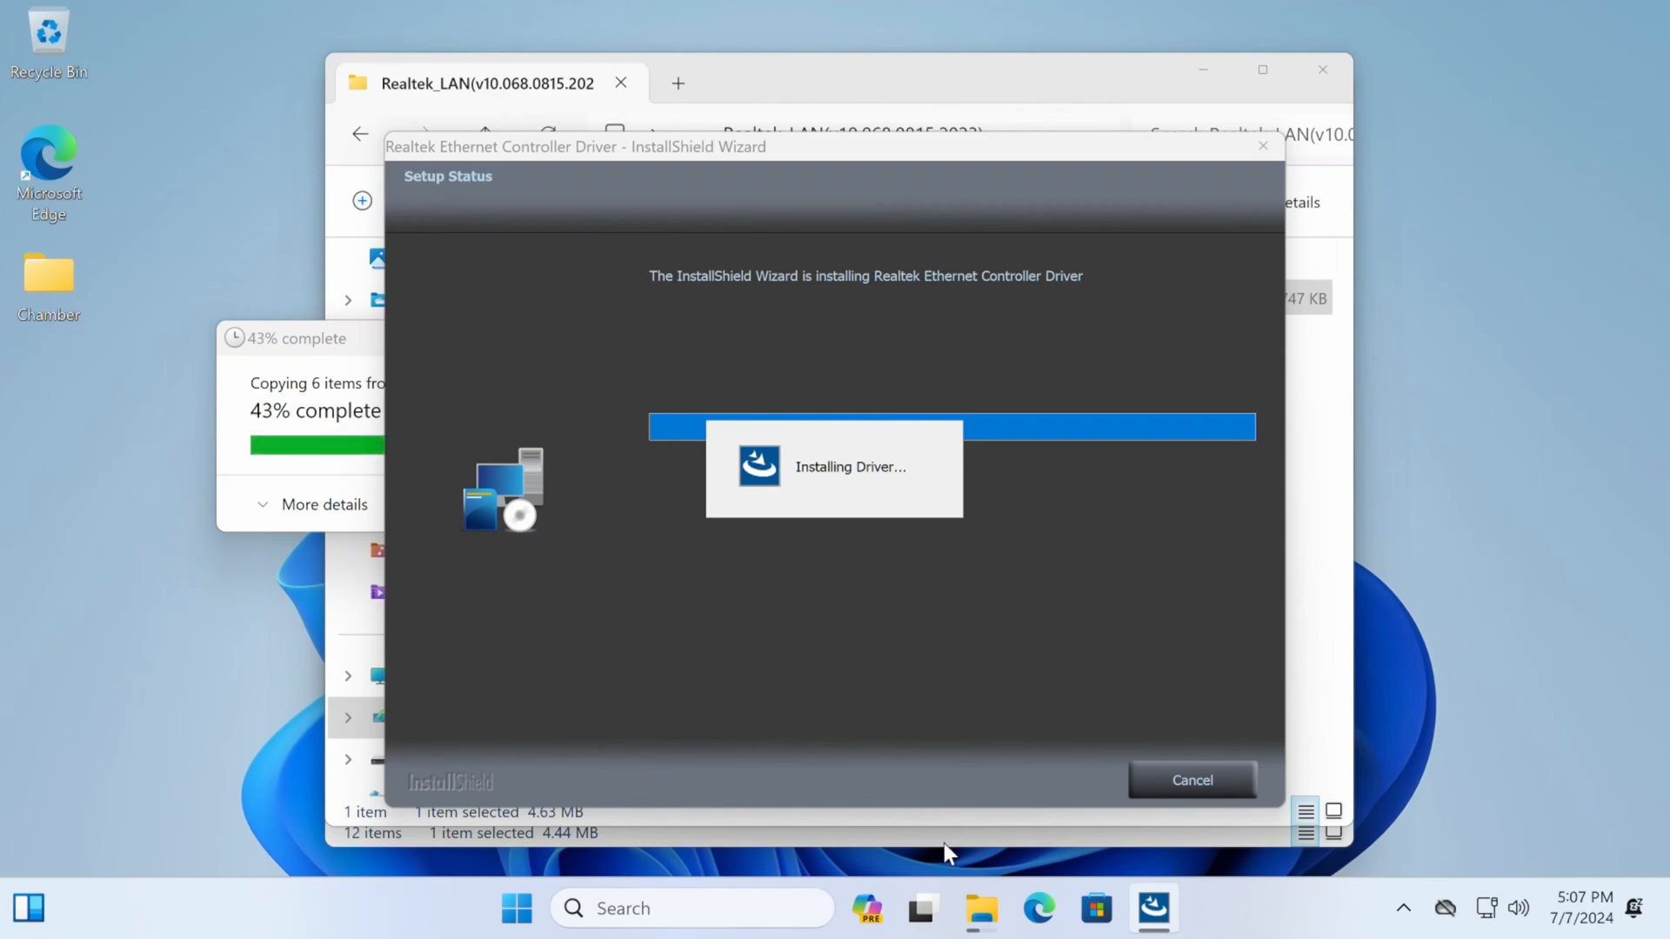
mouse_move(831, 791)
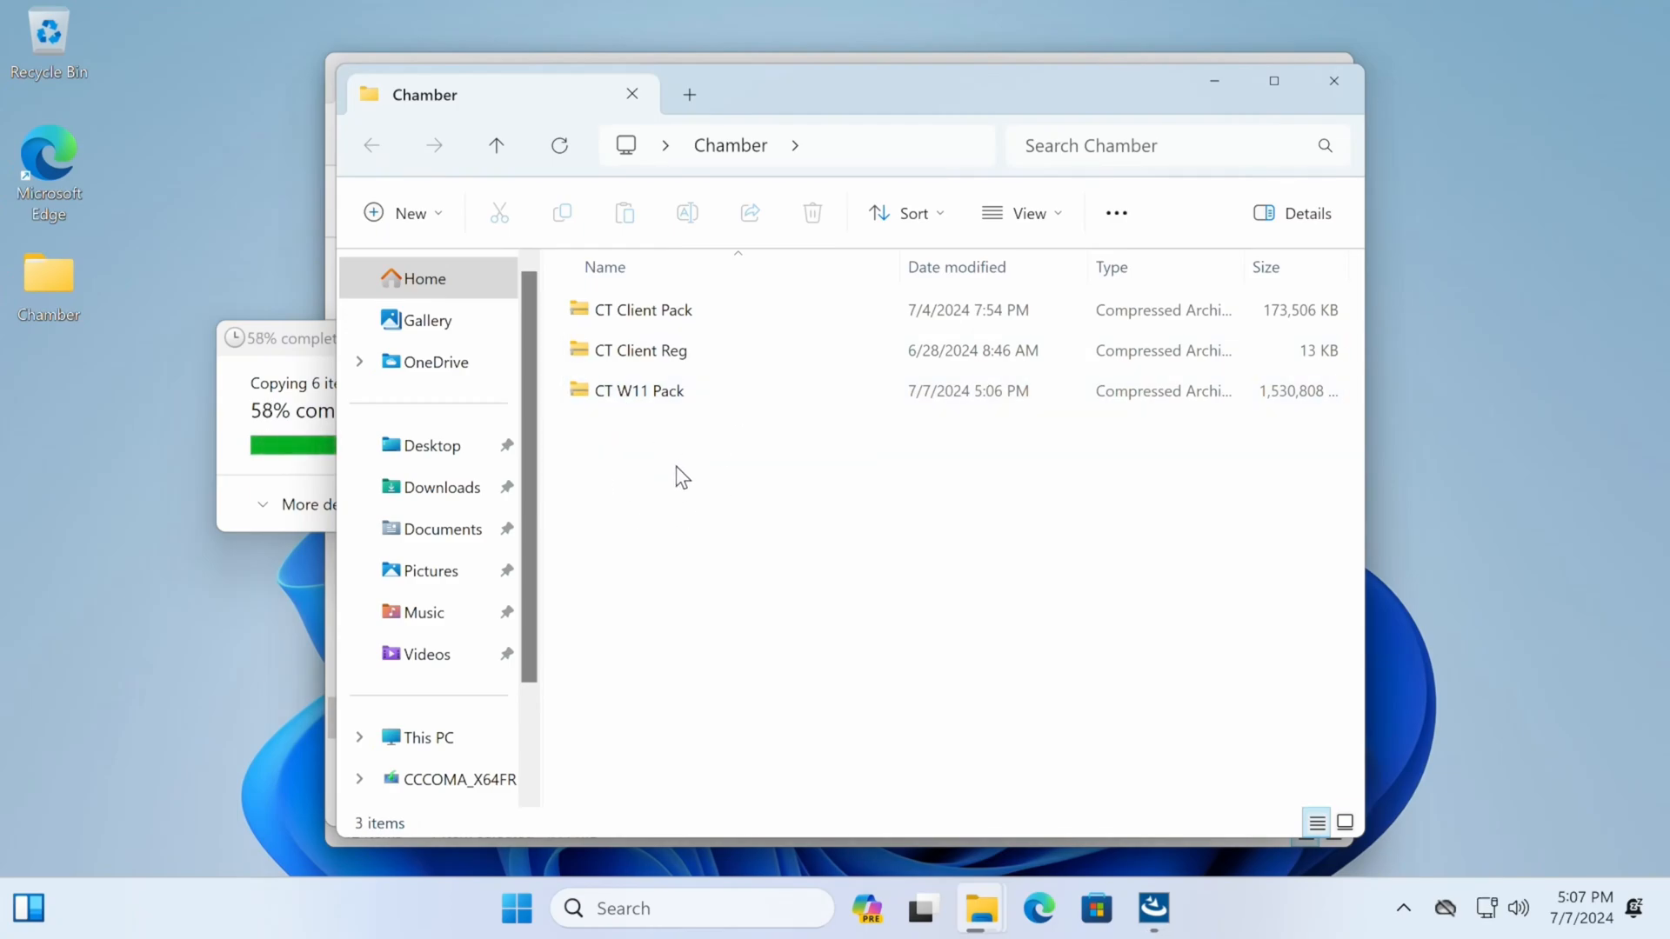
mouse_move(734, 487)
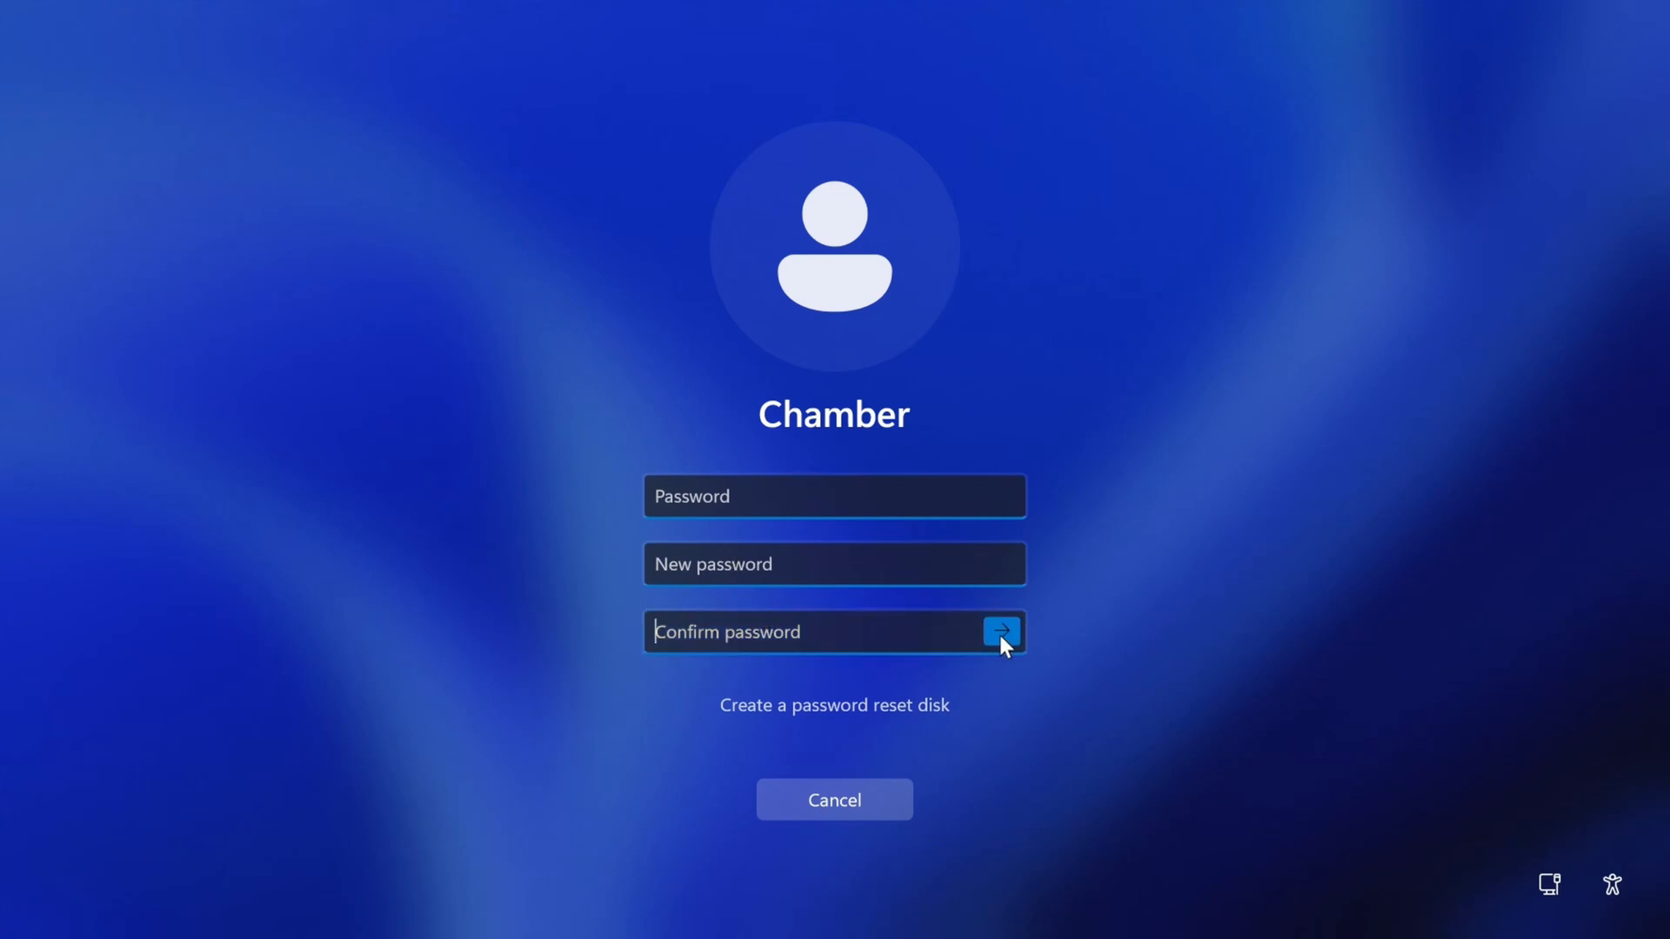
Submit the new password for the Chamber local account.
click(1003, 631)
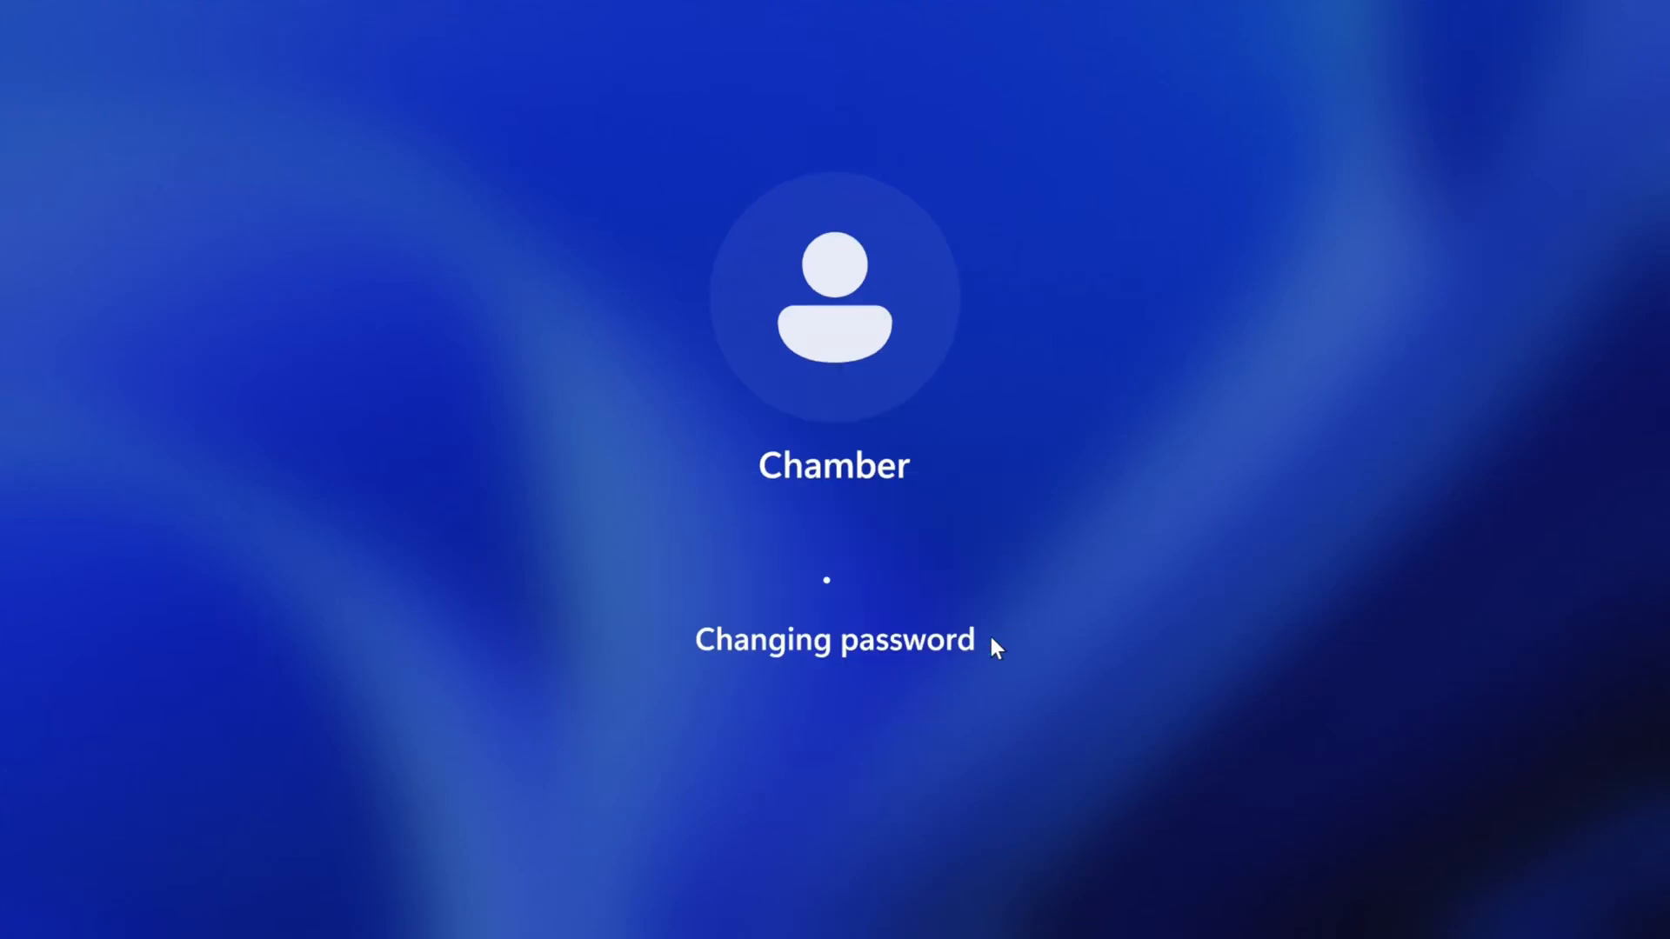